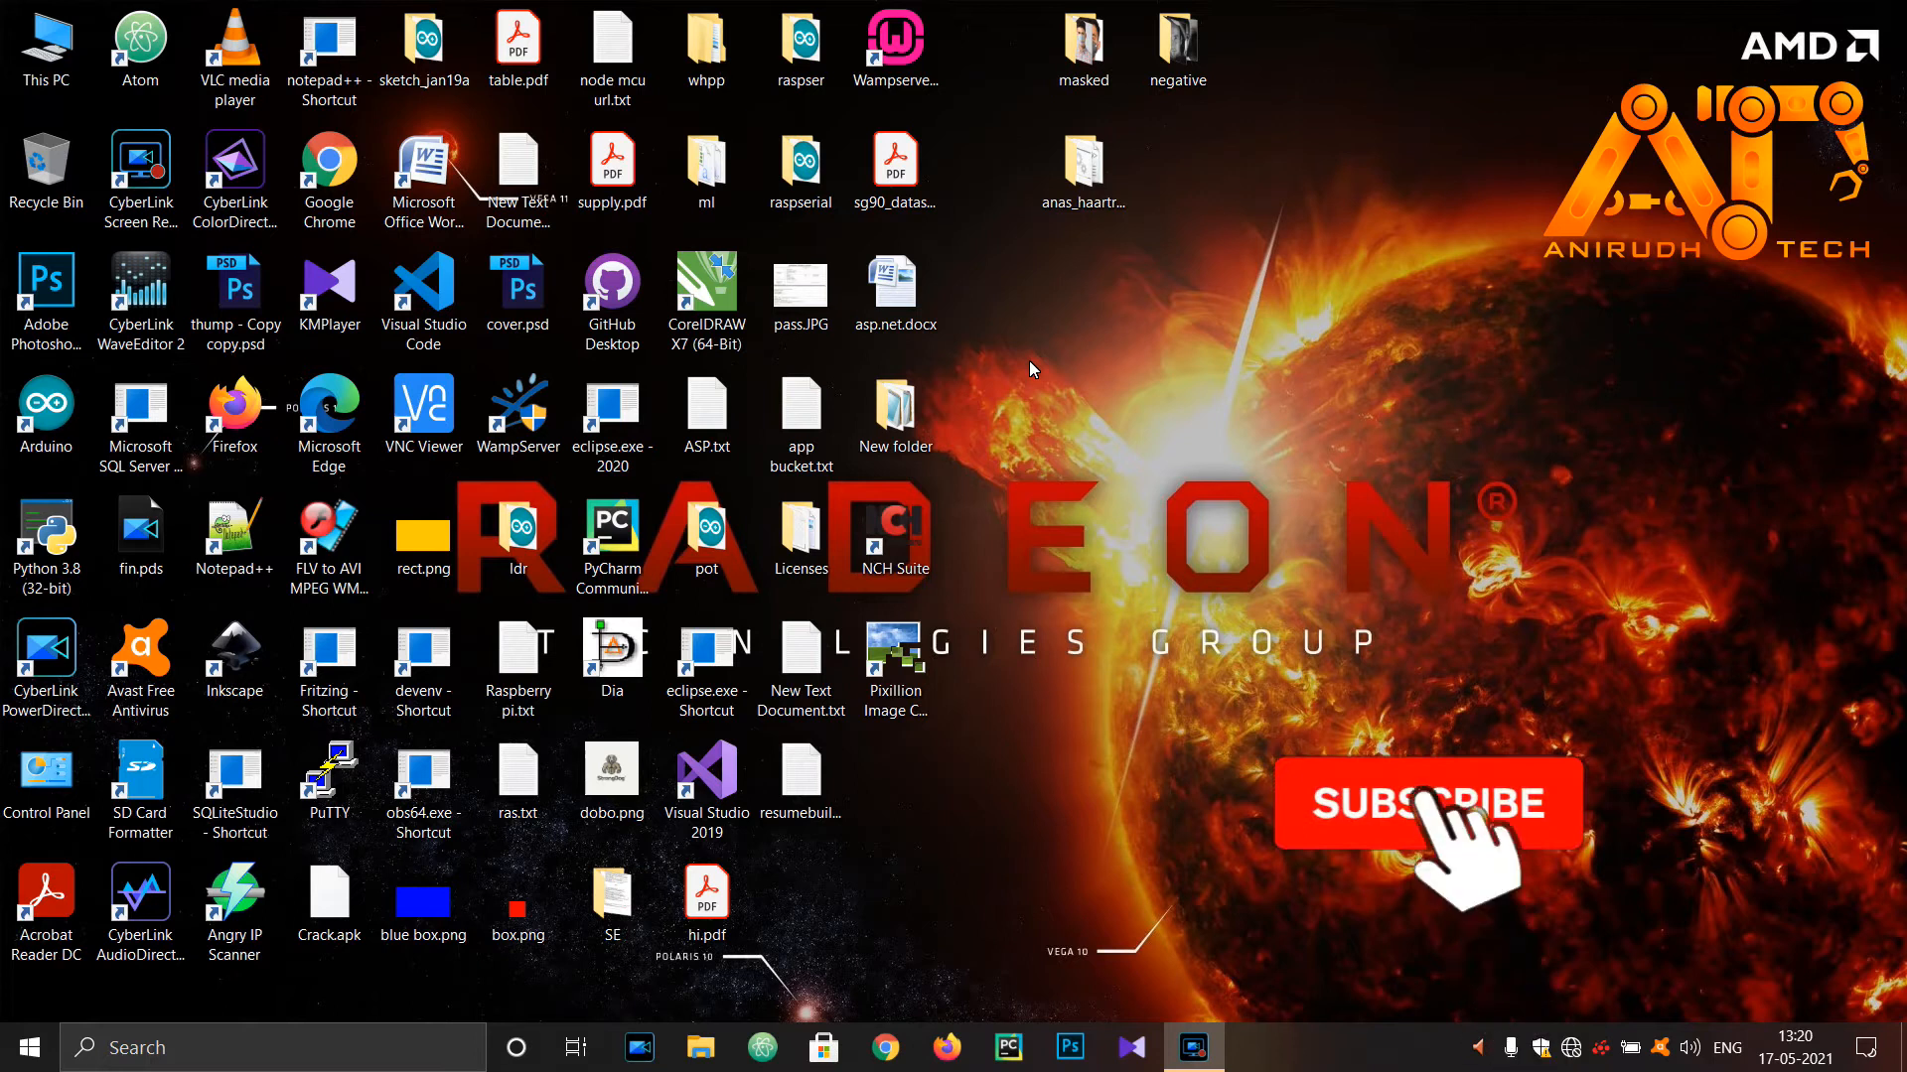
Open the masked images folder on the desktop and then close it
click(1428, 802)
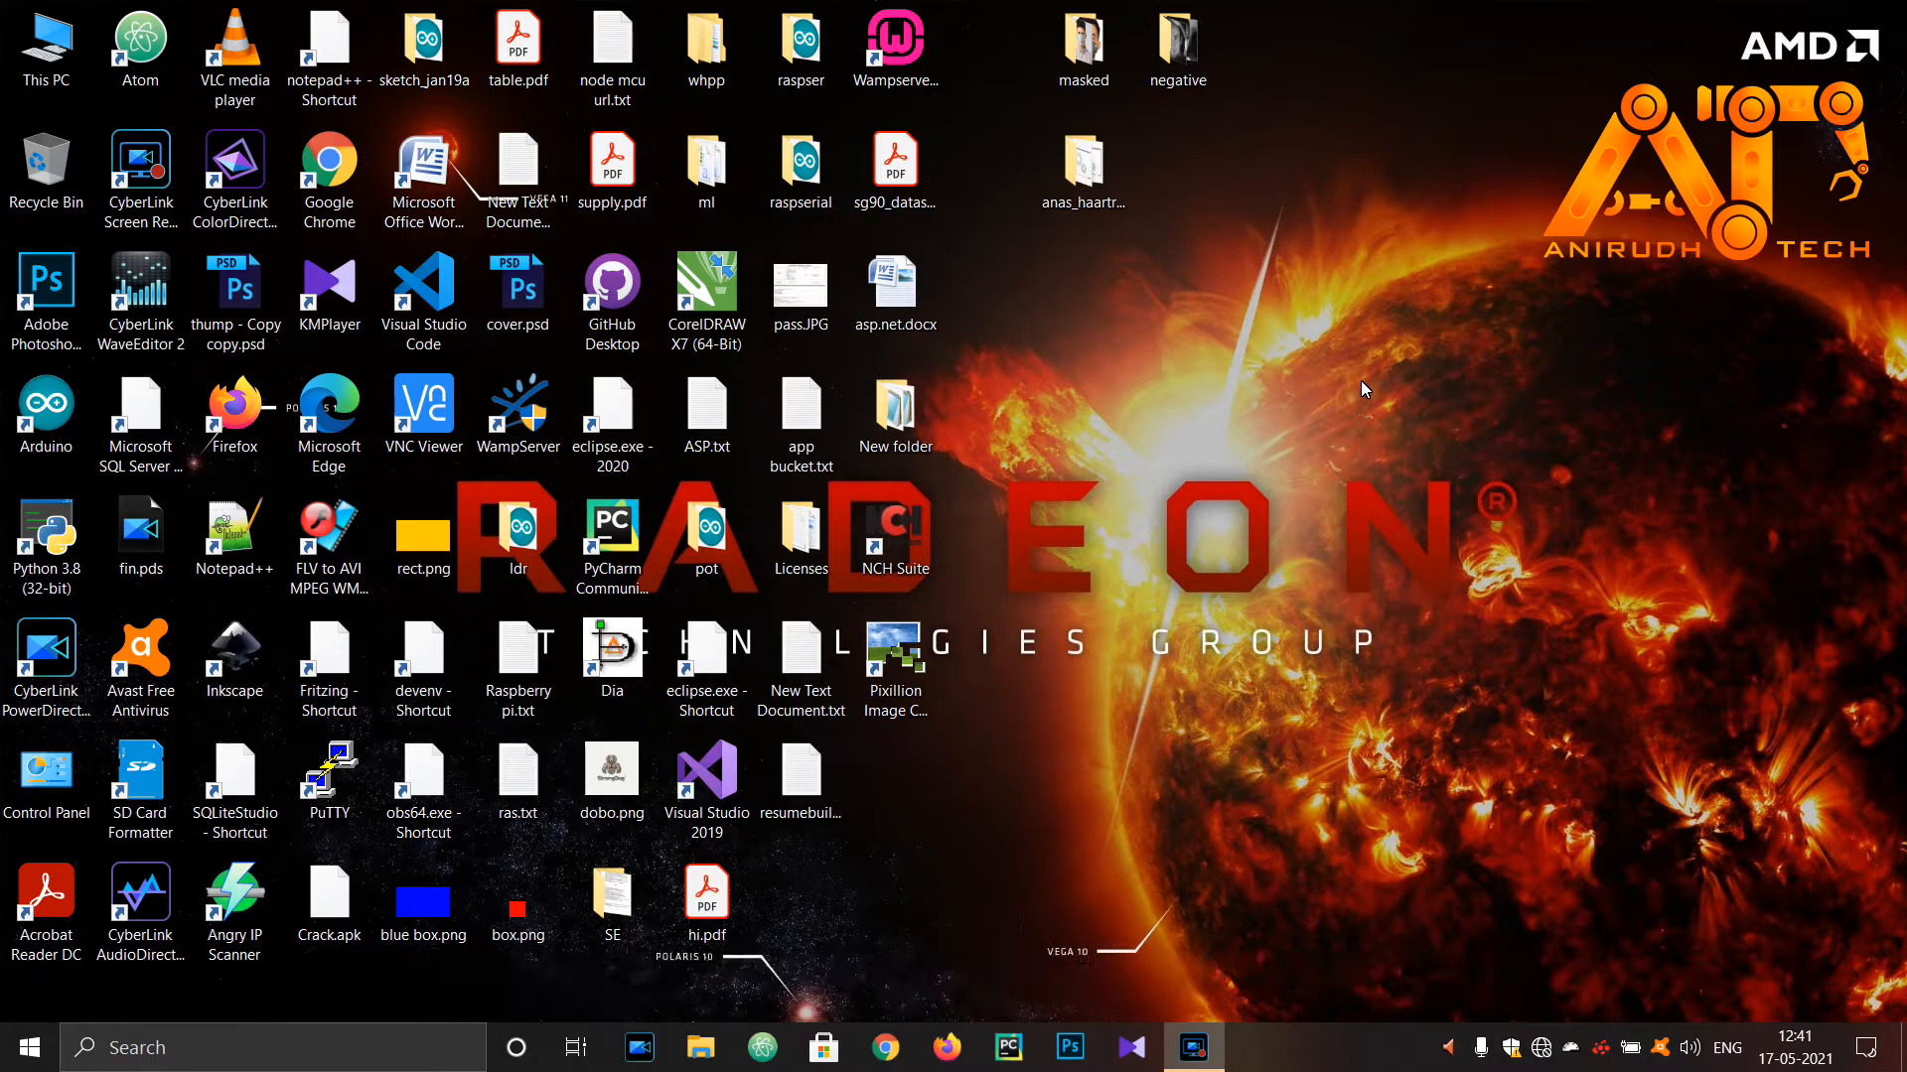
click(1082, 49)
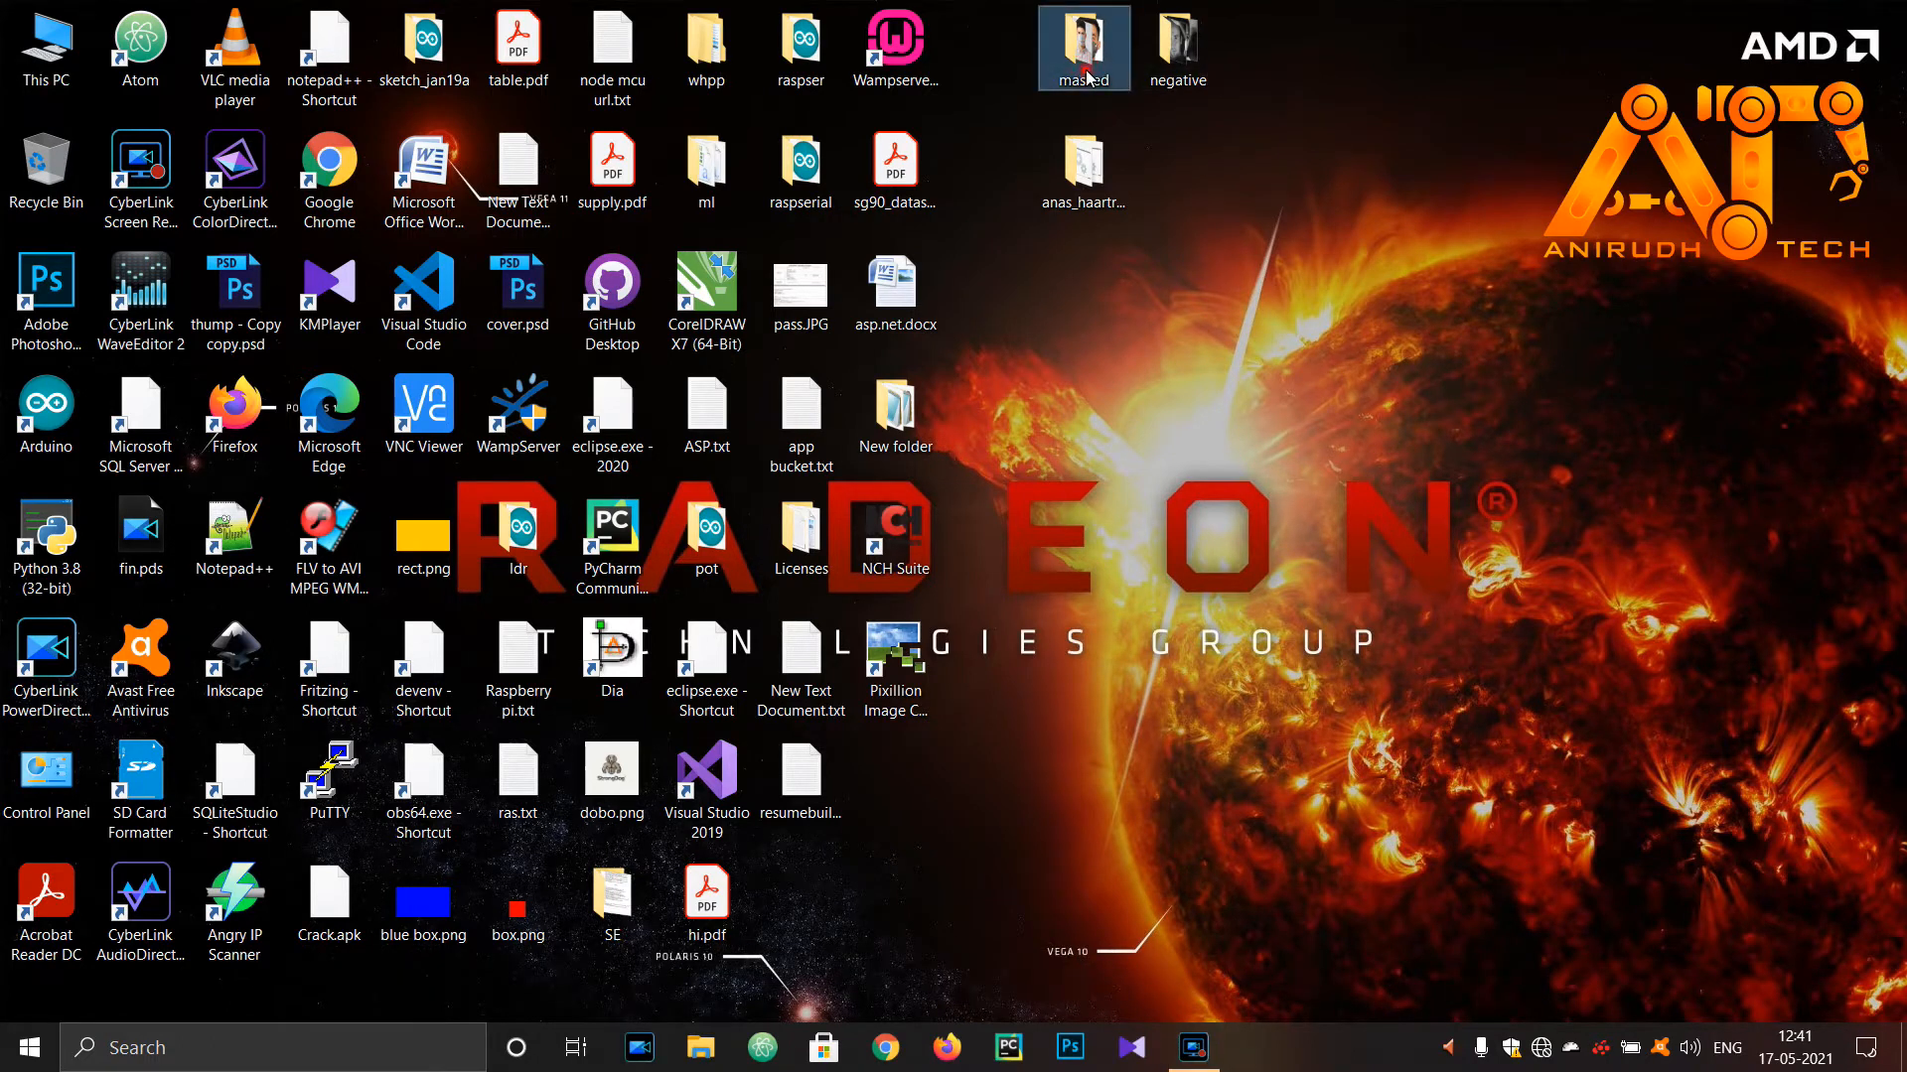
double_click(1081, 40)
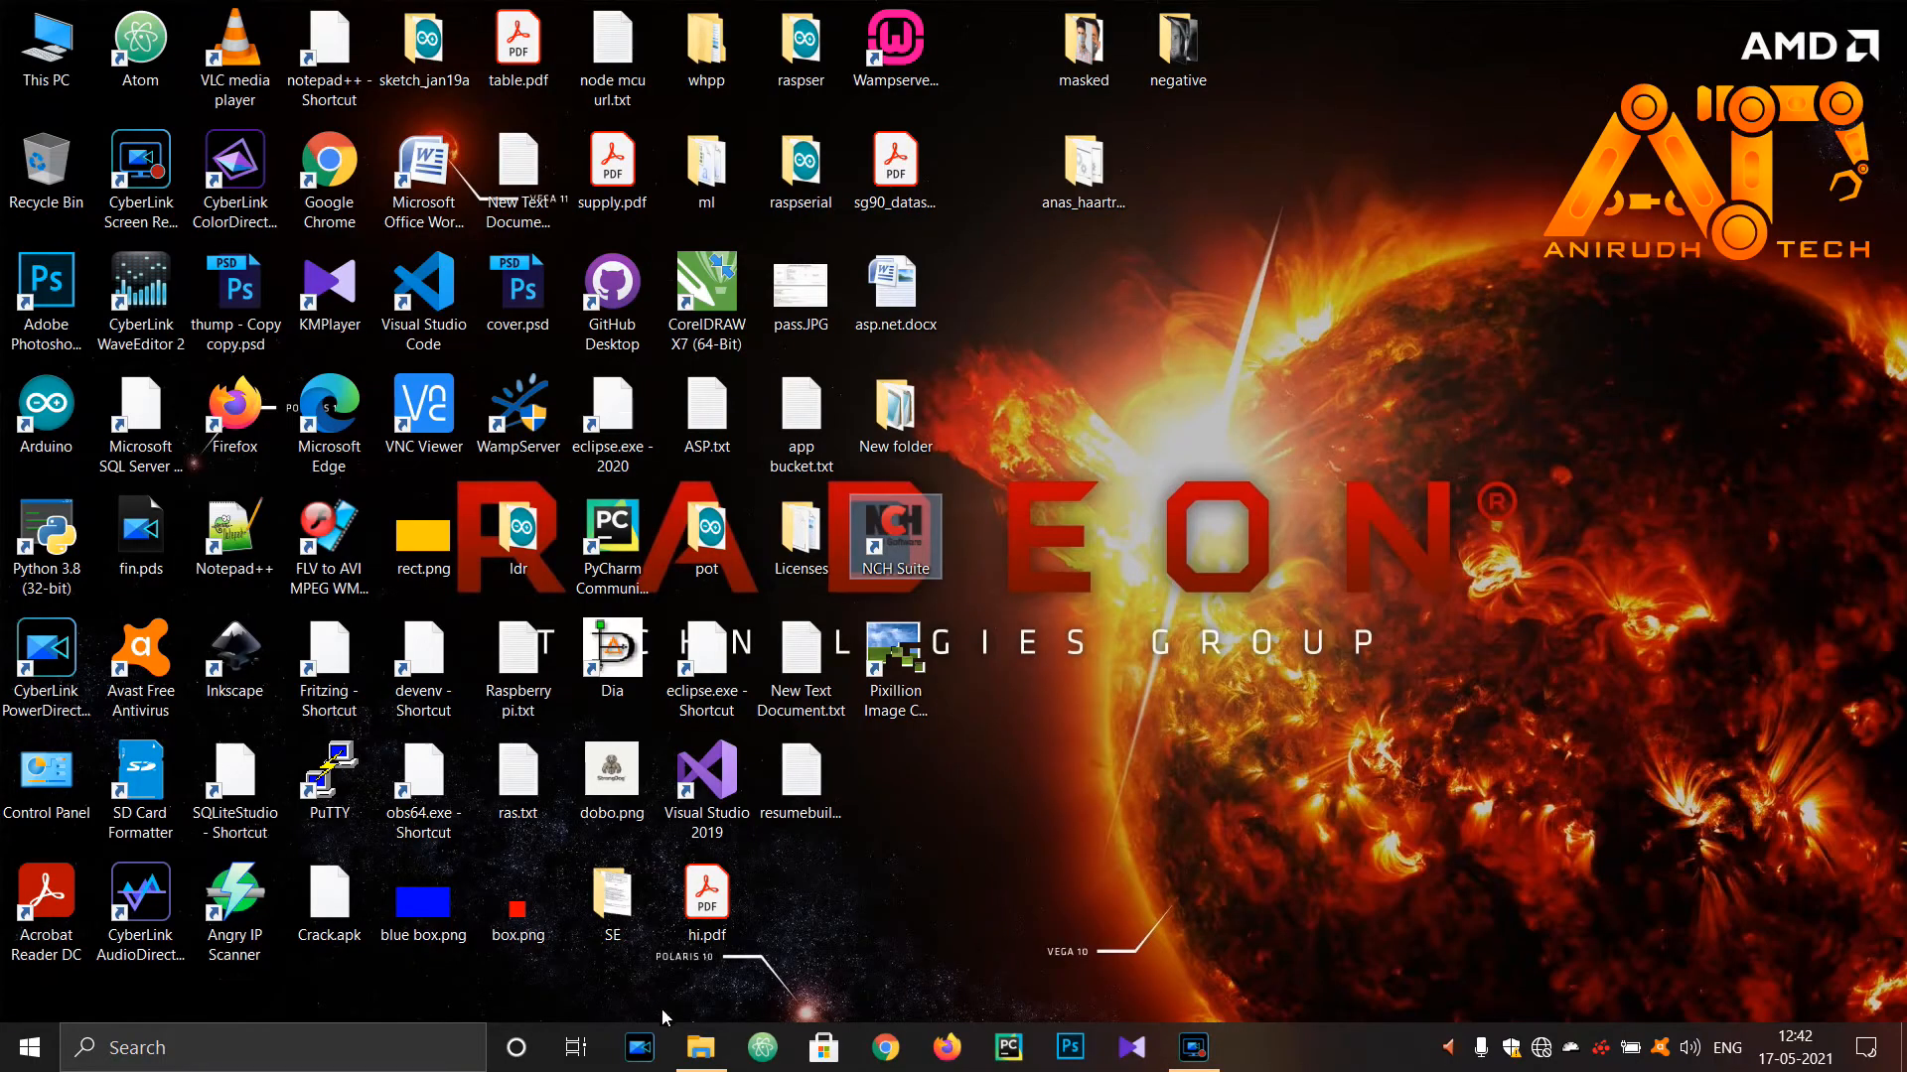
double_click(1081, 37)
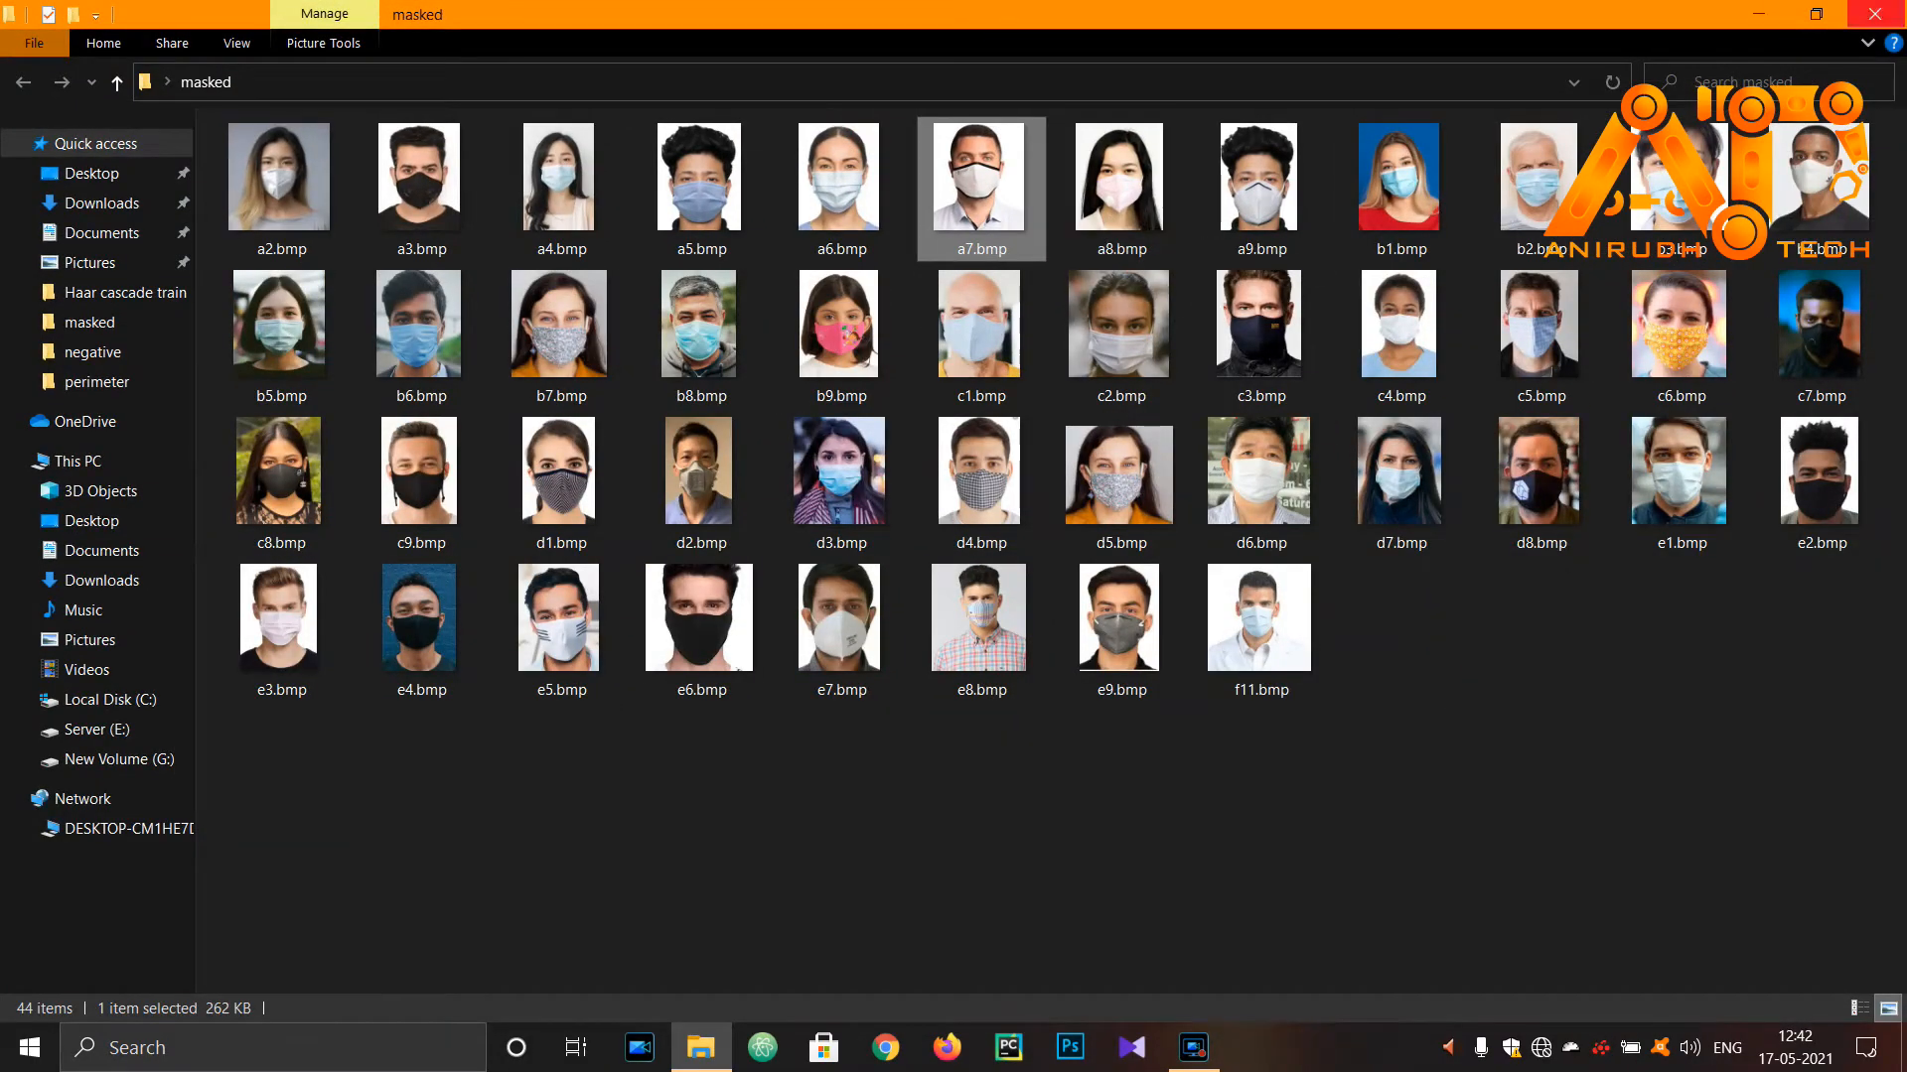
key(ctrl+a)
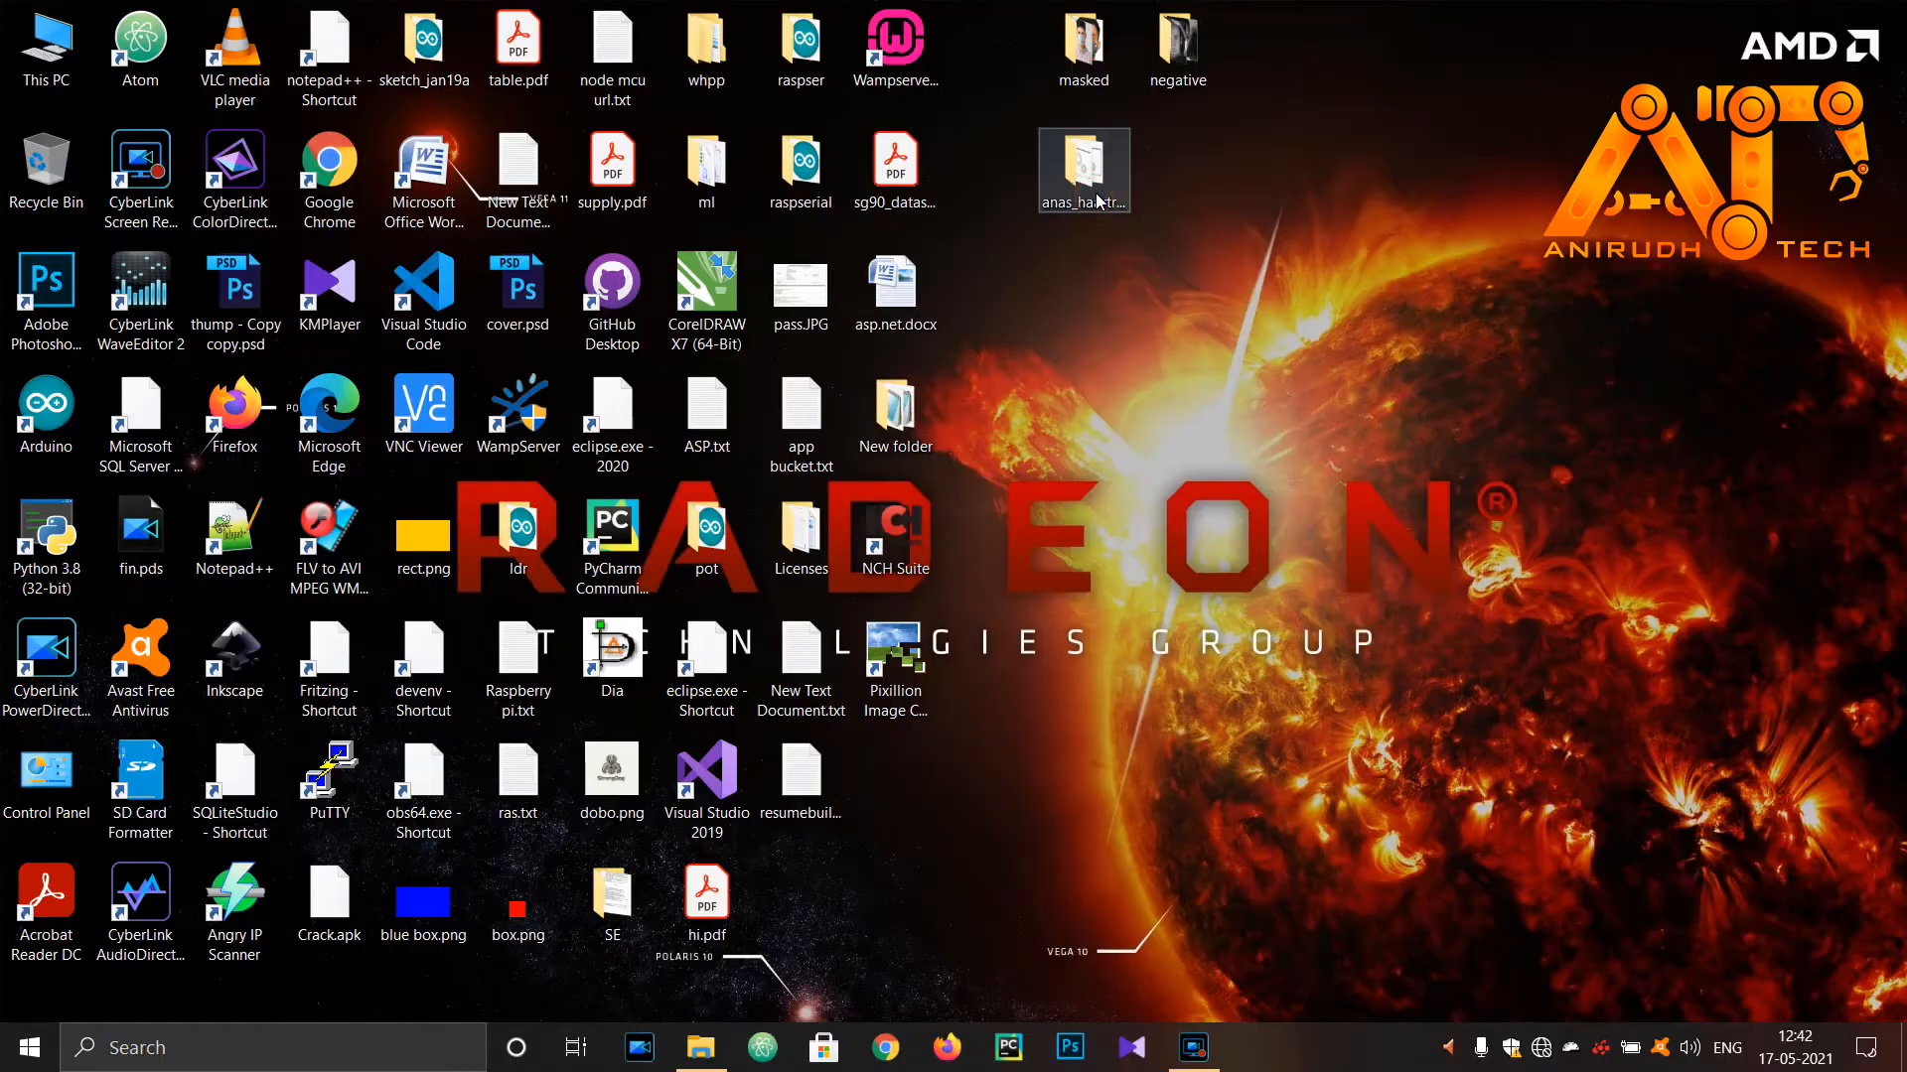
Open anas_haartrain, then its positive folder and the rawdata subfolder
double_click(1082, 170)
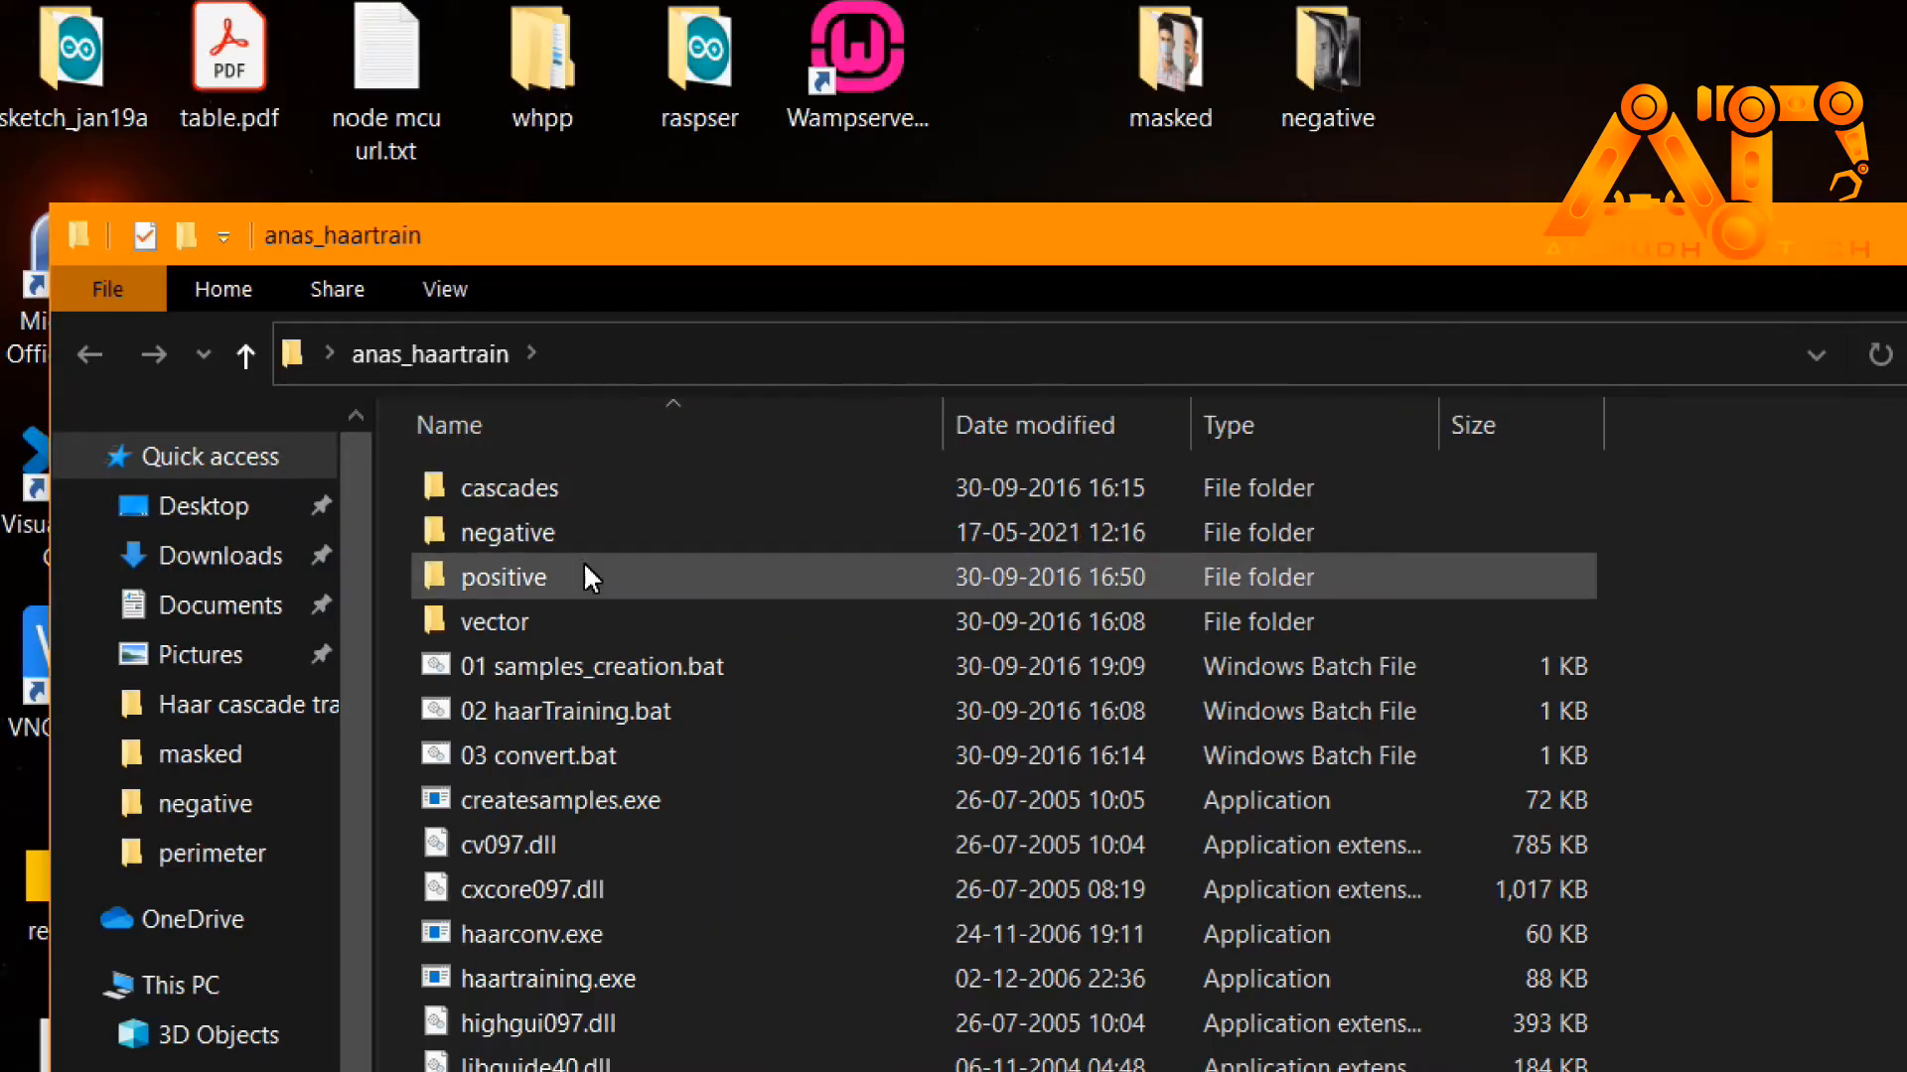
double_click(502, 576)
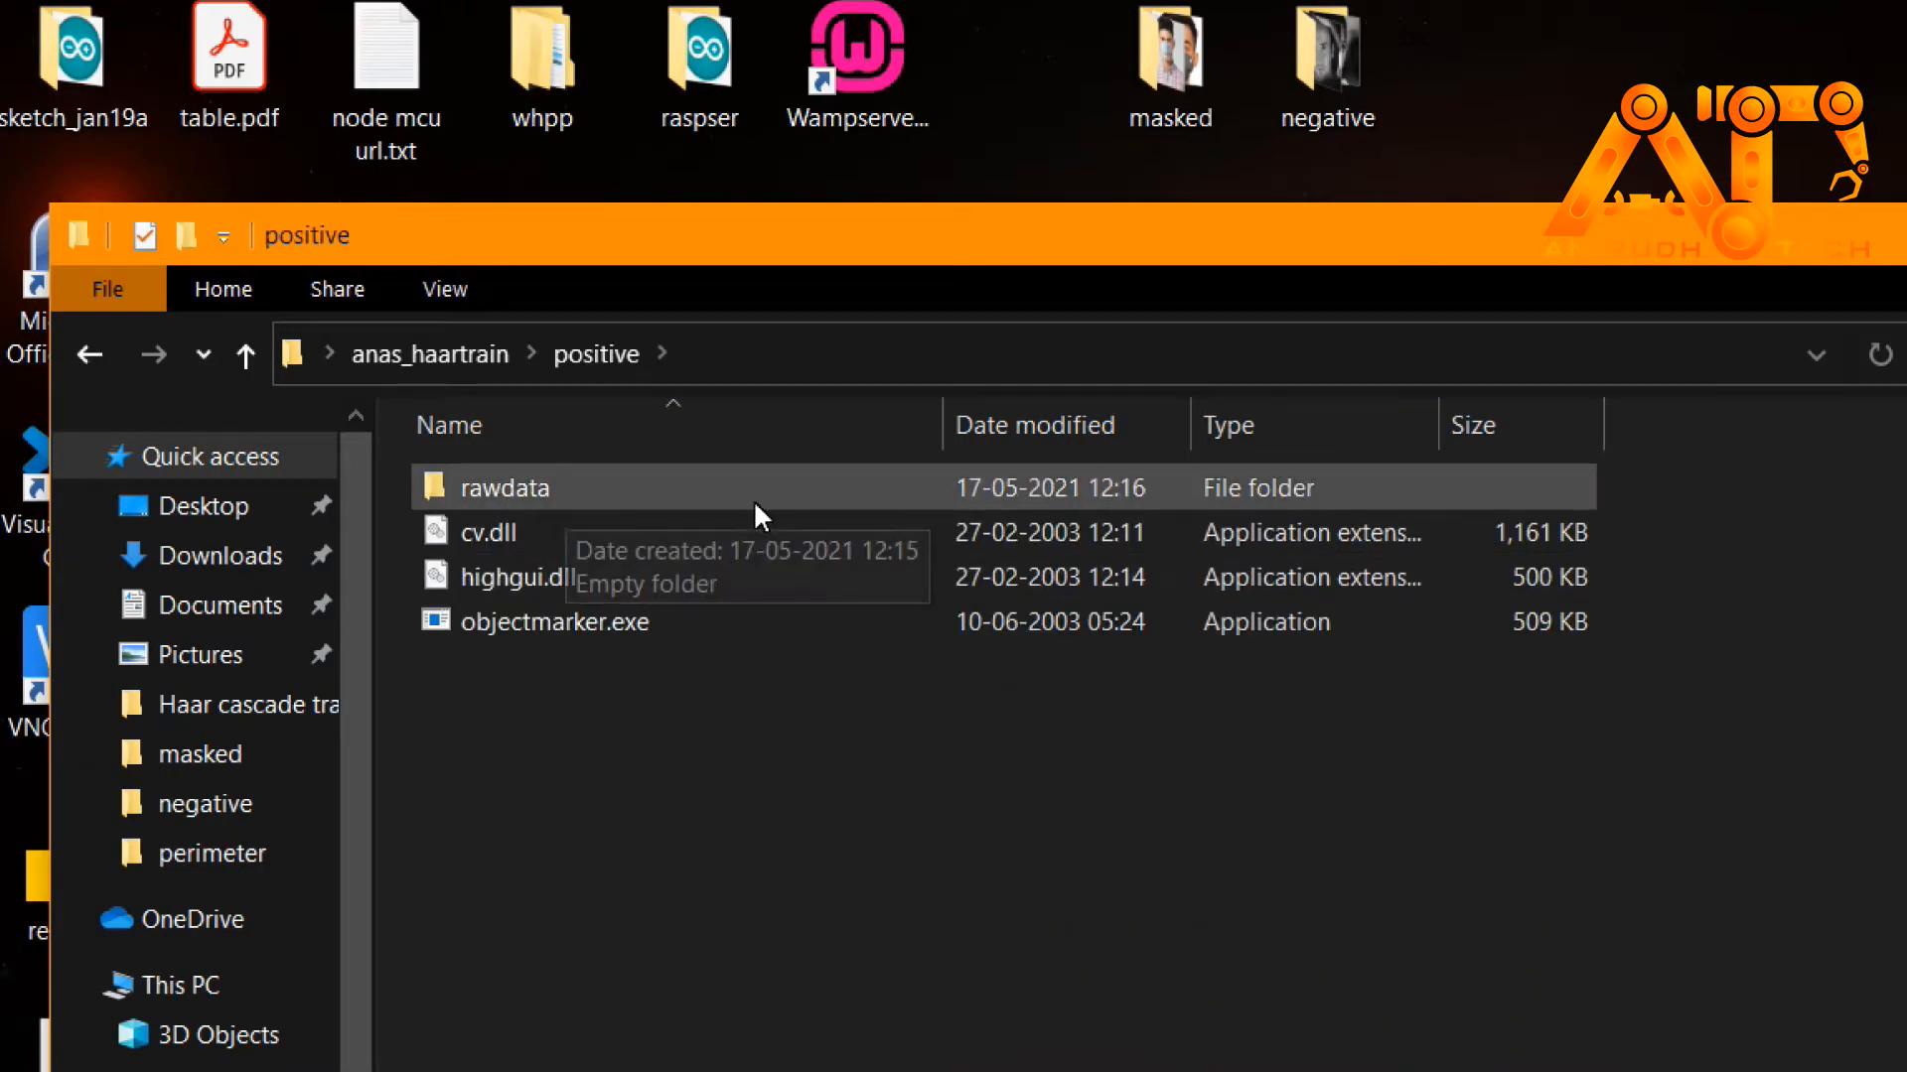
double_click(501, 488)
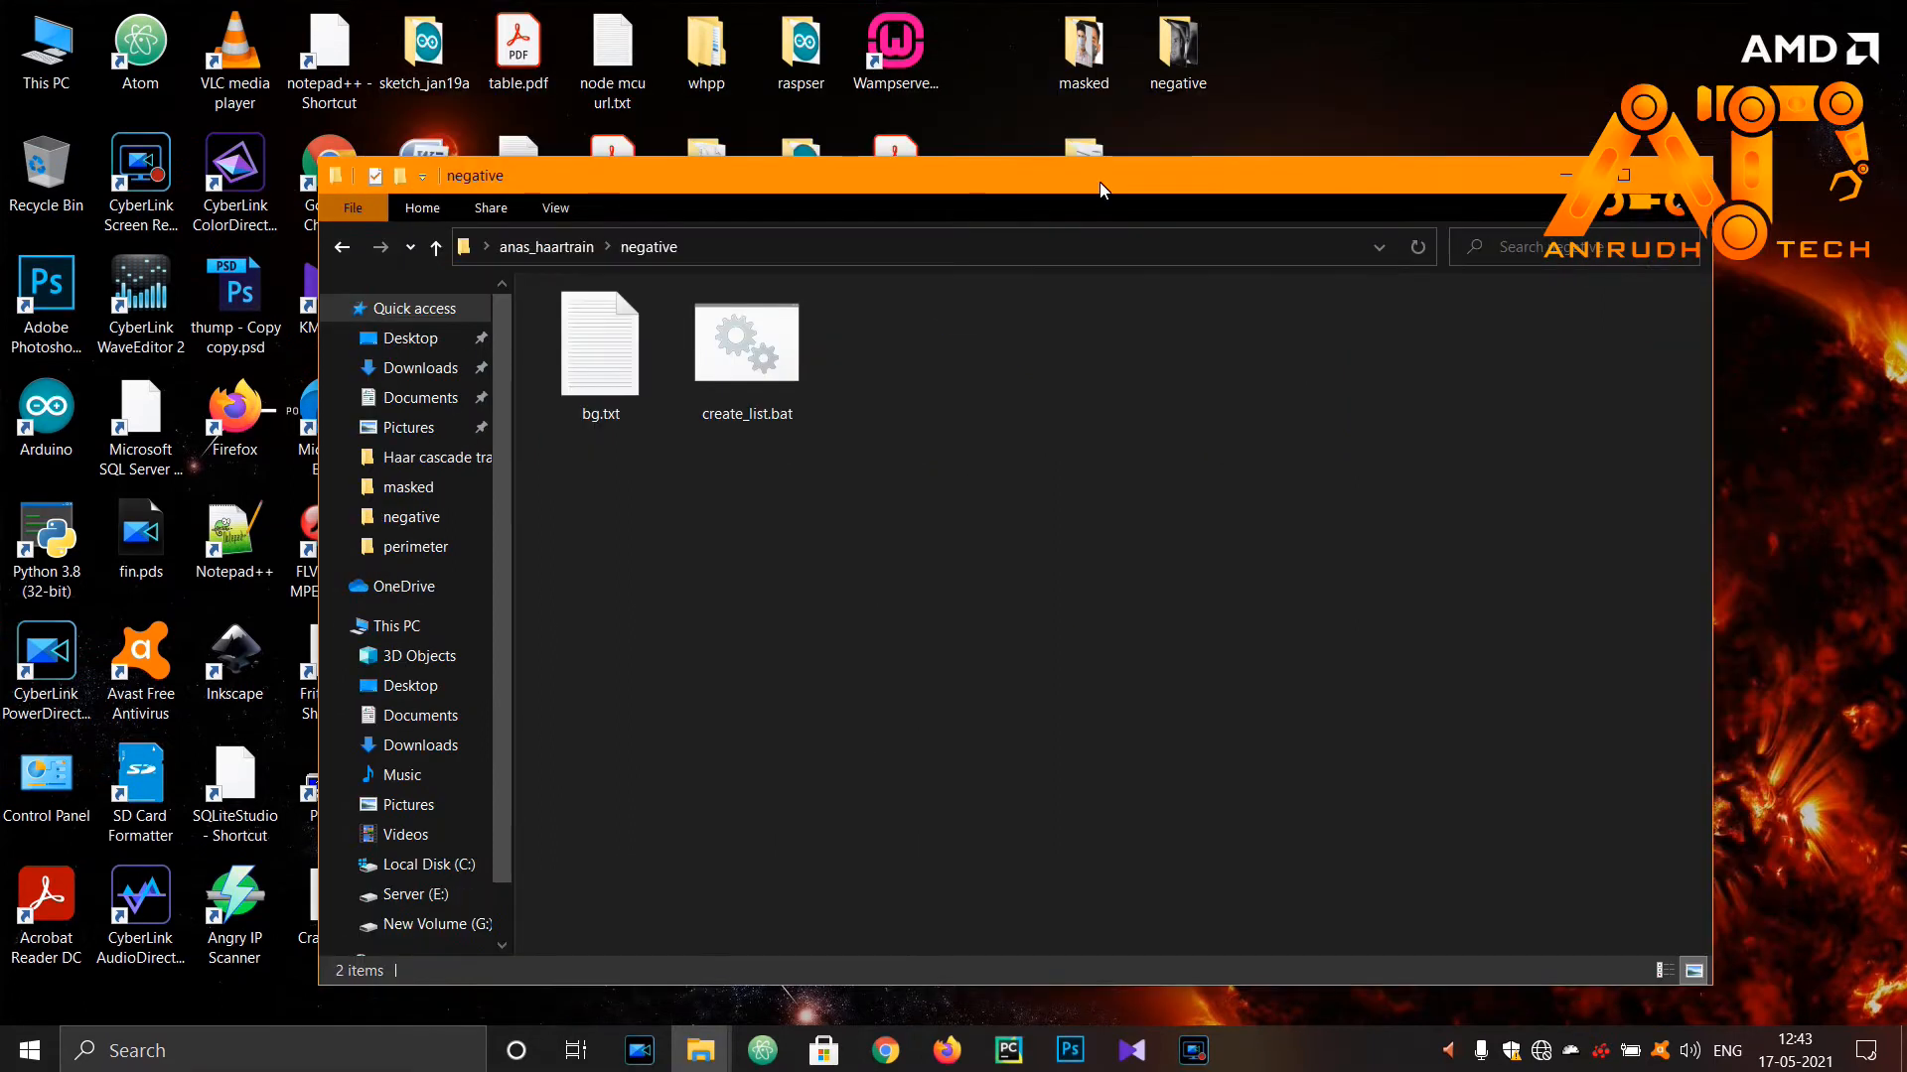
mouse_move(1170, 95)
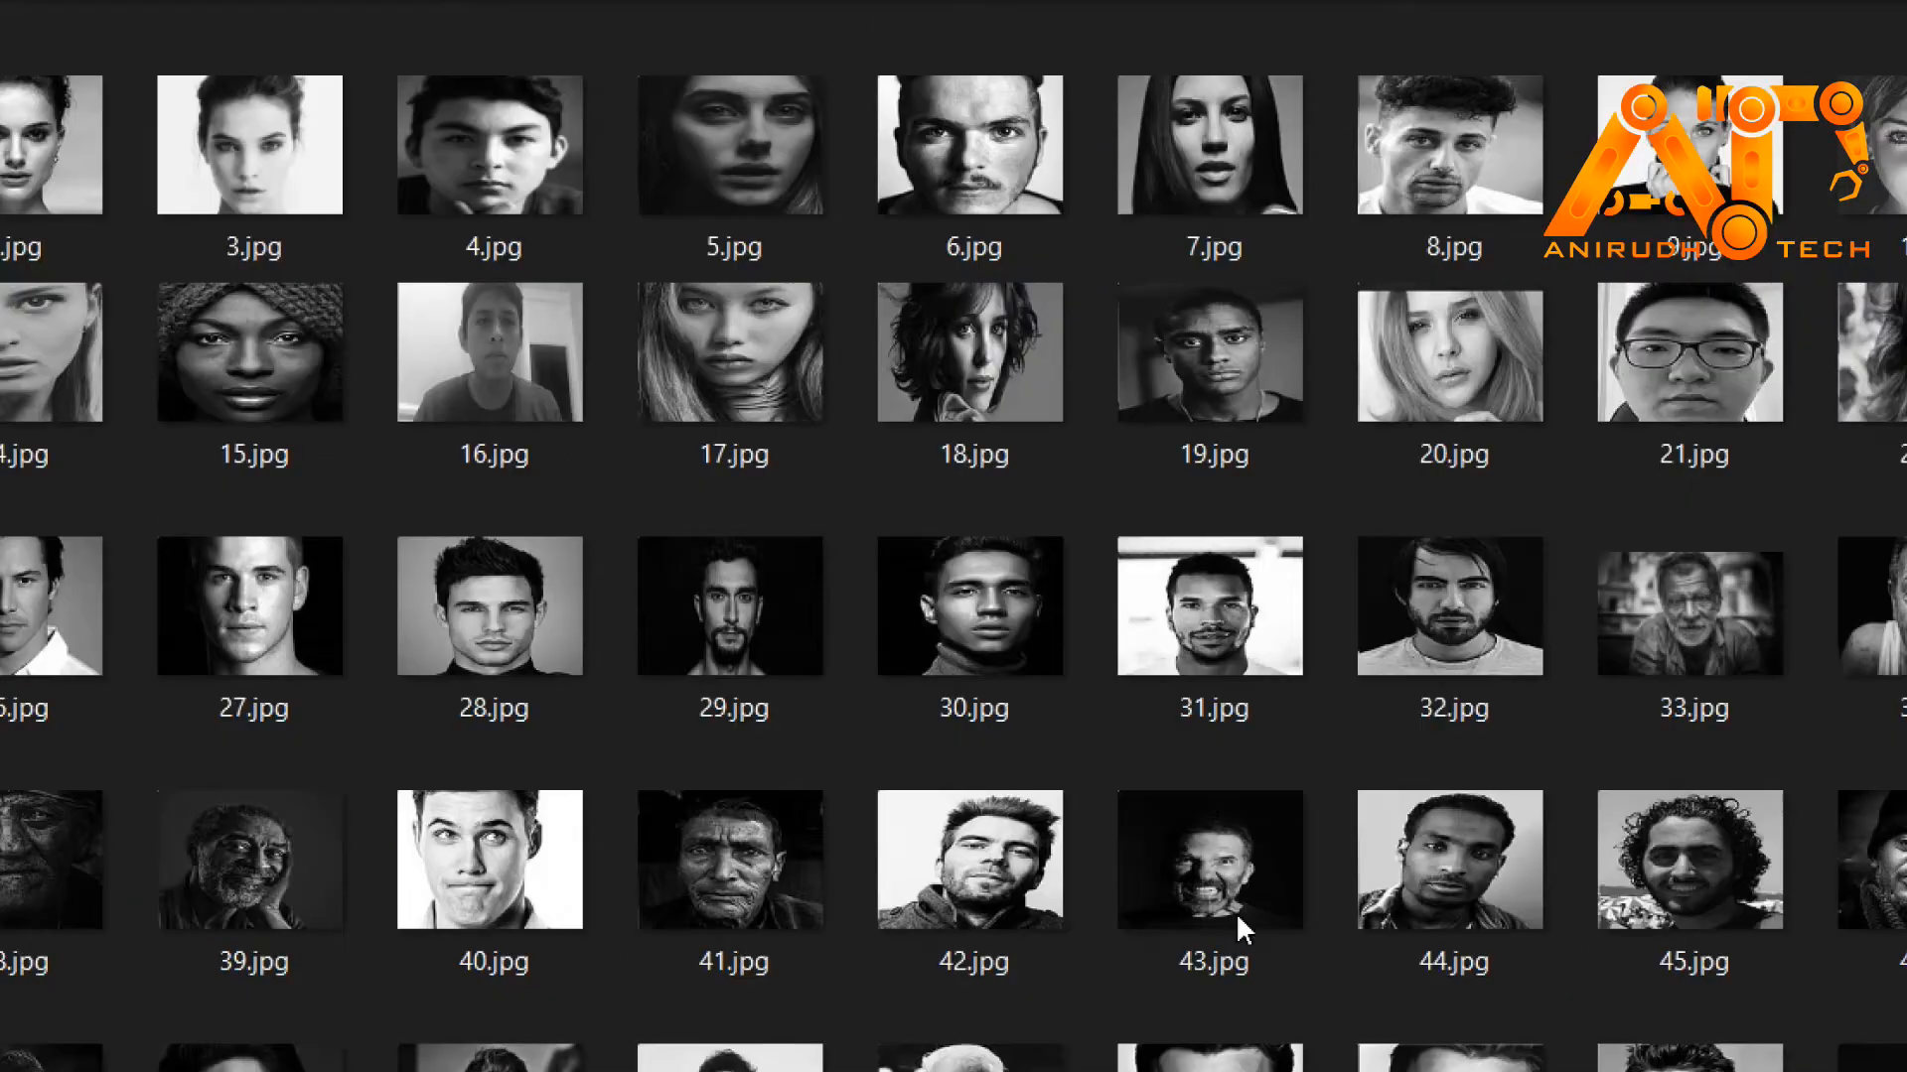
Preview one negative face image in Photos, then select all 102 images
scroll(down, 3)
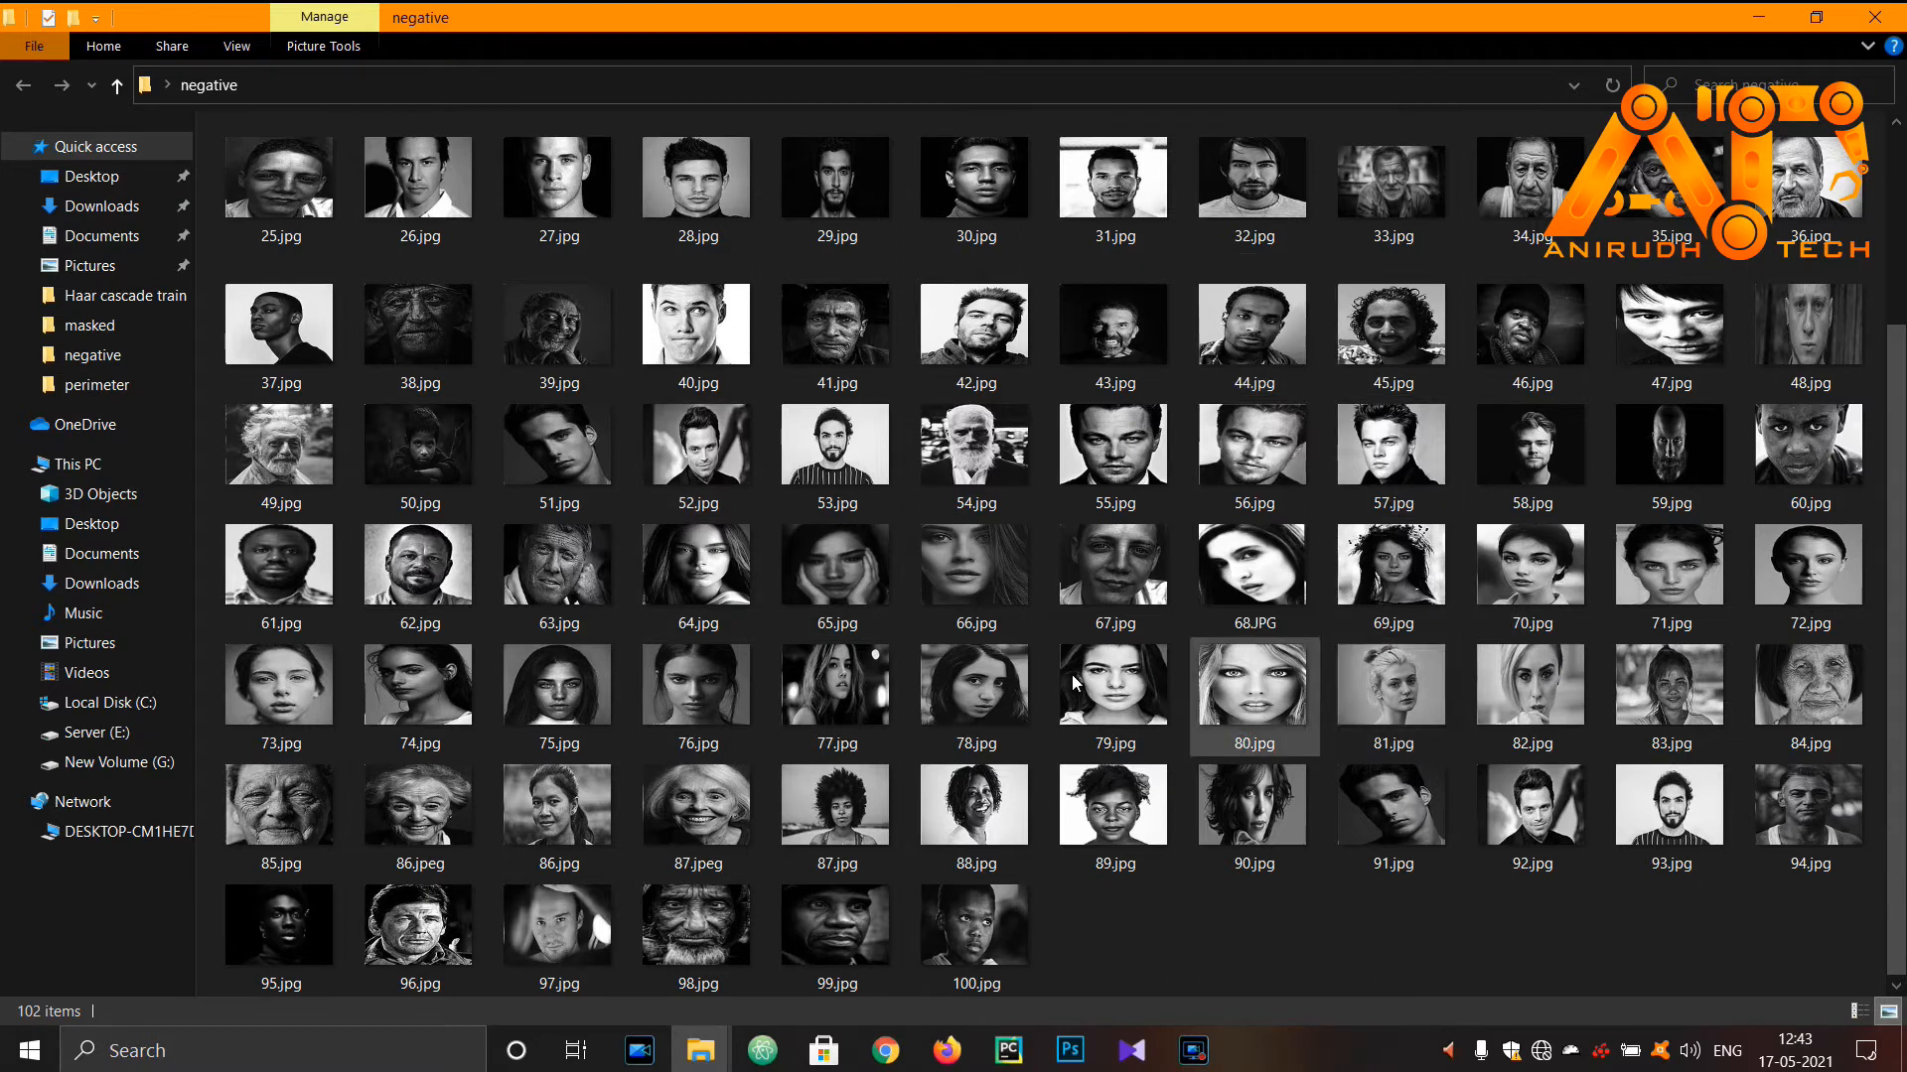
scroll(up, 3)
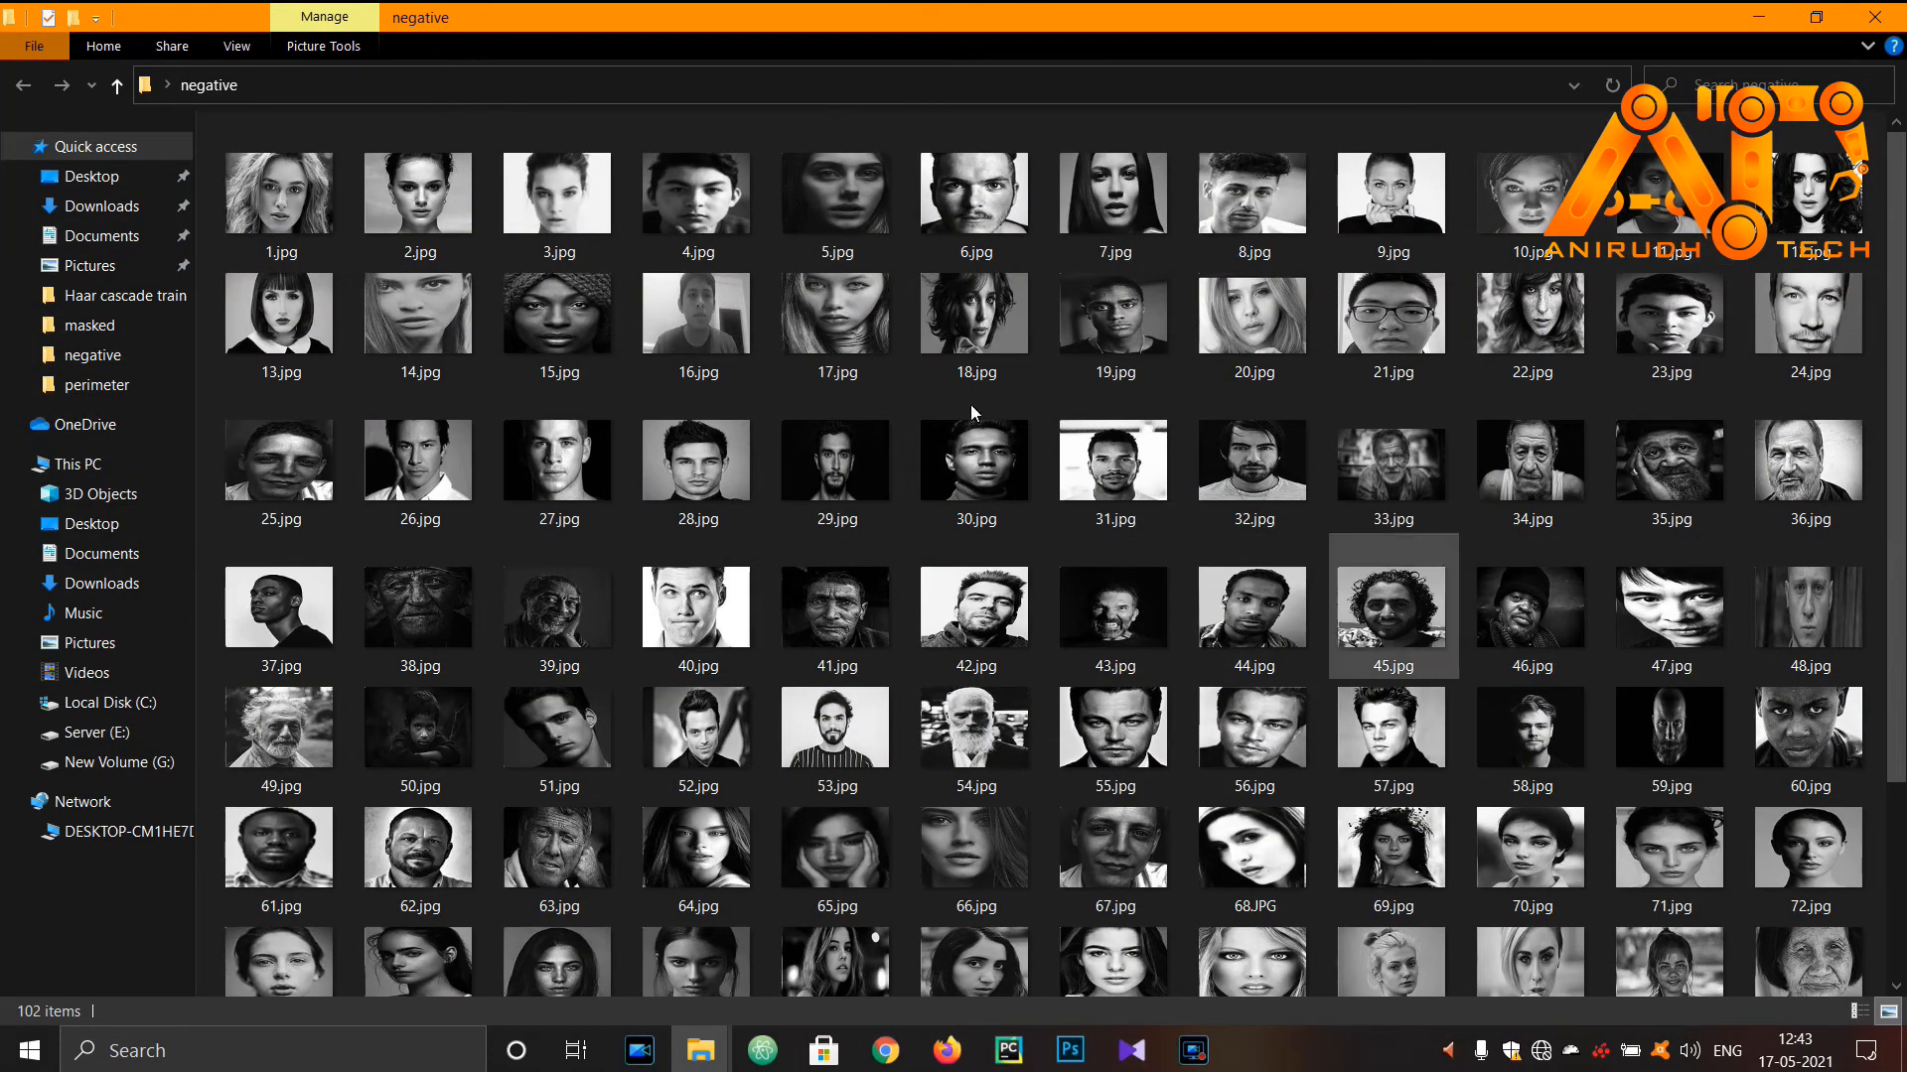
click(278, 192)
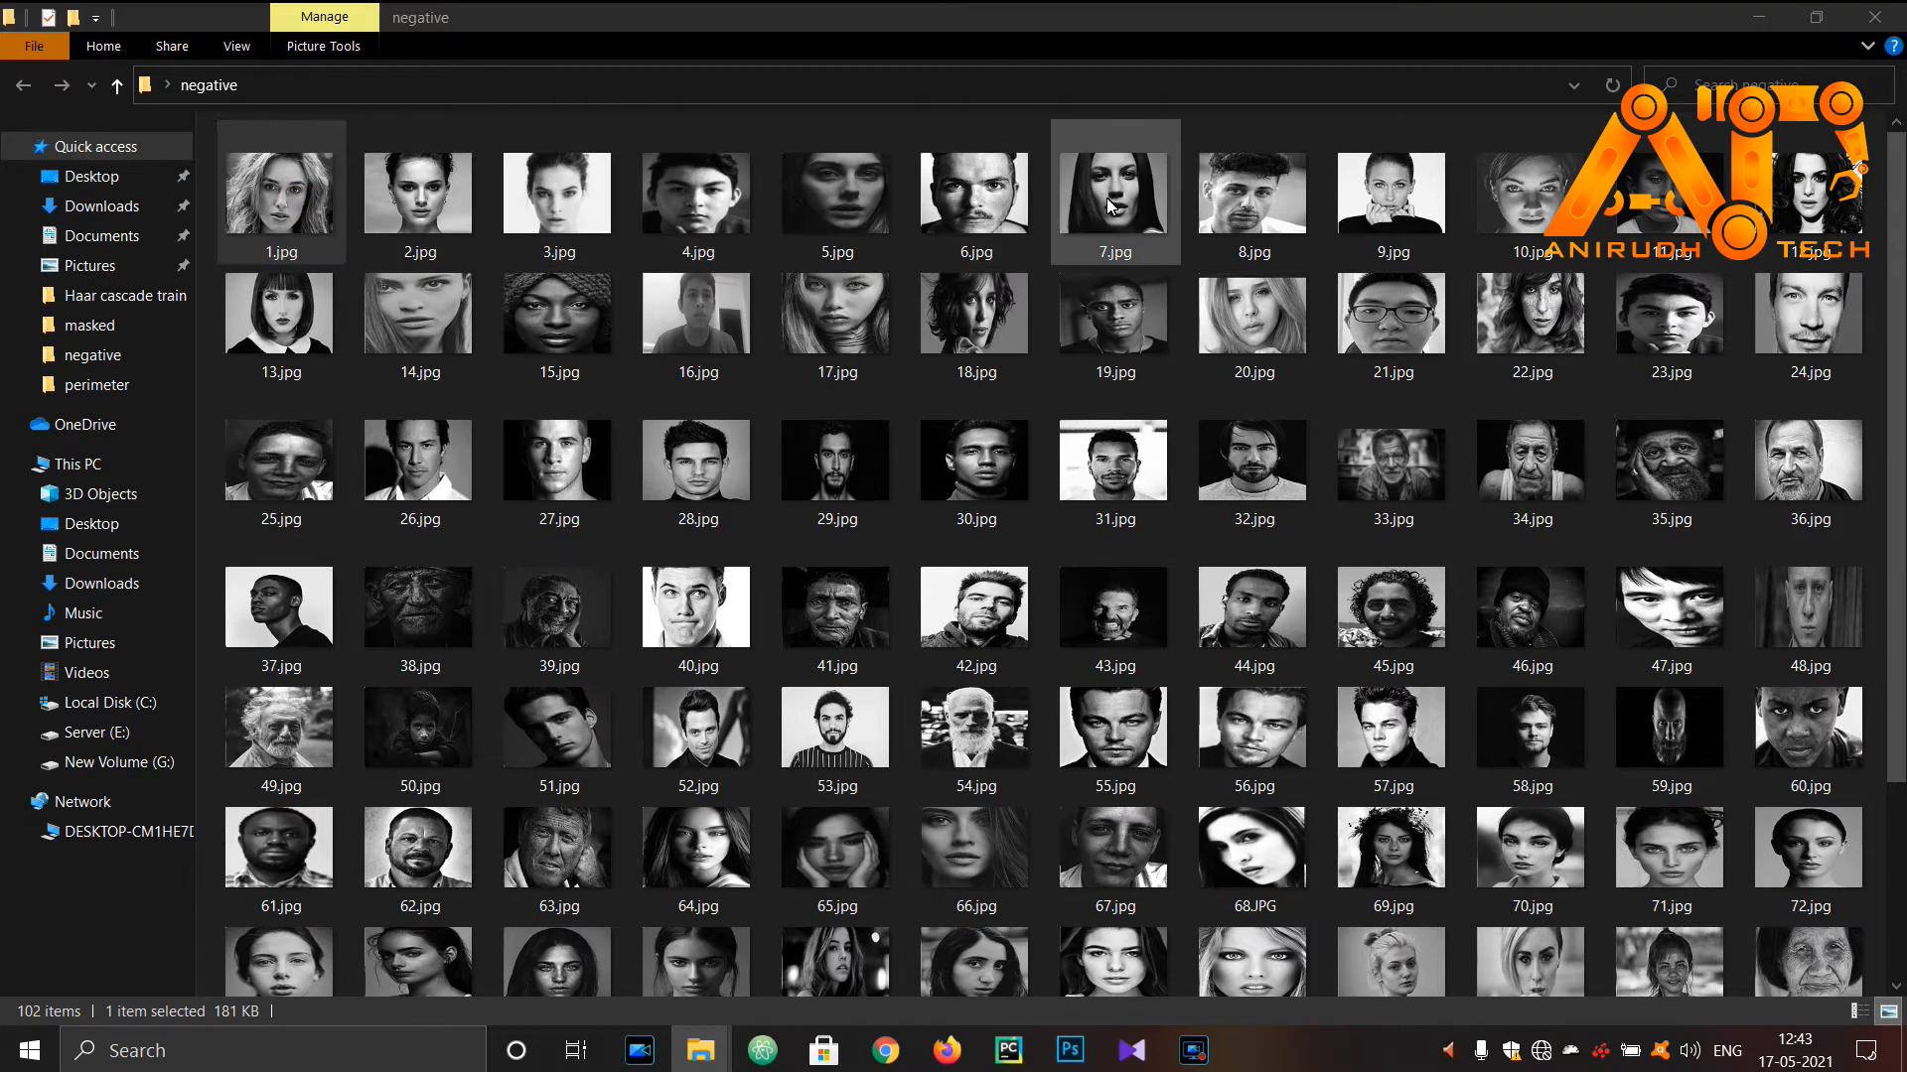
double_click(417, 192)
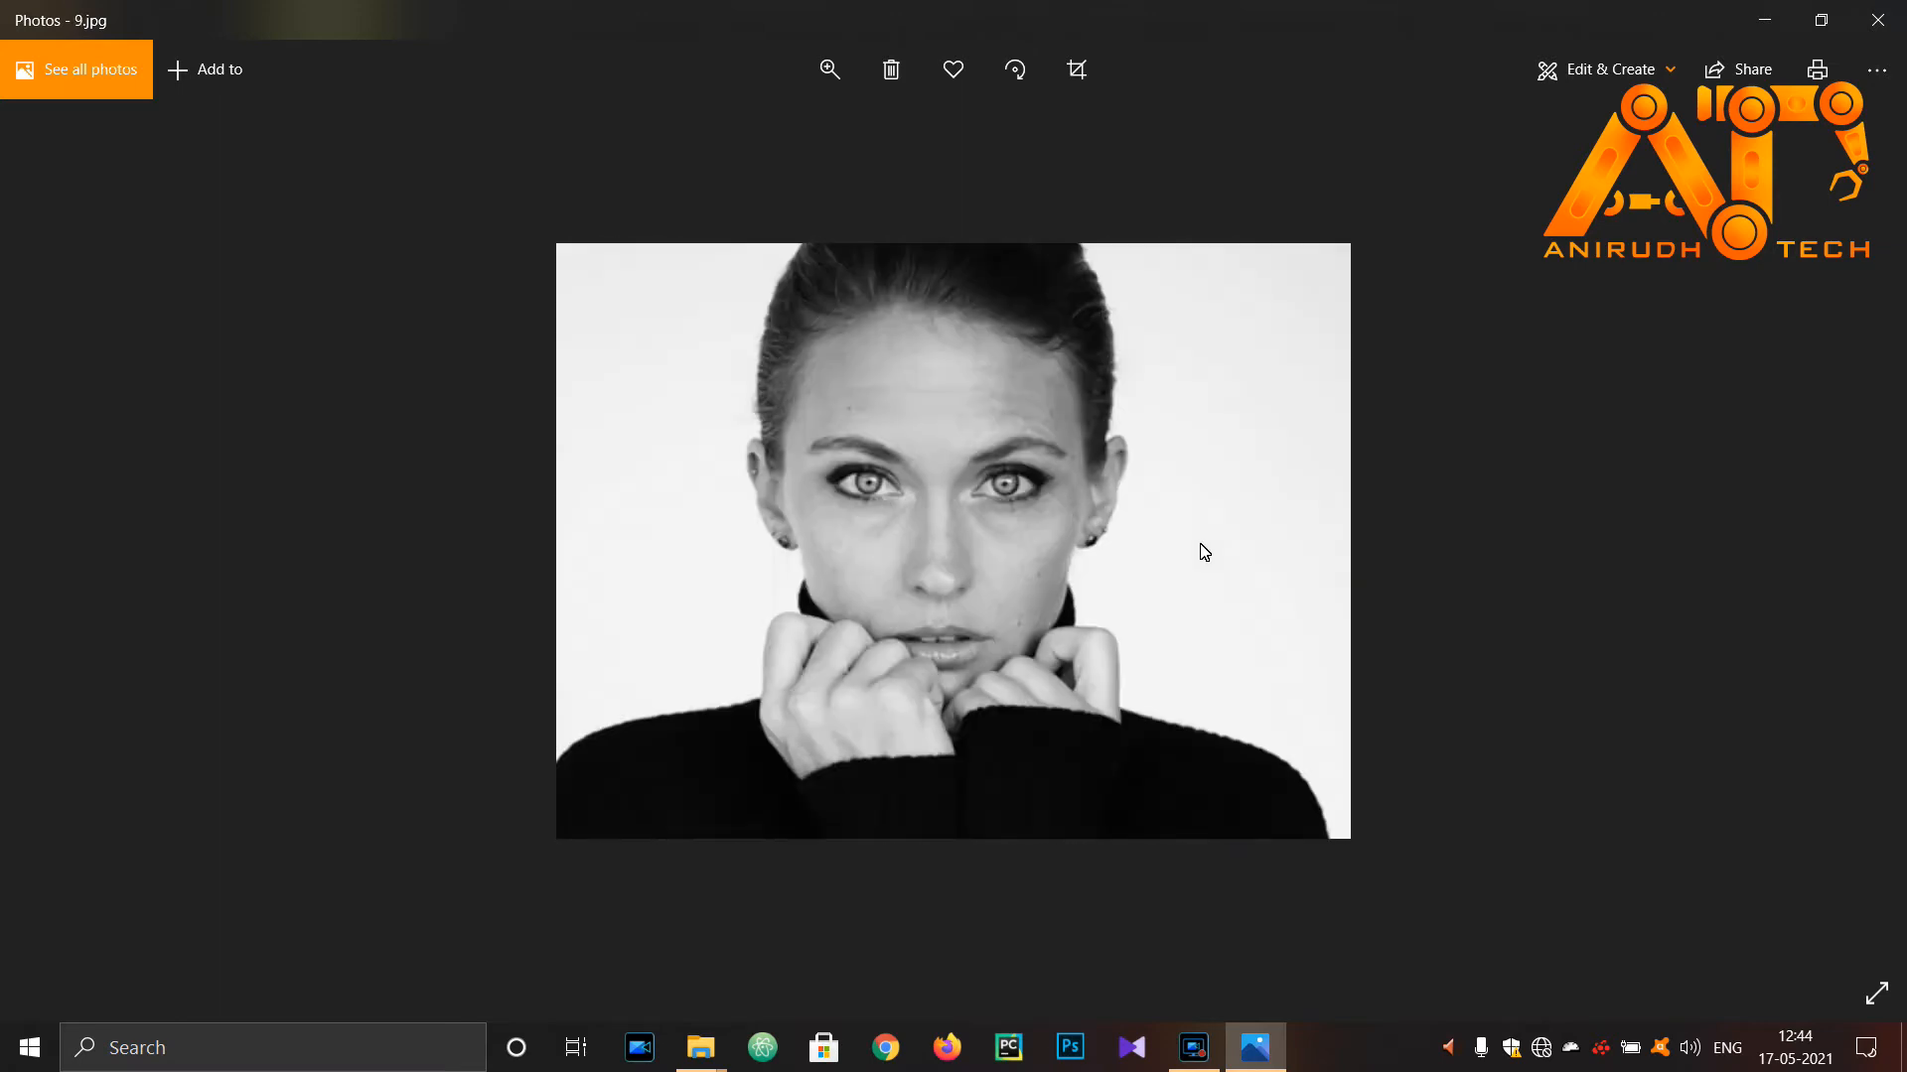
click(698, 1046)
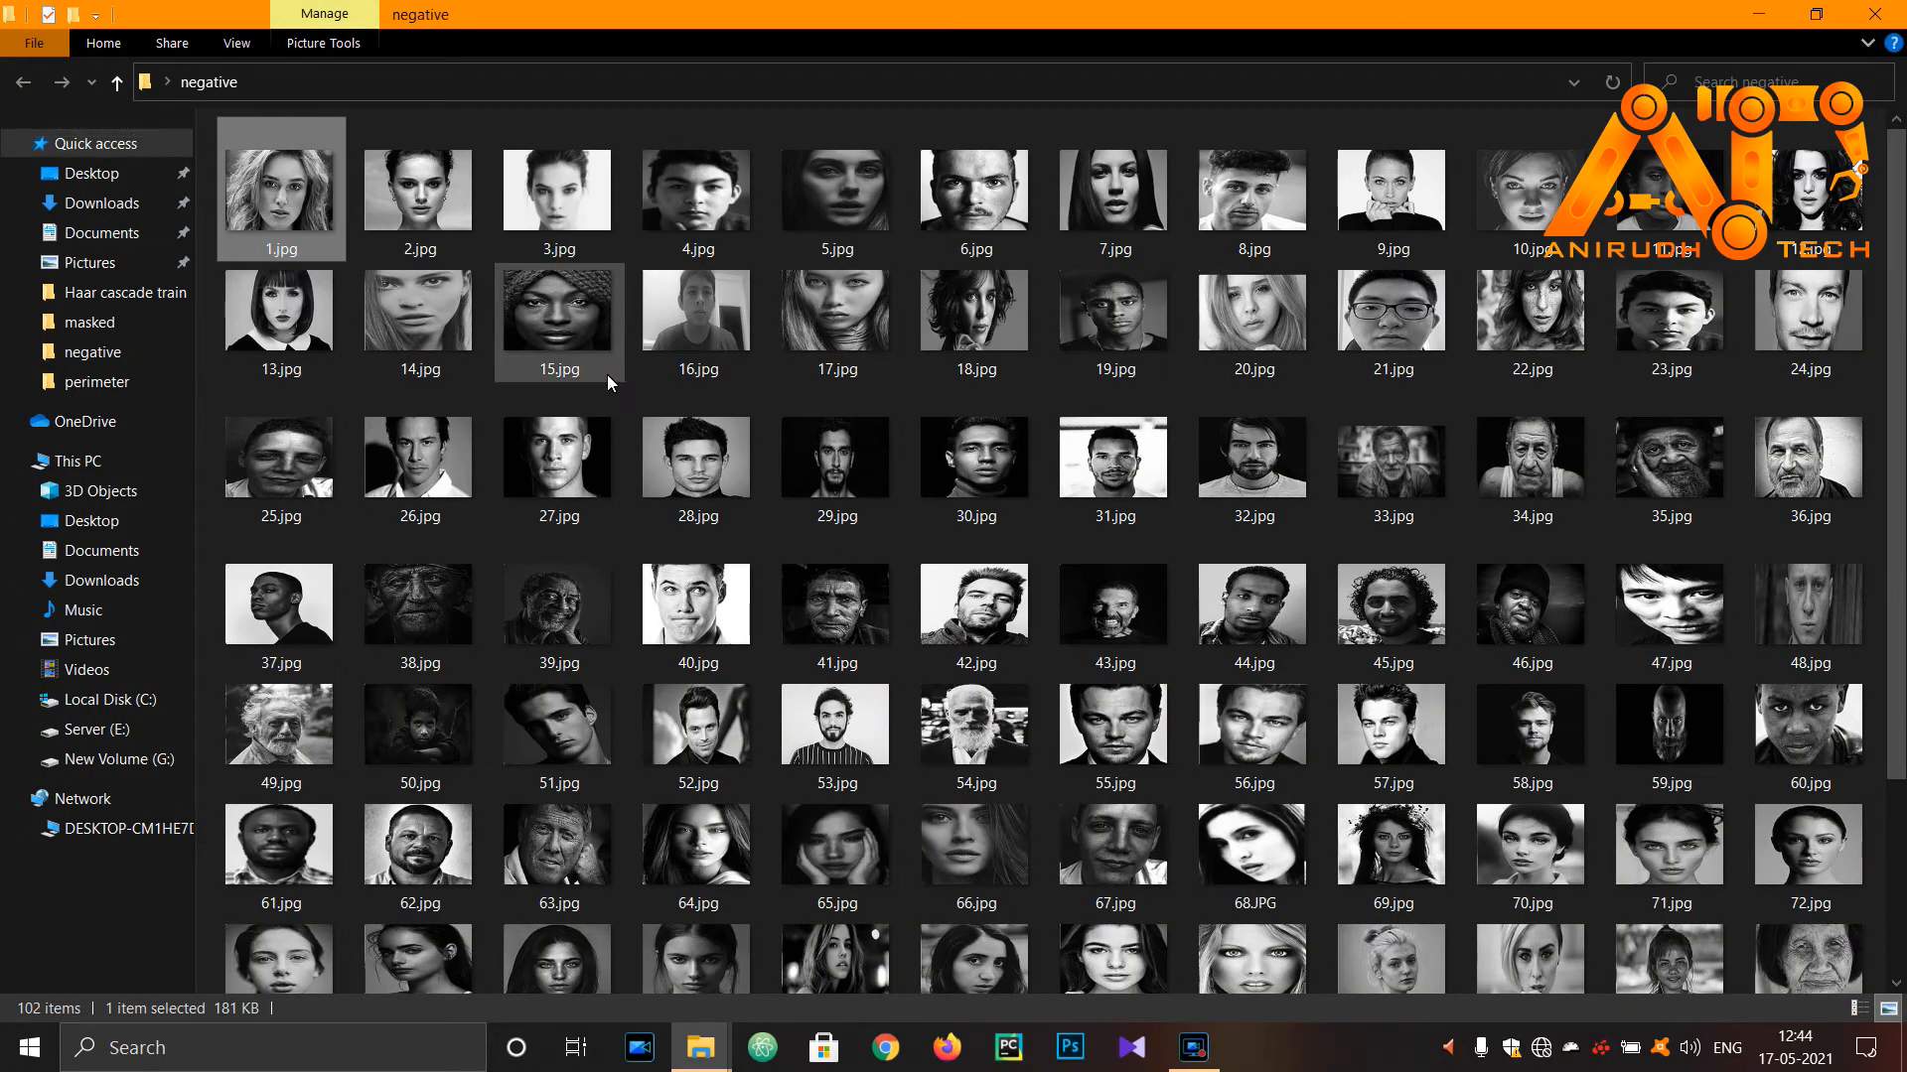
key(ctrl+a)
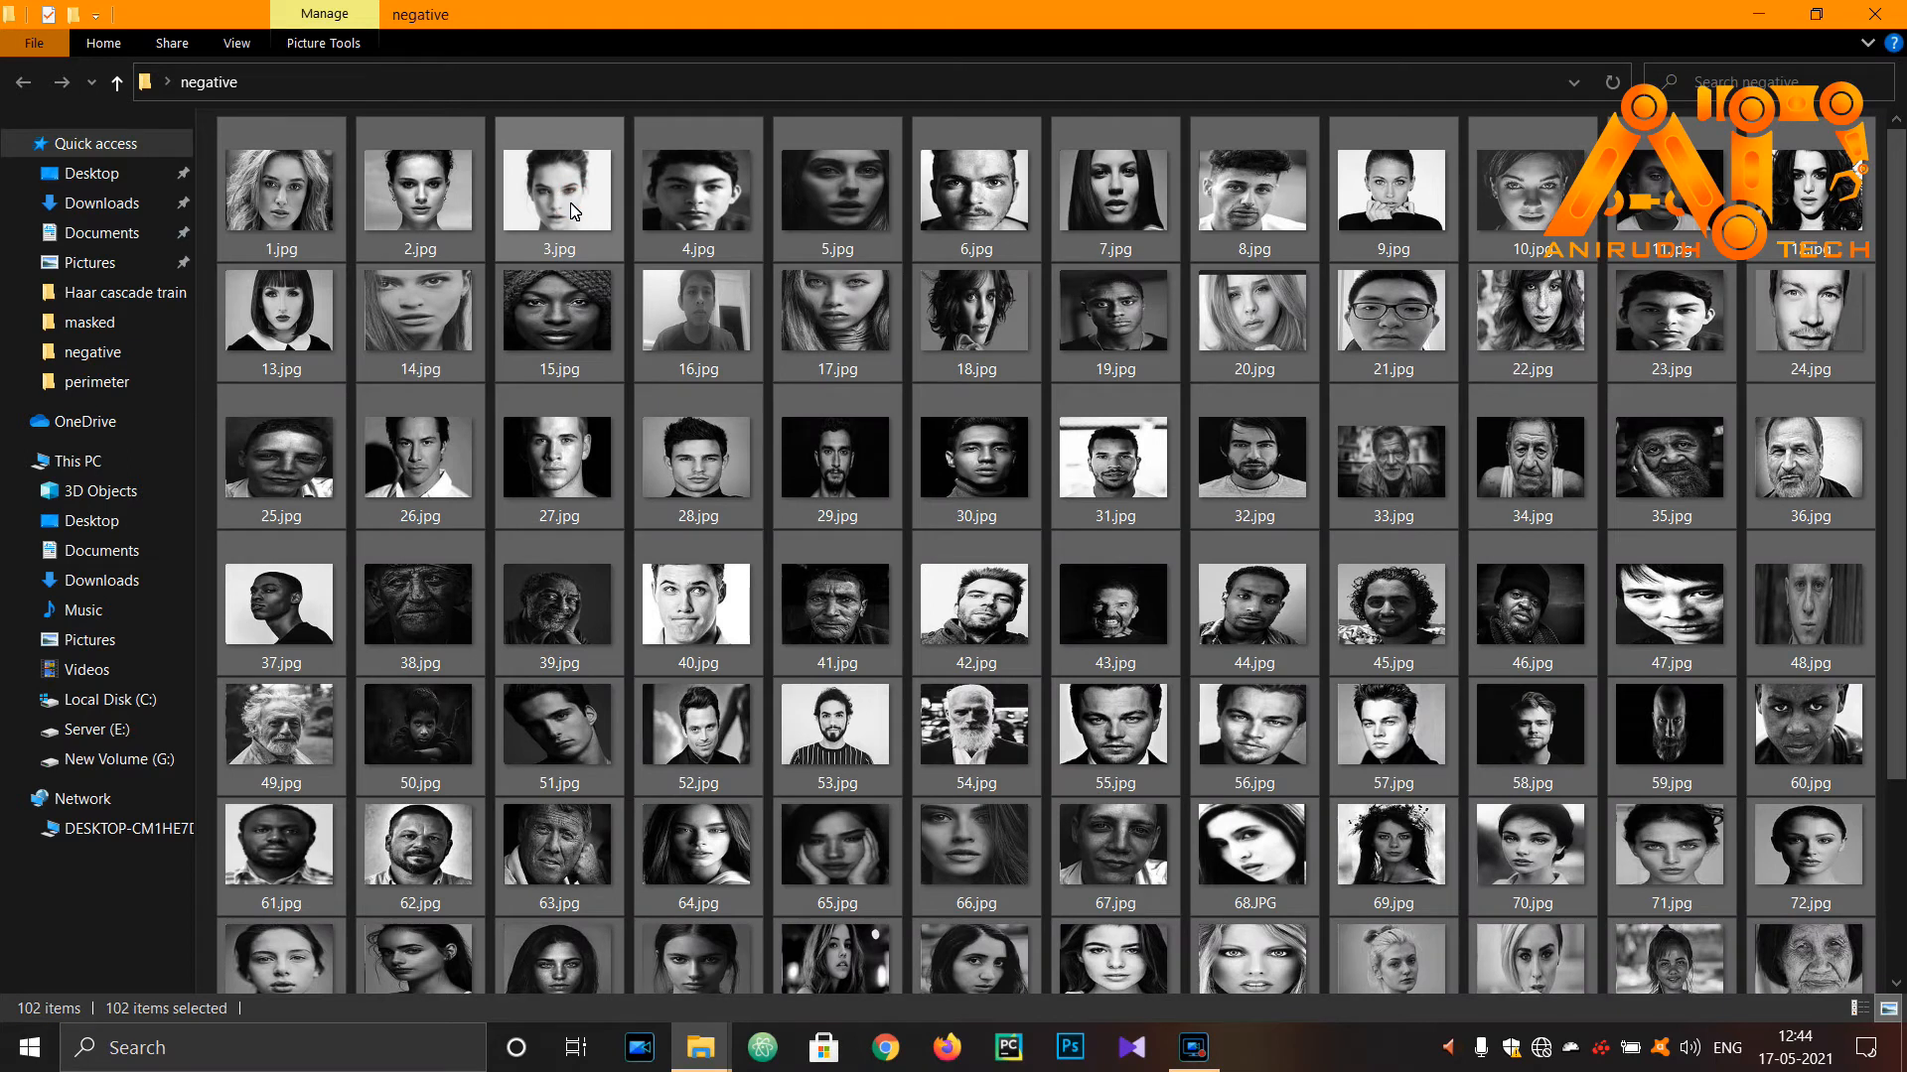
Copy the 102 selected images and paste them into anas_haartrain\negative
right_click(558, 189)
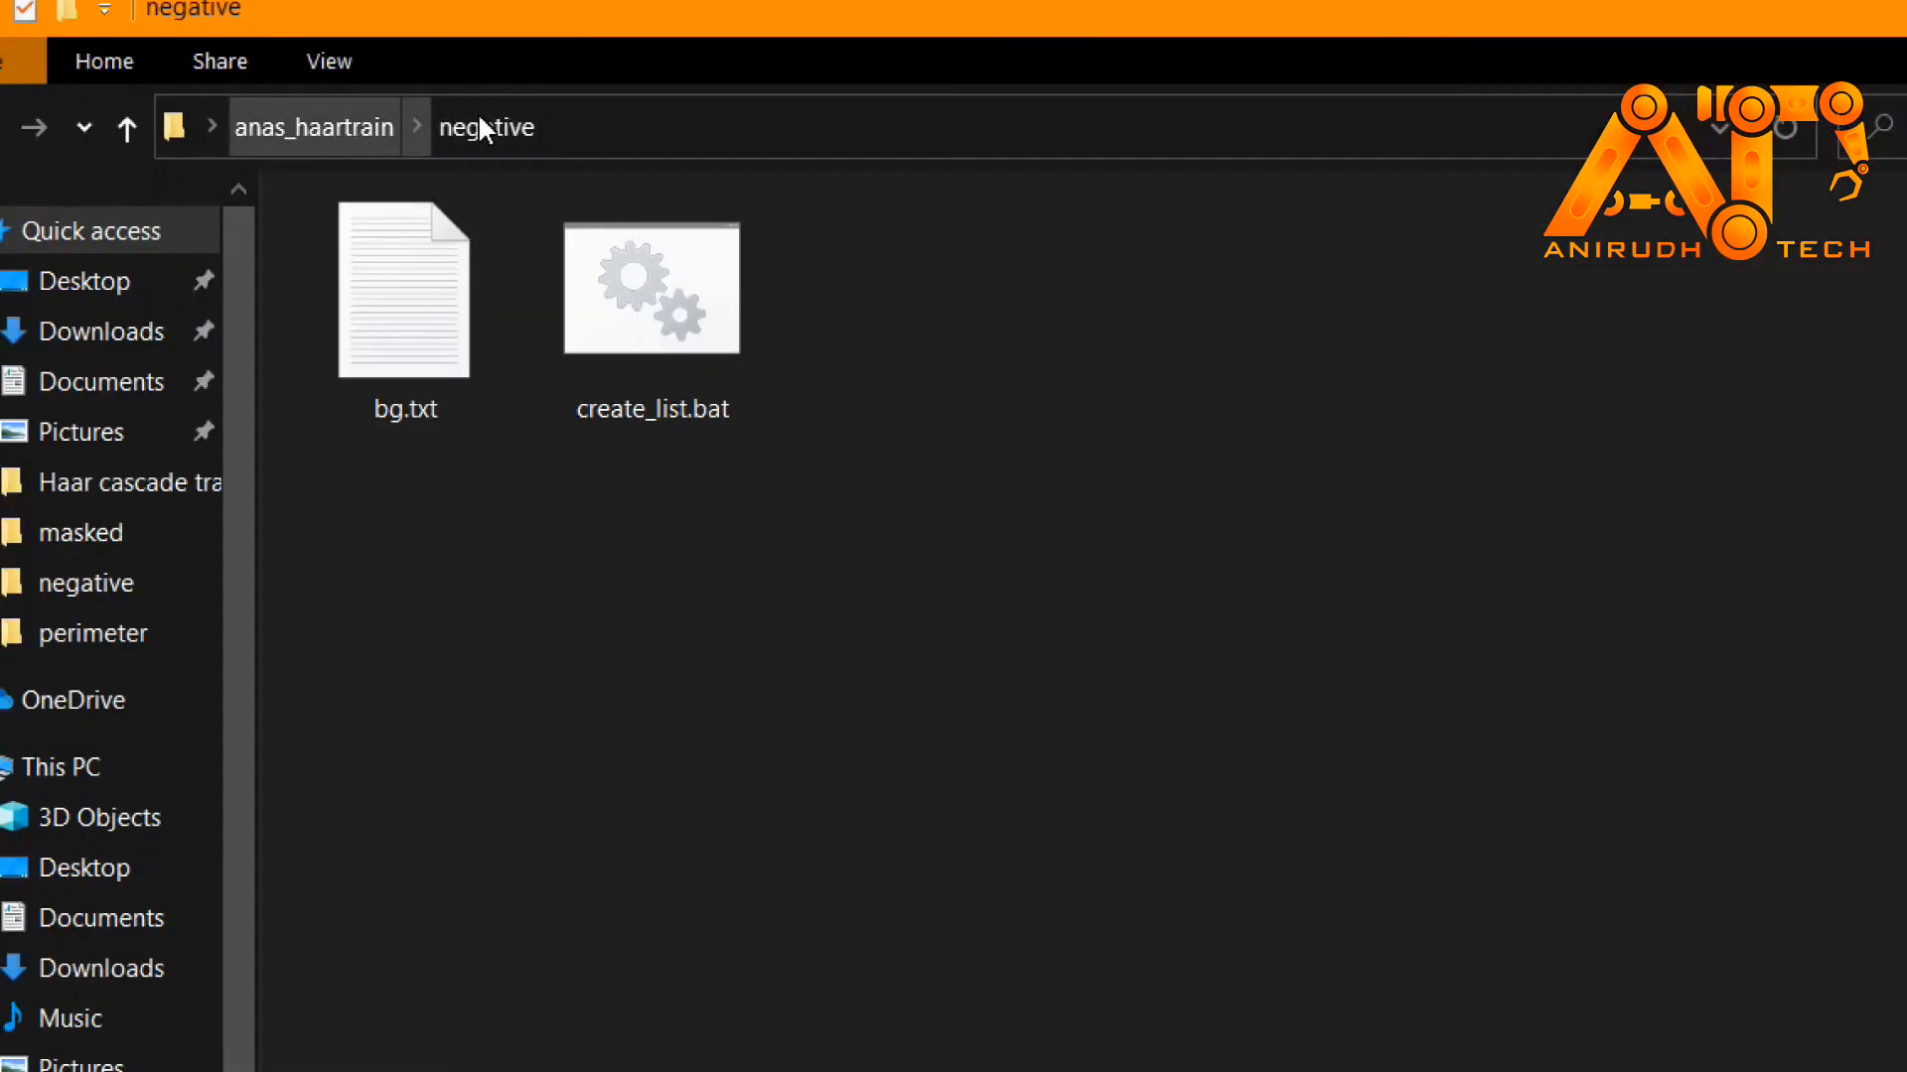
right_click(949, 607)
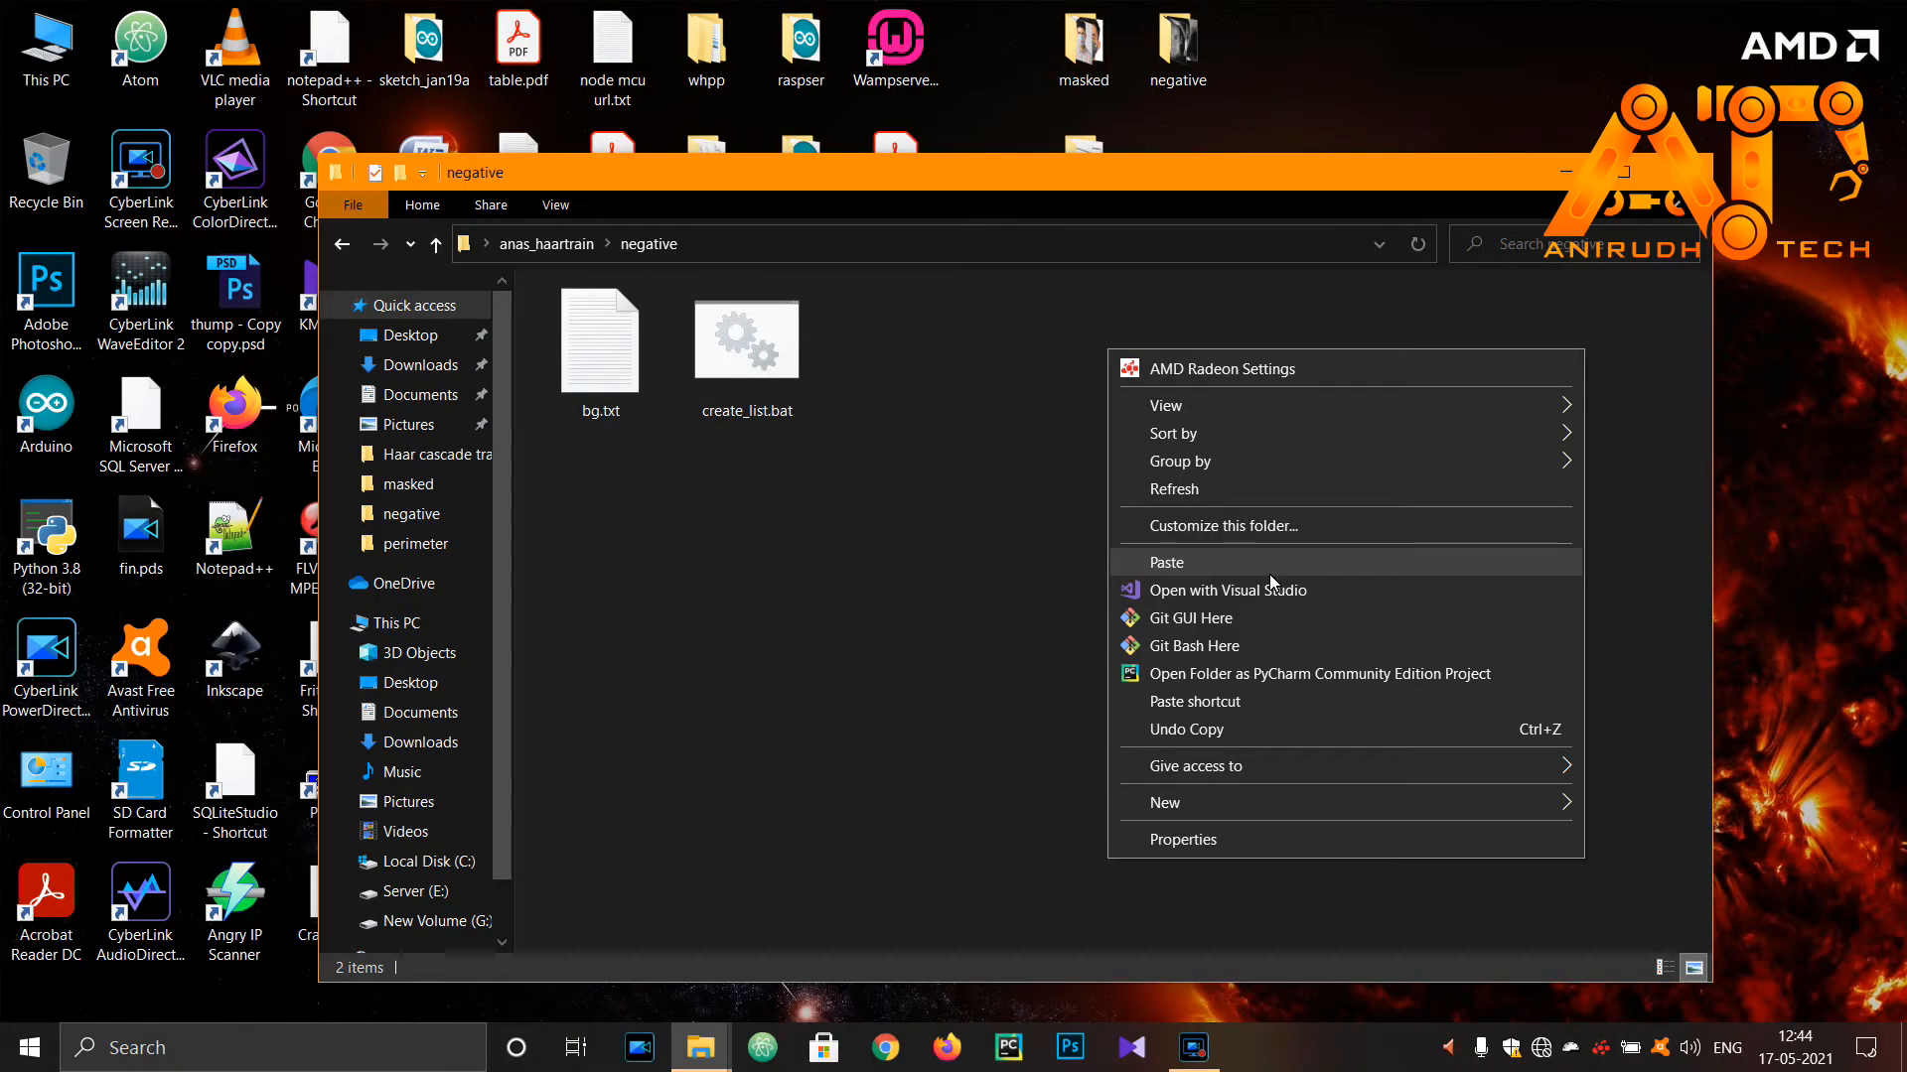
click(1165, 560)
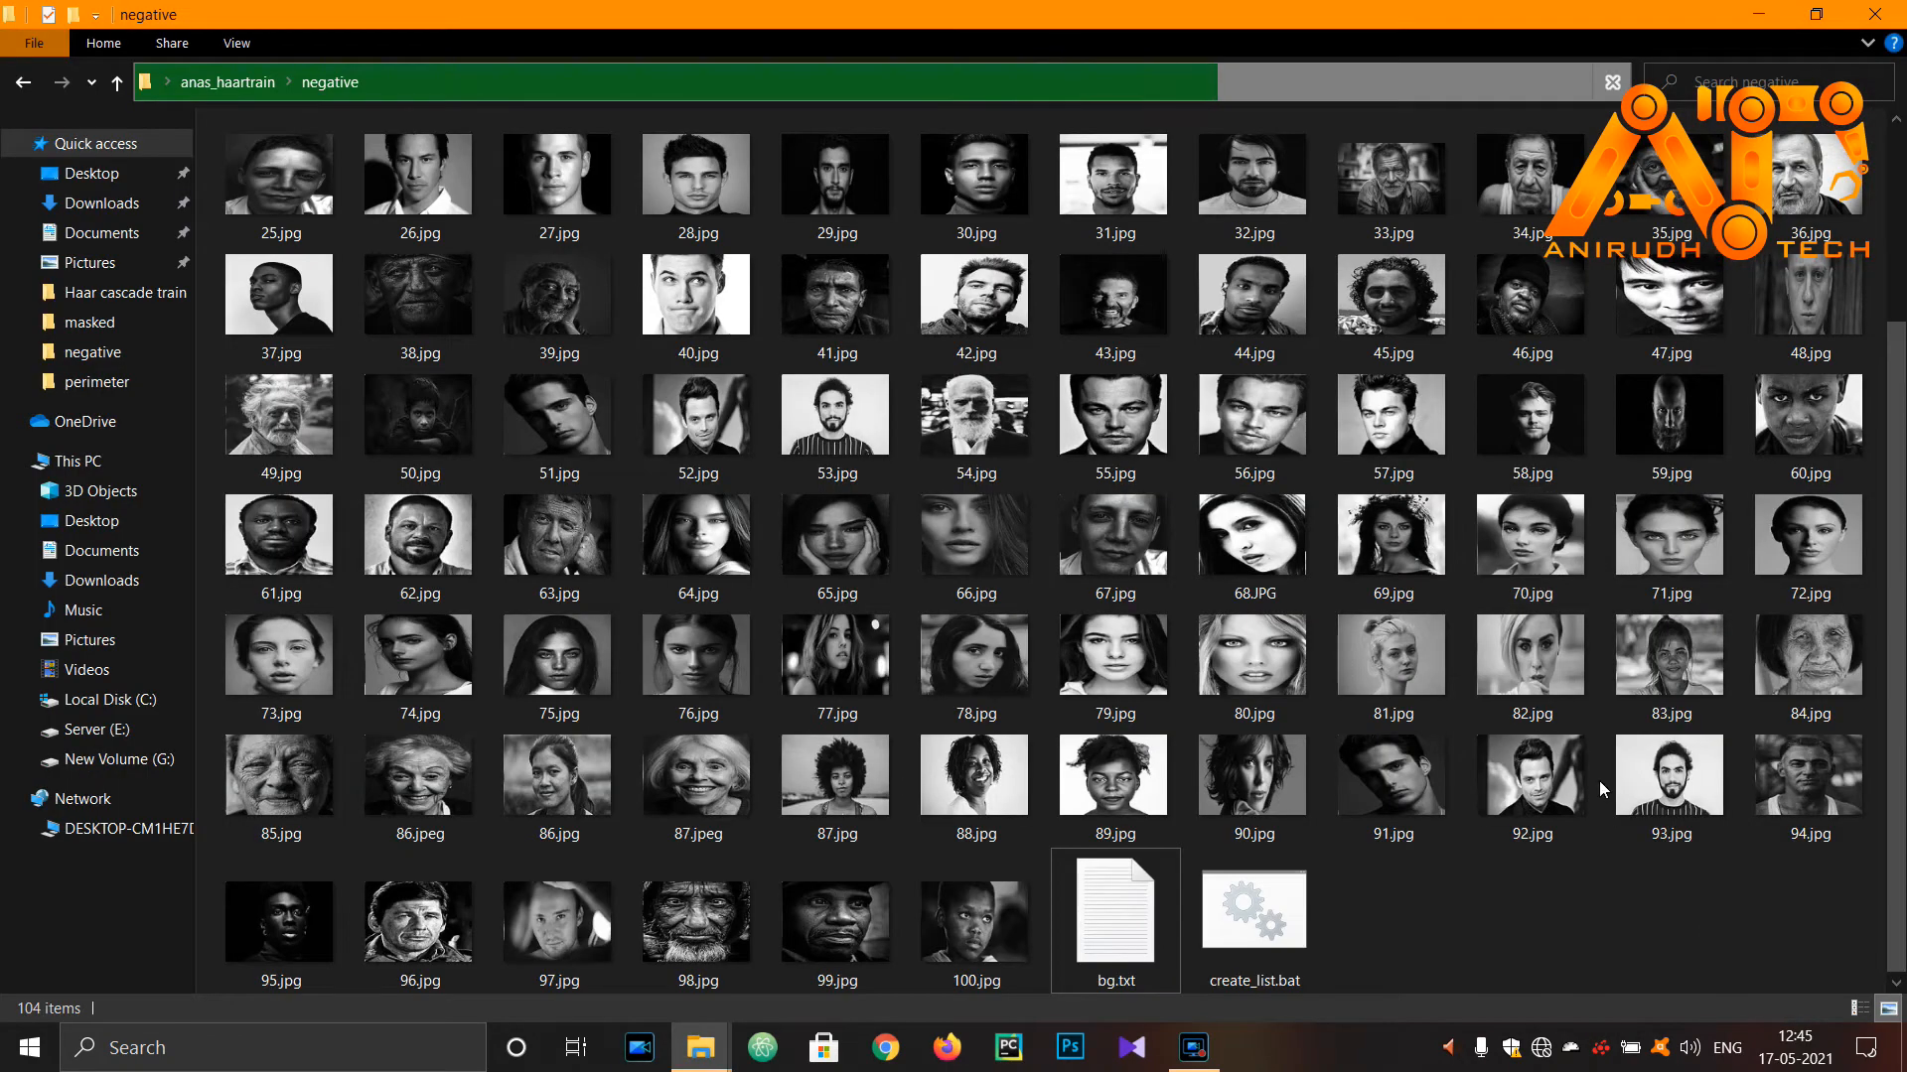
mouse_move(1269, 914)
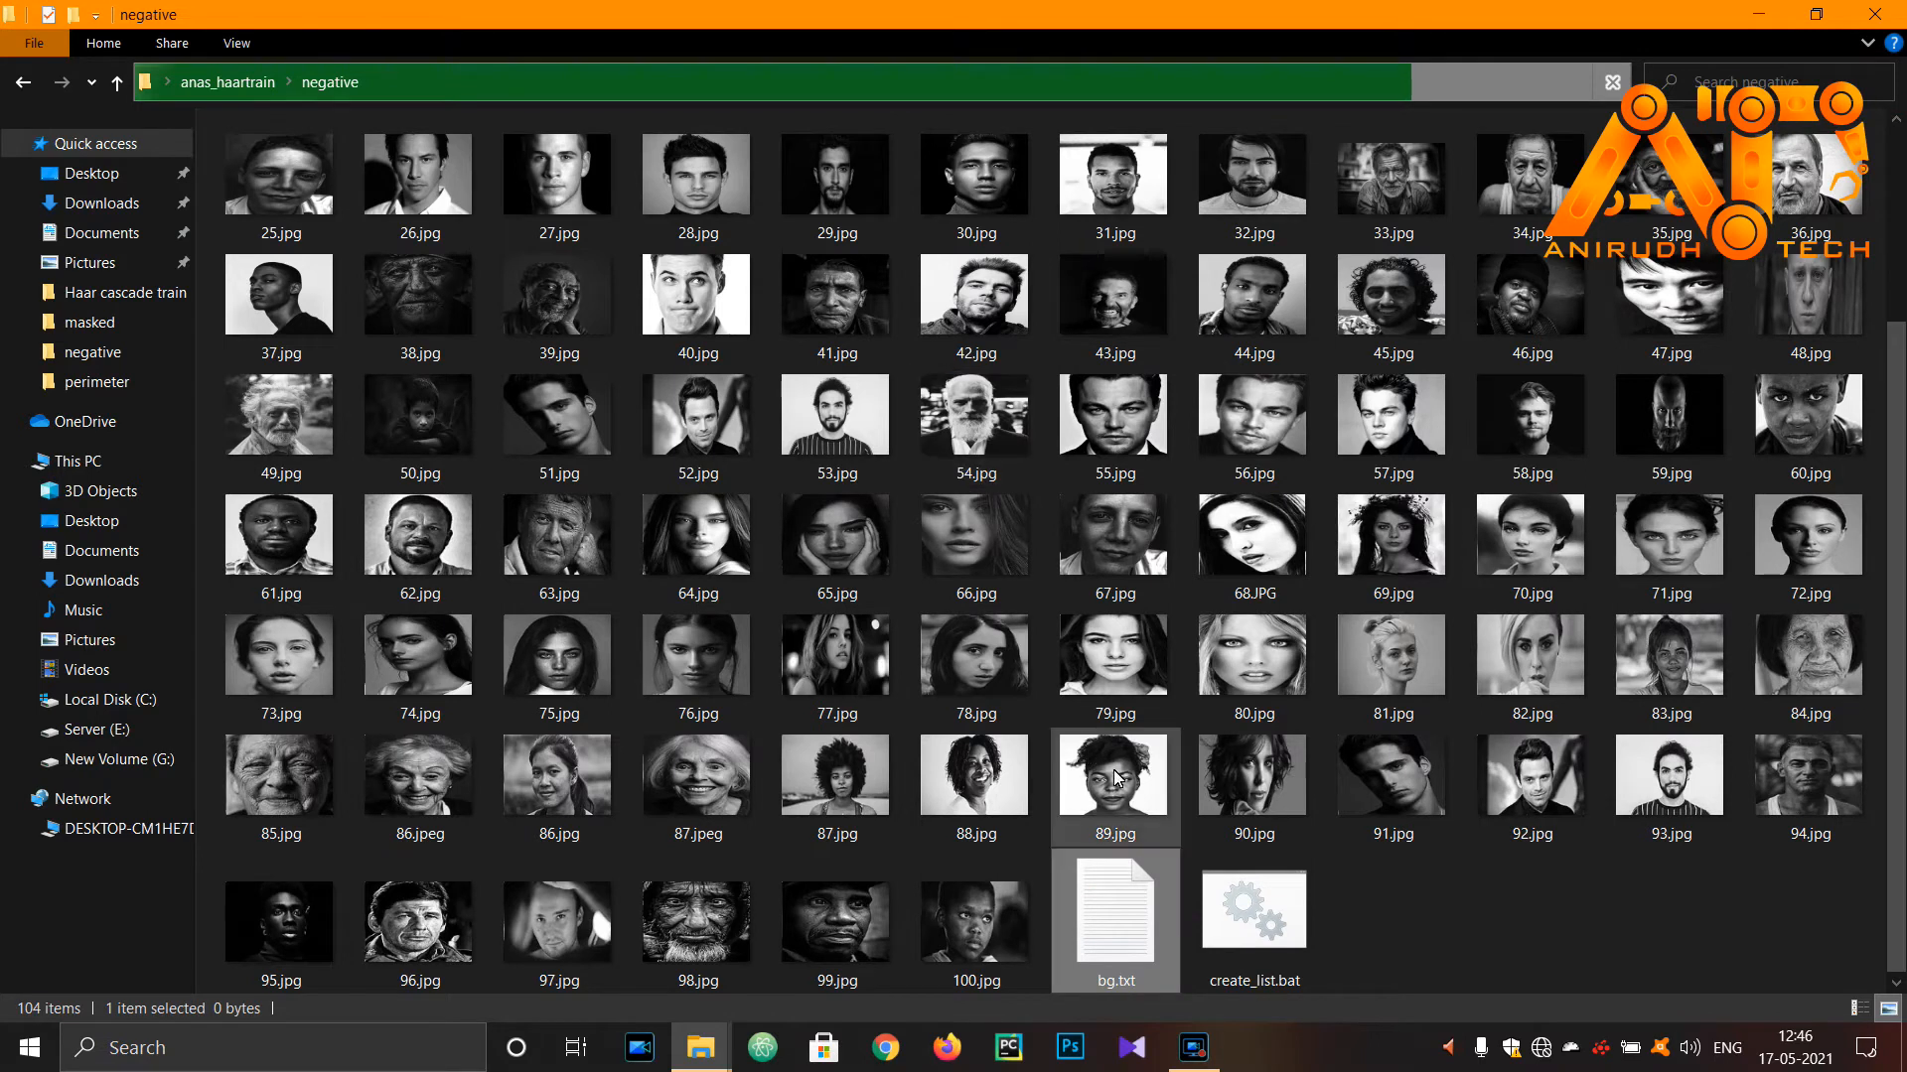
mouse_move(1119, 912)
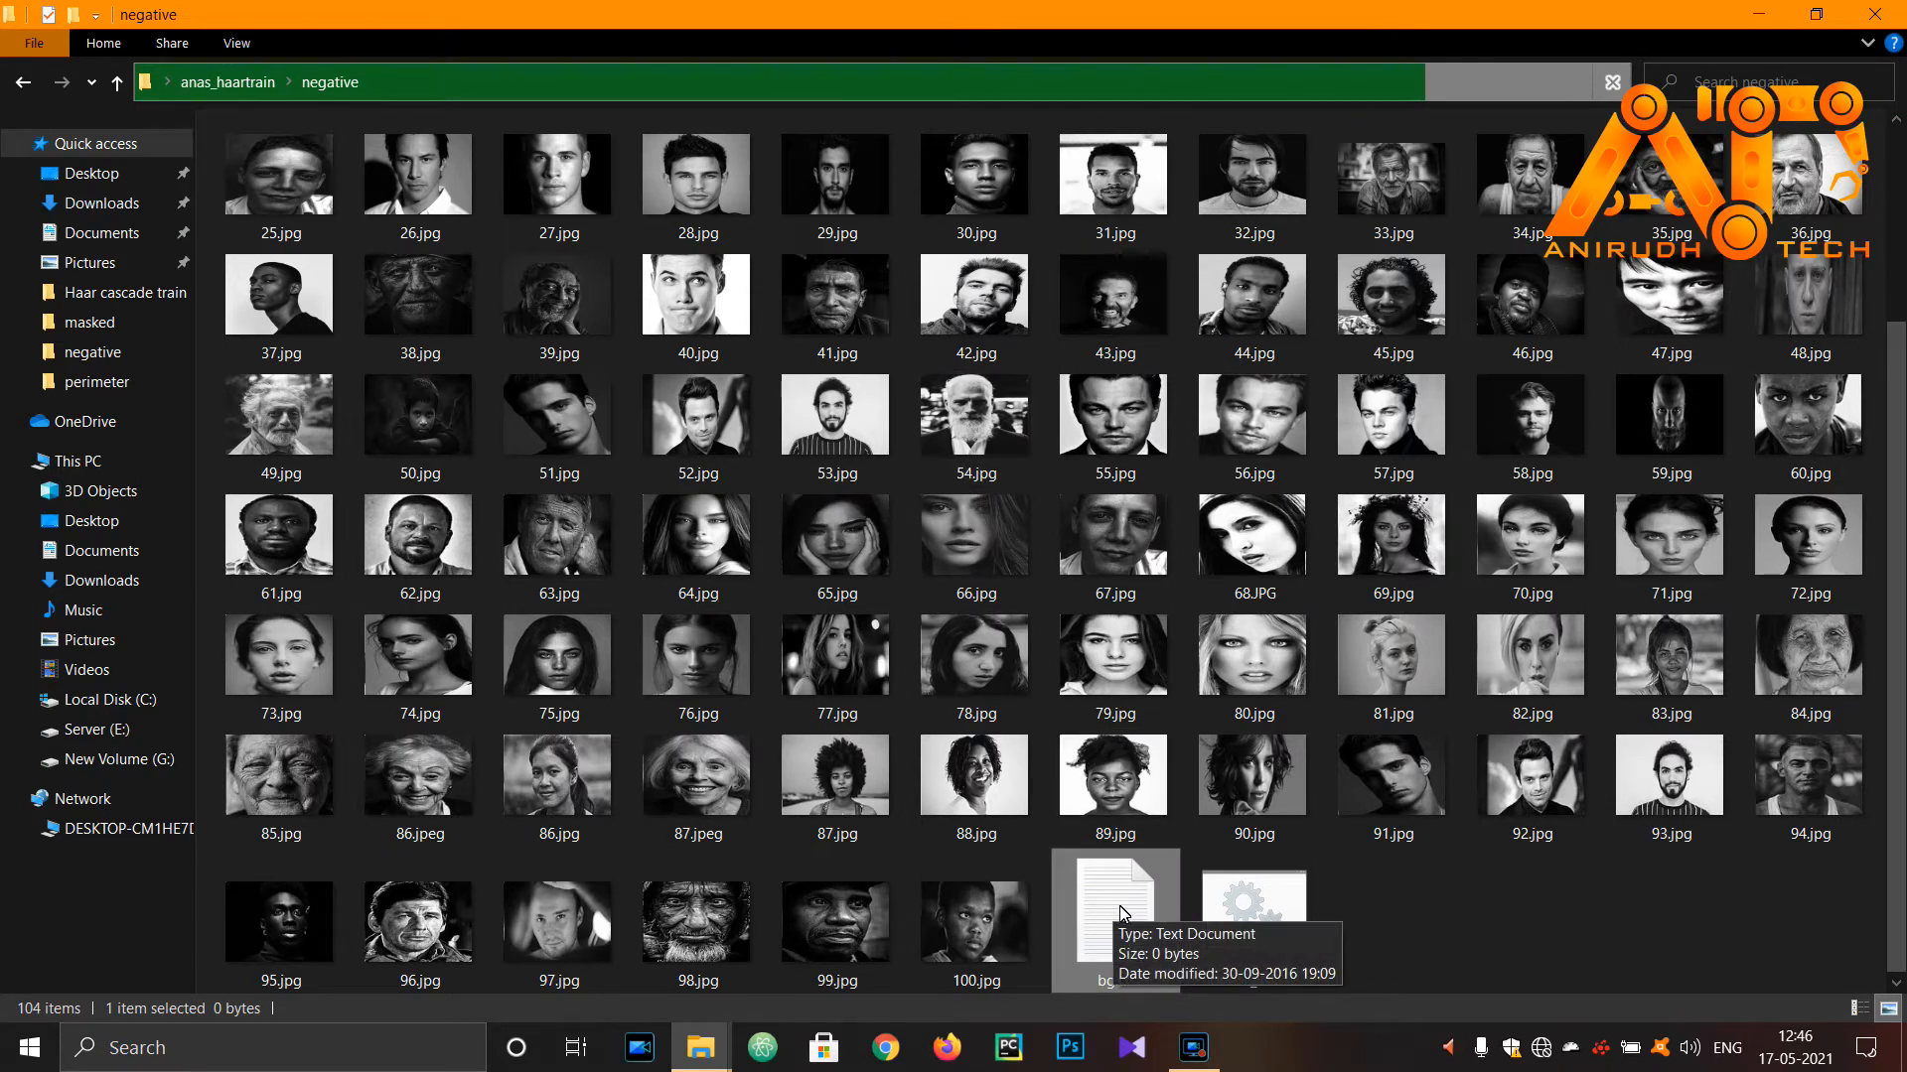
Open bg.txt to confirm it is empty, then select create_list.bat
double_click(1111, 903)
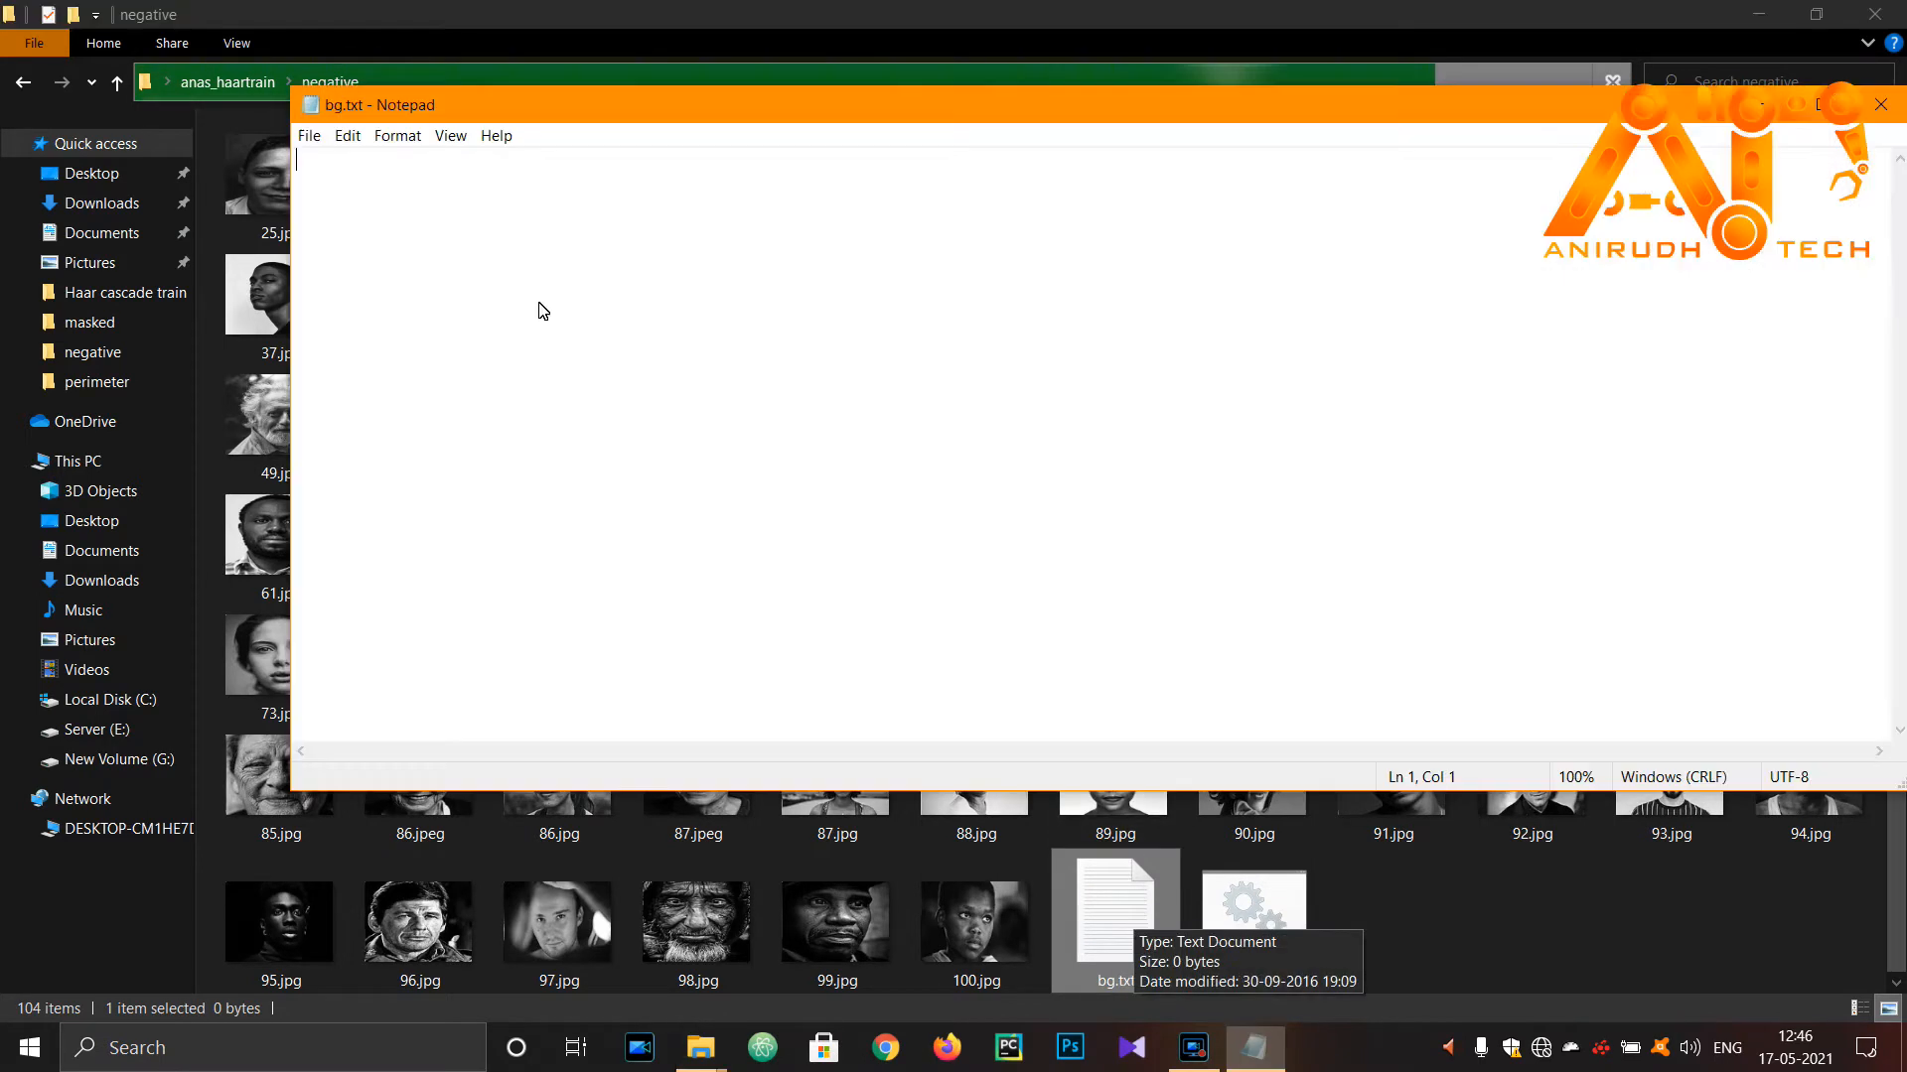
click(1878, 103)
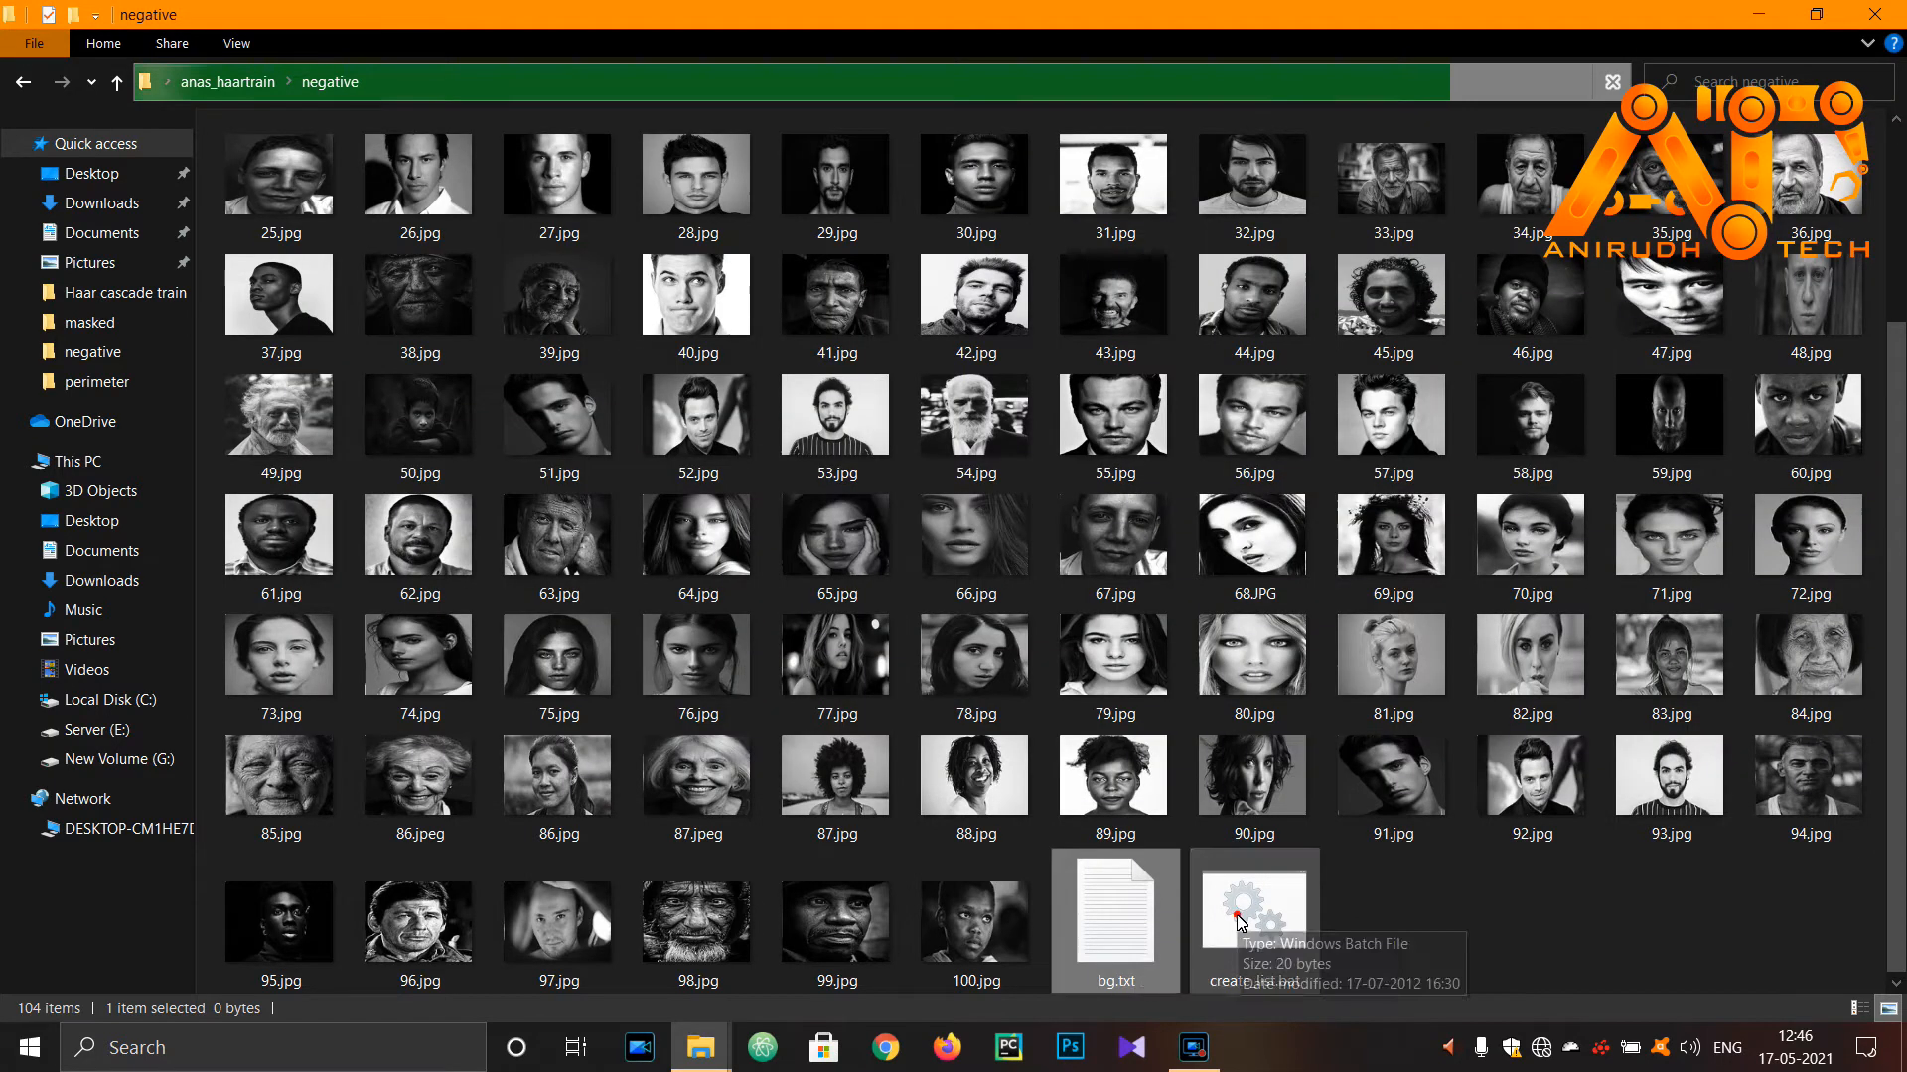
click(1253, 918)
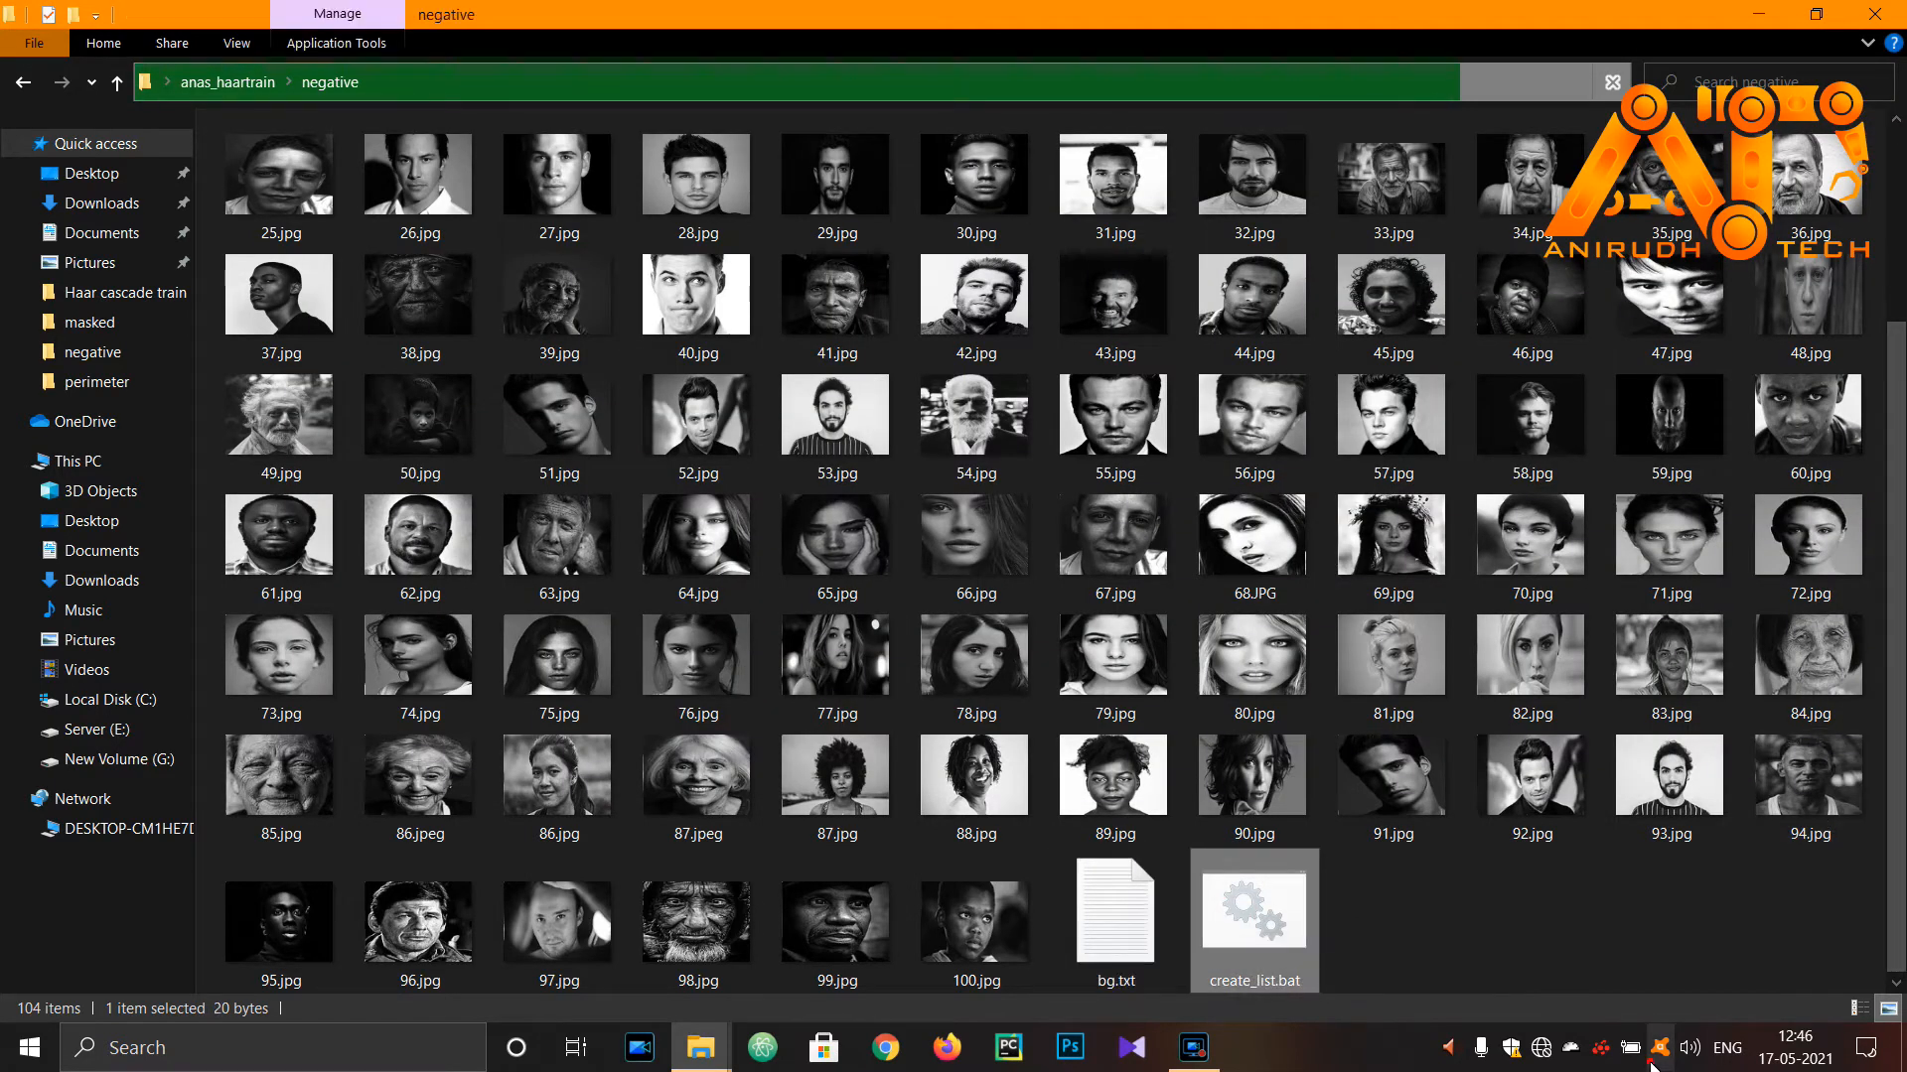
Run create_list.bat in the negative folder to generate the bg.txt image list
right_click(1658, 1047)
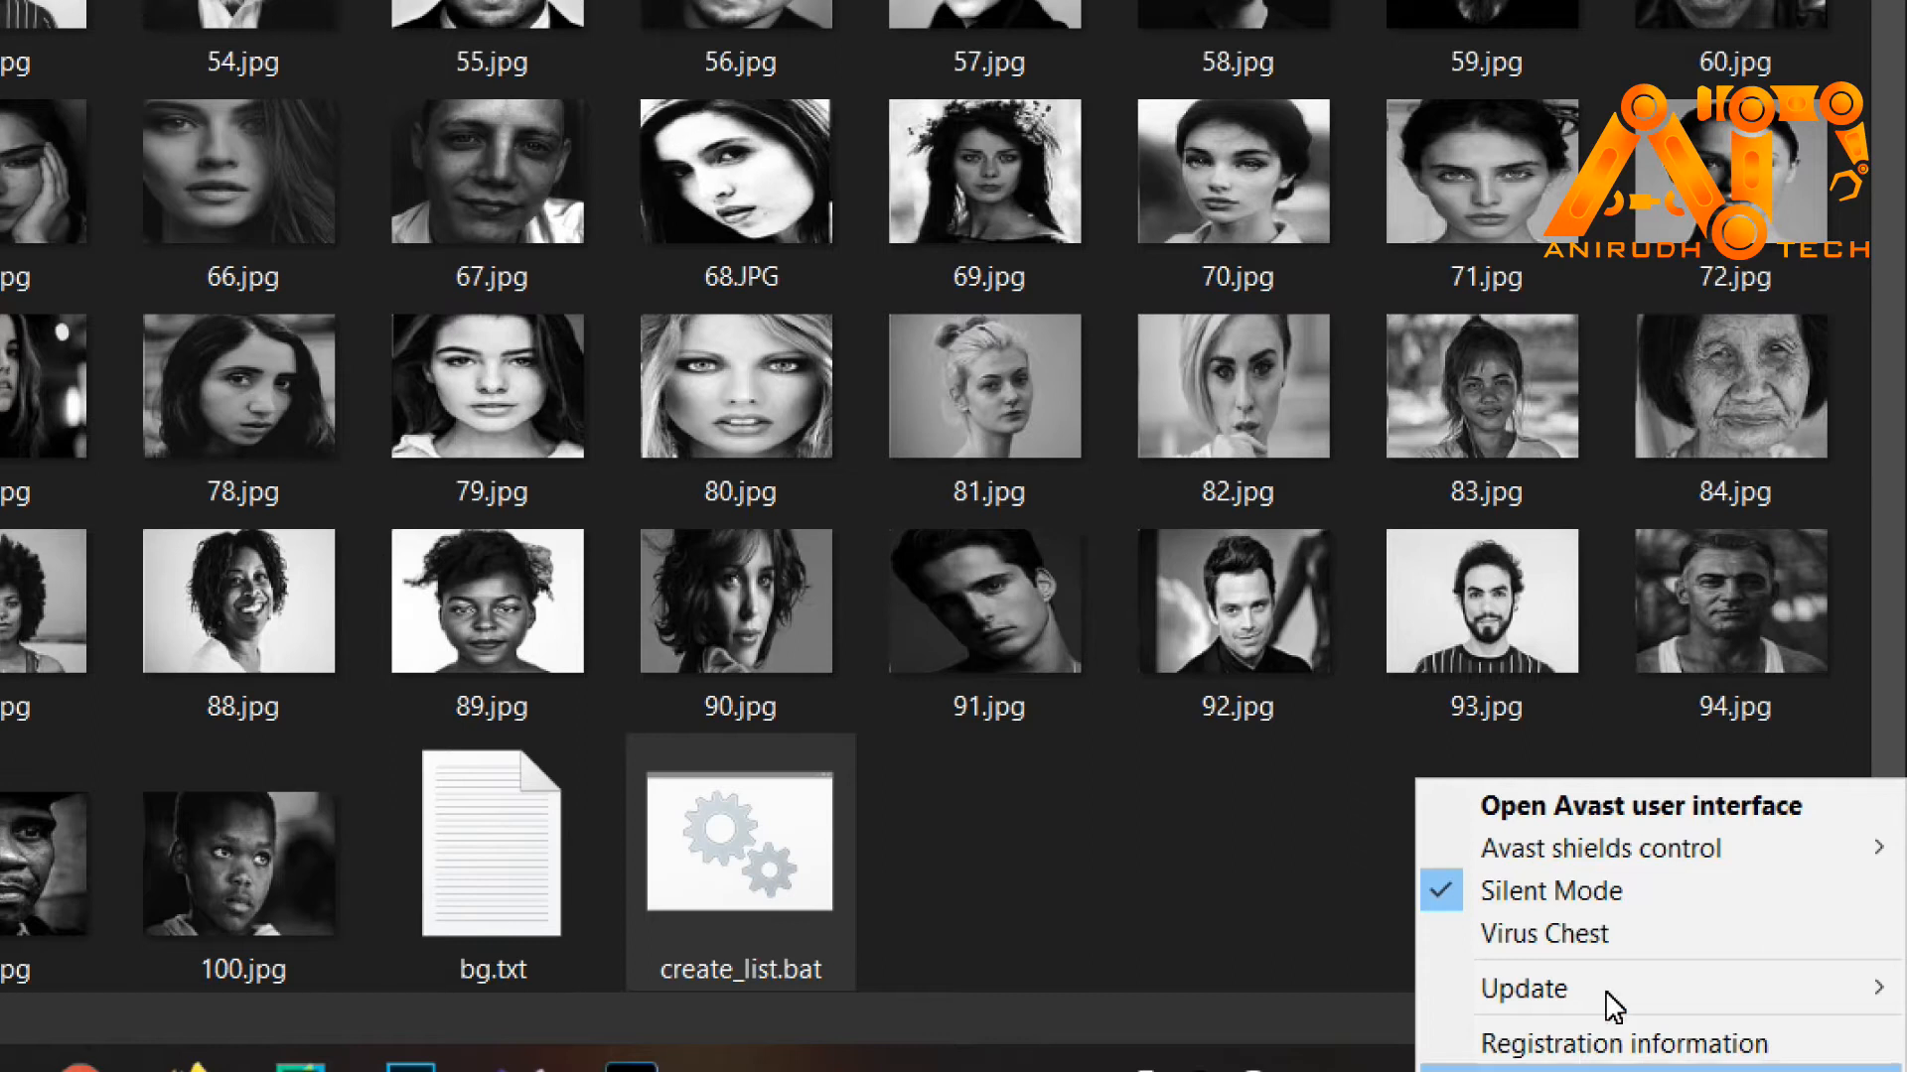
mouse_move(1600, 847)
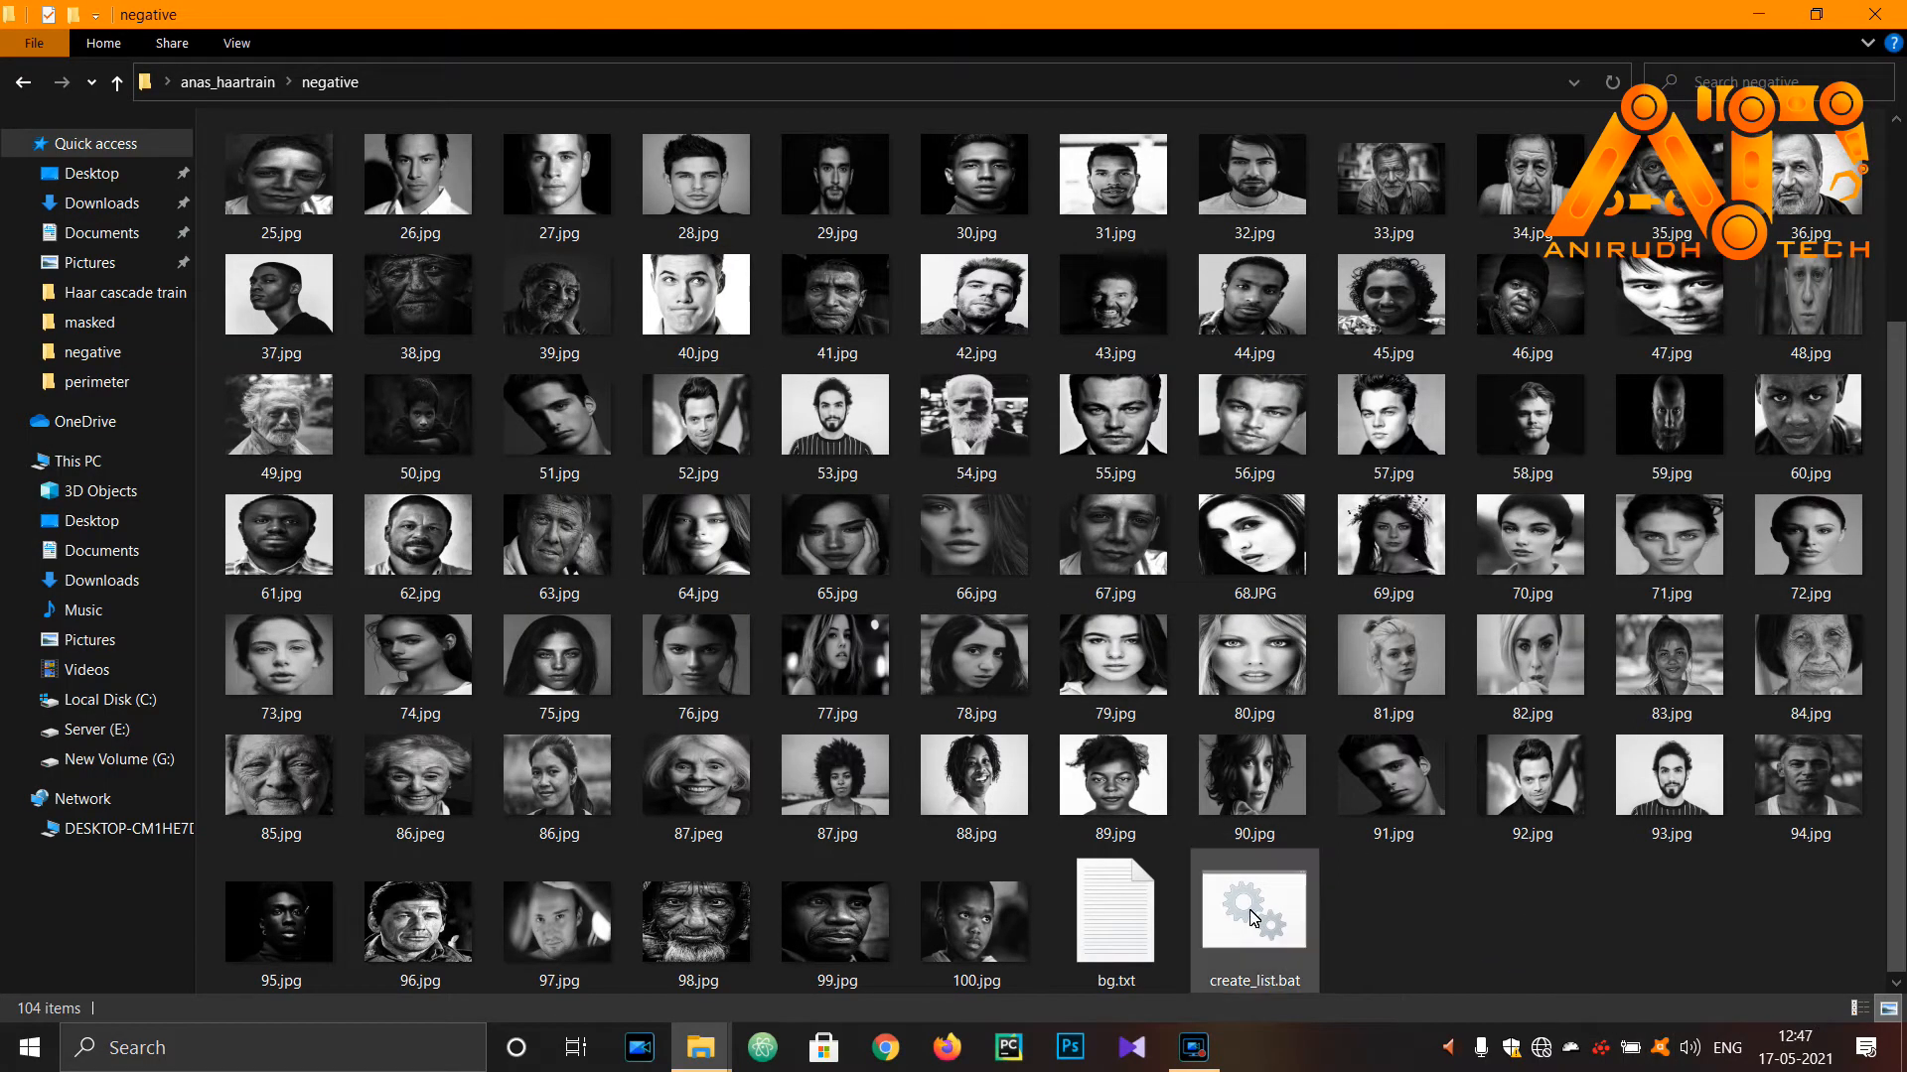
click(1253, 918)
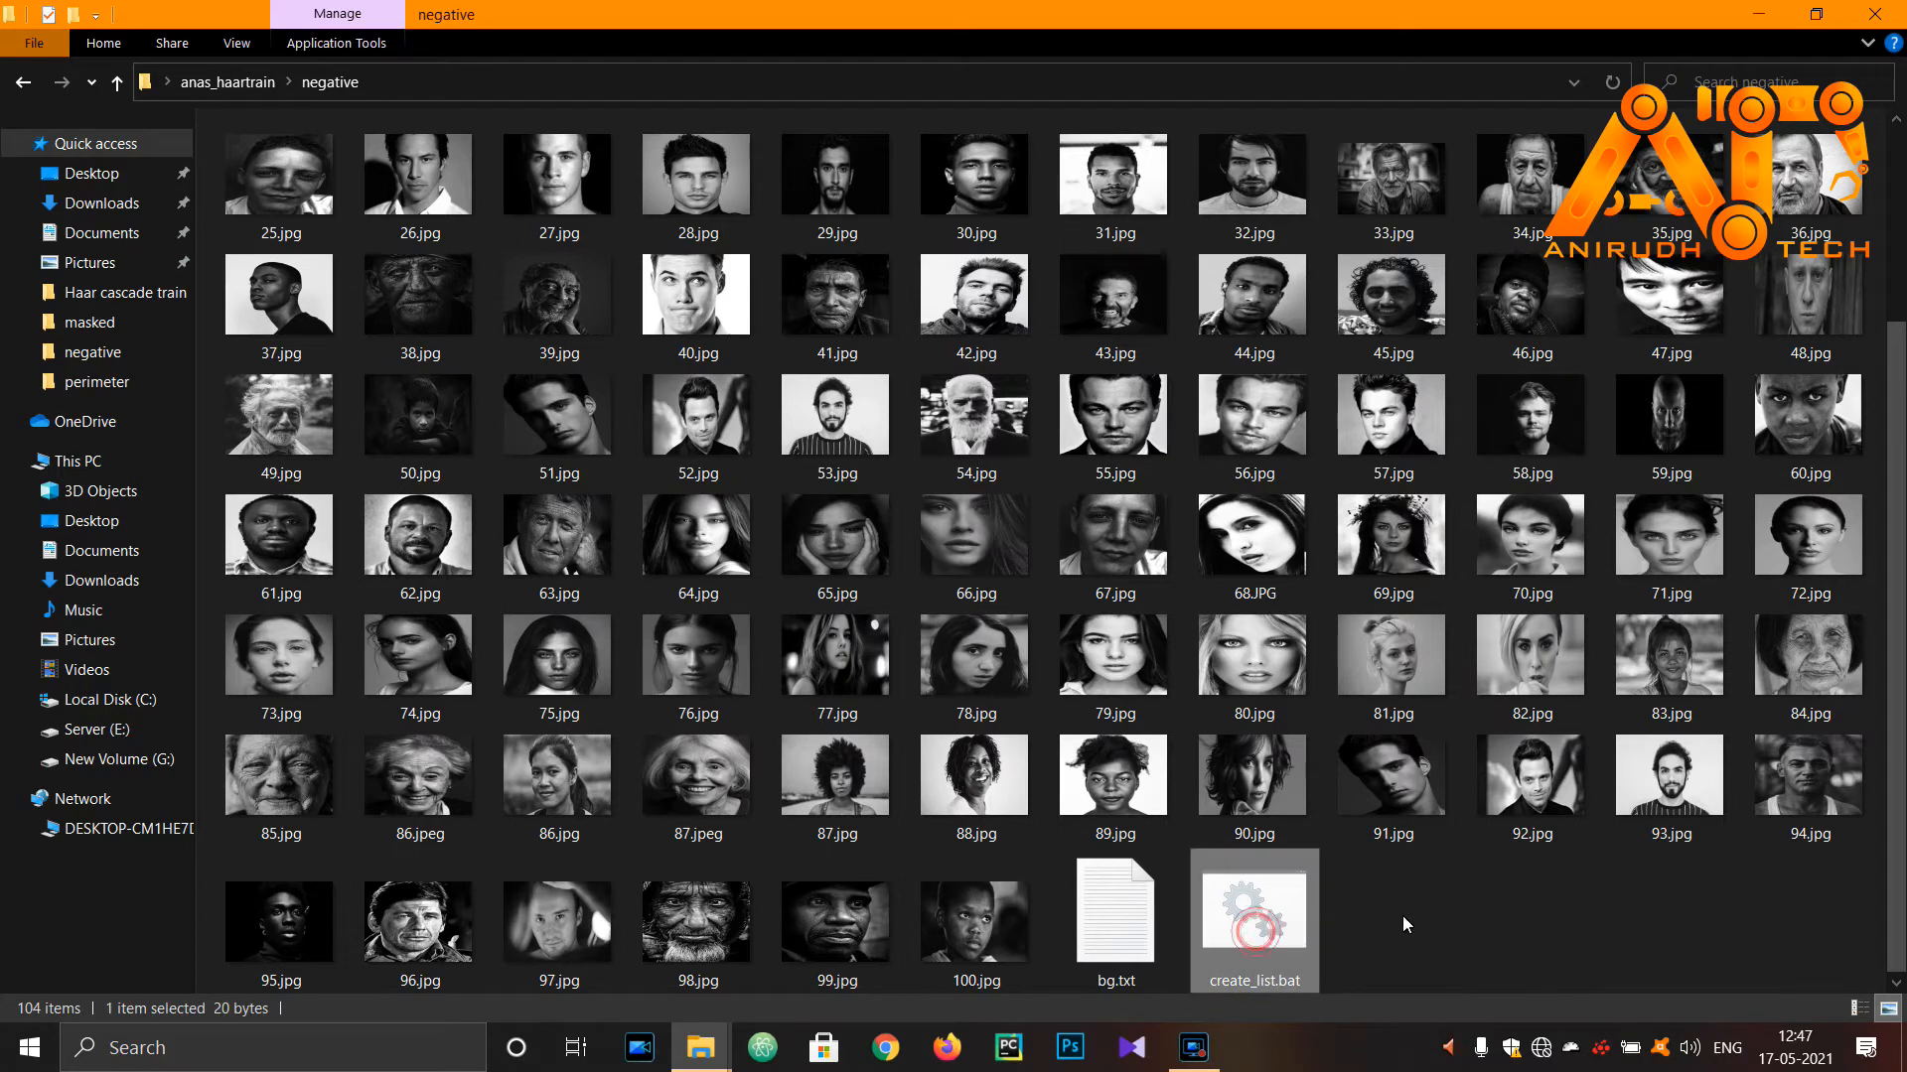
mouse_move(1489, 949)
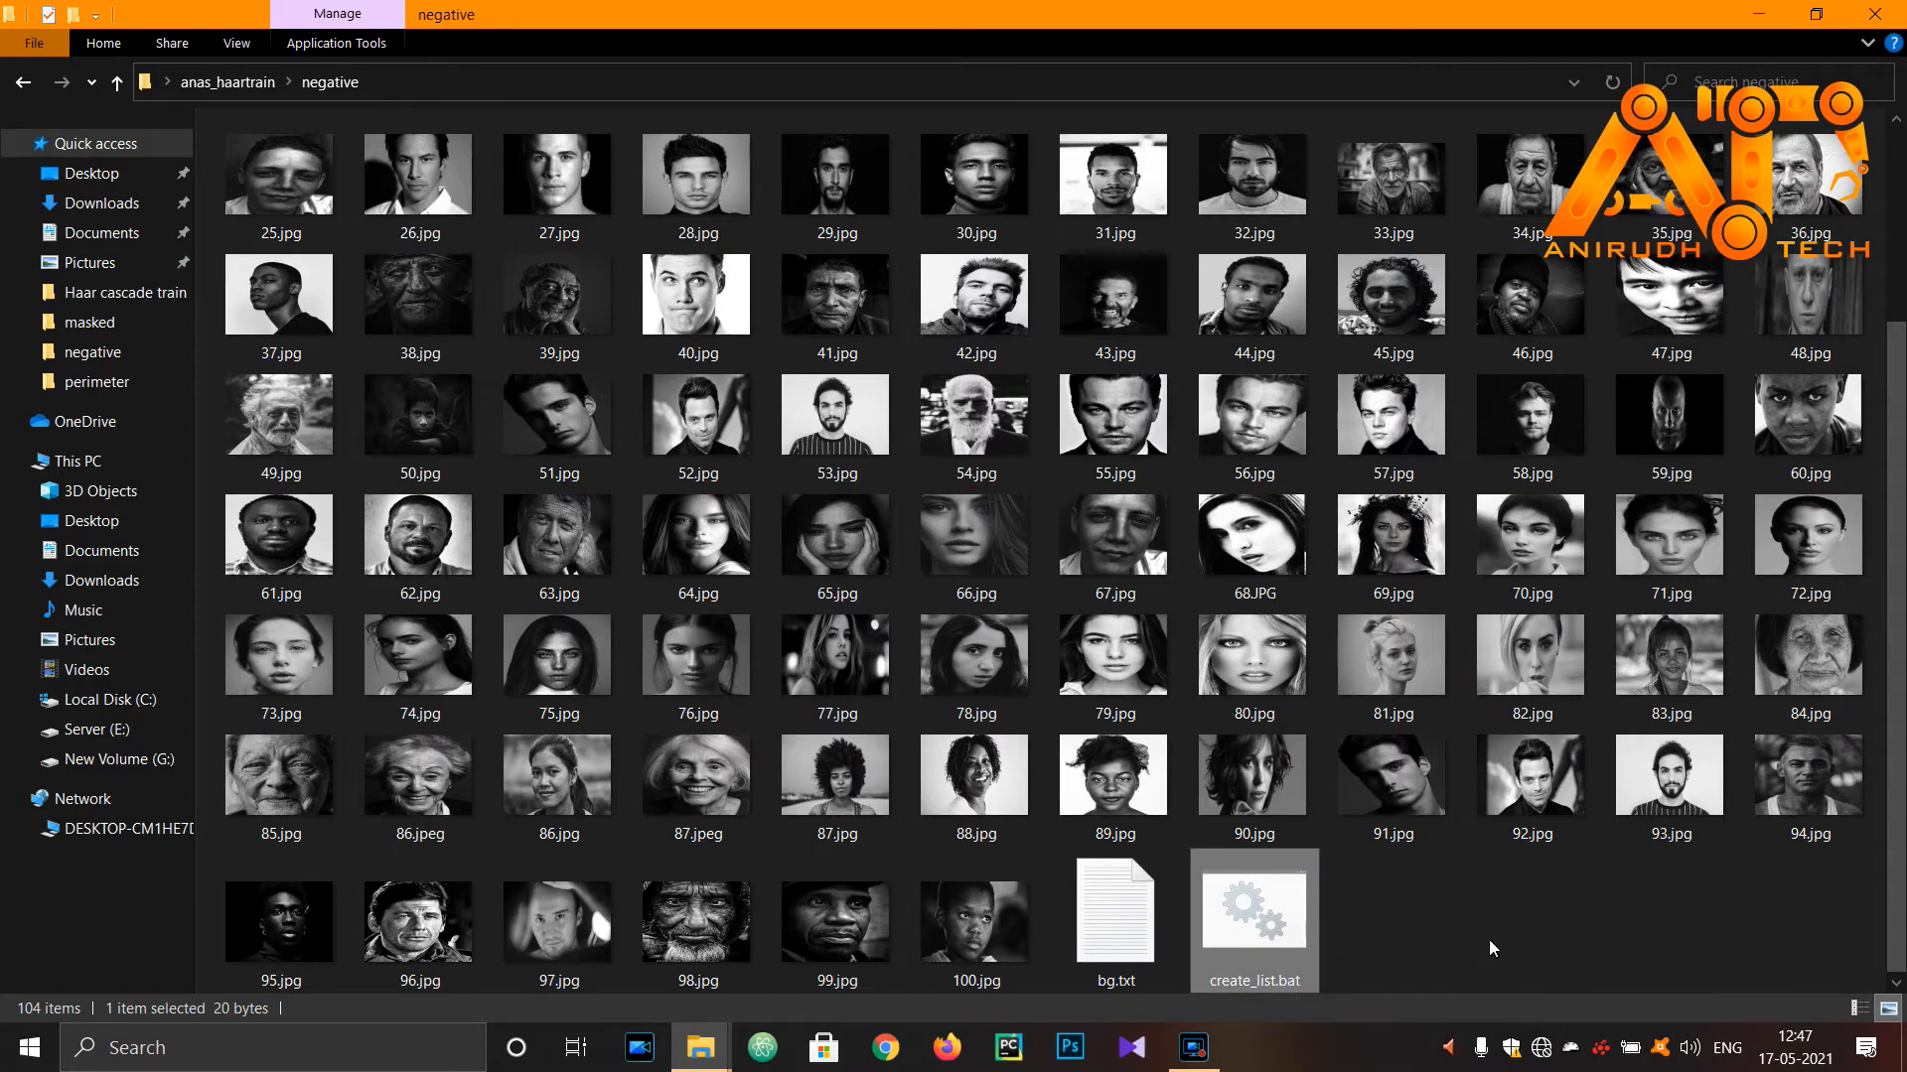
mouse_move(1273, 910)
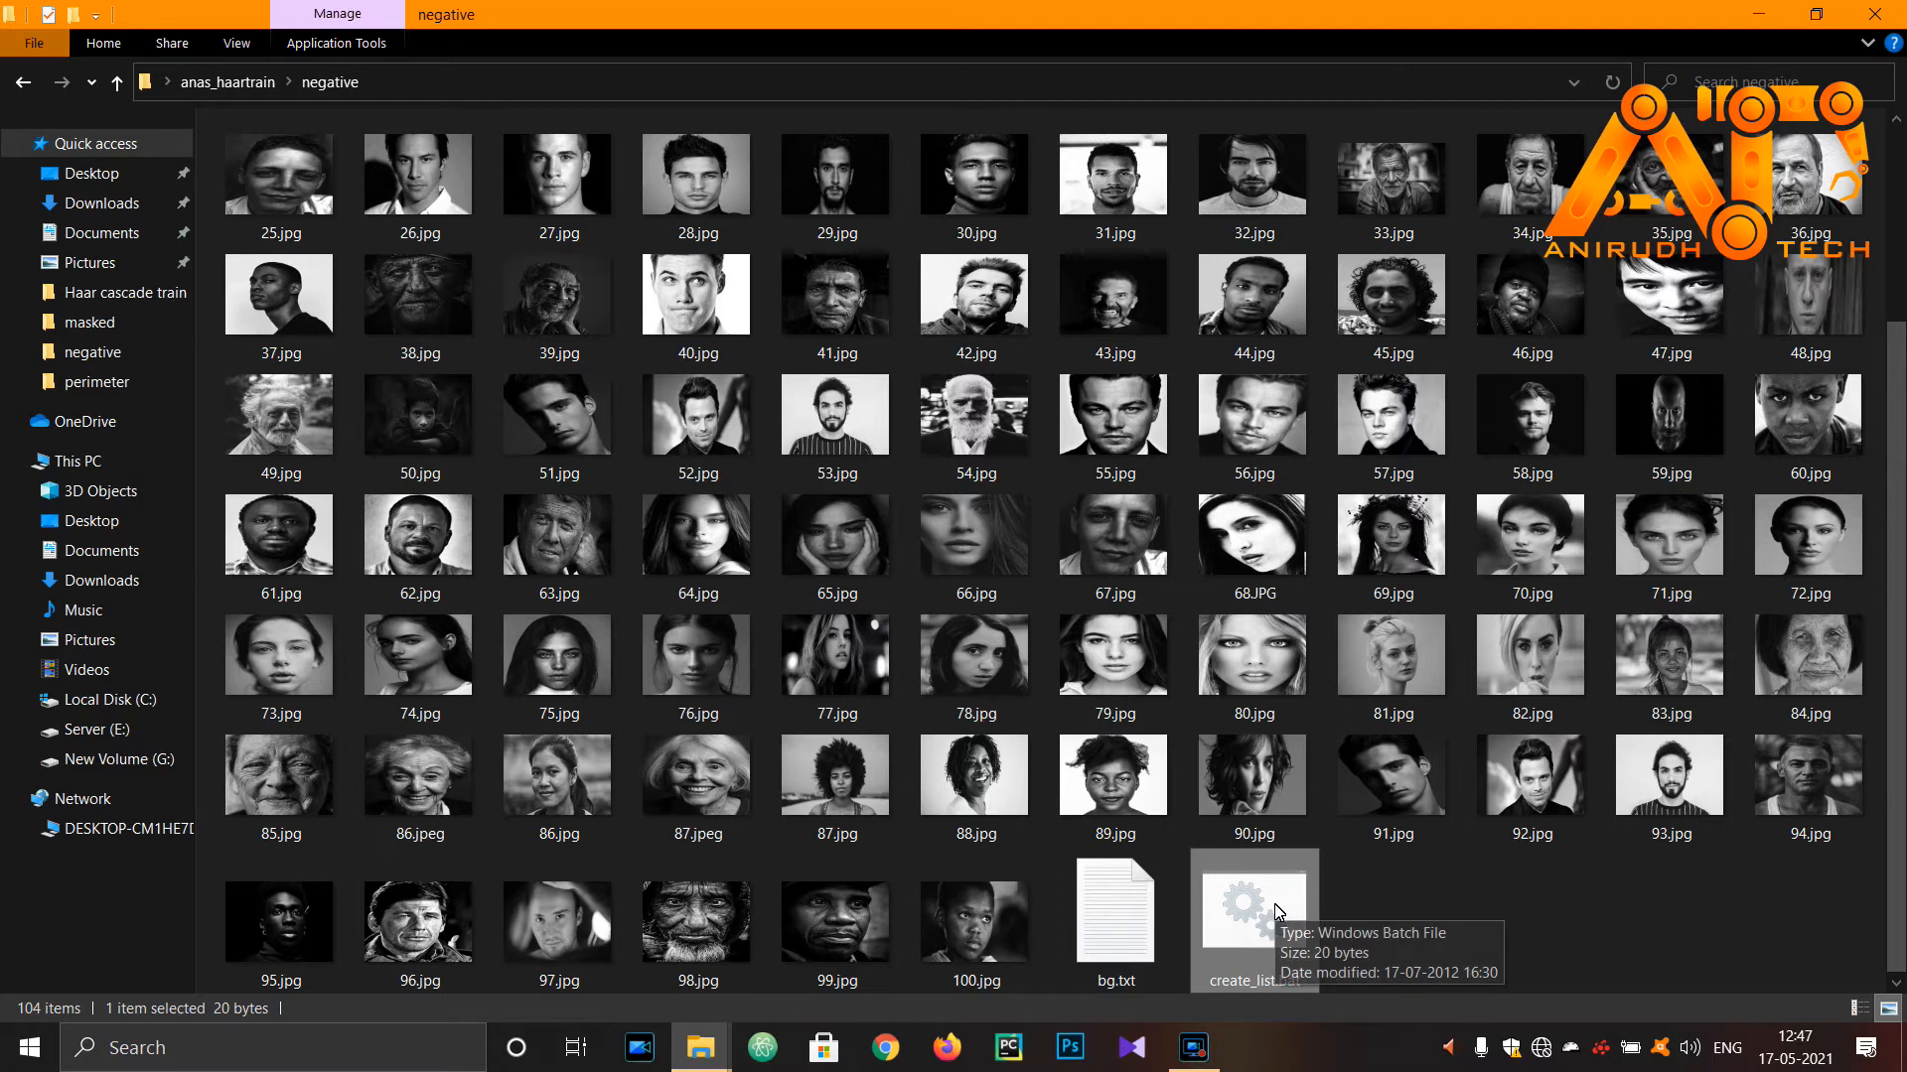
mouse_move(1277, 913)
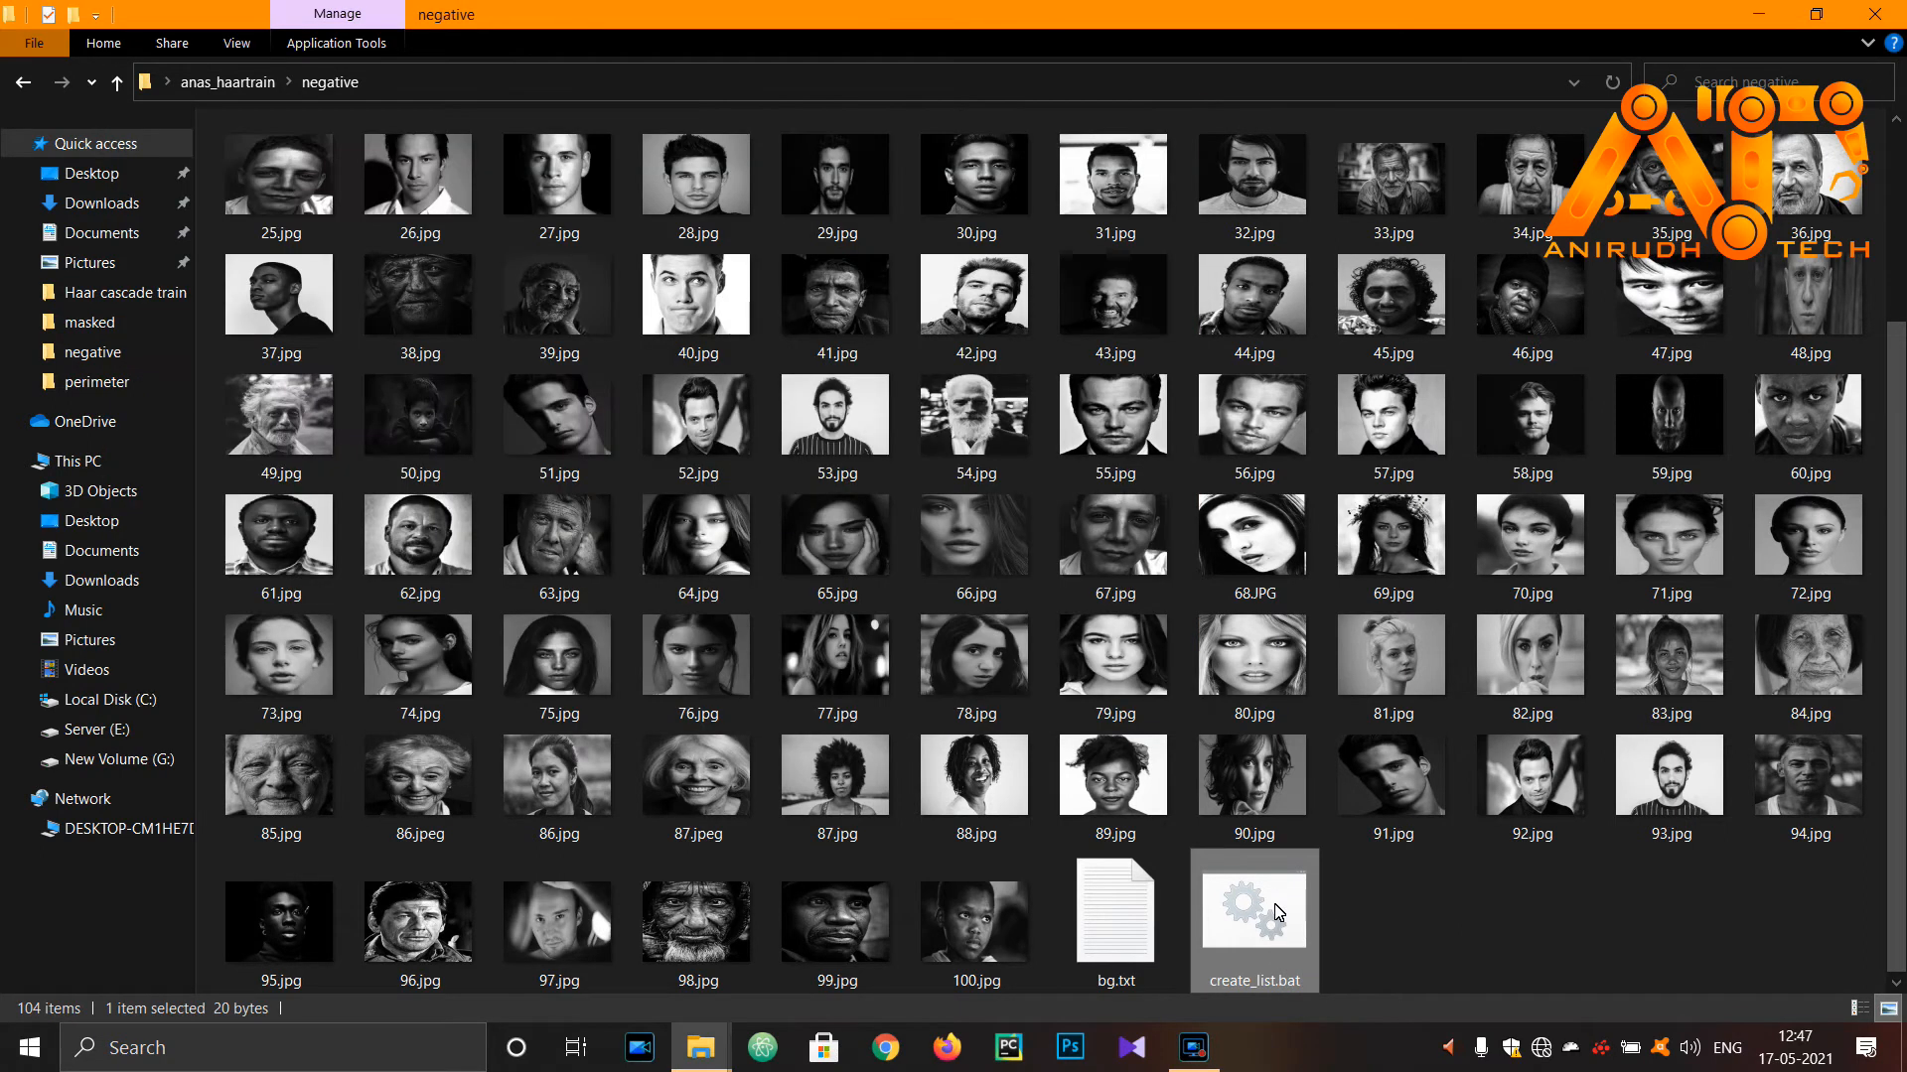
Verify bg.txt lists filenames like 1.jpg and 10.jpg, then return to anas_haartrain
click(1112, 912)
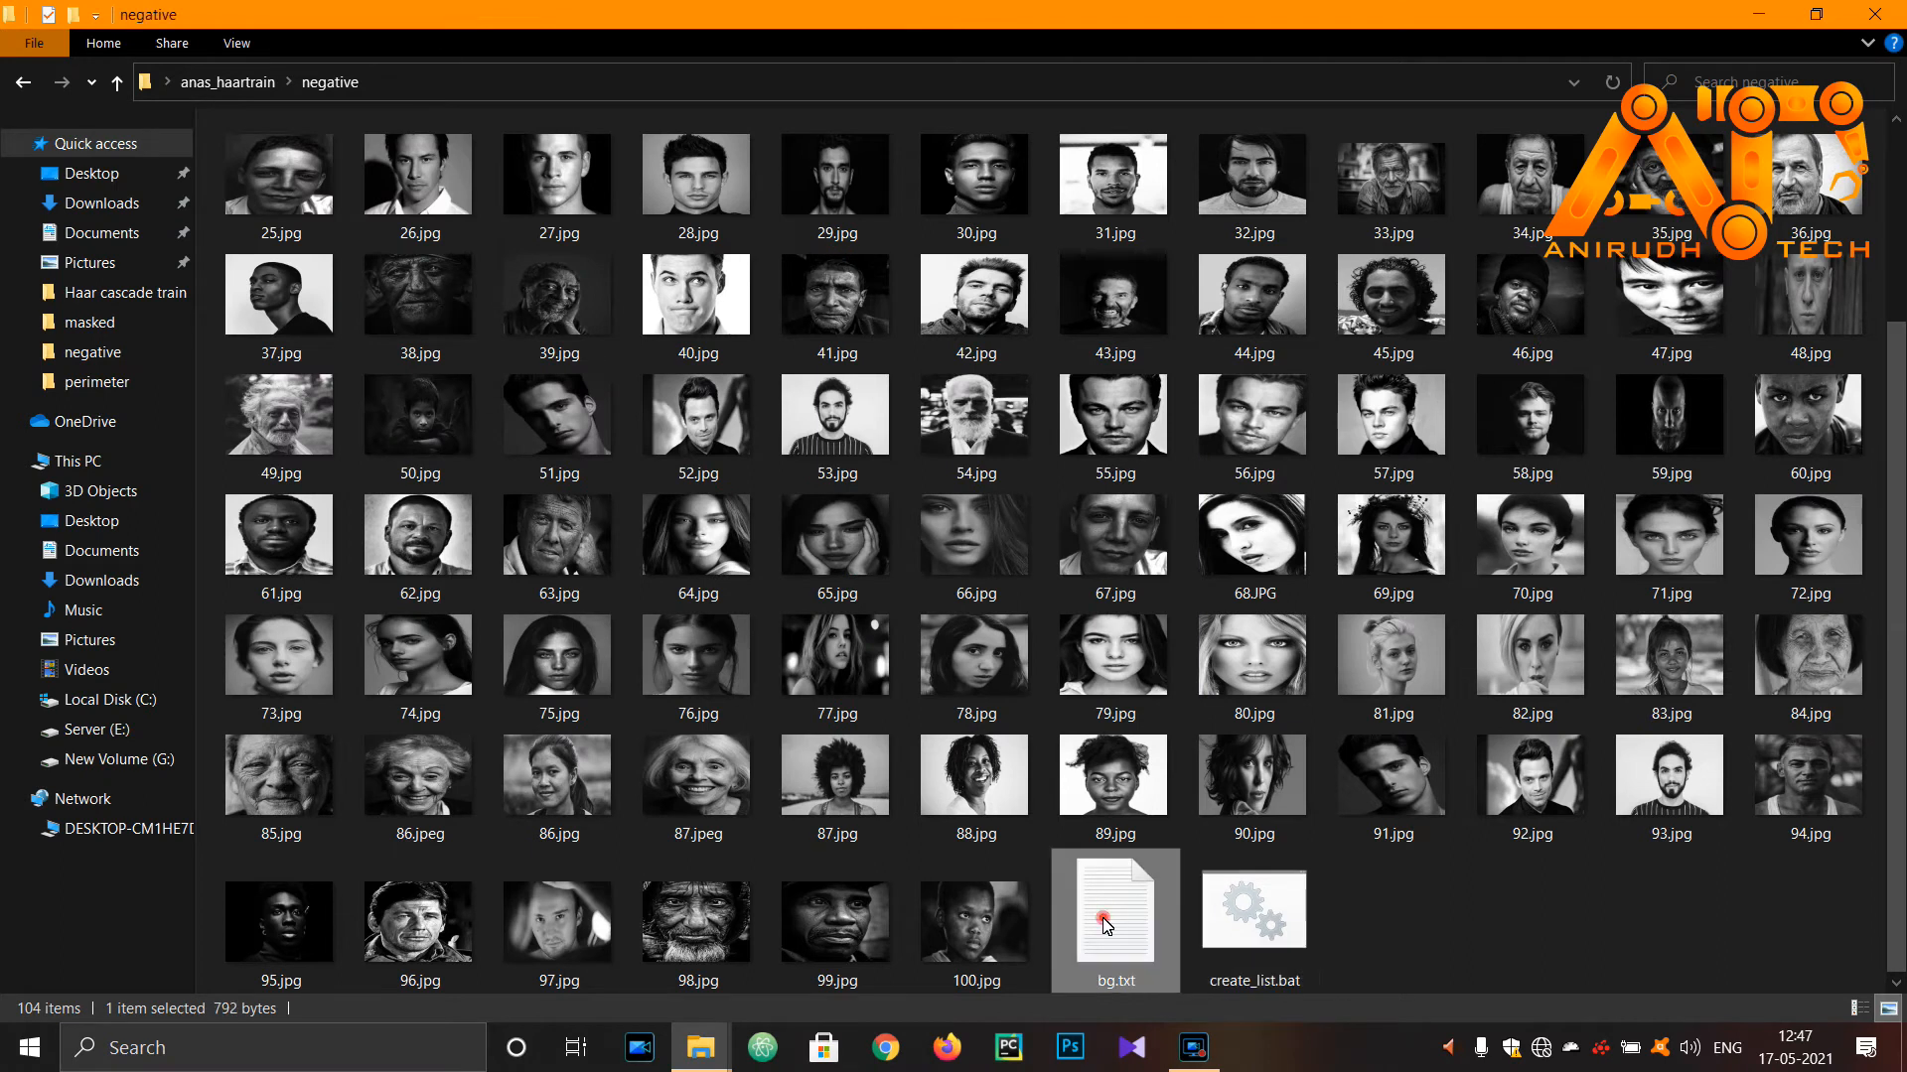
double_click(1112, 911)
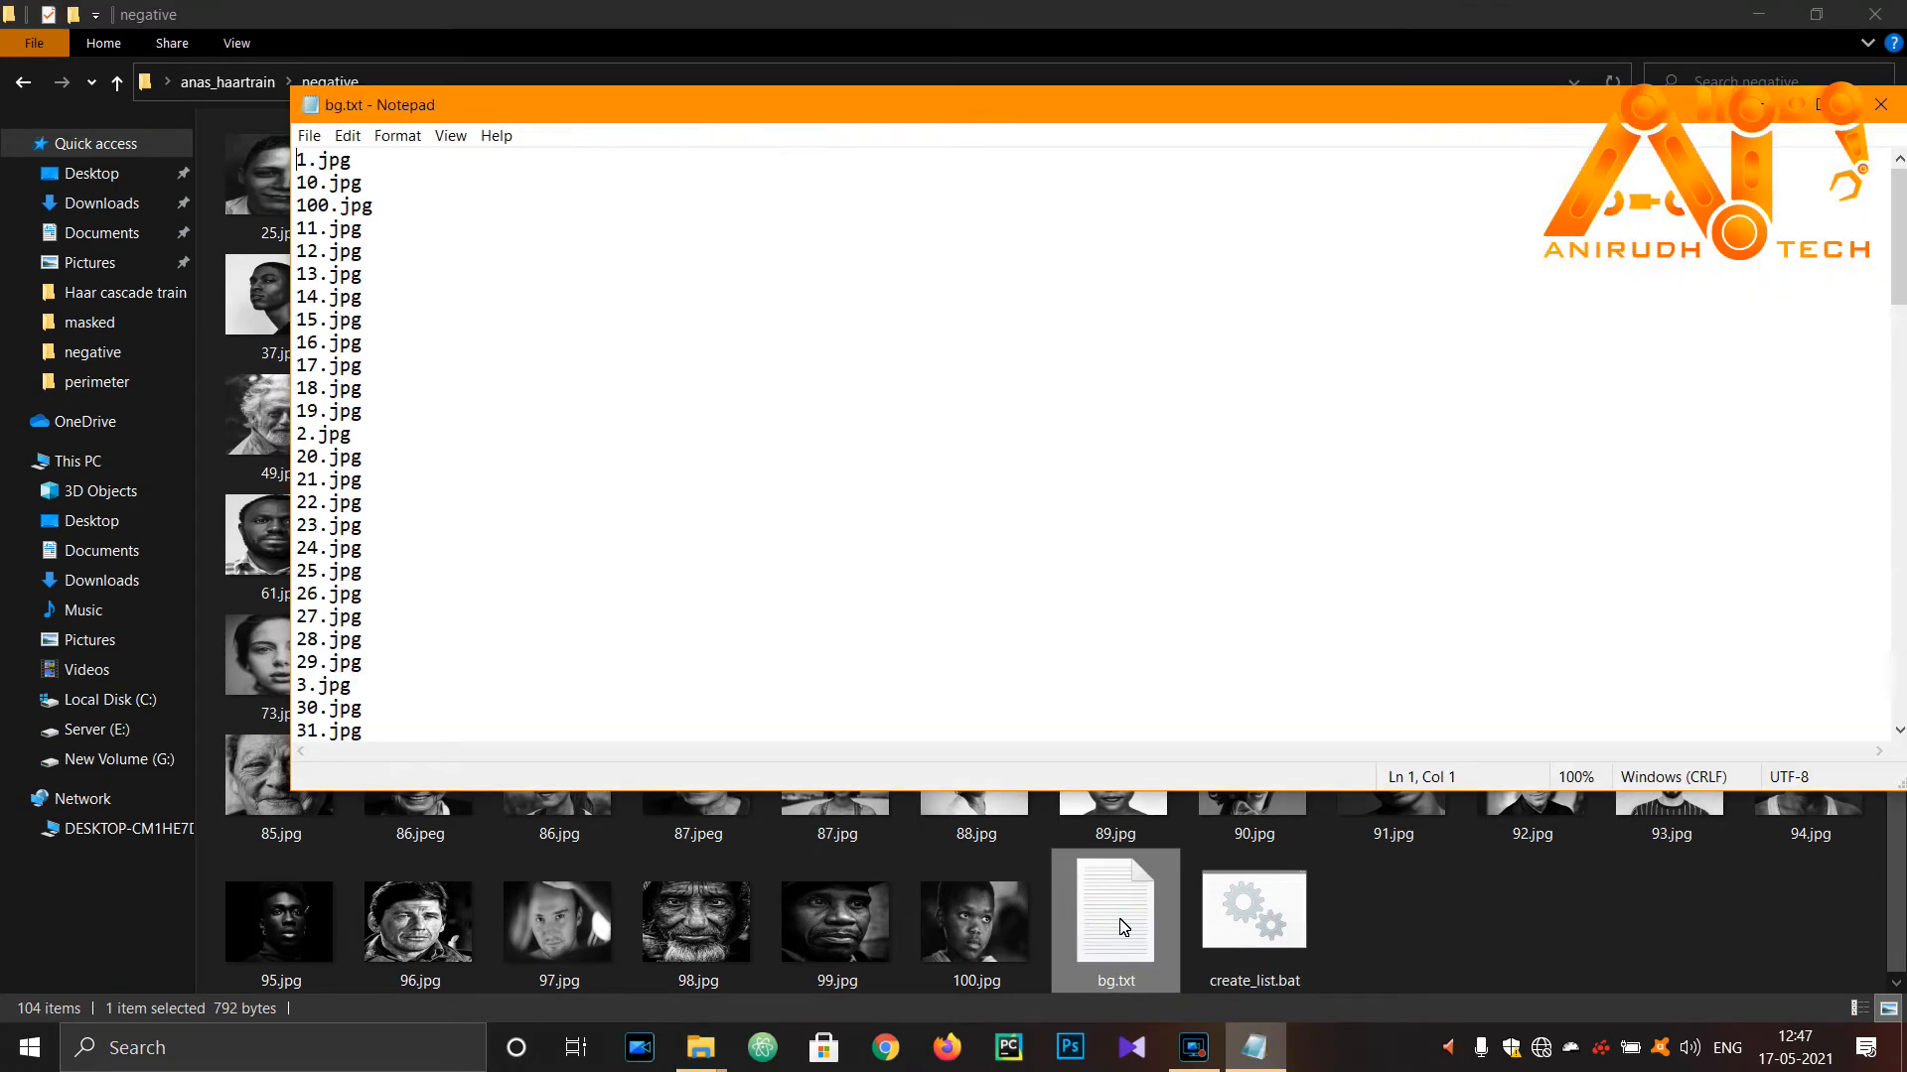
scroll(down, 3)
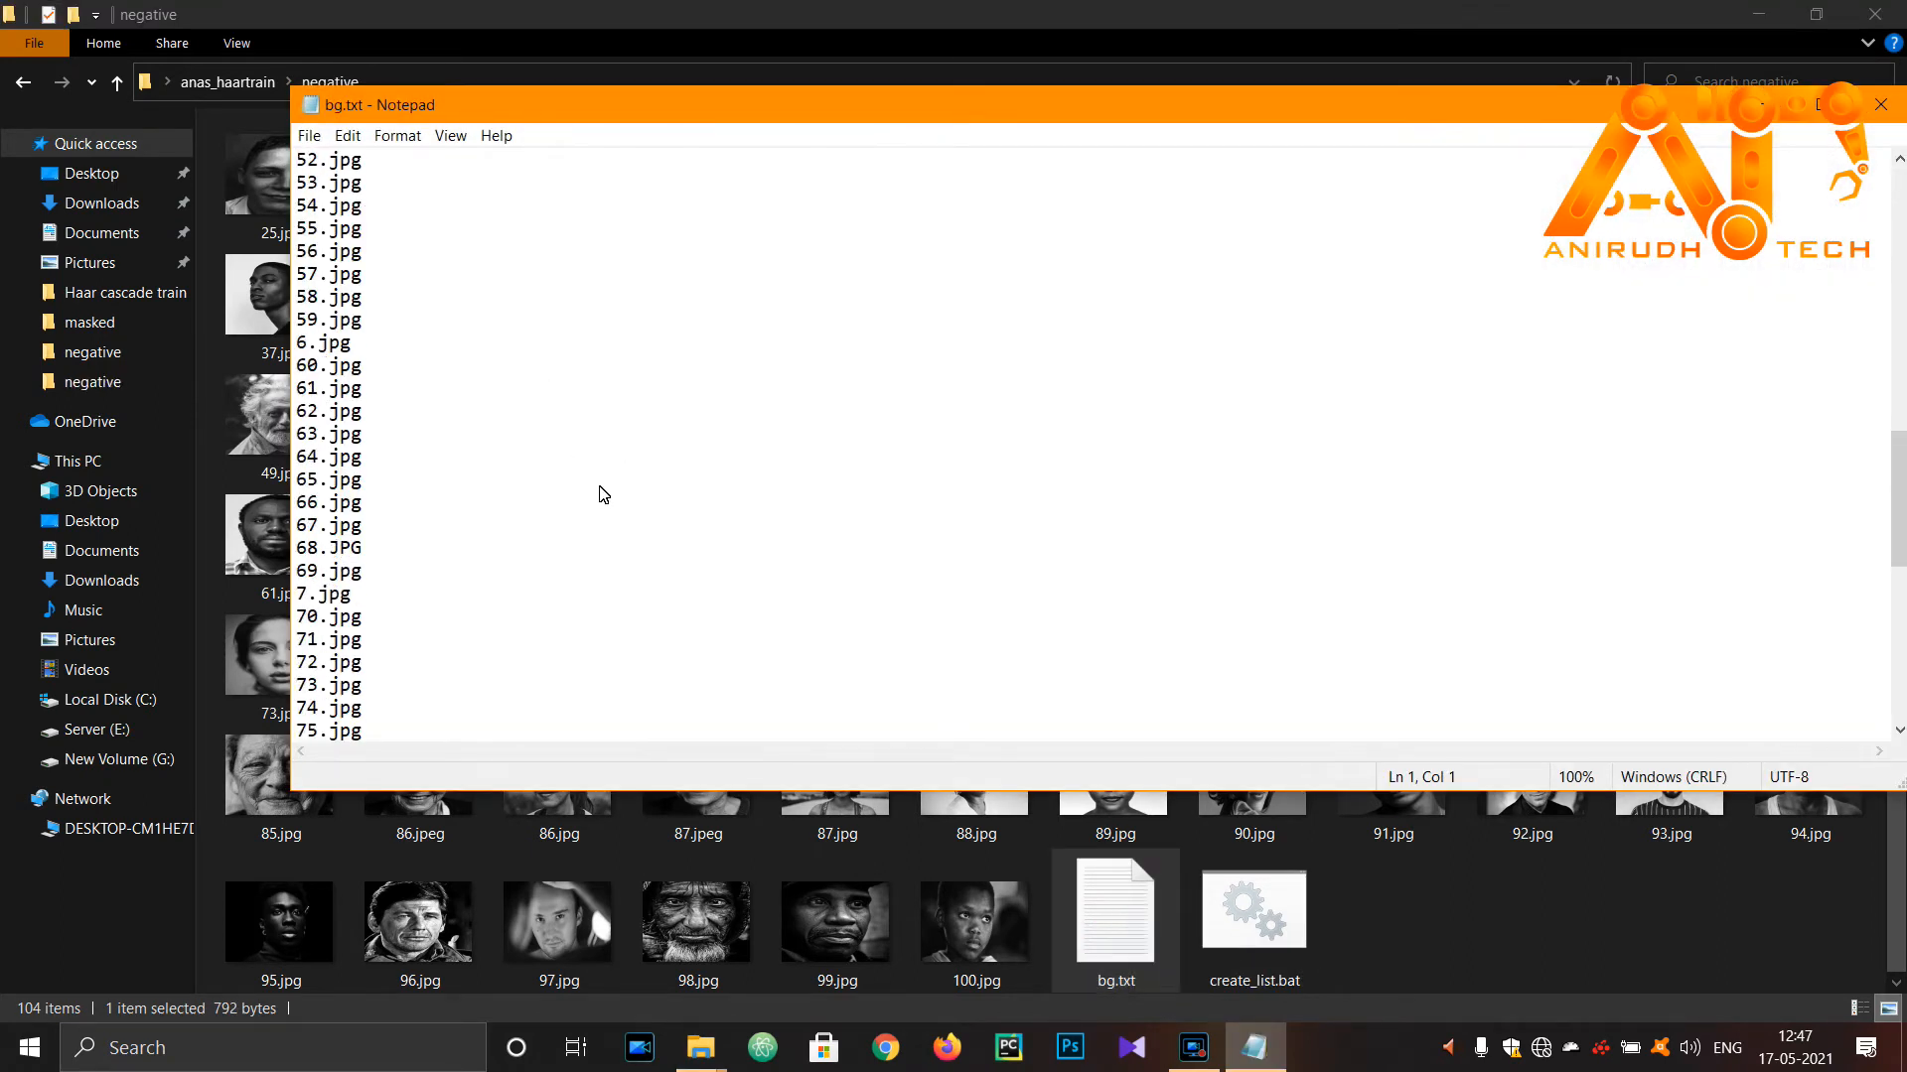
scroll(up, 3)
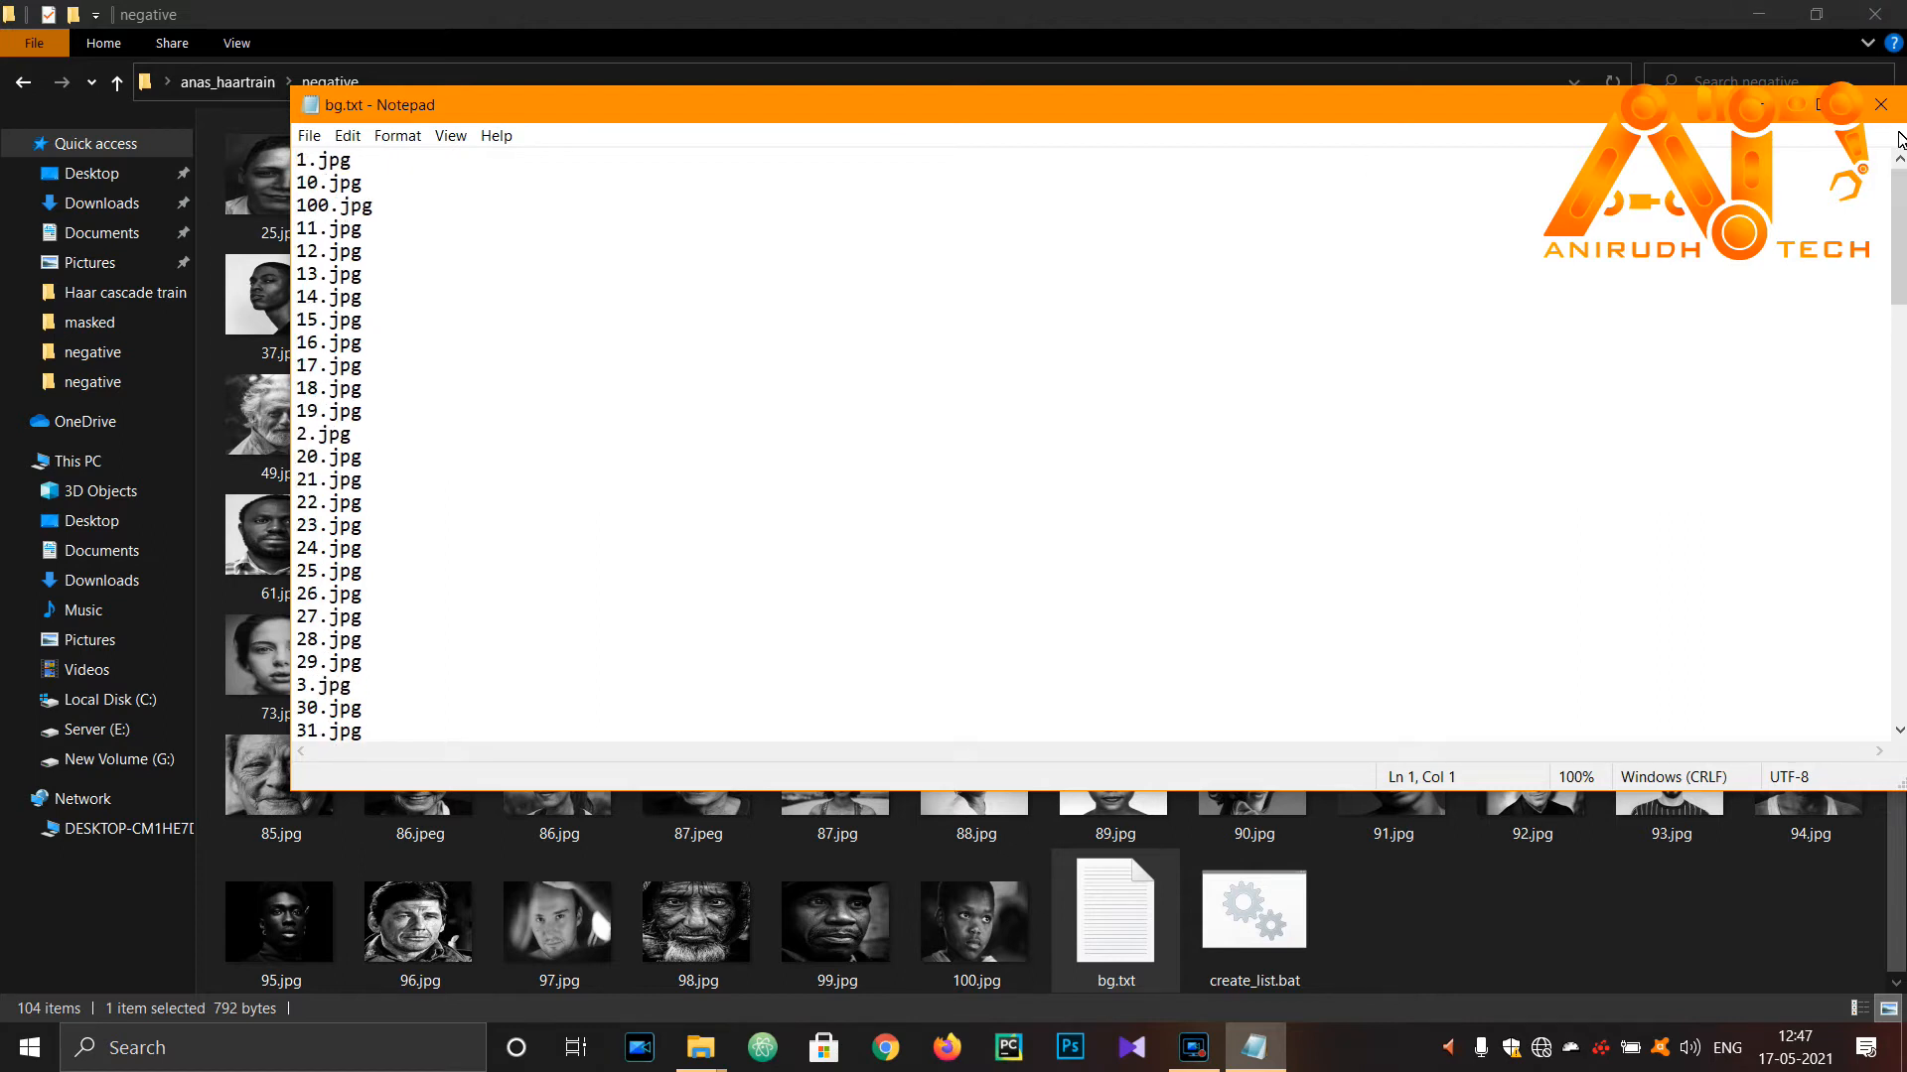
click(1880, 104)
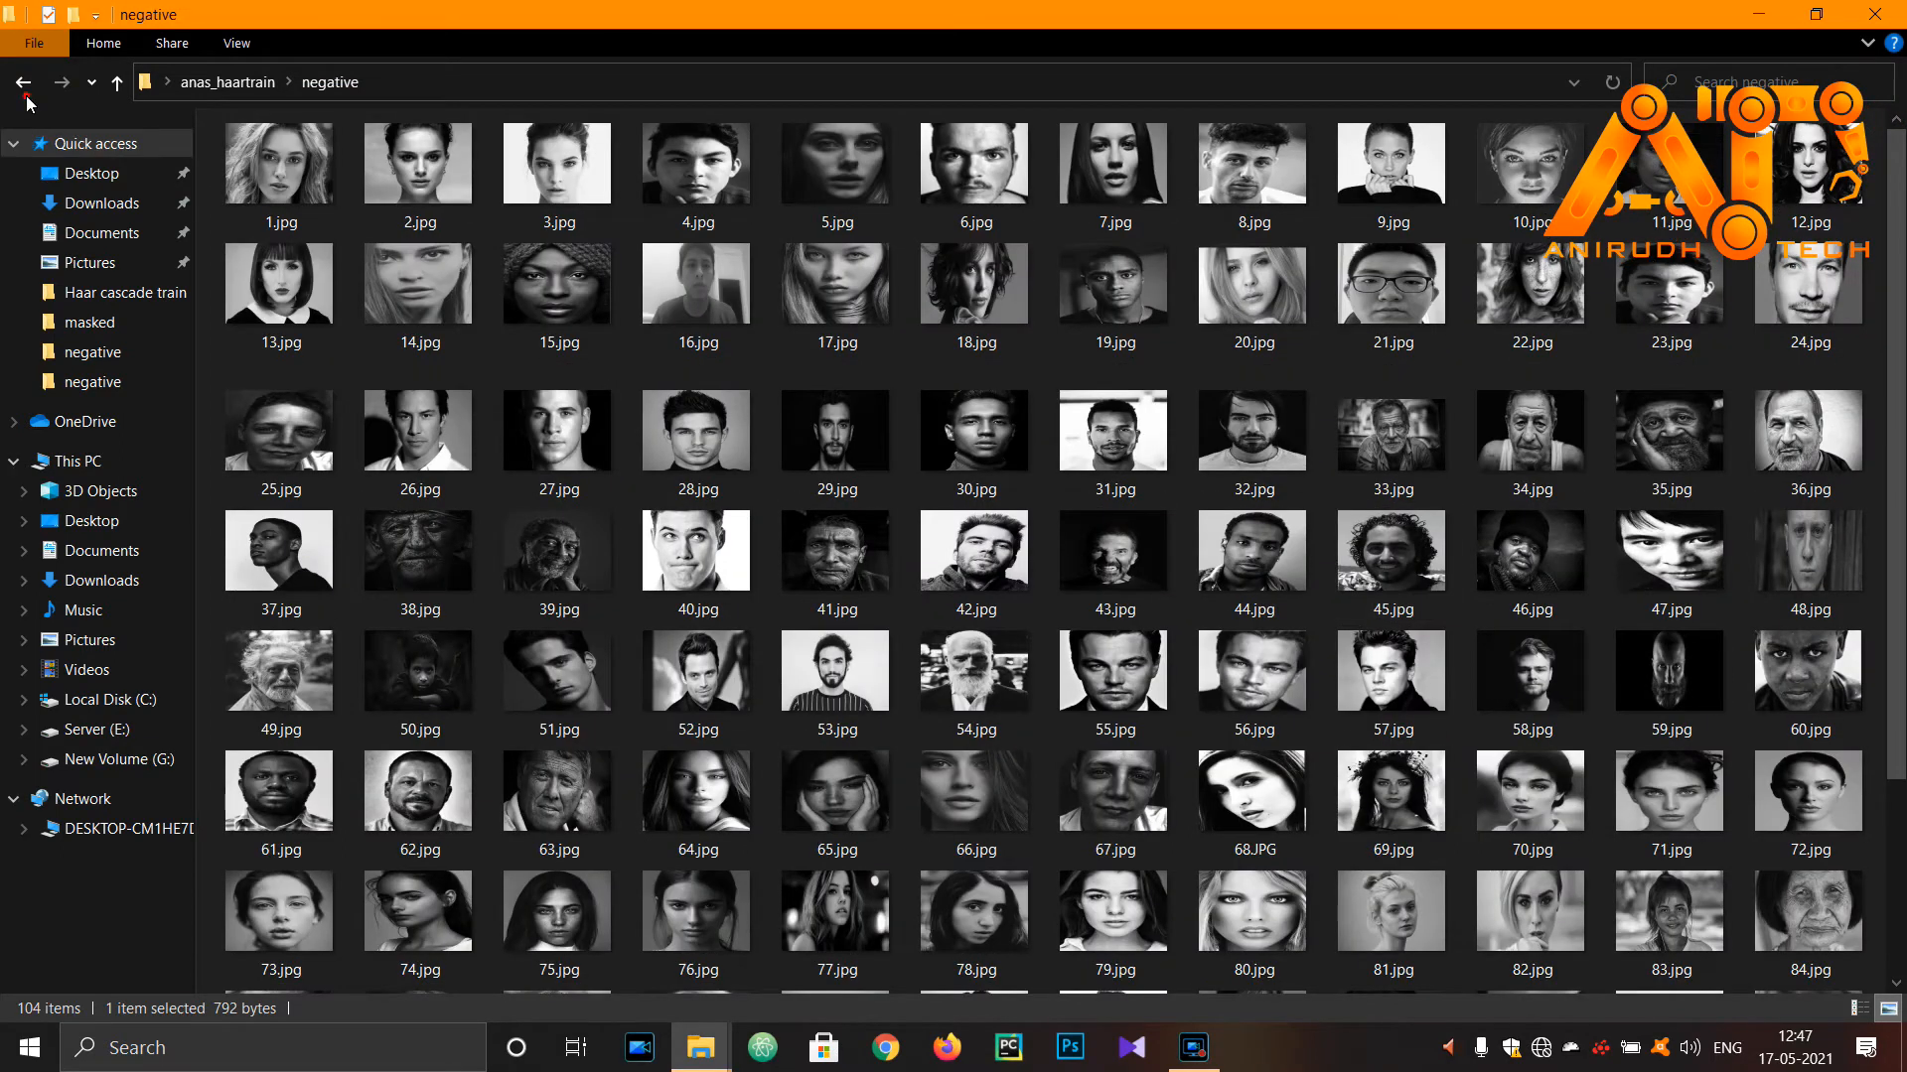
click(21, 81)
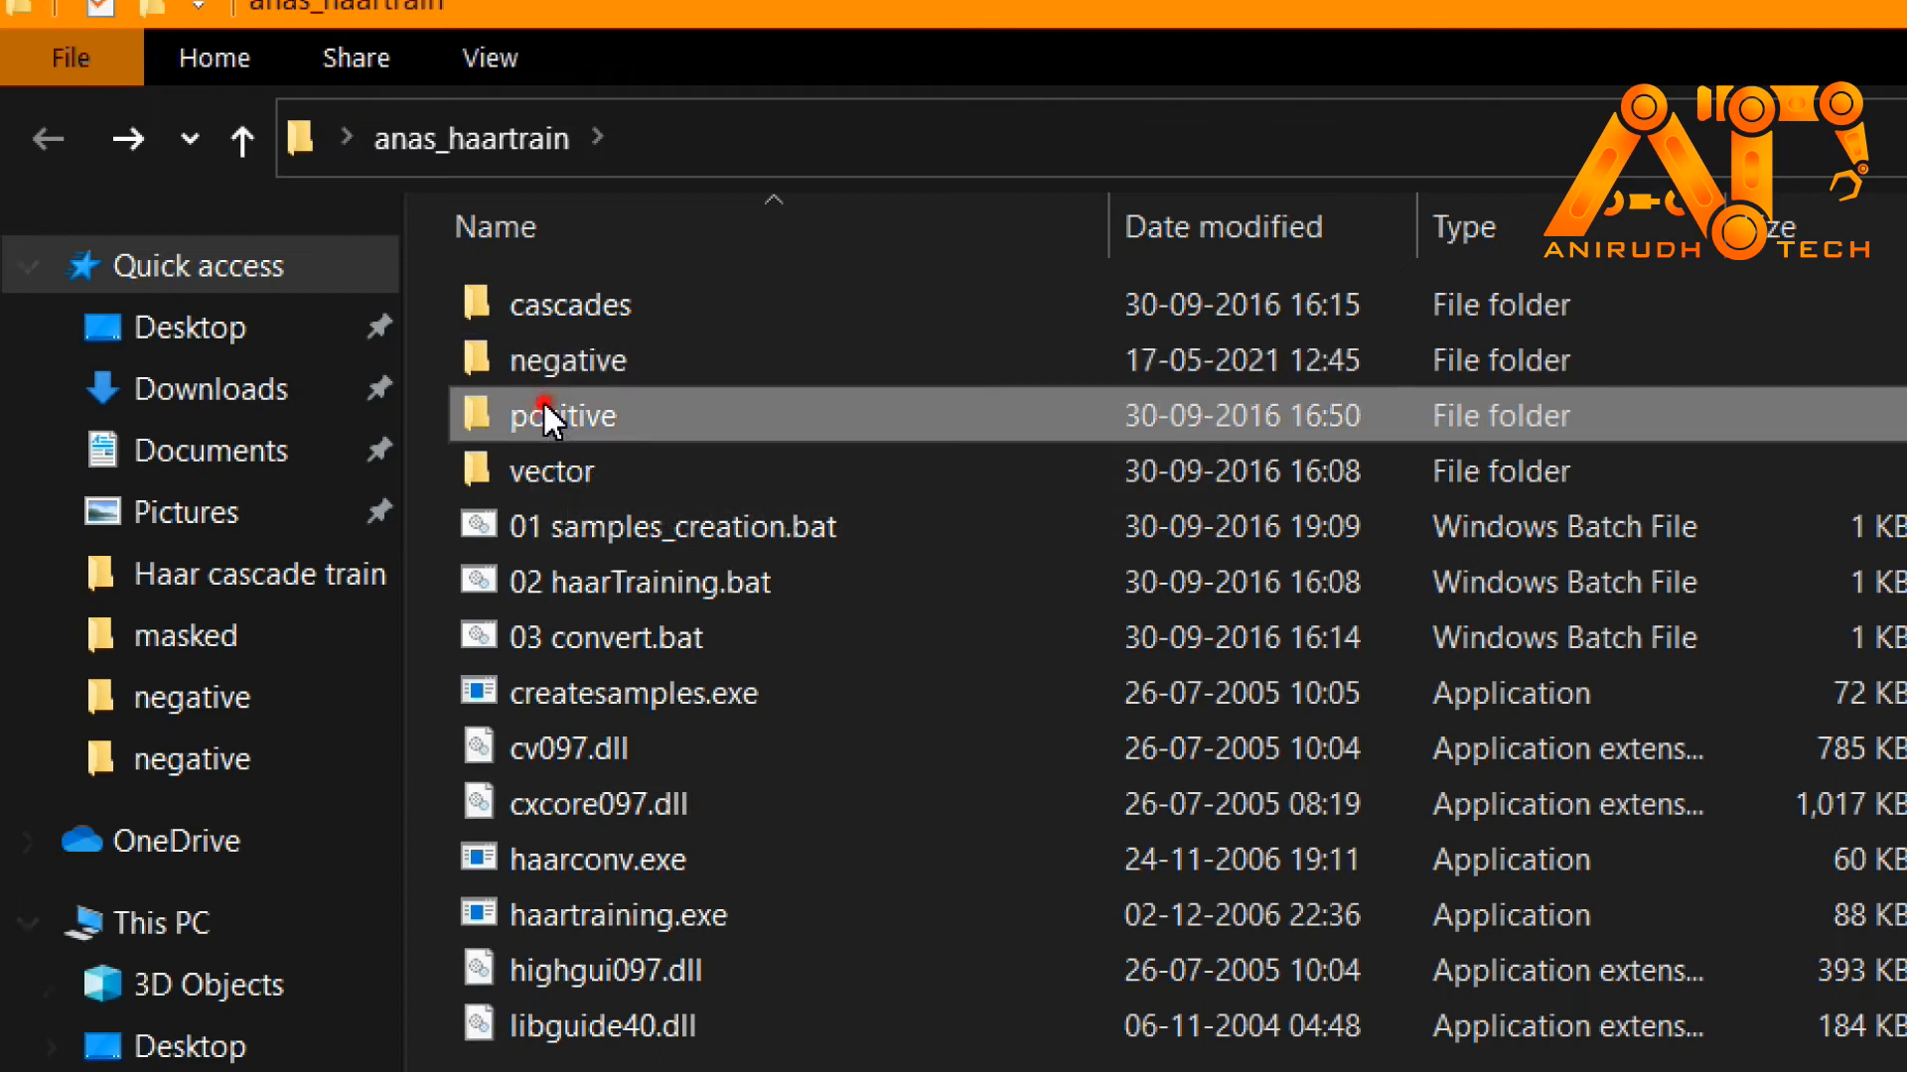
Run objectmarker.exe from positive and mark face rectangles on each image through e8.bmp
double_click(560, 415)
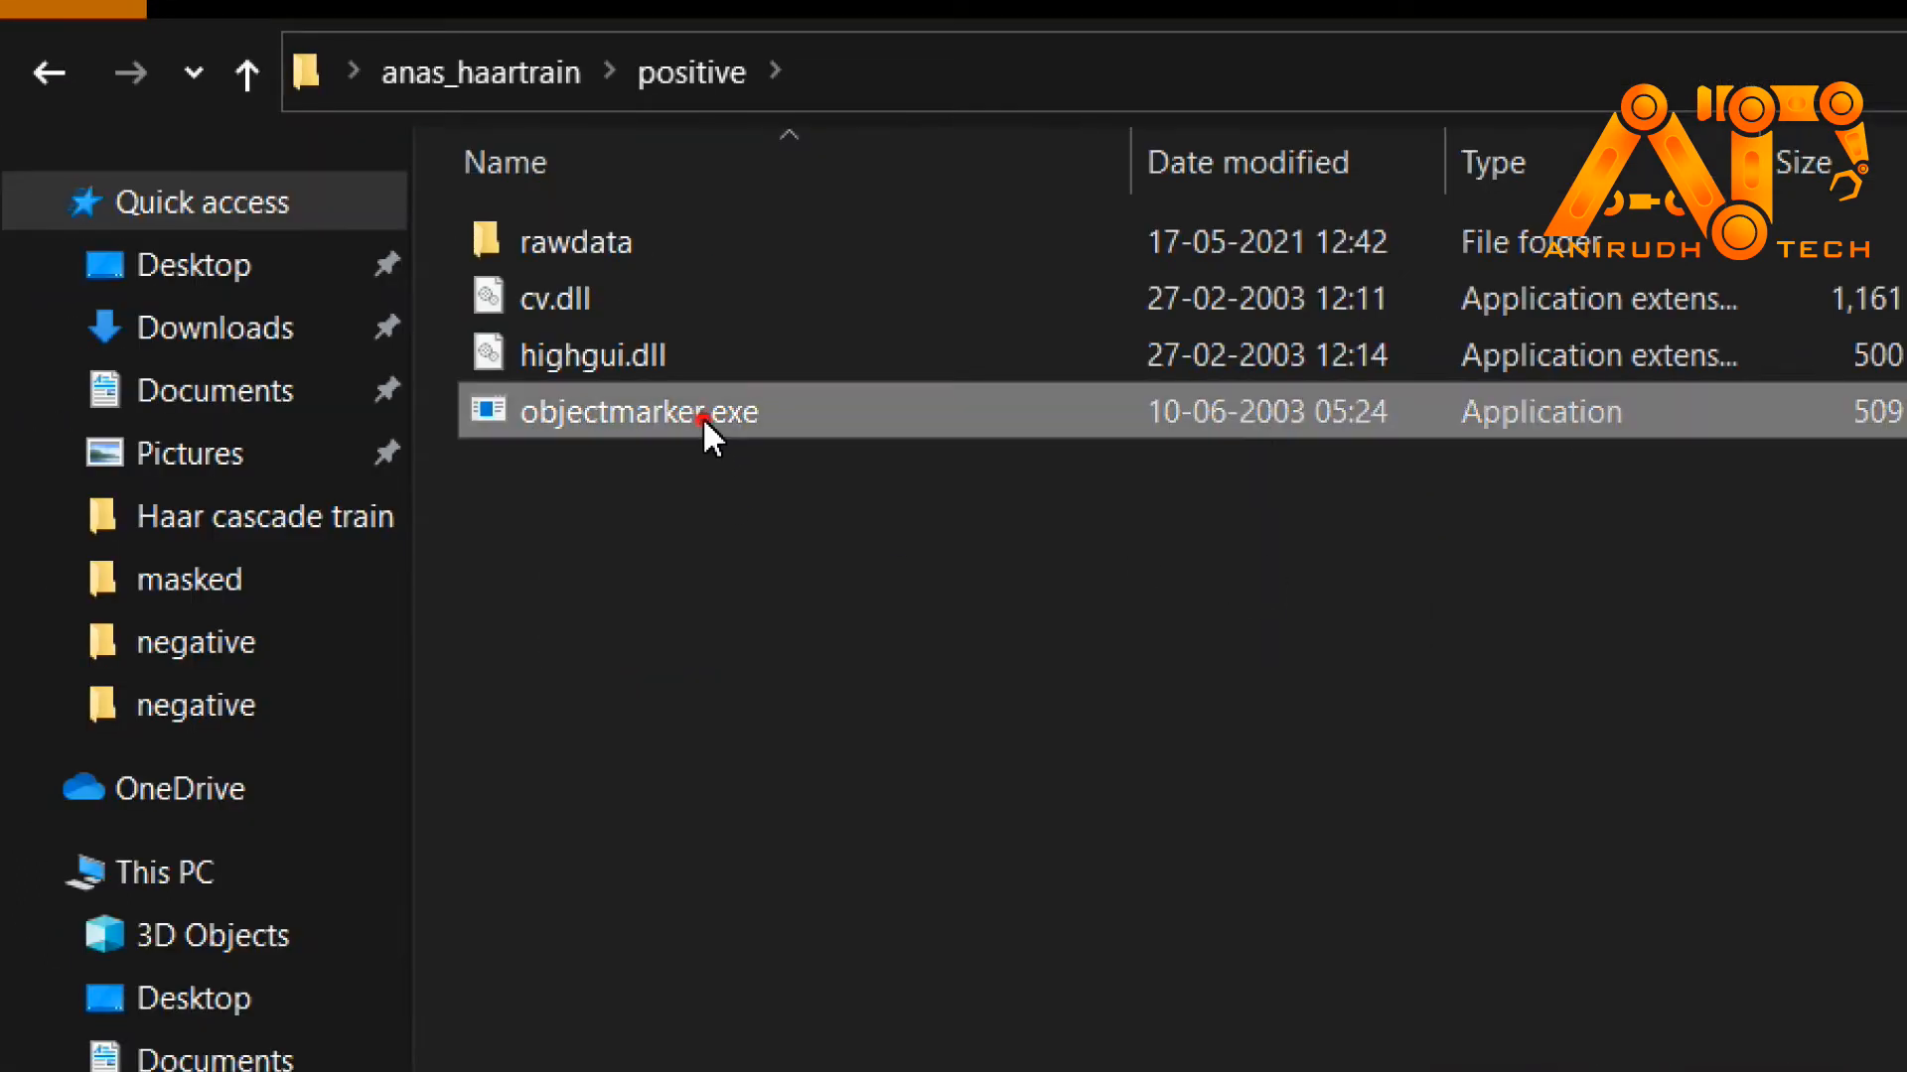
mouse_move(1252, 438)
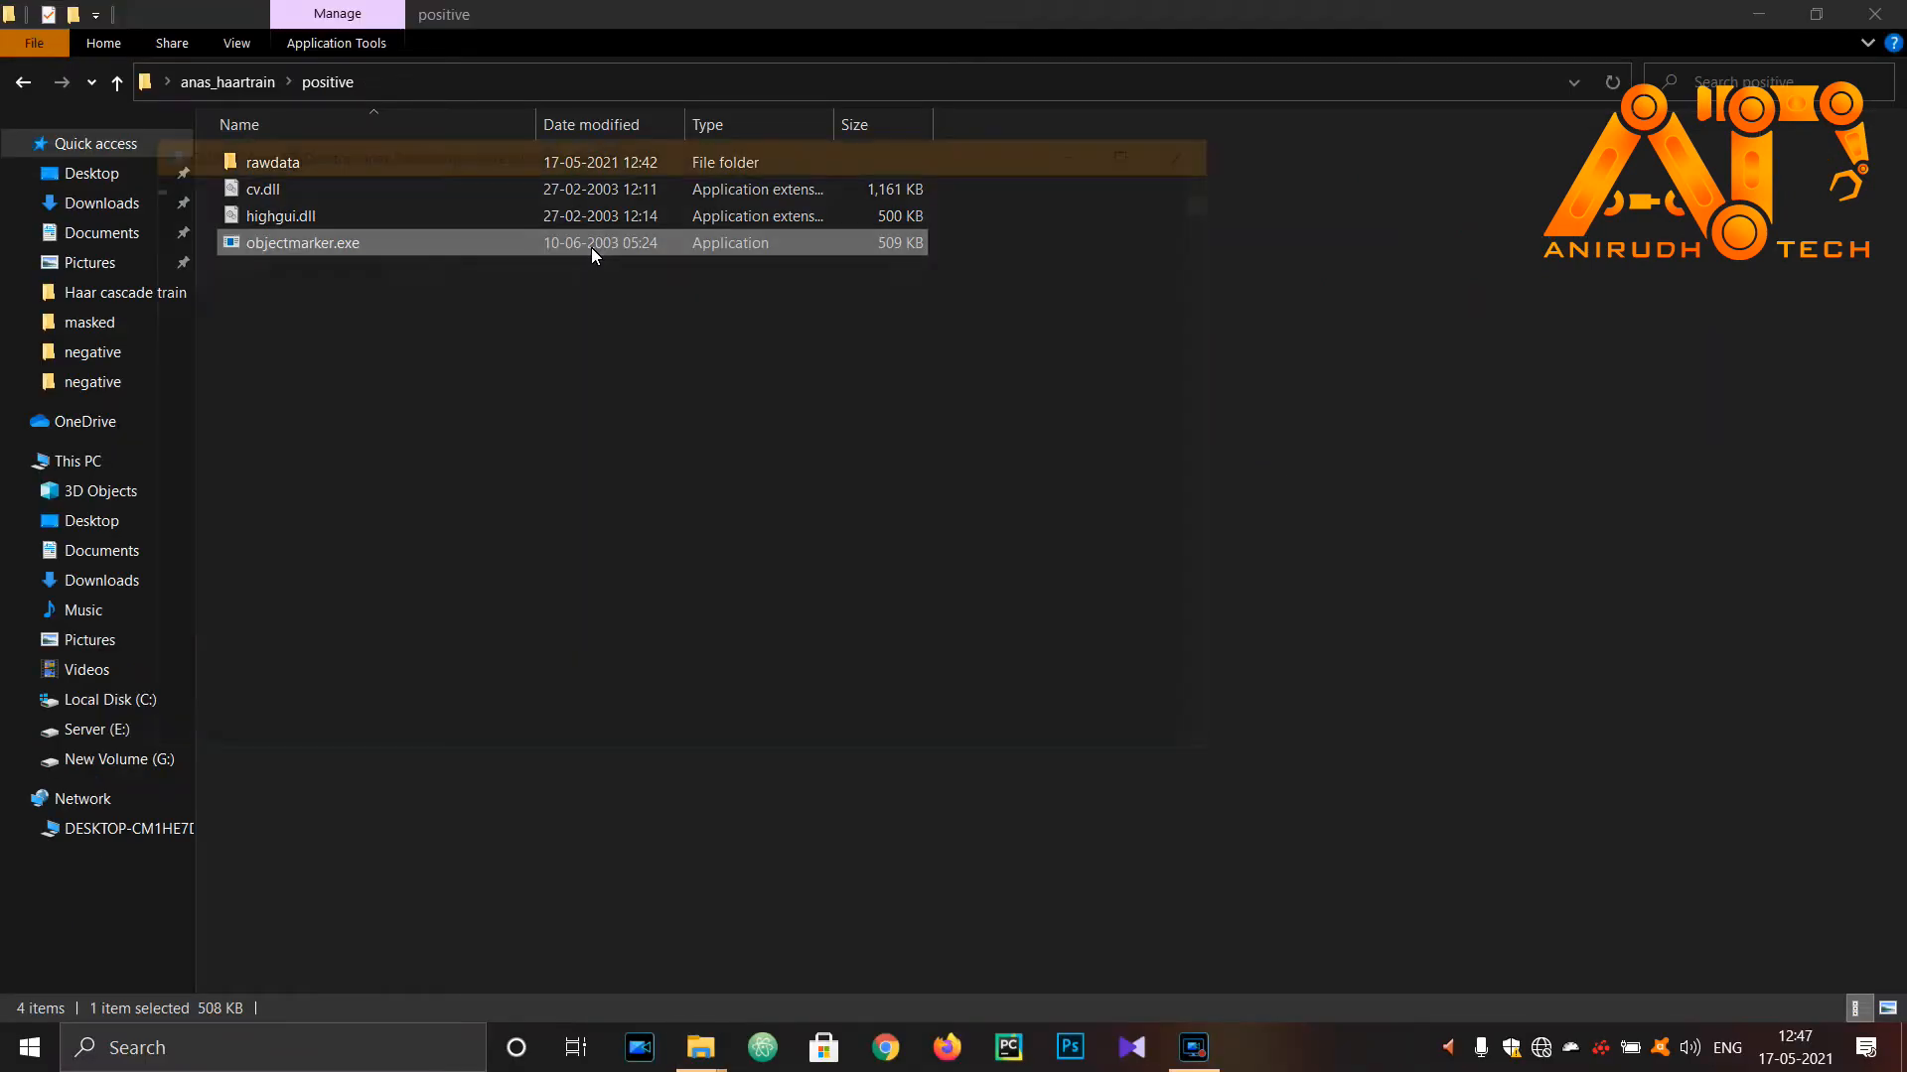
double_click(303, 242)
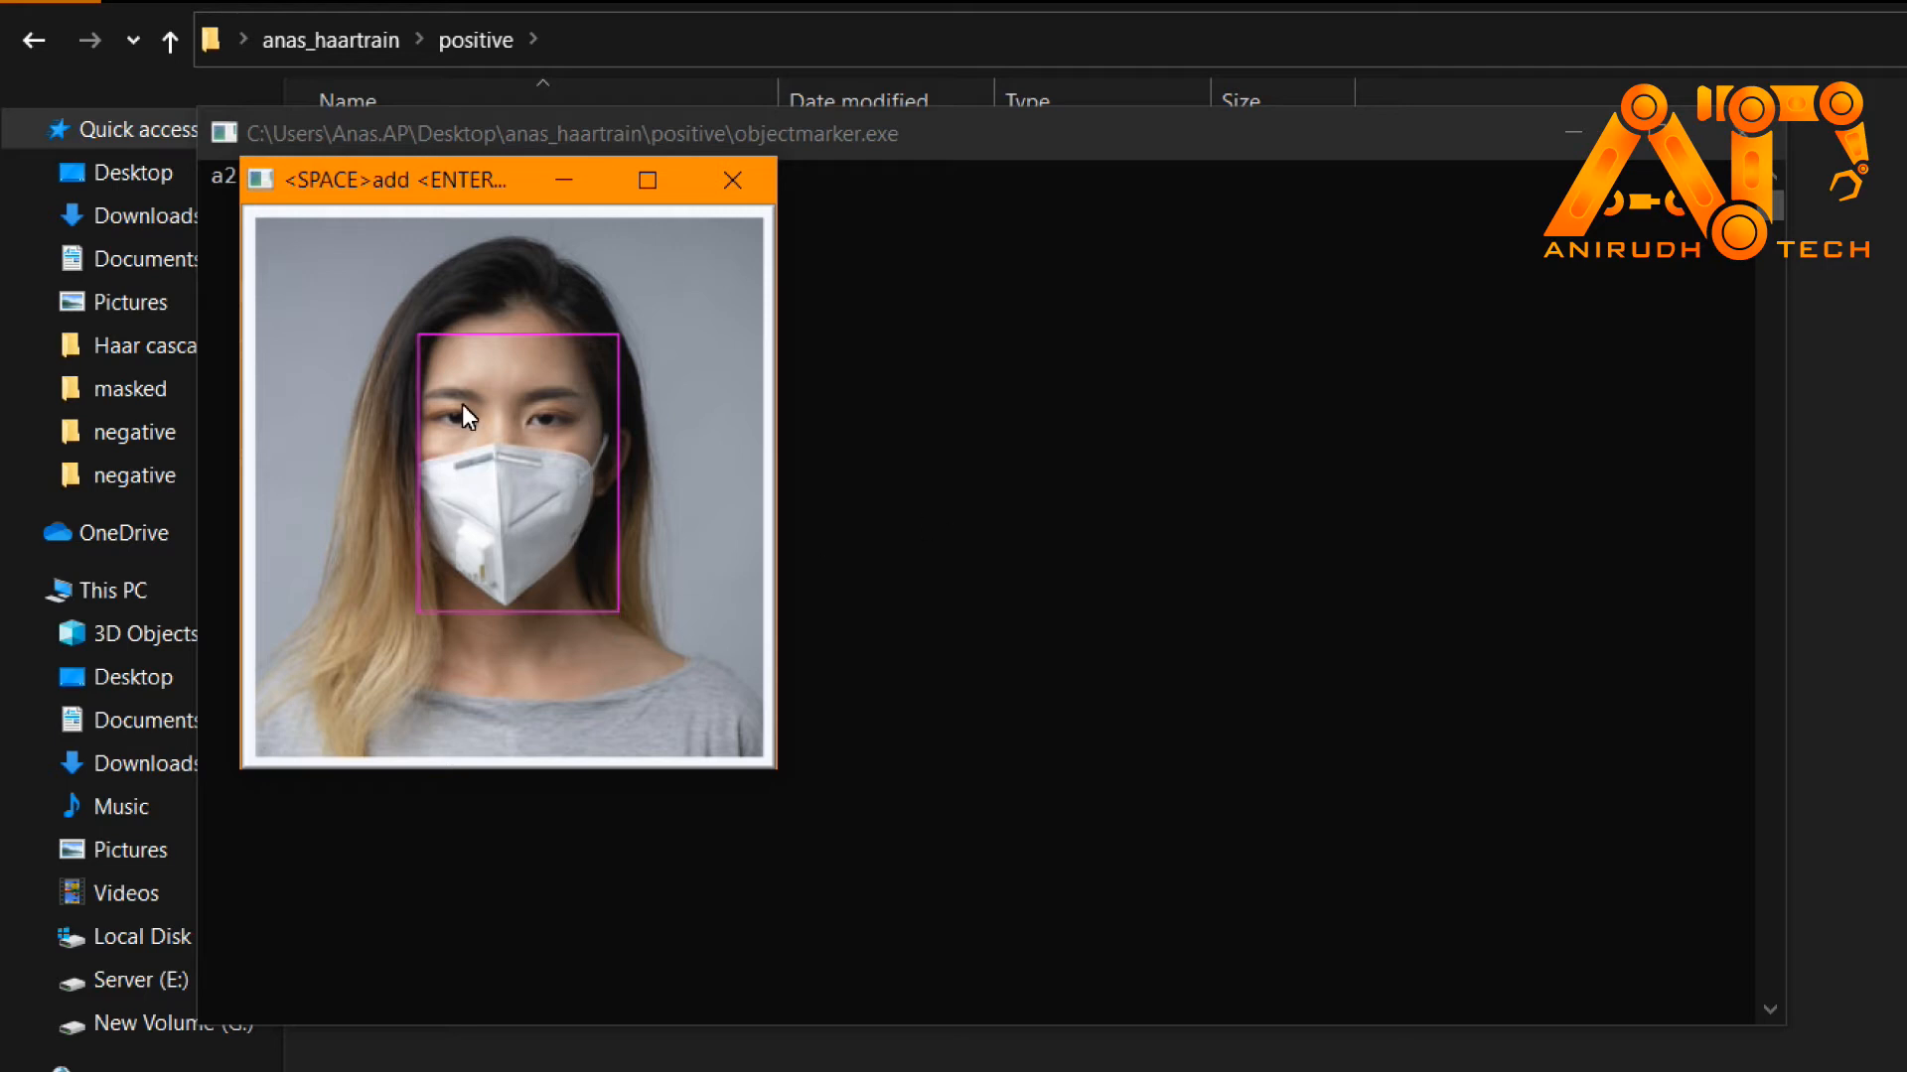
mouse_move(665, 589)
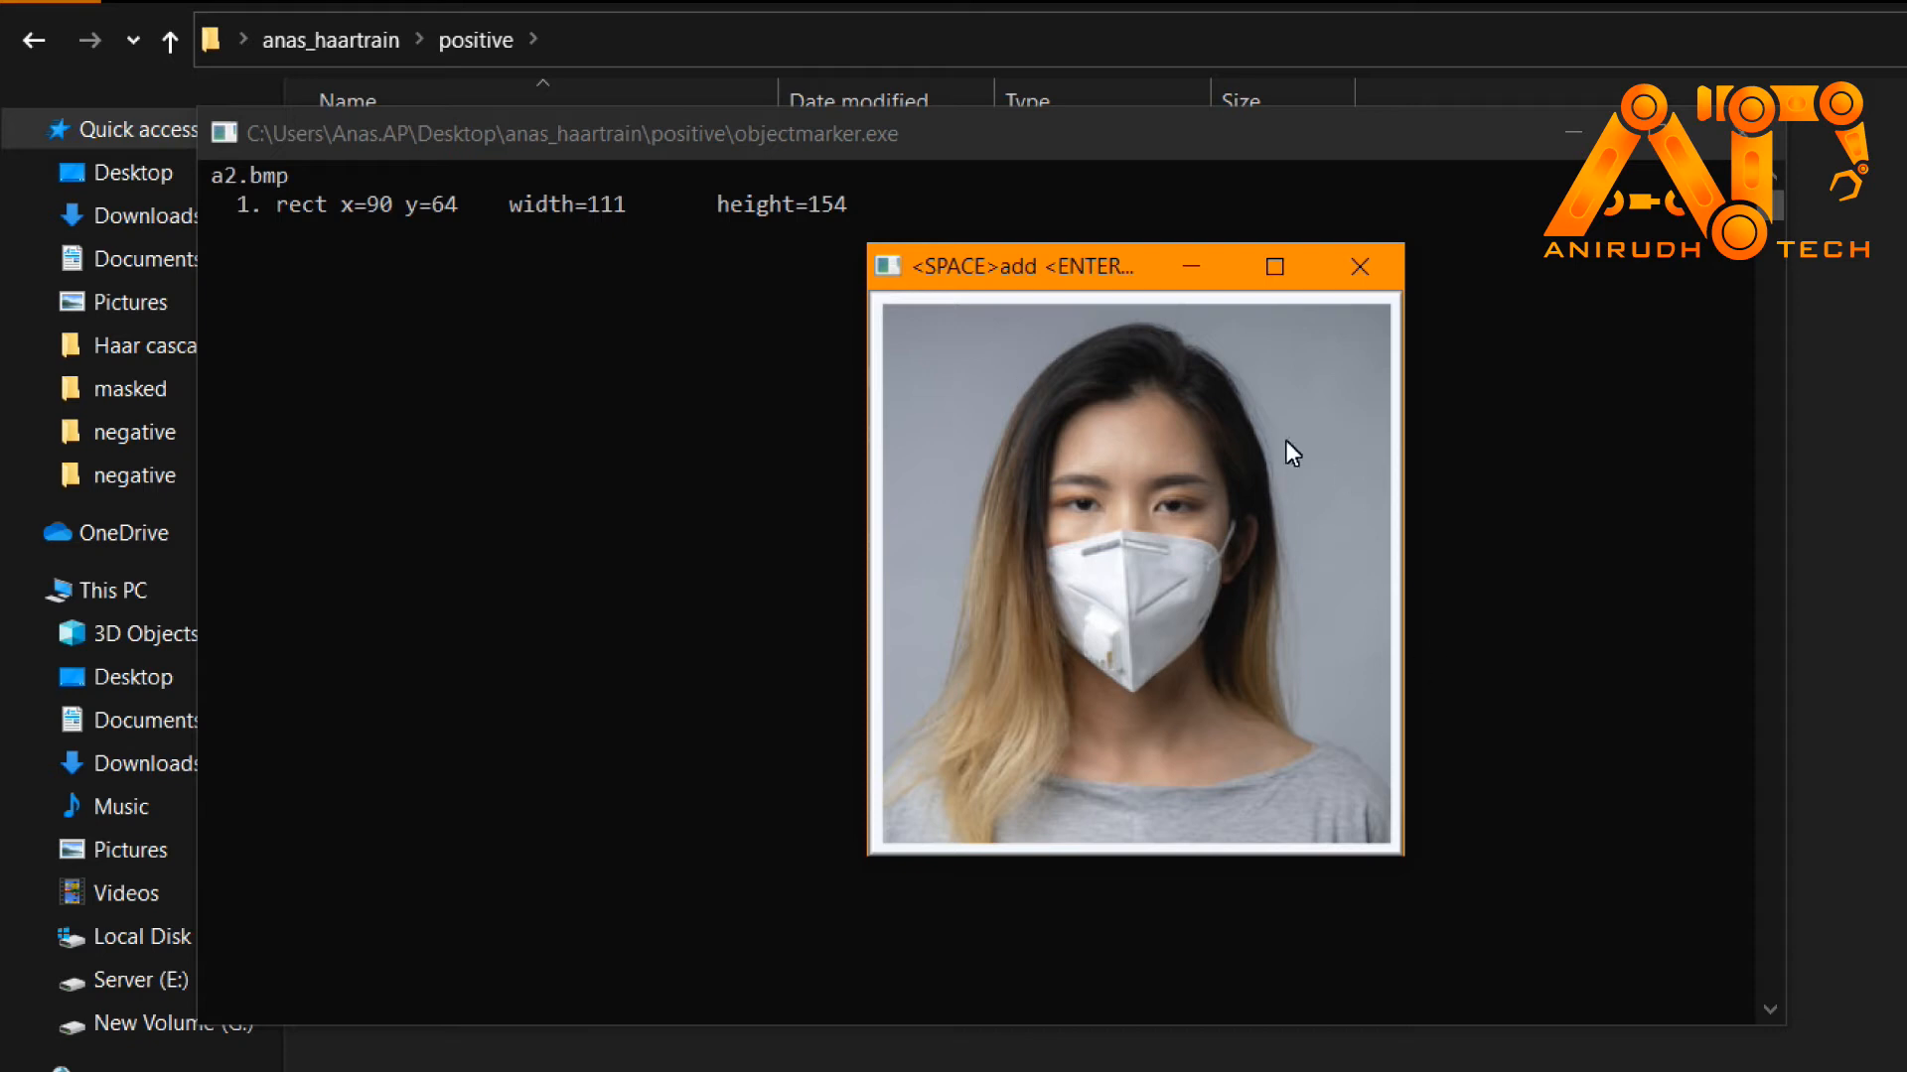
mouse_move(1037, 477)
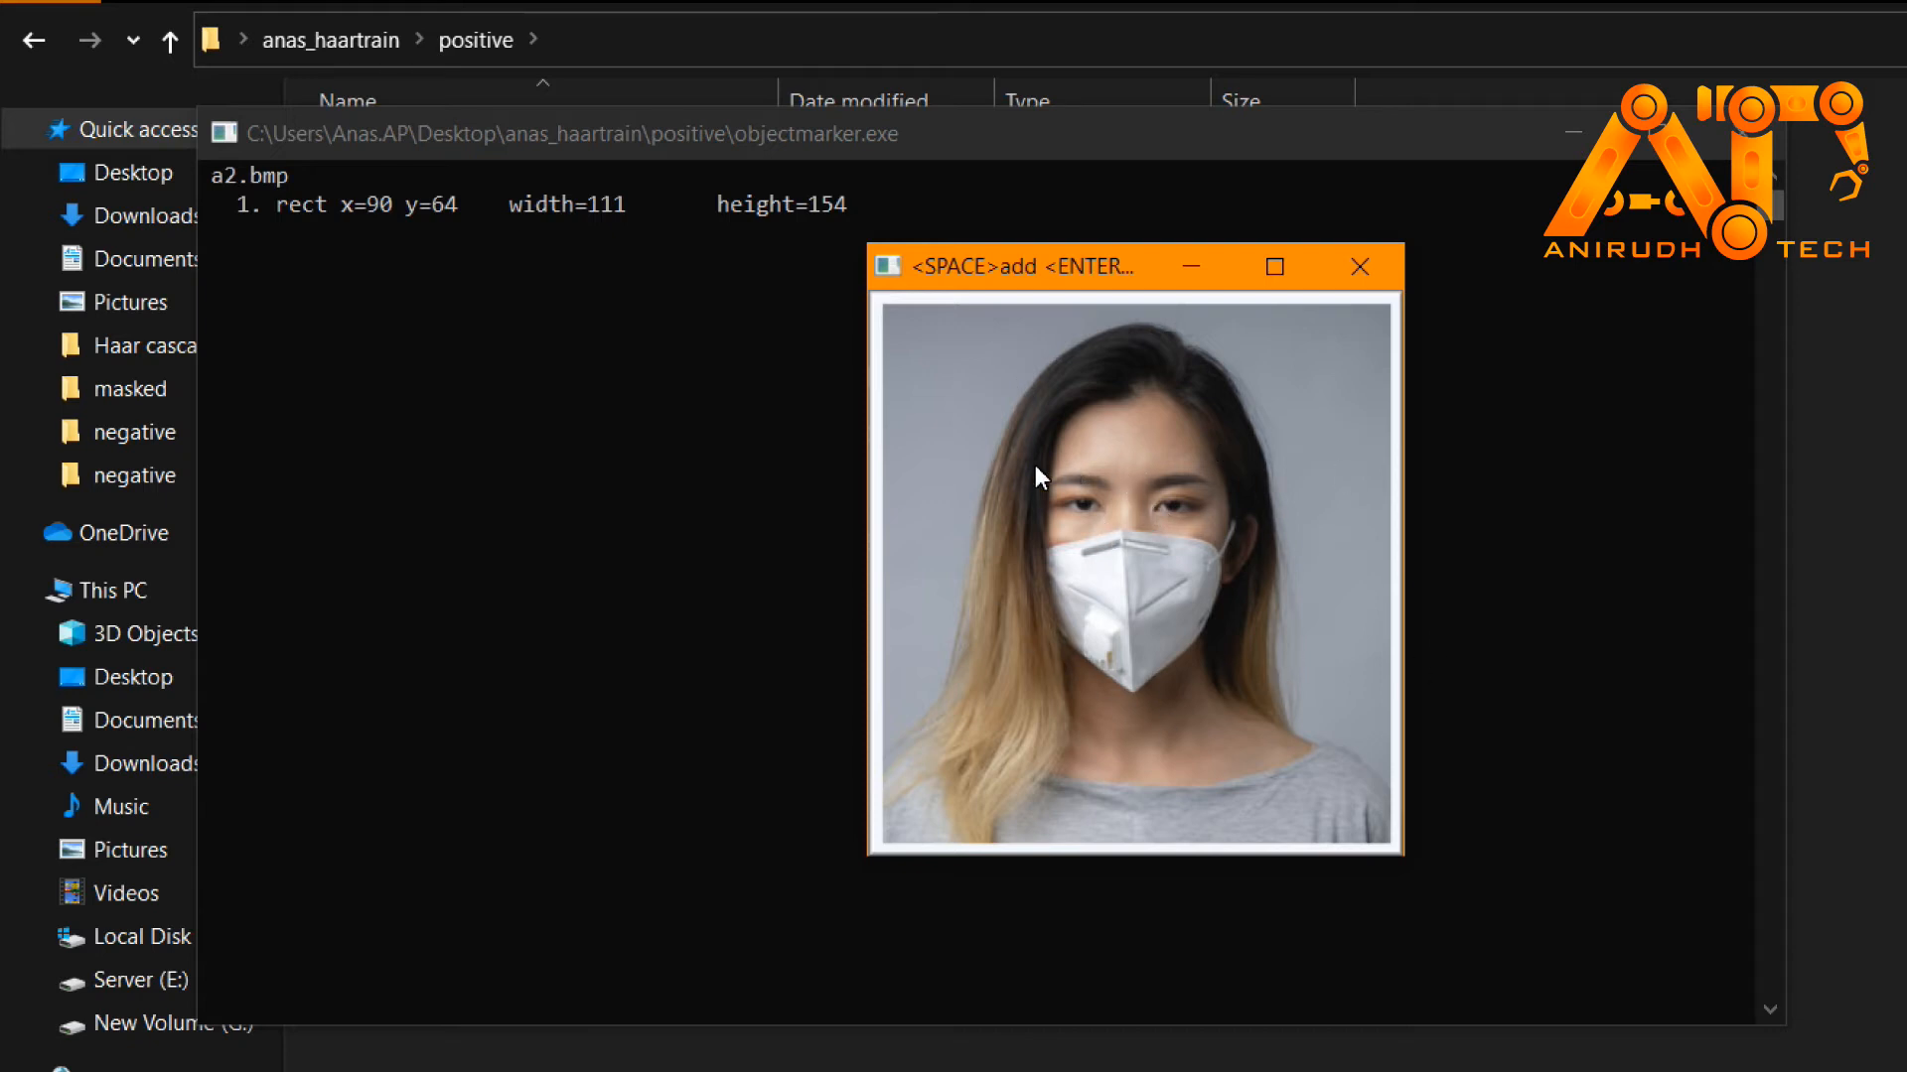
mouse_move(1323, 556)
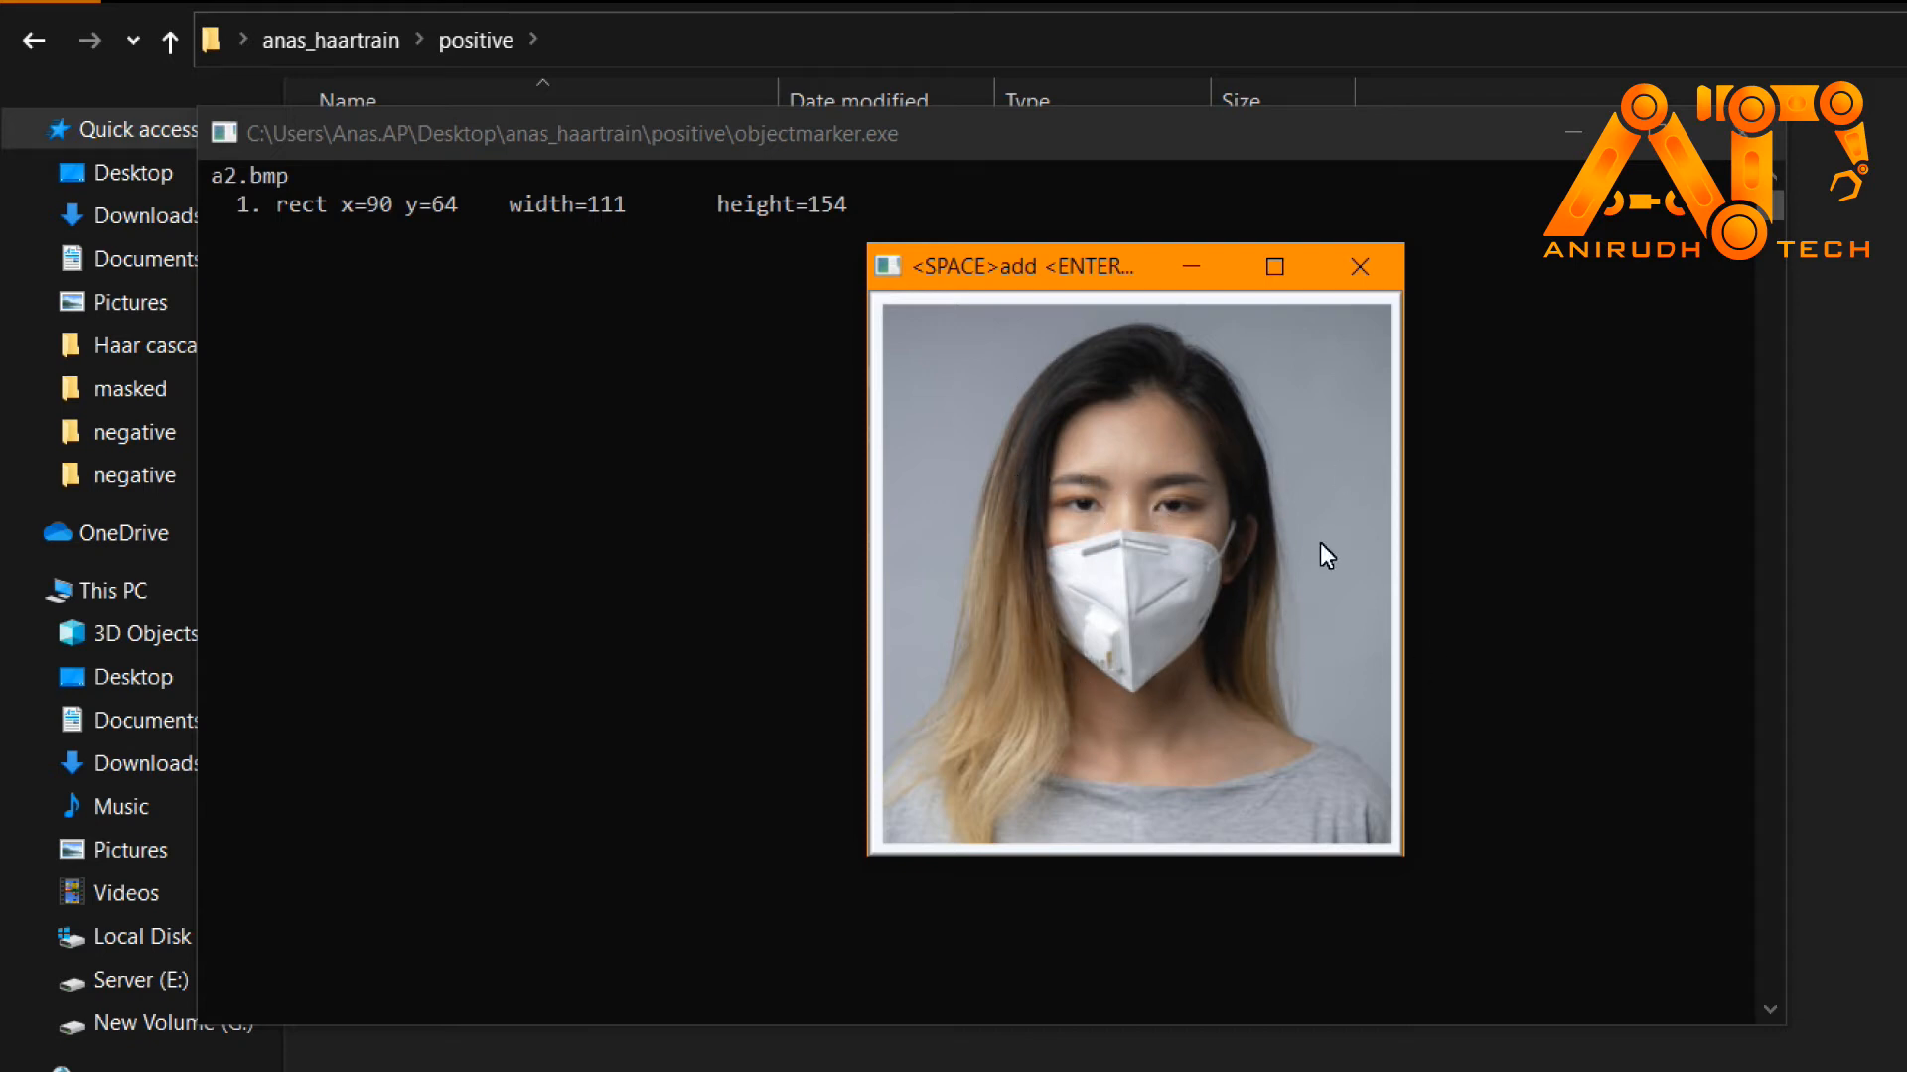
mouse_move(1321, 551)
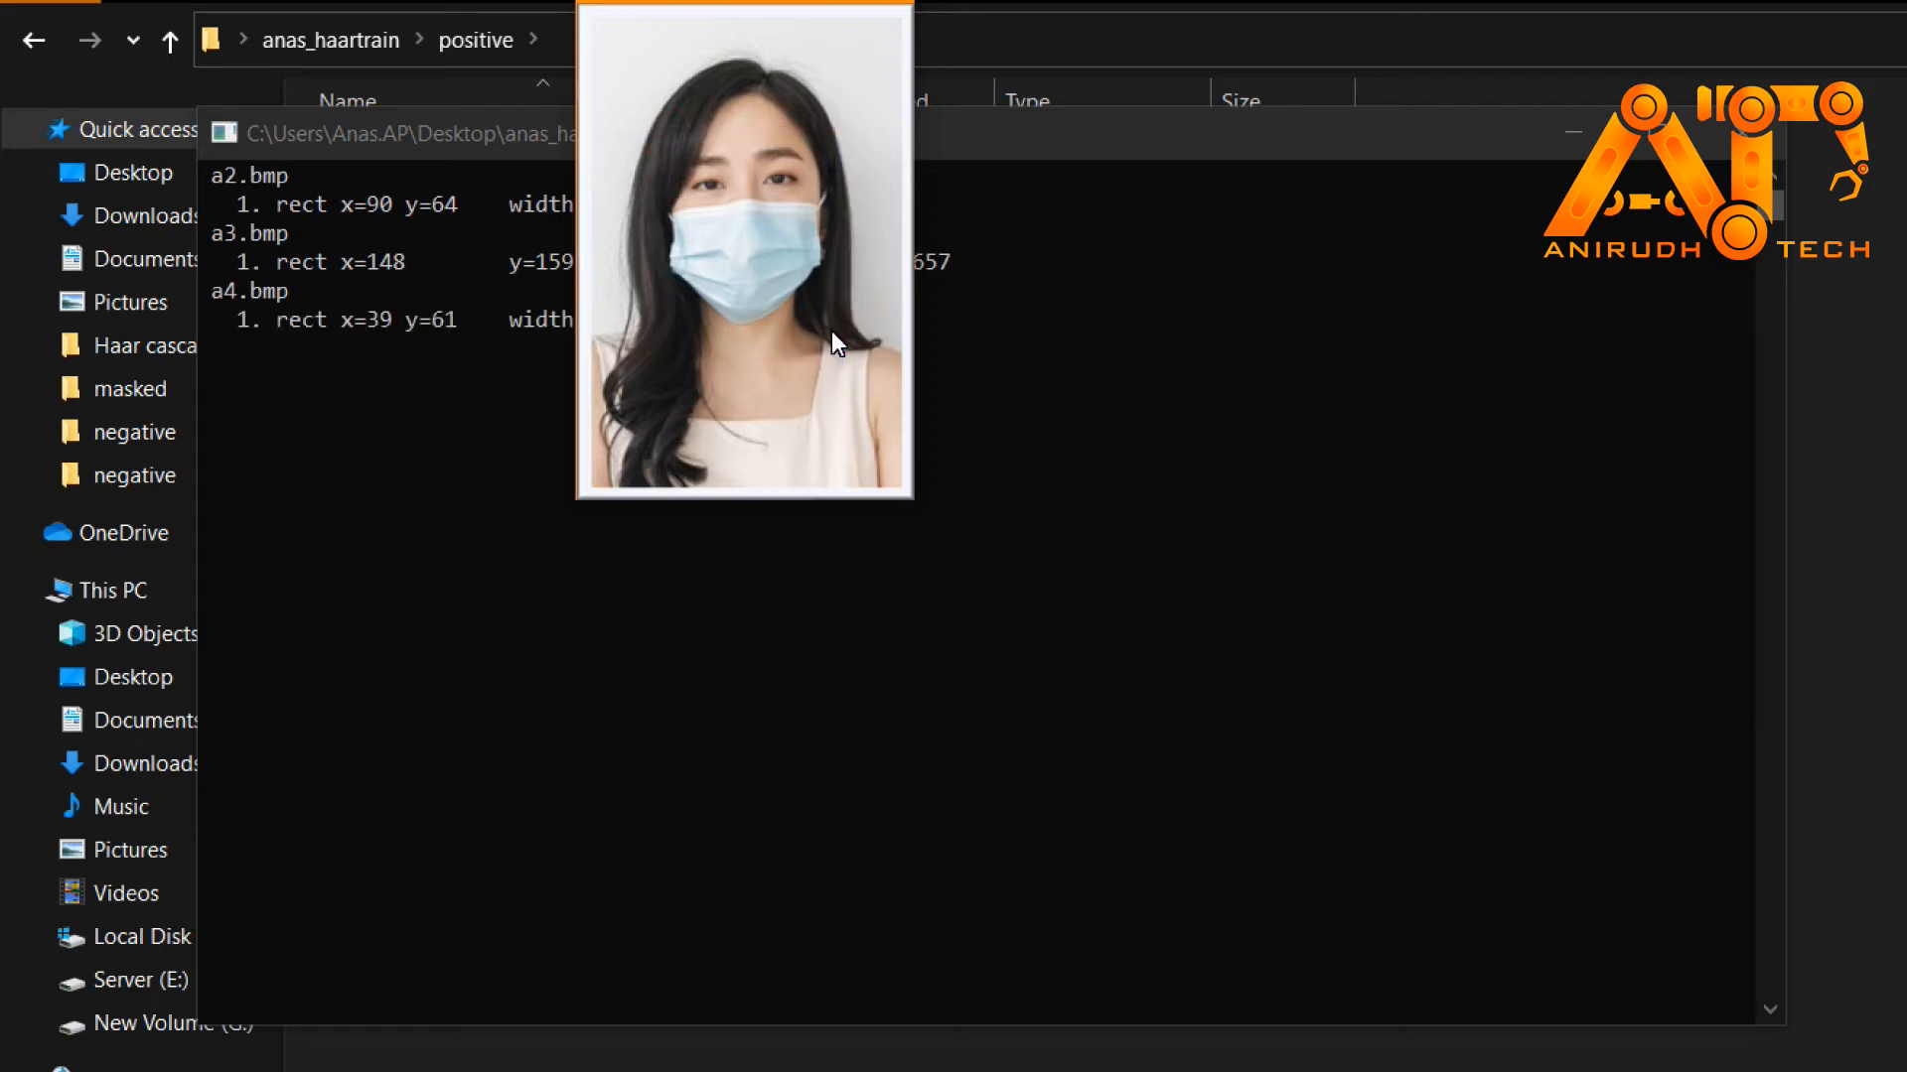
right_click(743, 6)
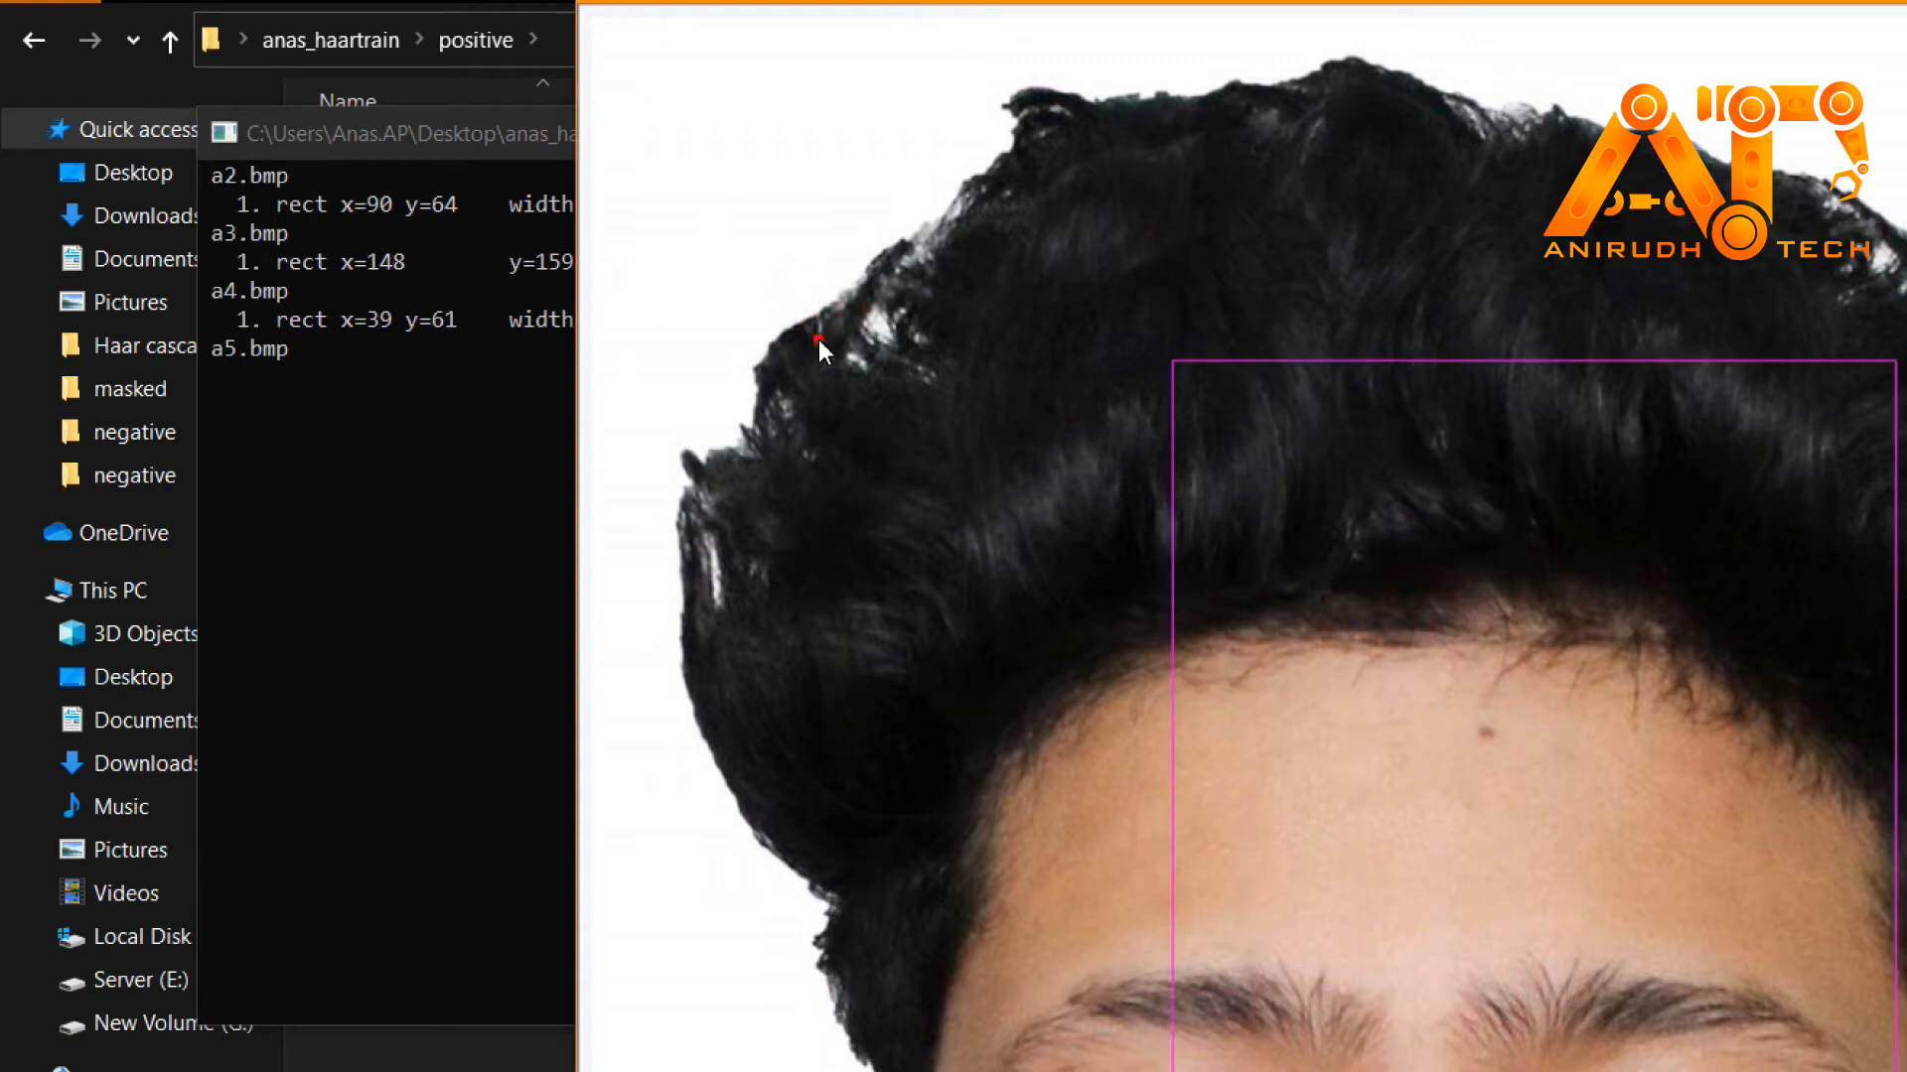
click(1452, 764)
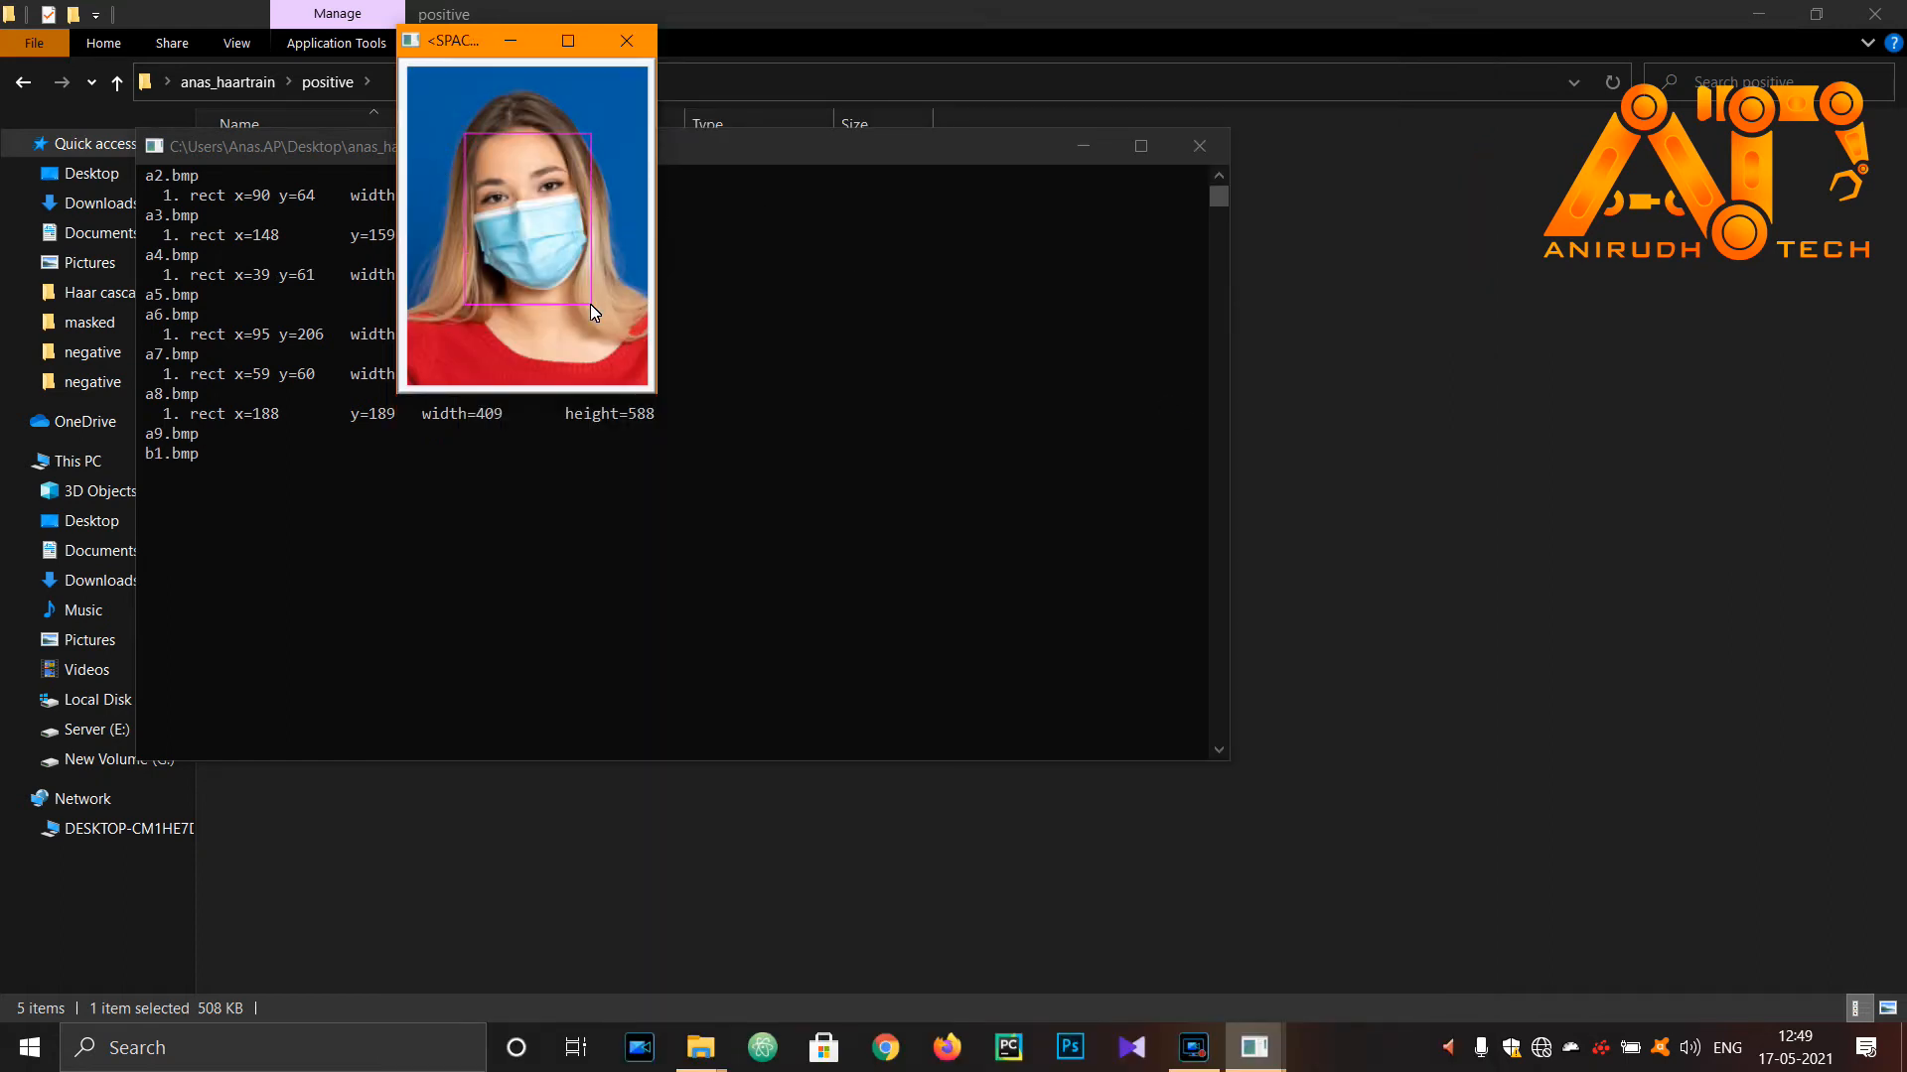
key(space)
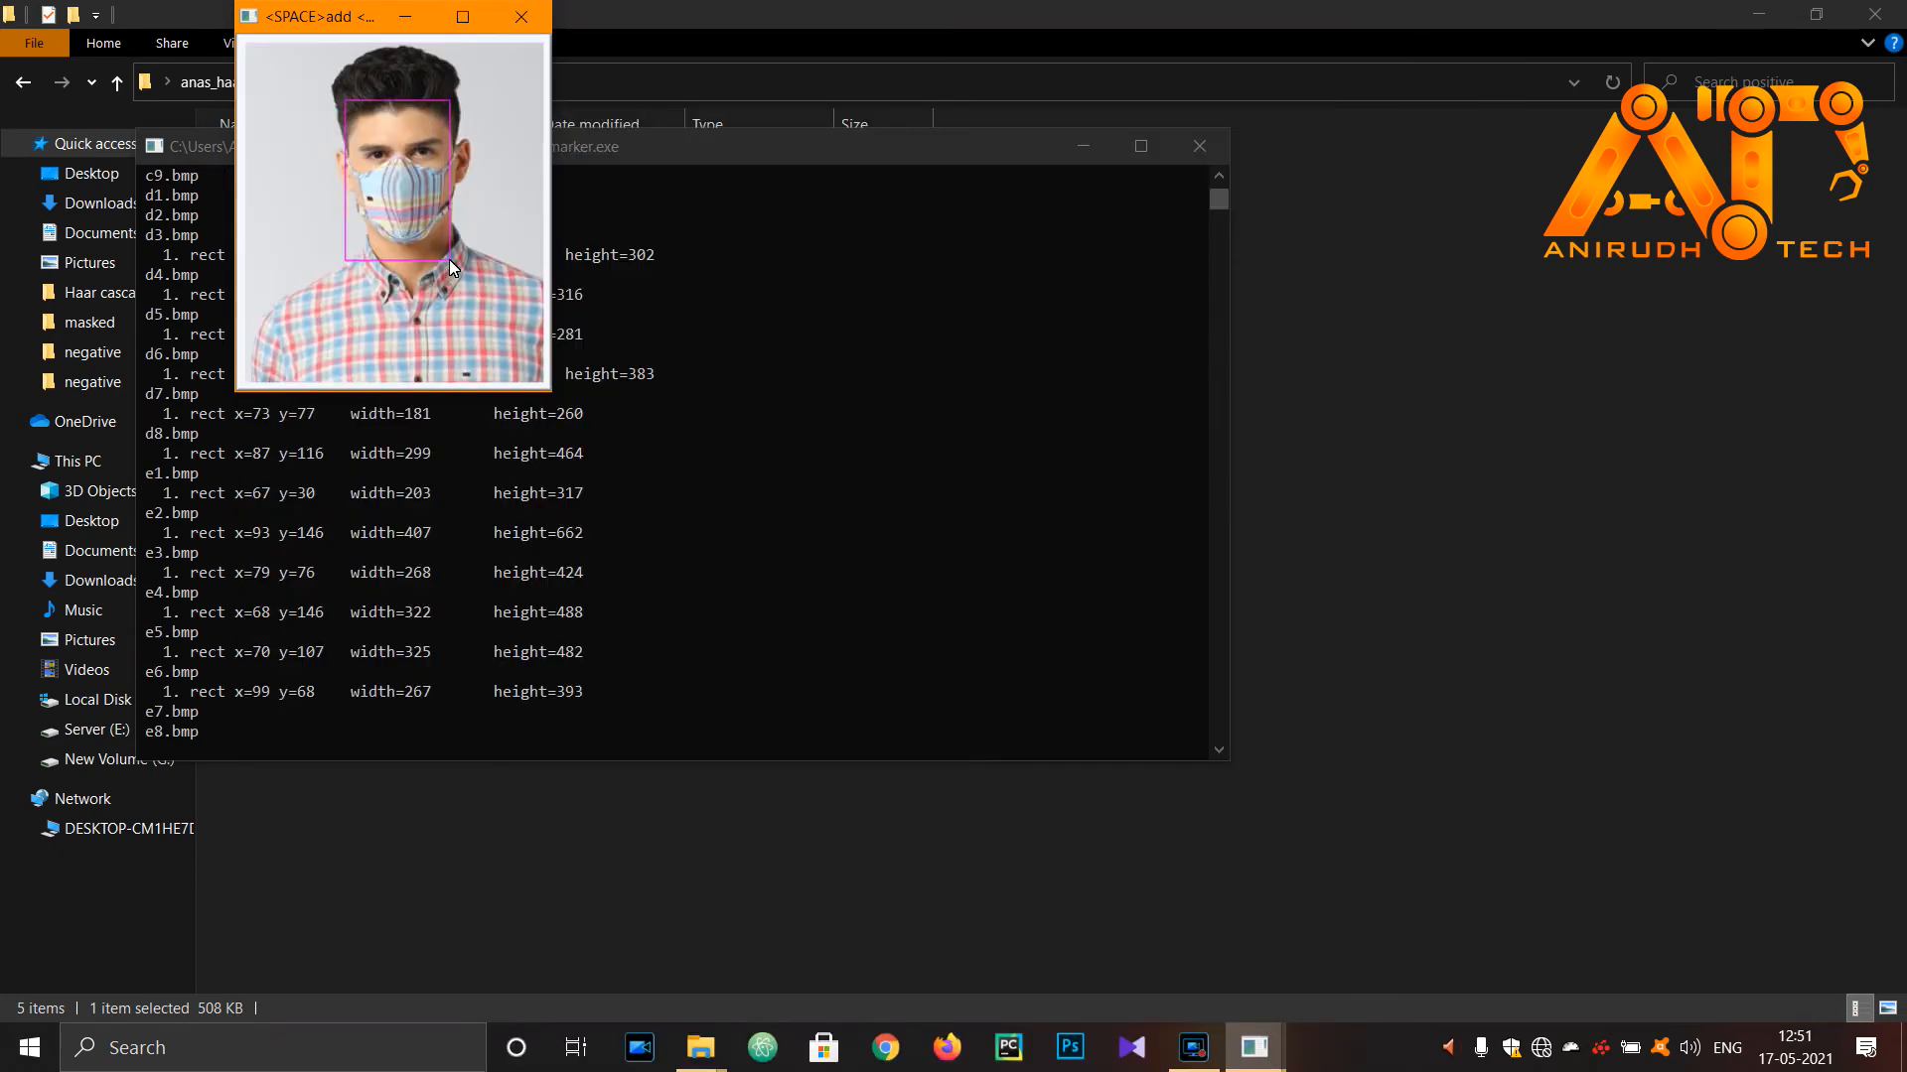
key(space)
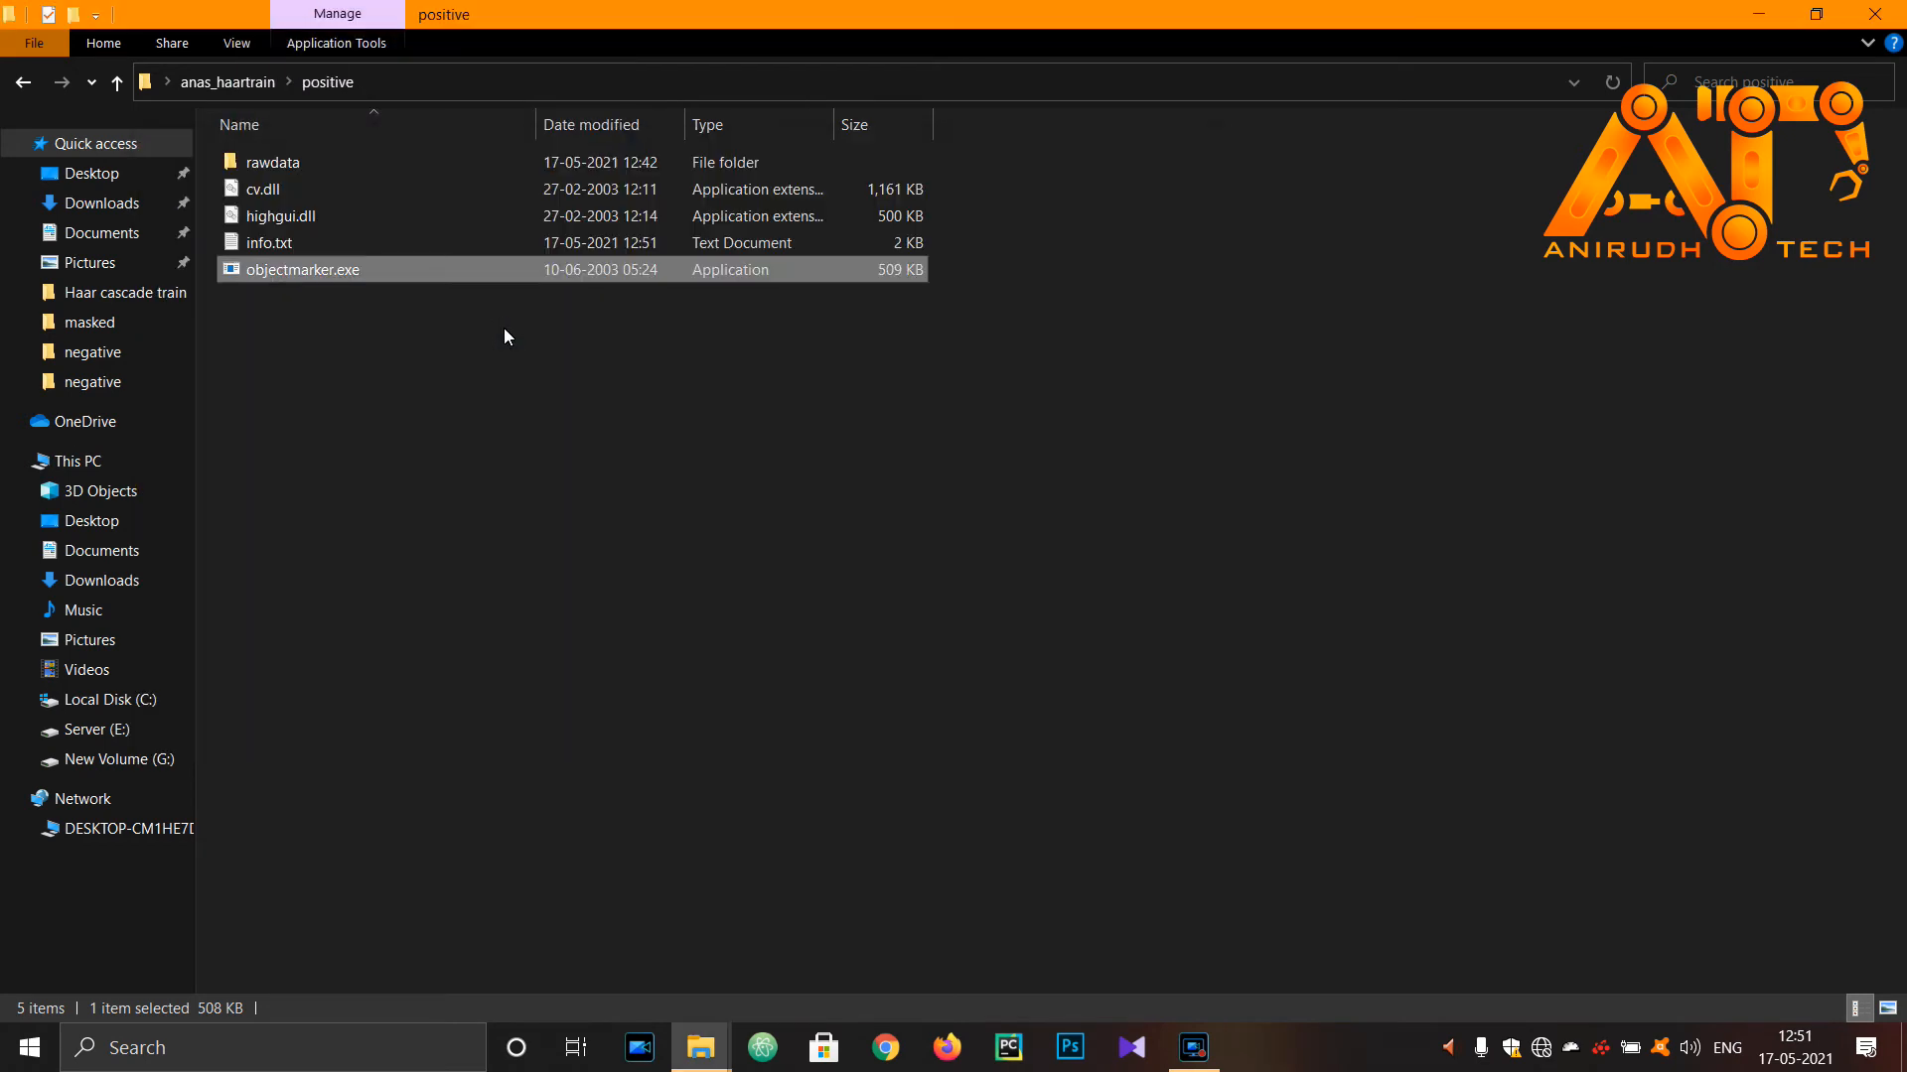
mouse_move(509, 277)
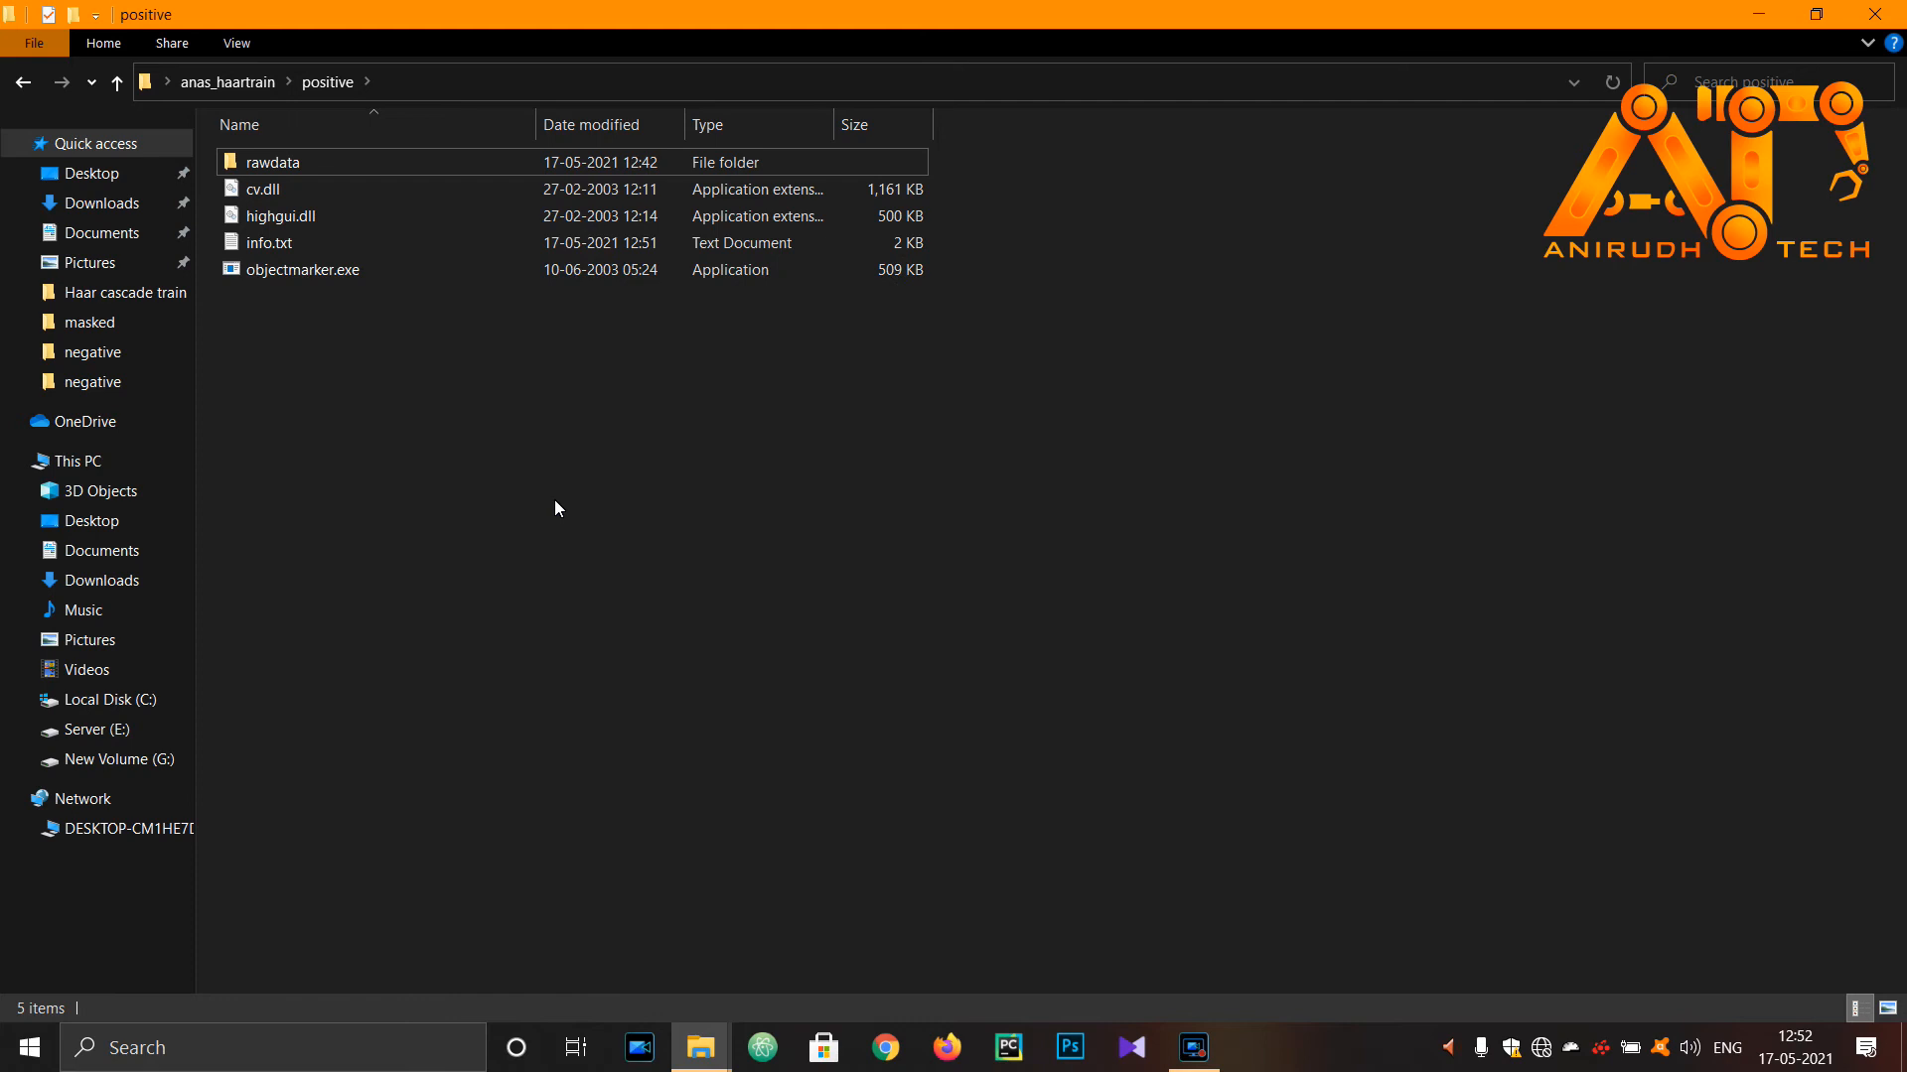
mouse_move(1317, 249)
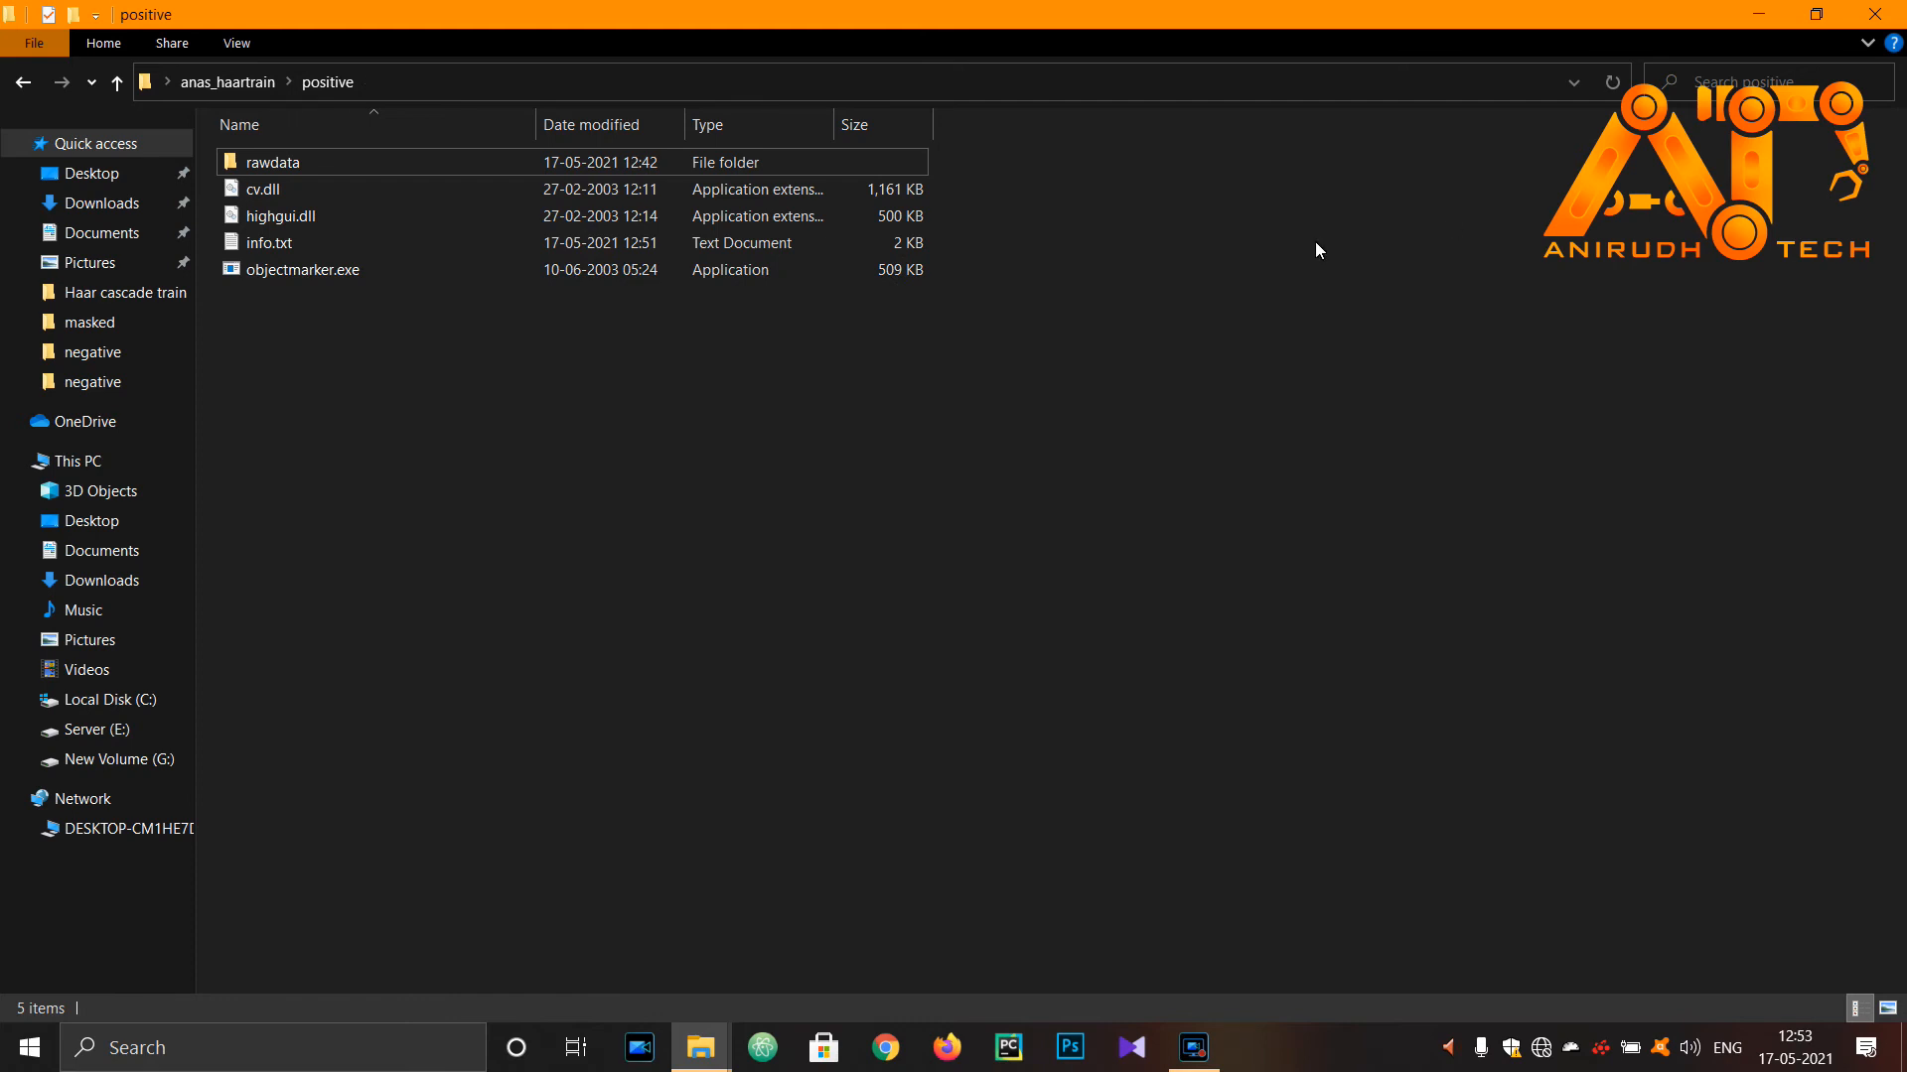
Run 01 samples_creation.bat and confirm vector.vec (41 KB) appears in the vector folder
click(21, 82)
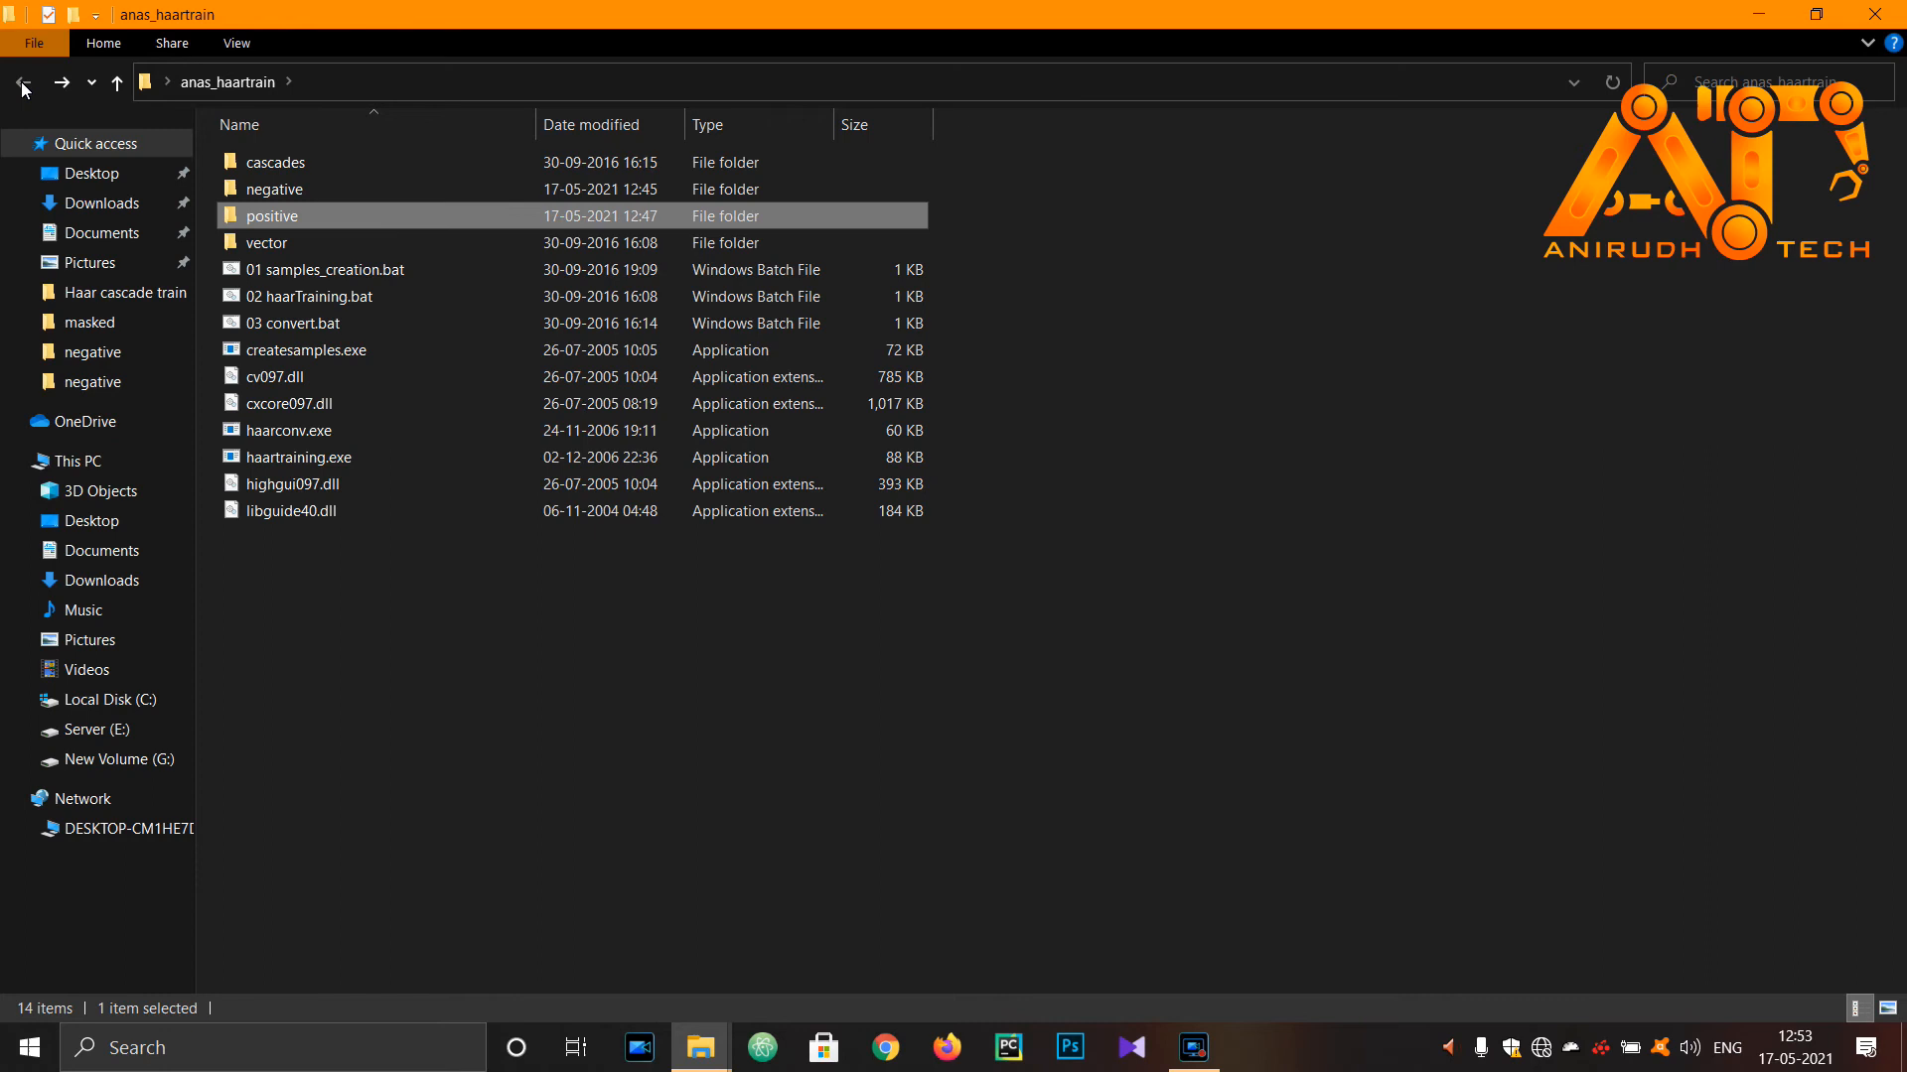
click(325, 269)
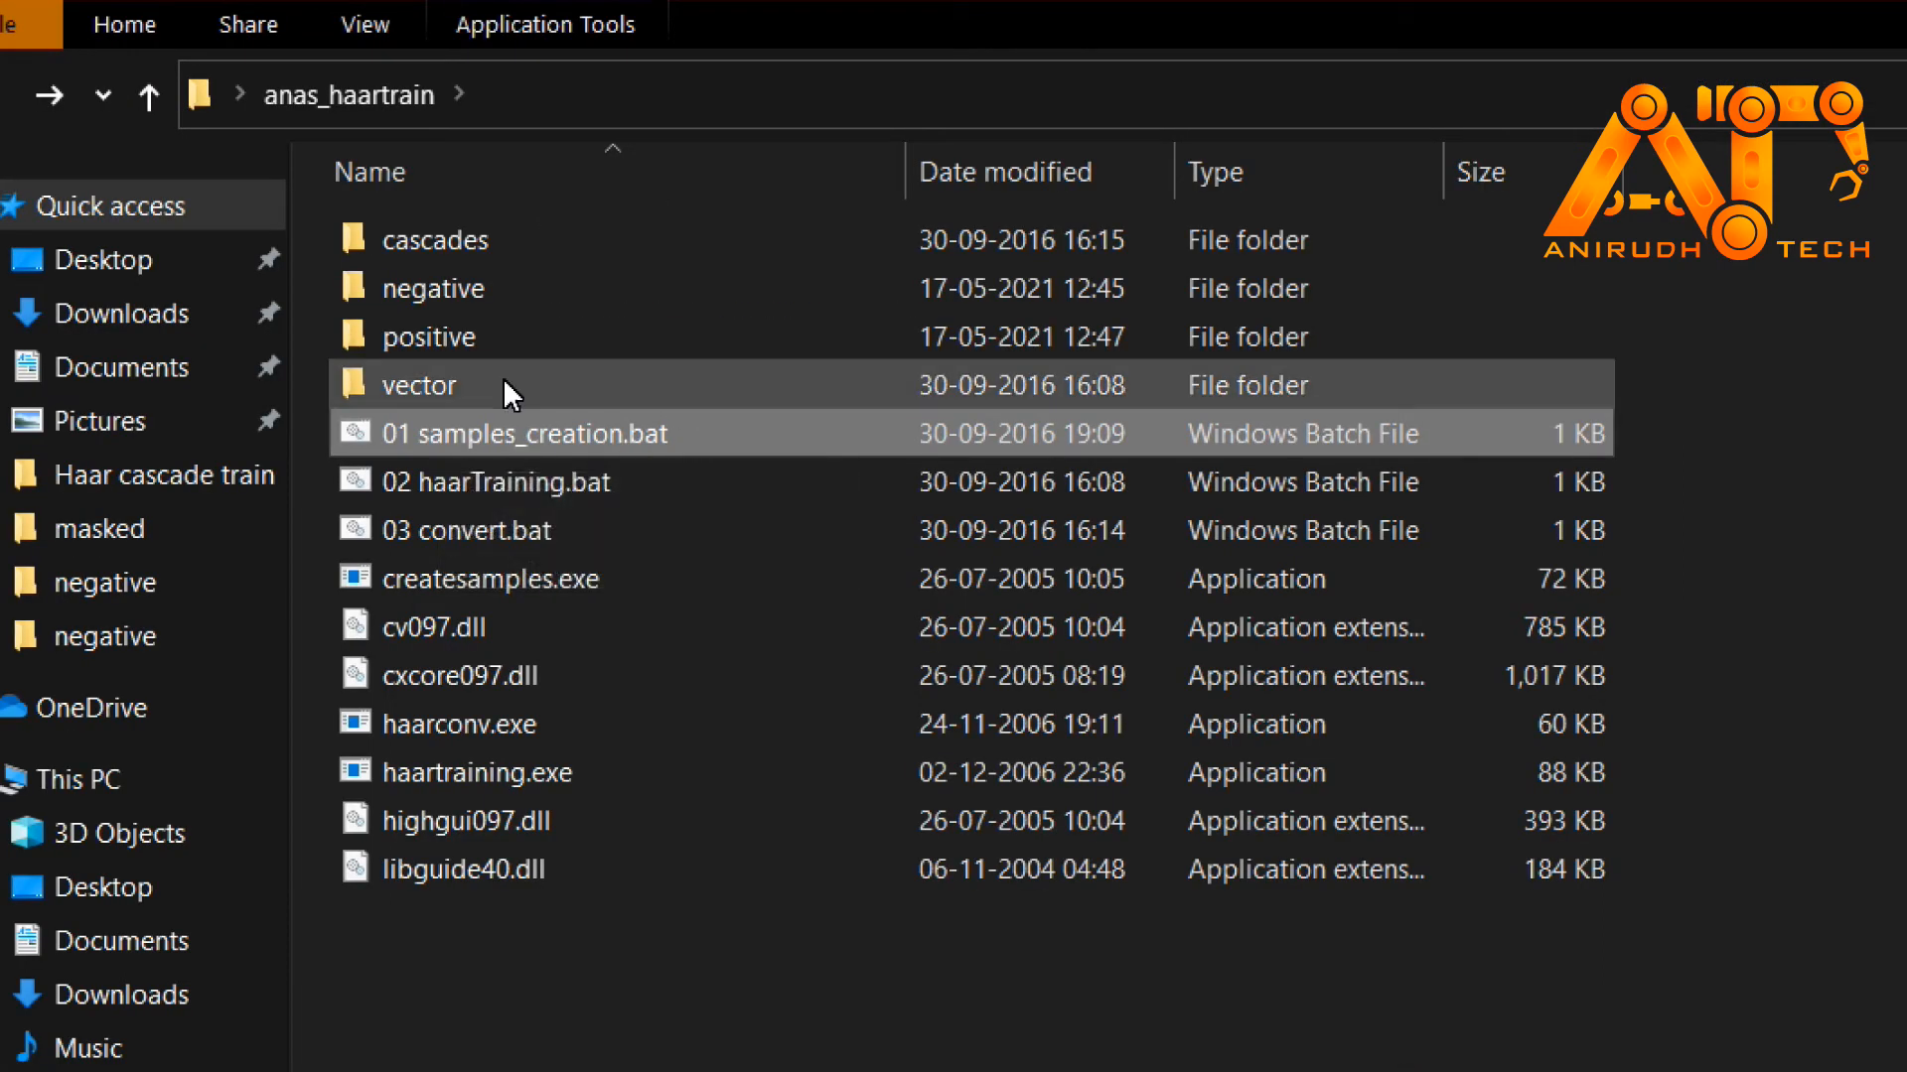
double_click(418, 386)
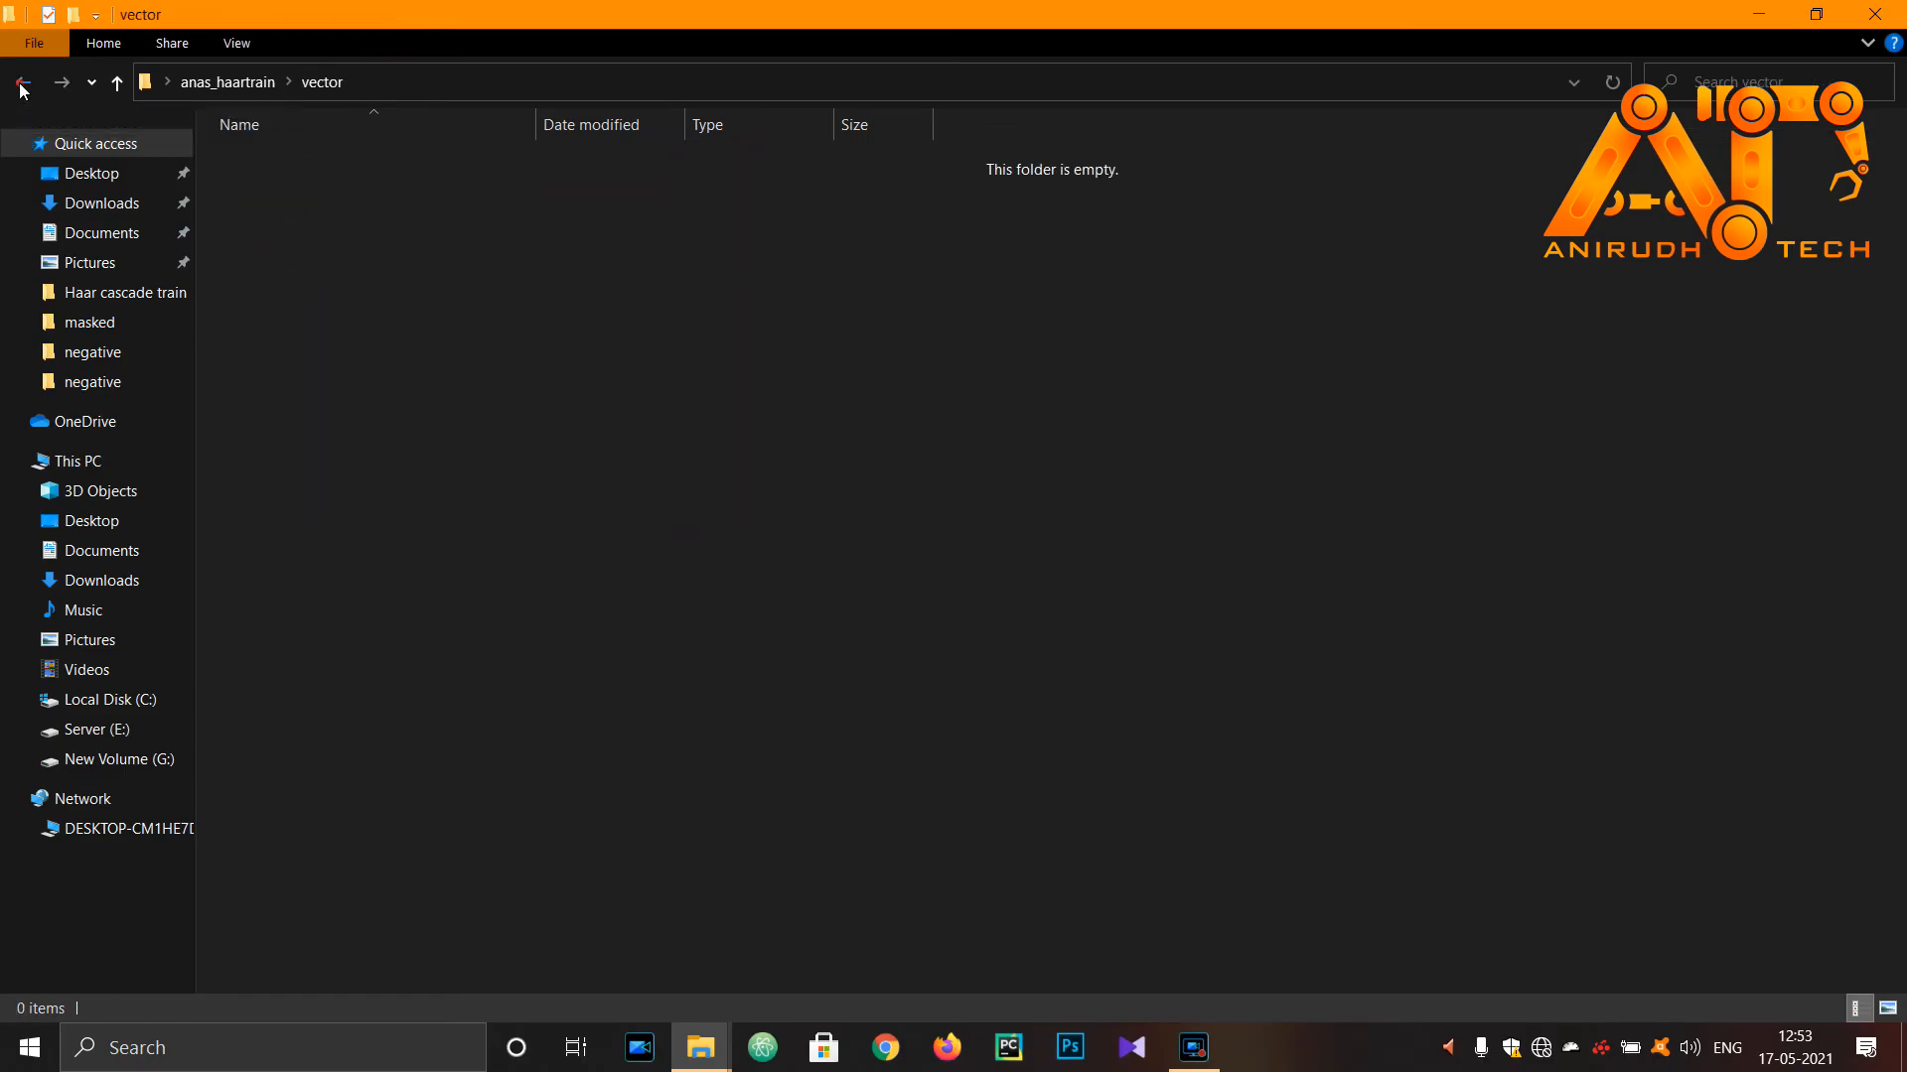
click(21, 82)
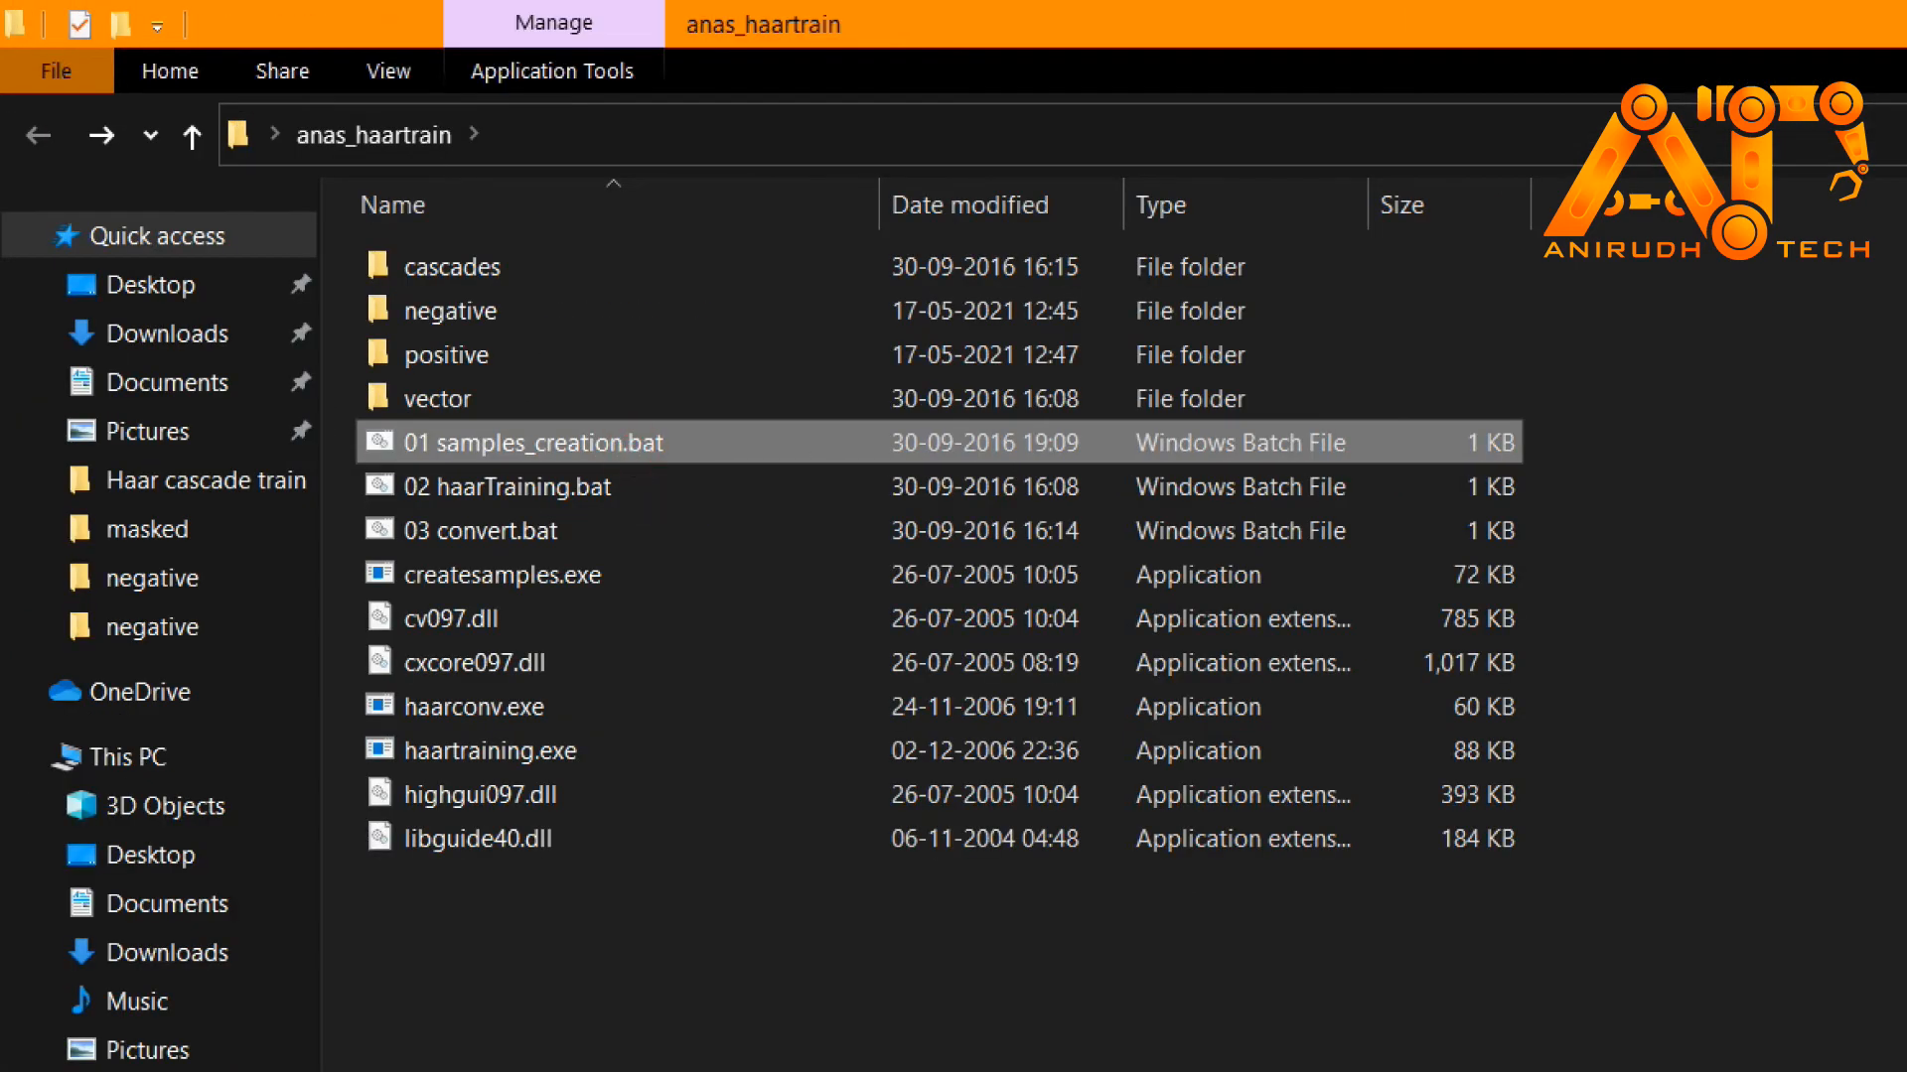
double_click(530, 443)
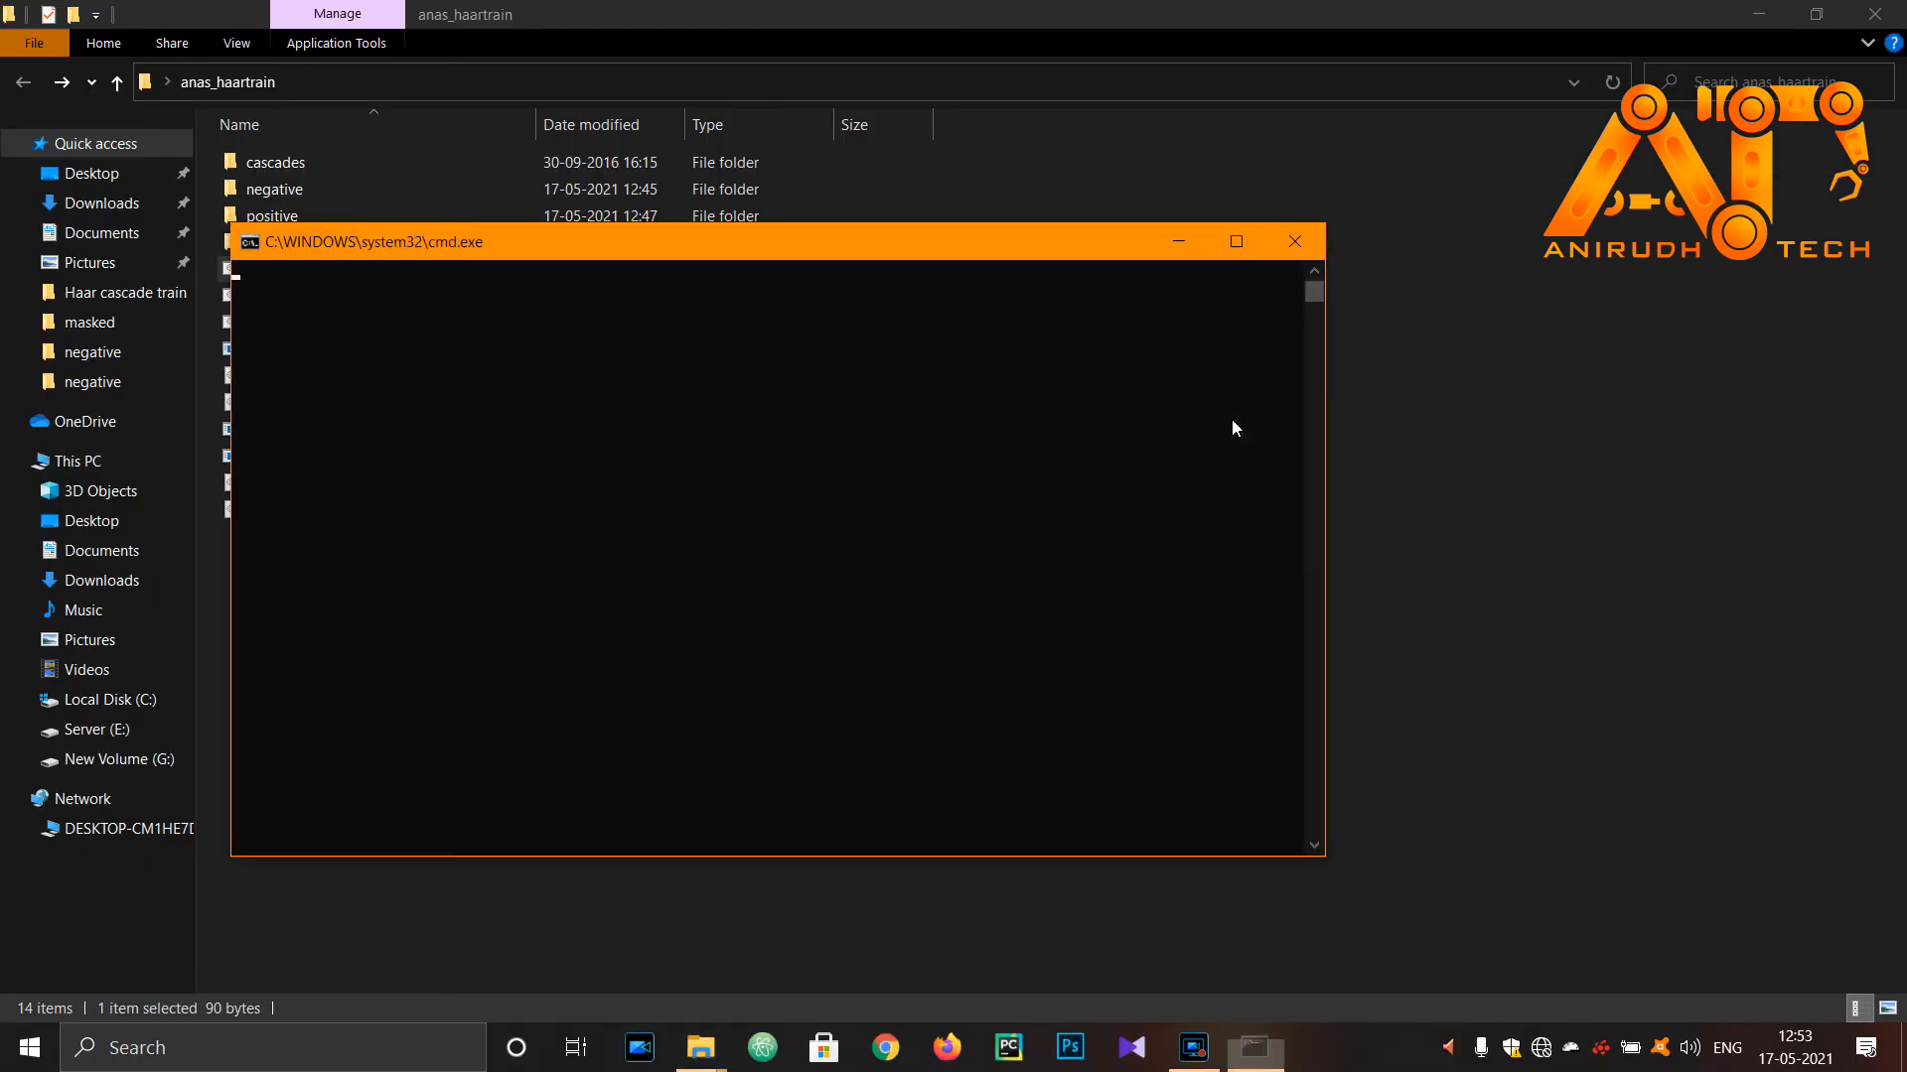
click(1294, 241)
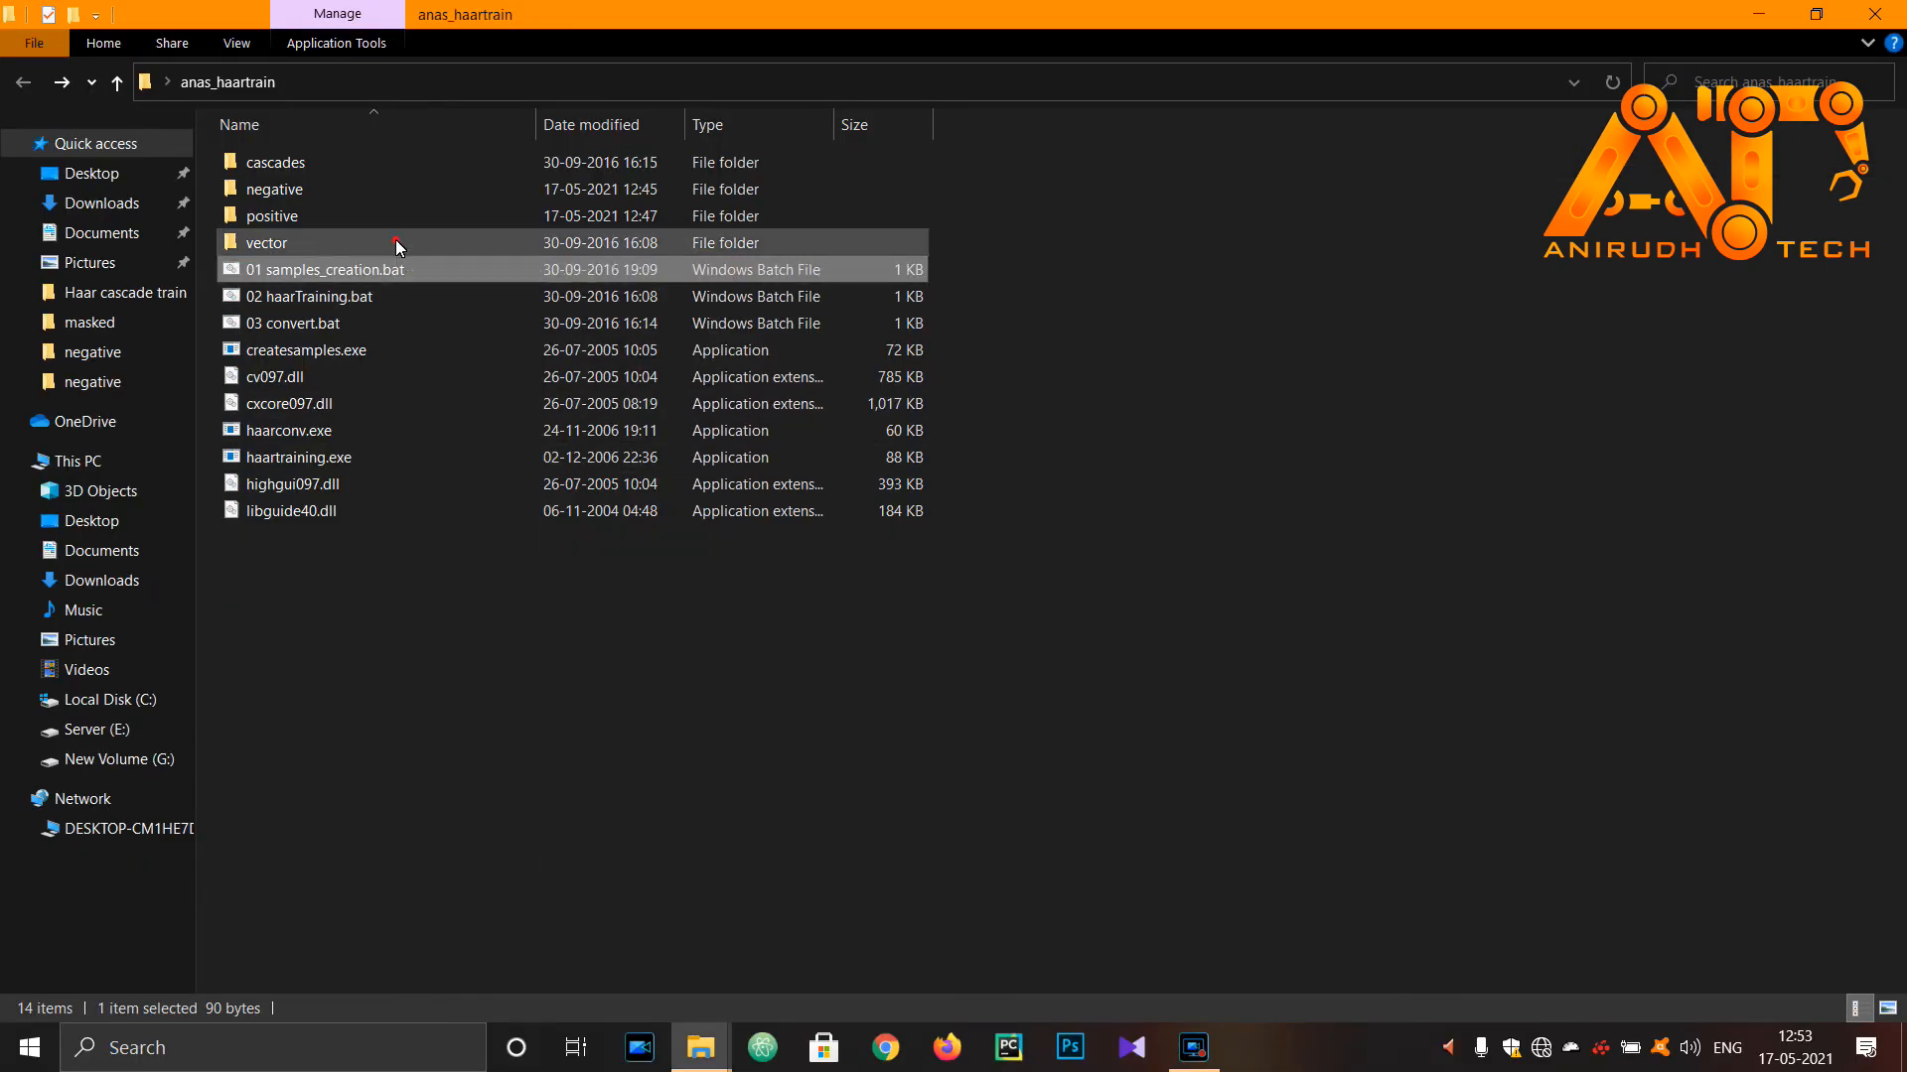
double_click(266, 242)
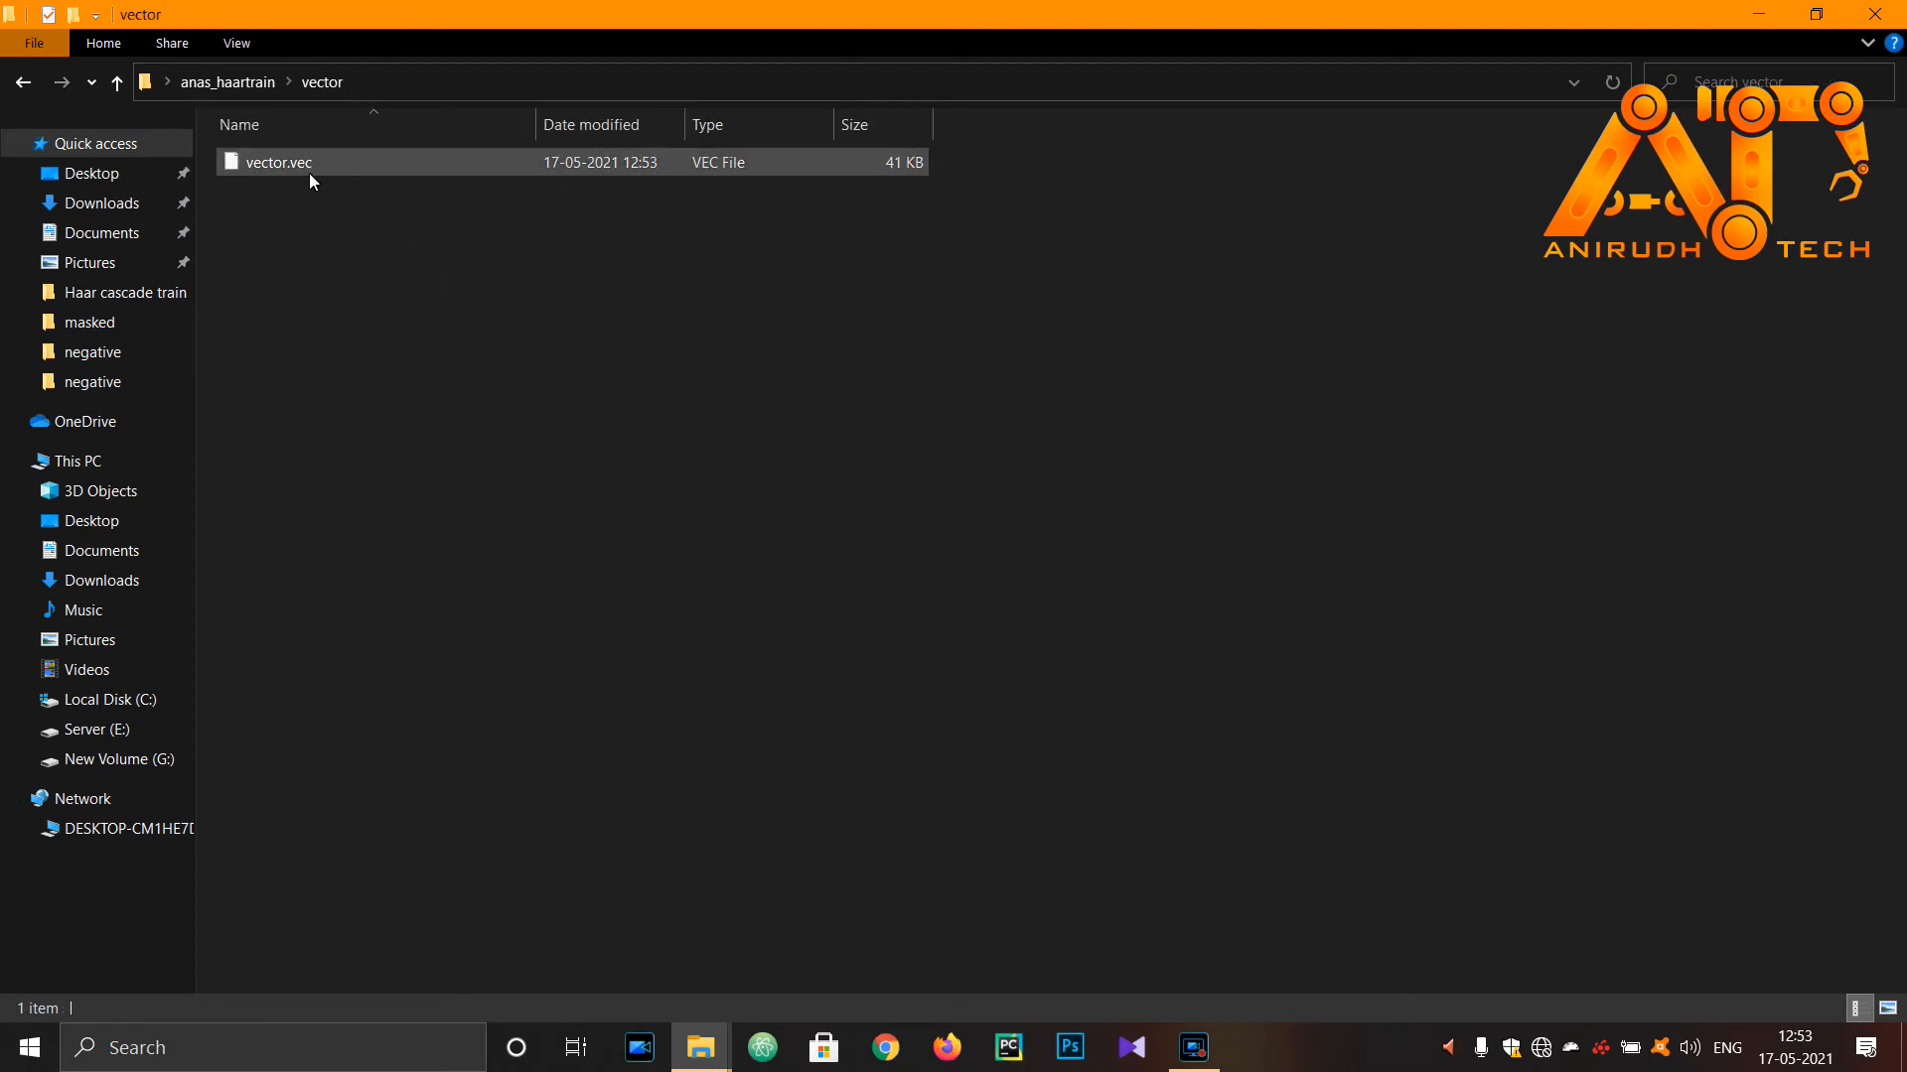
click(117, 82)
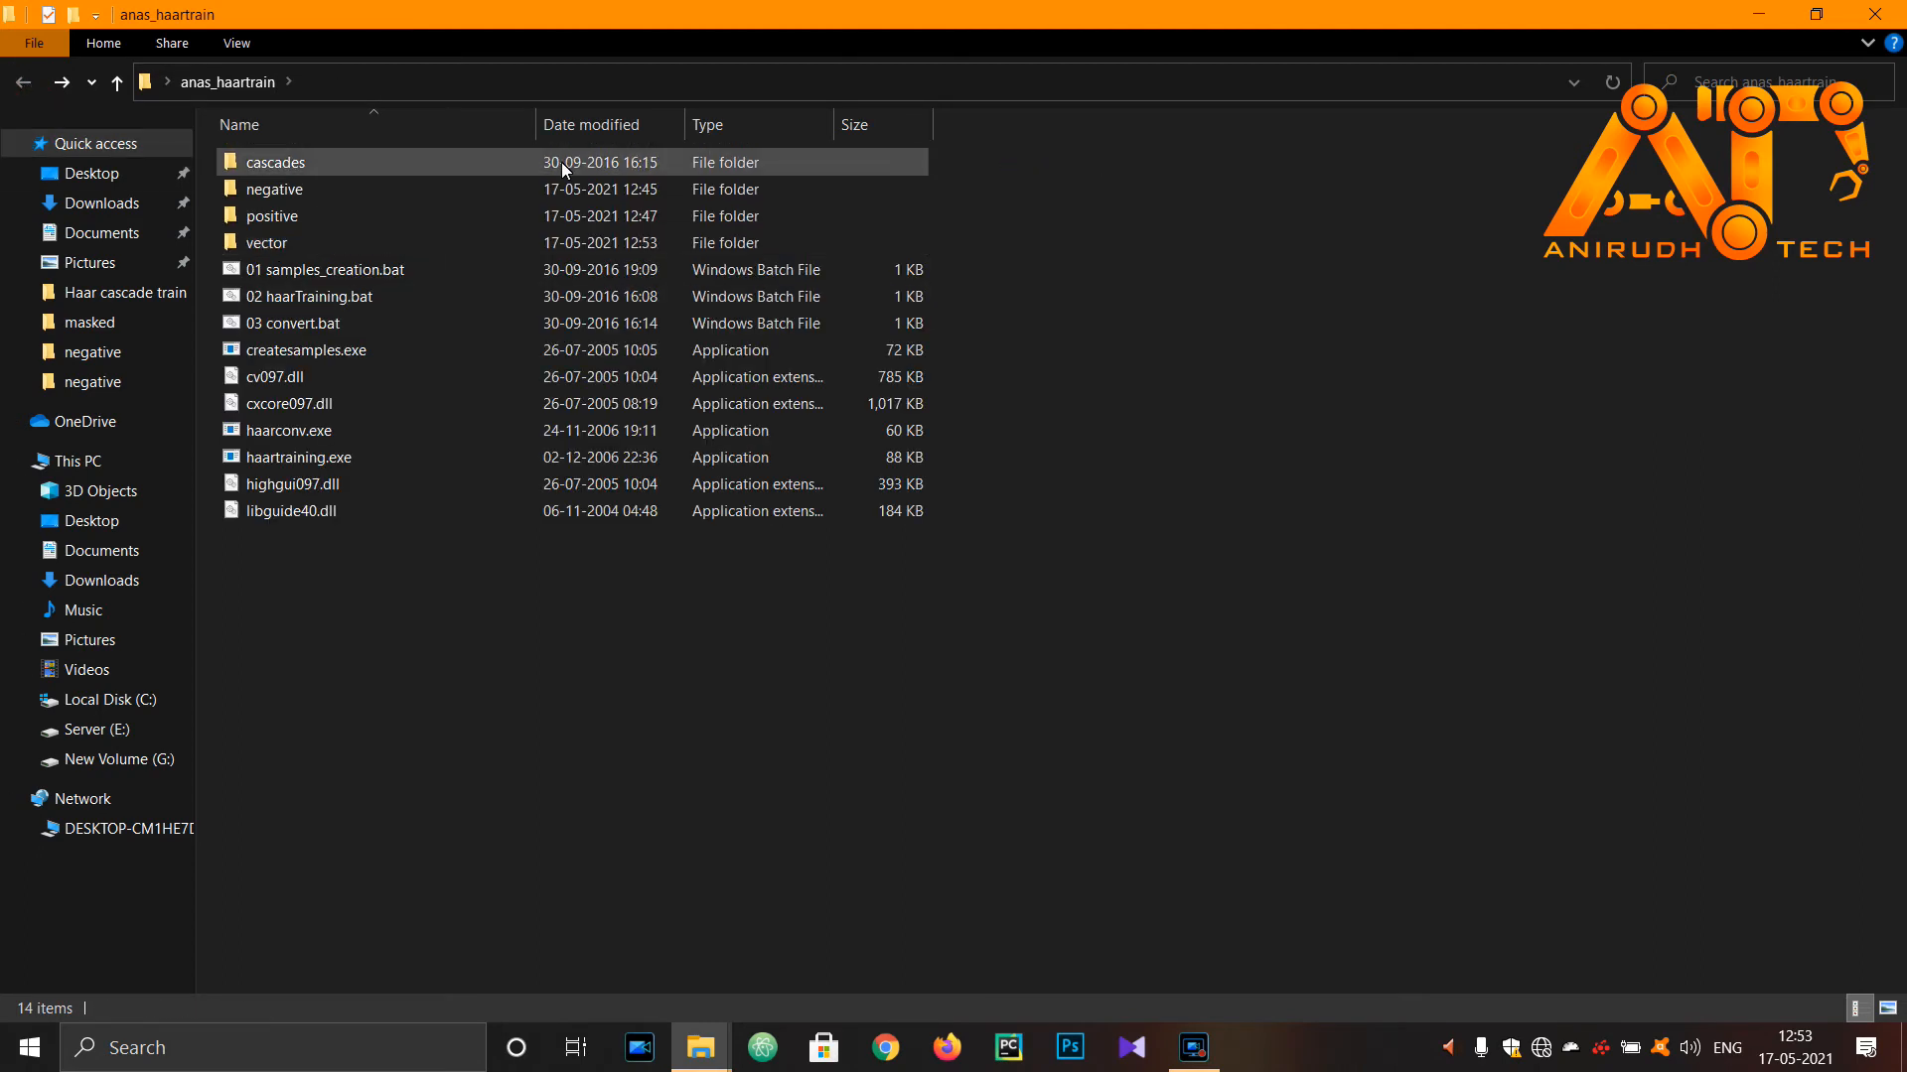
Delete all old stage folders 0–5 inside the cascades folder
double_click(275, 161)
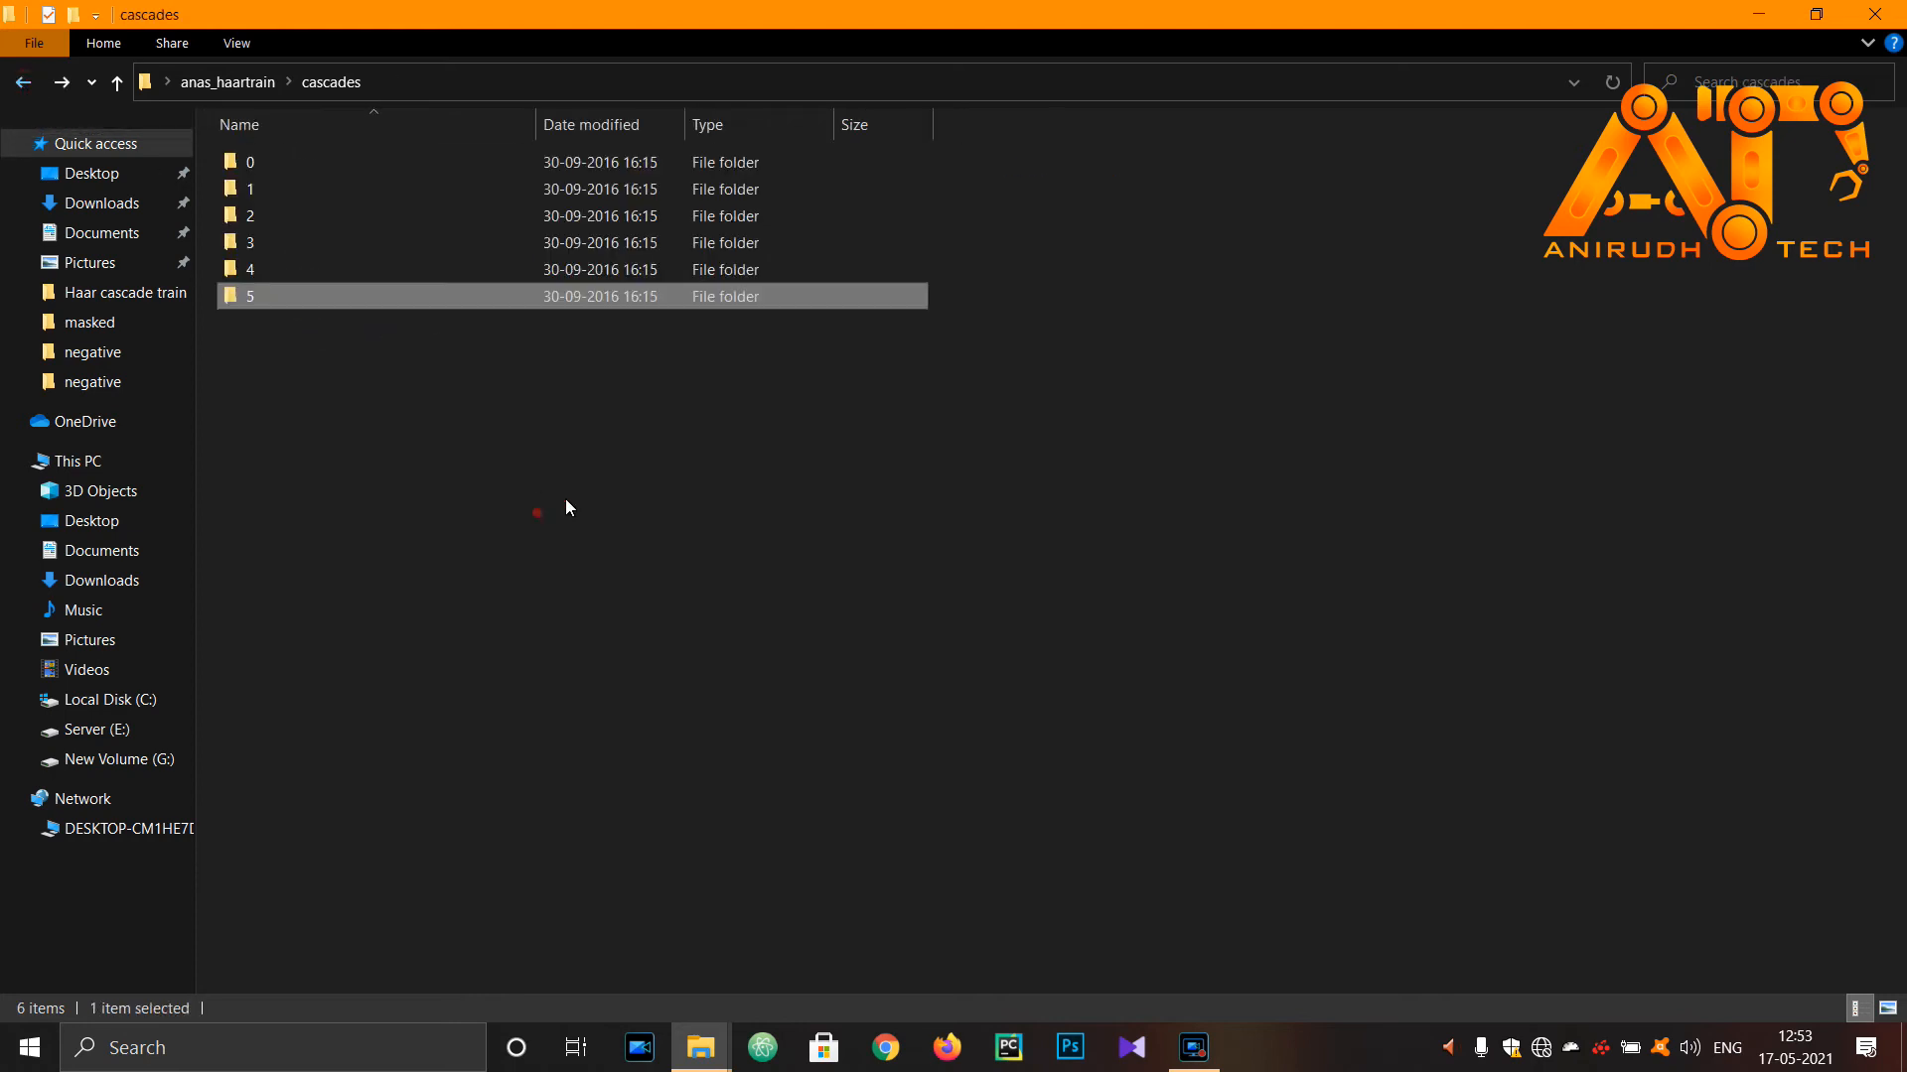
key(ctrl+a)
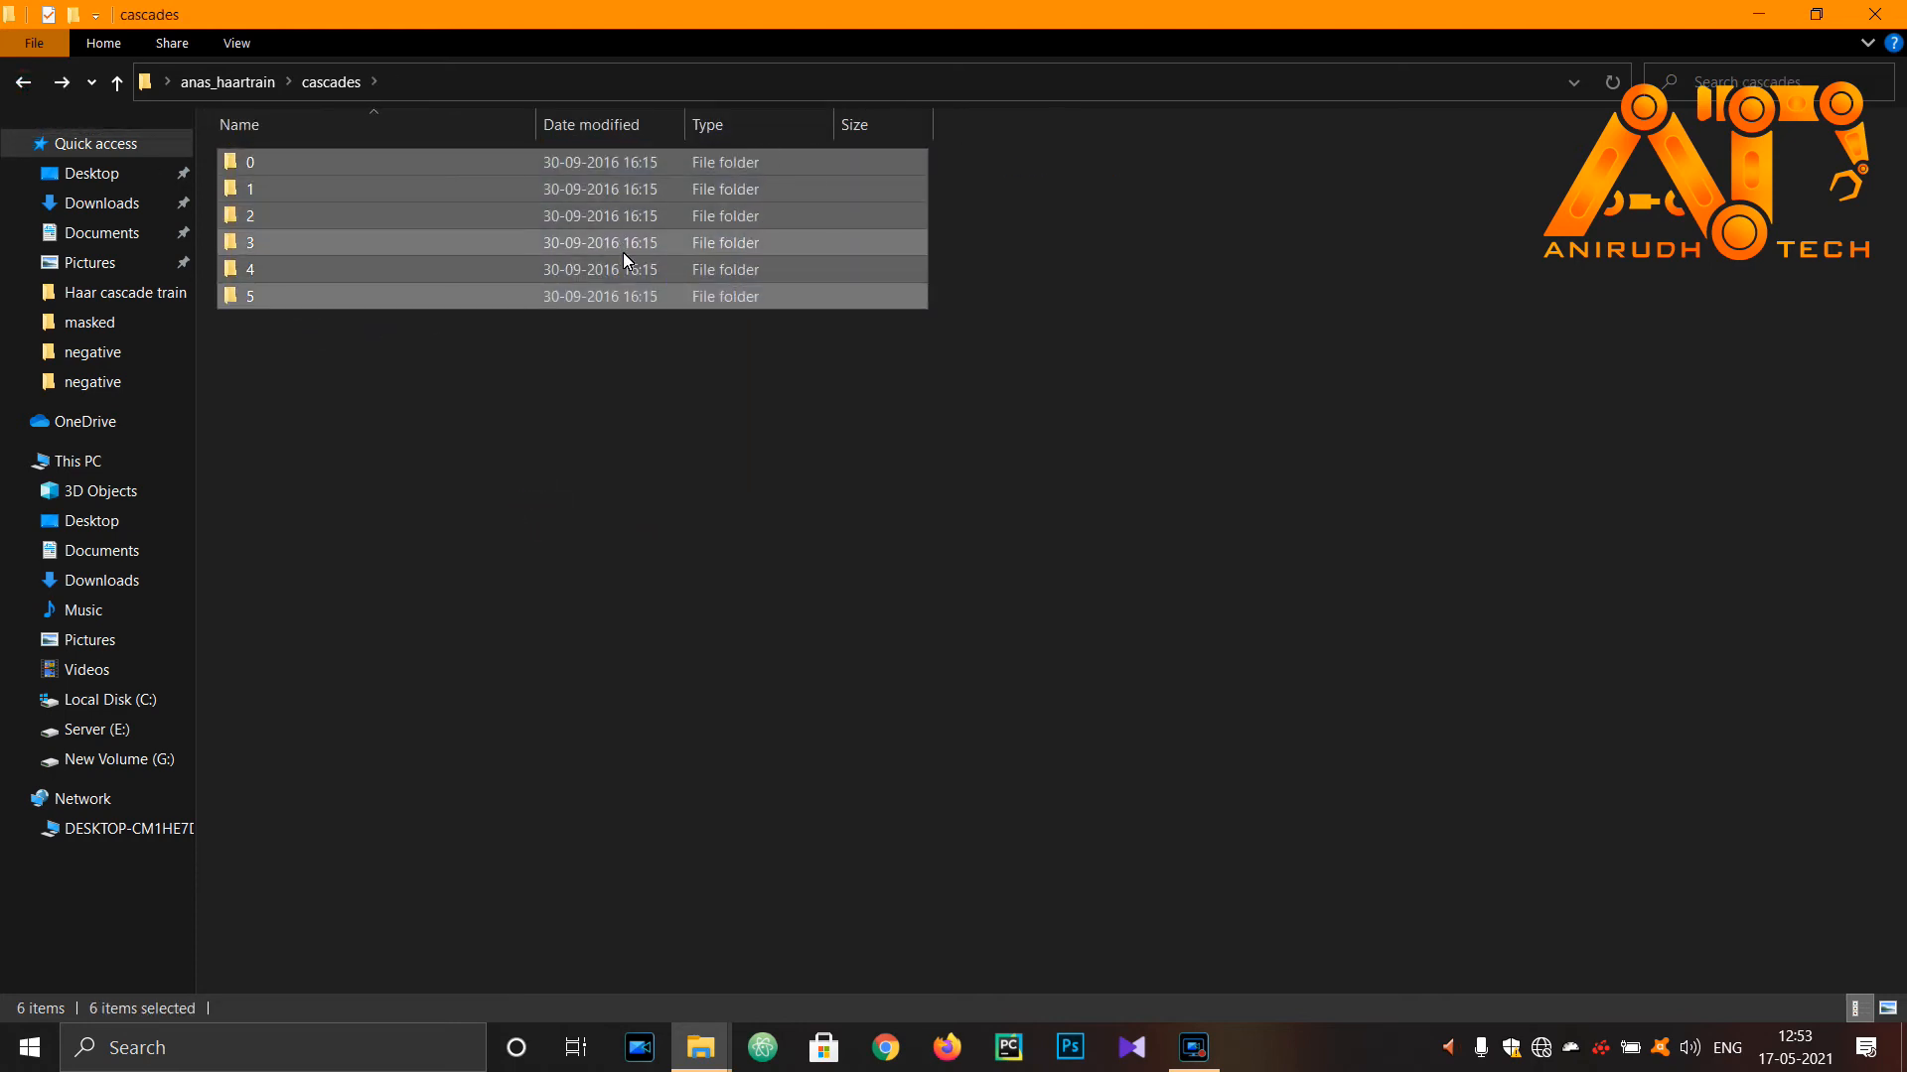
key(Delete)
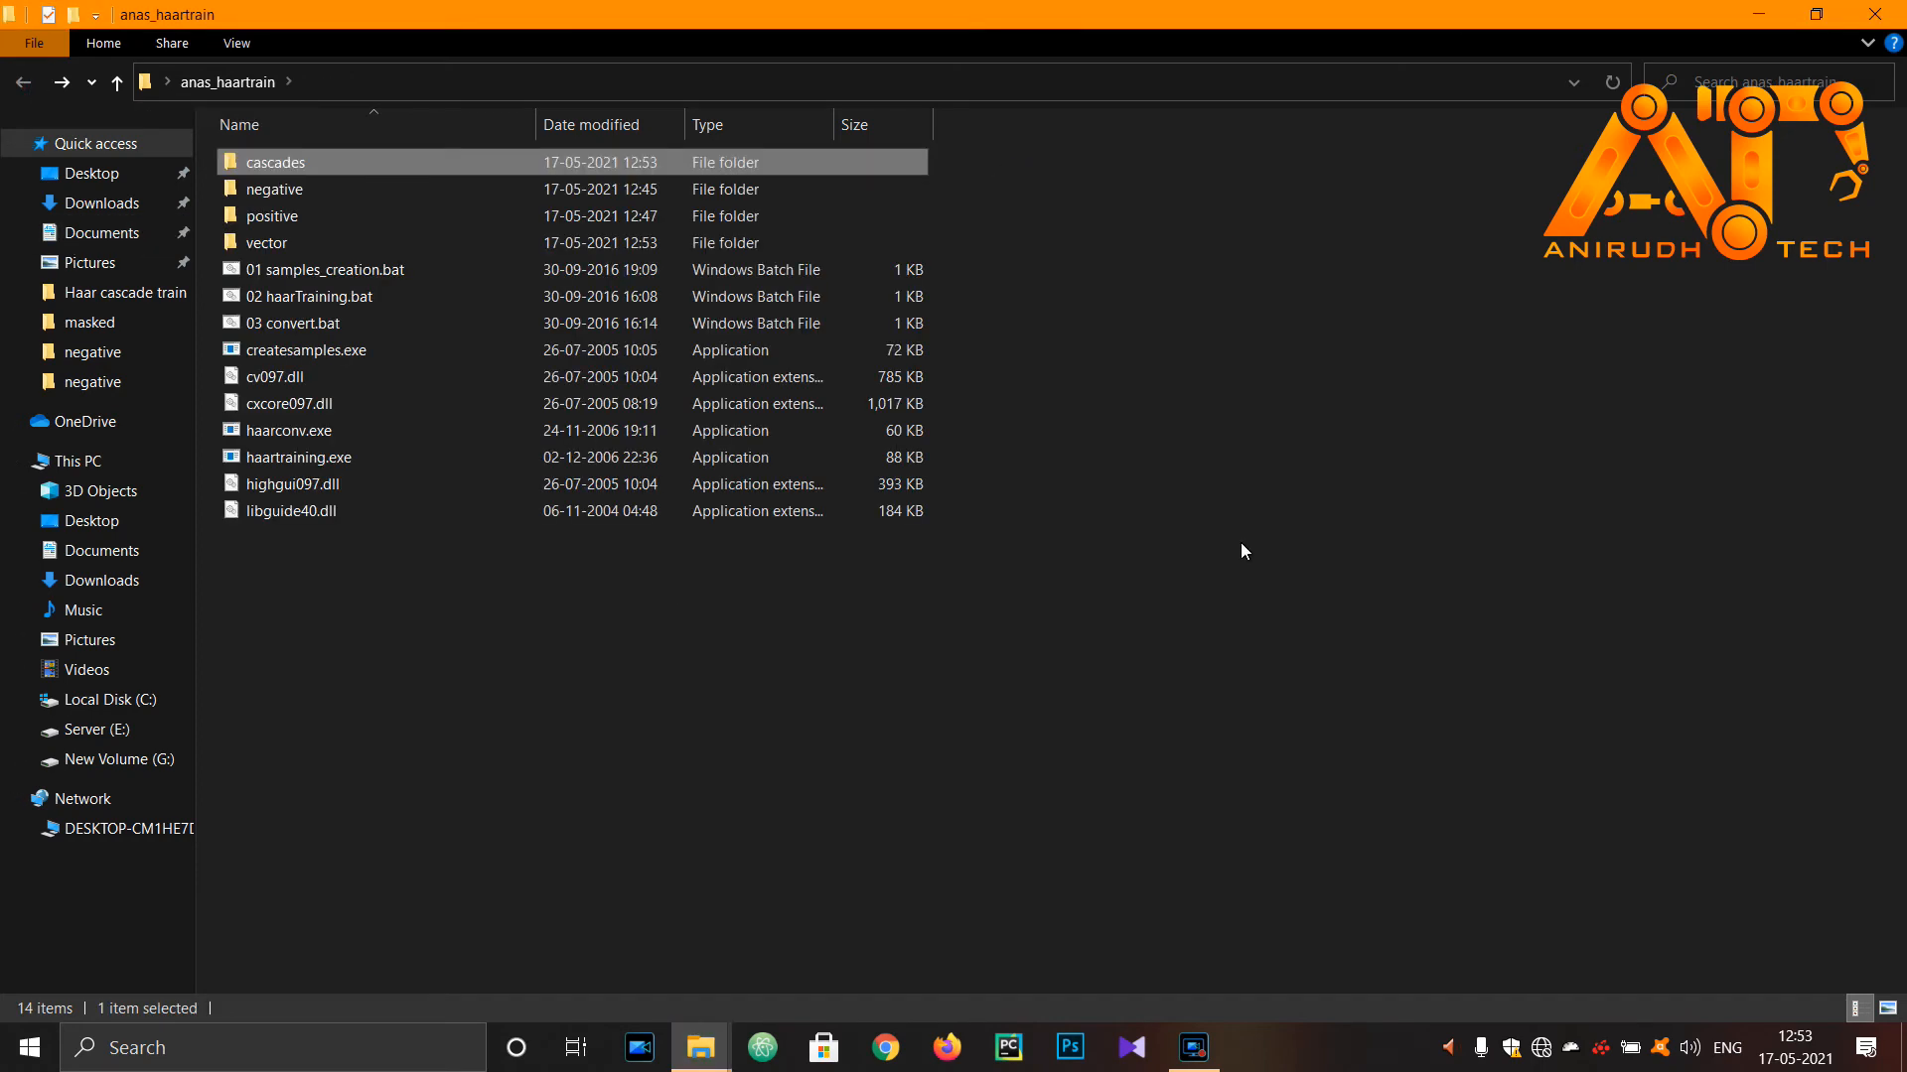
mouse_move(351, 296)
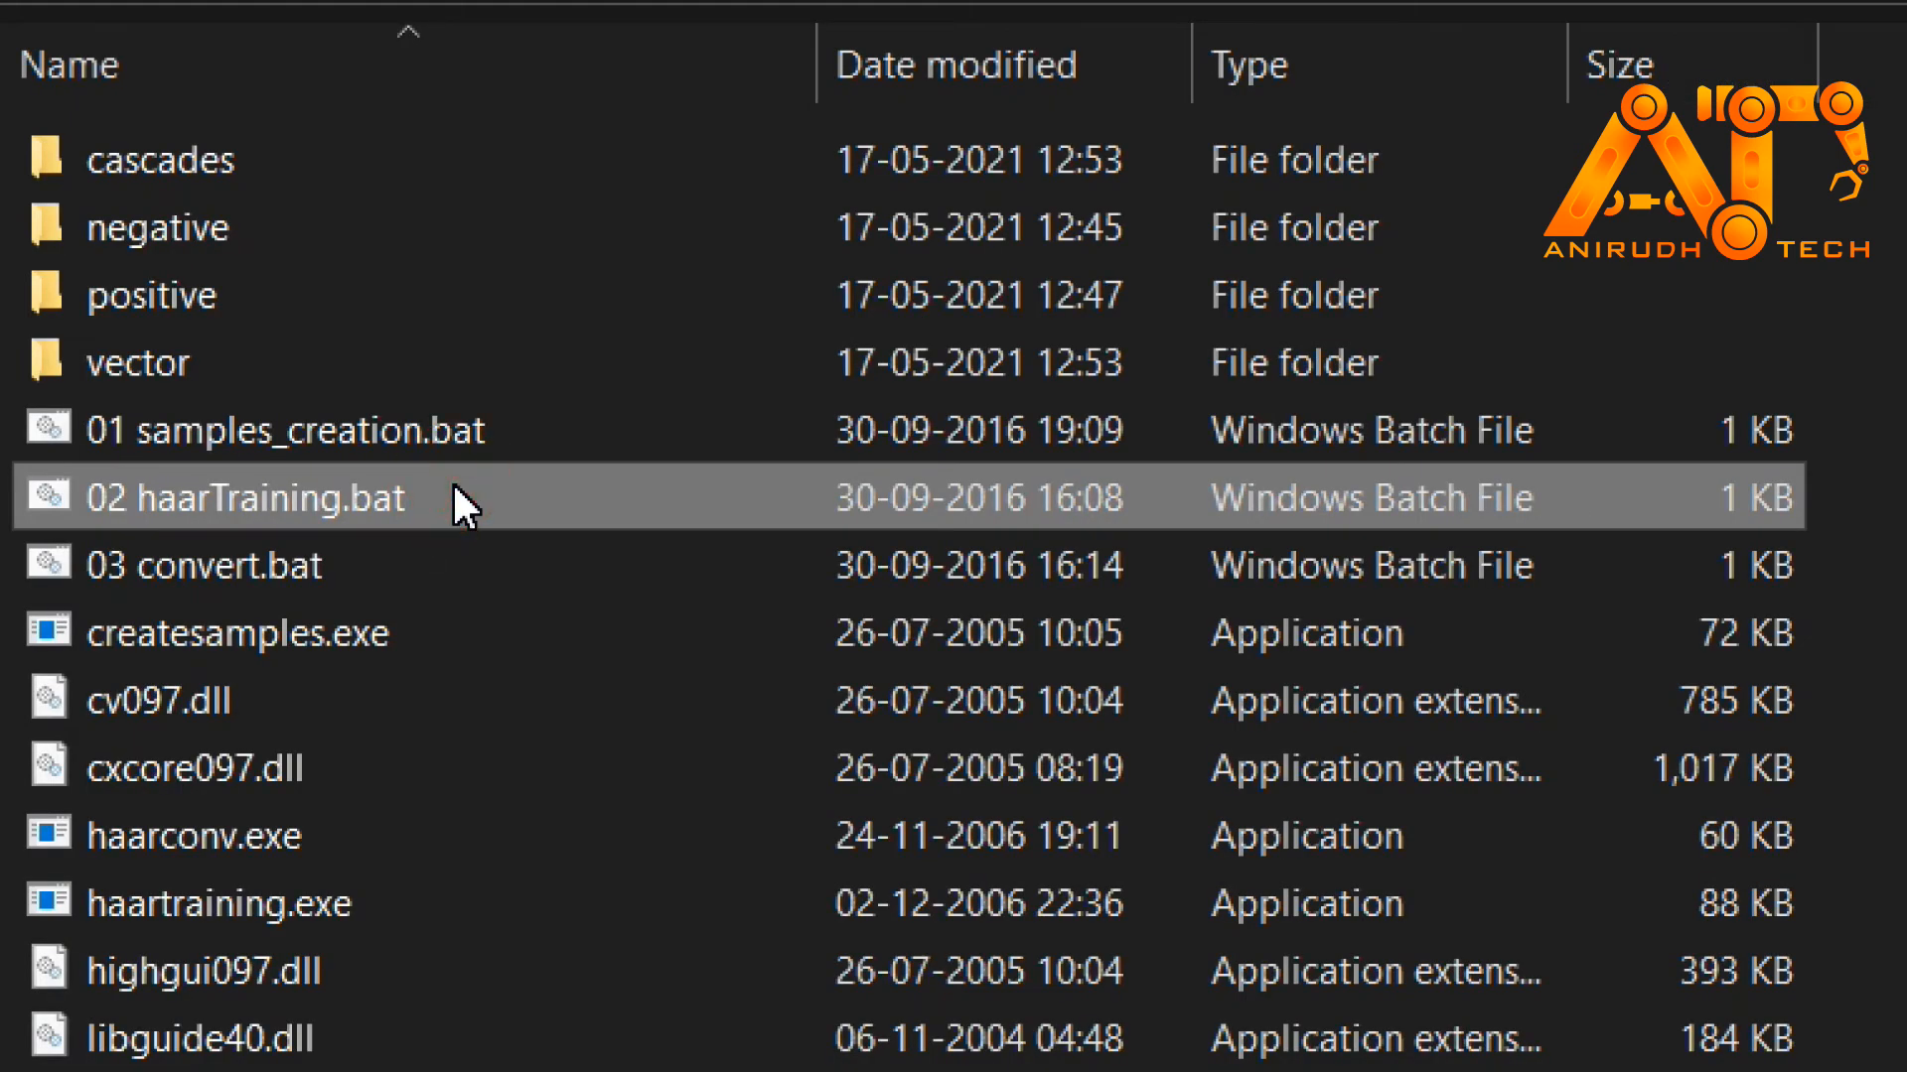
Open 02 haarTraining.bat in Notepad++ and count the files in the negative folder
right_click(249, 496)
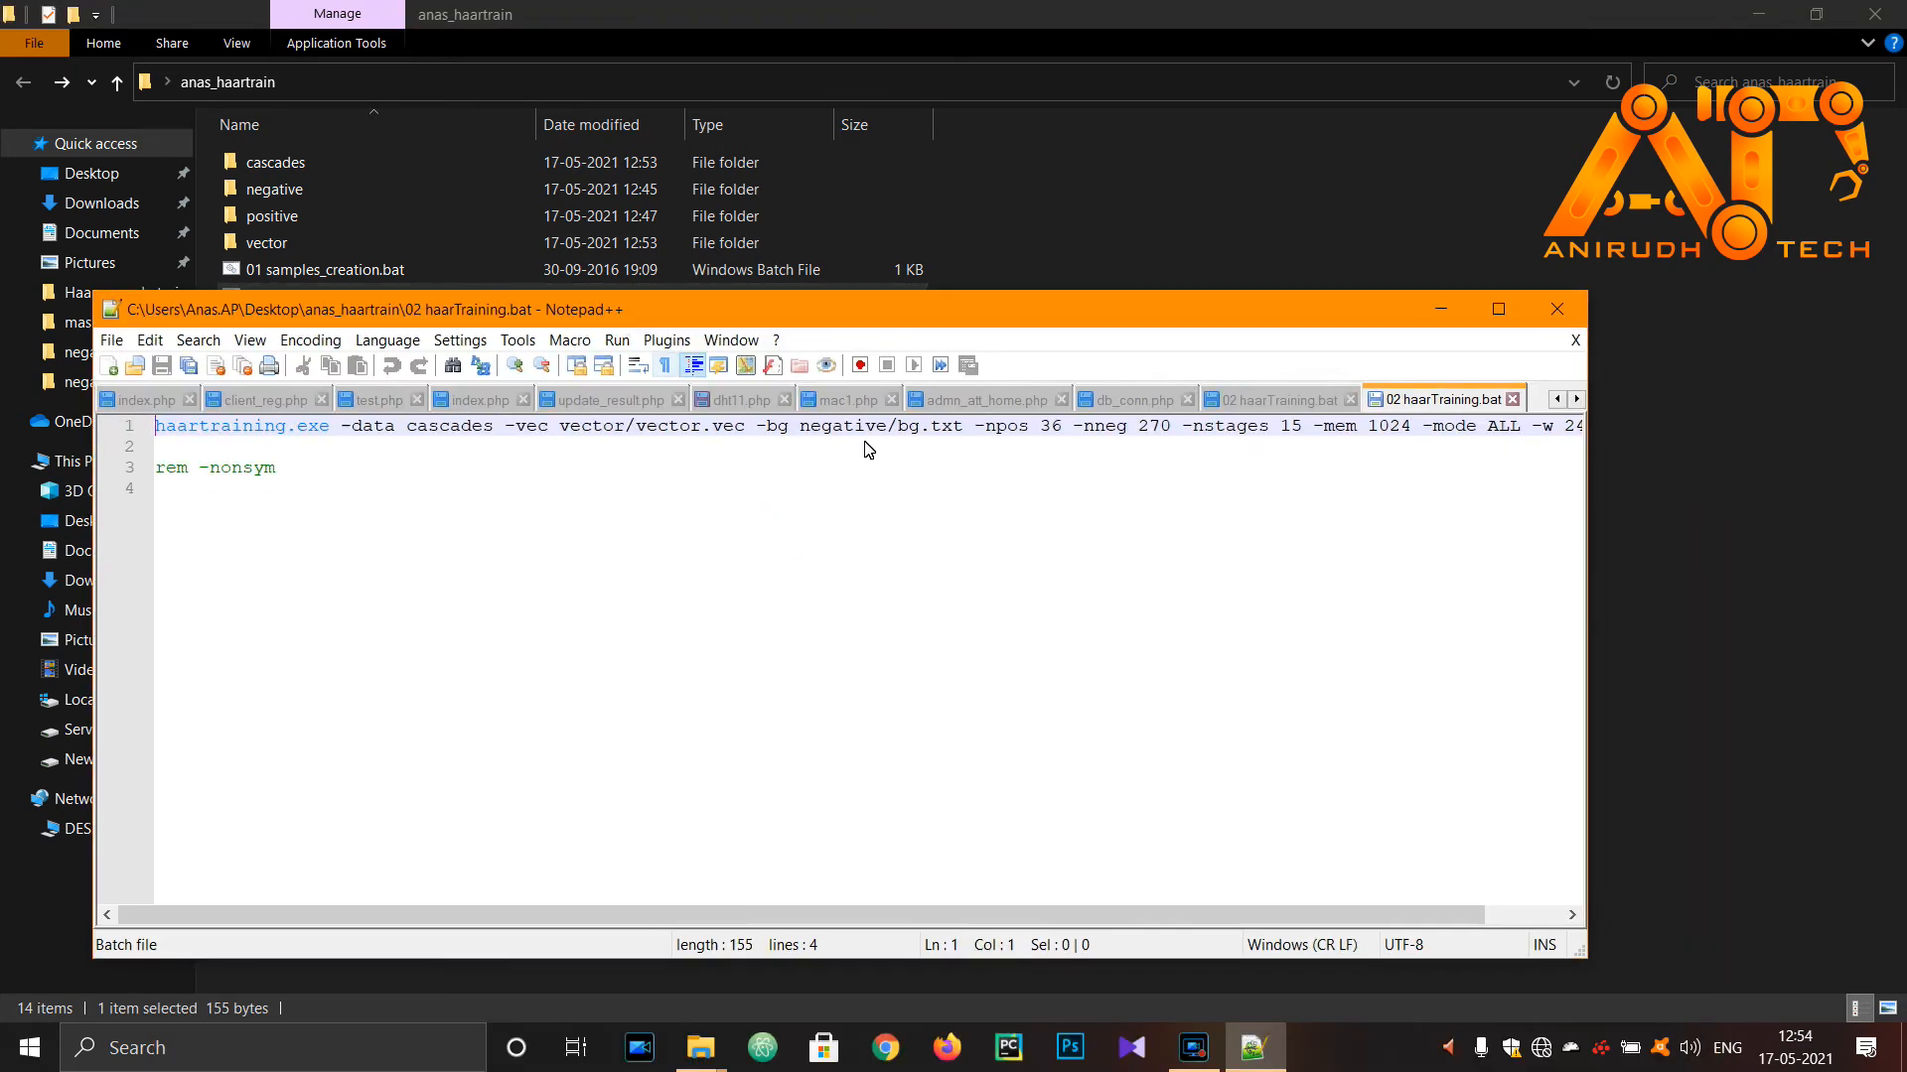
click(1171, 426)
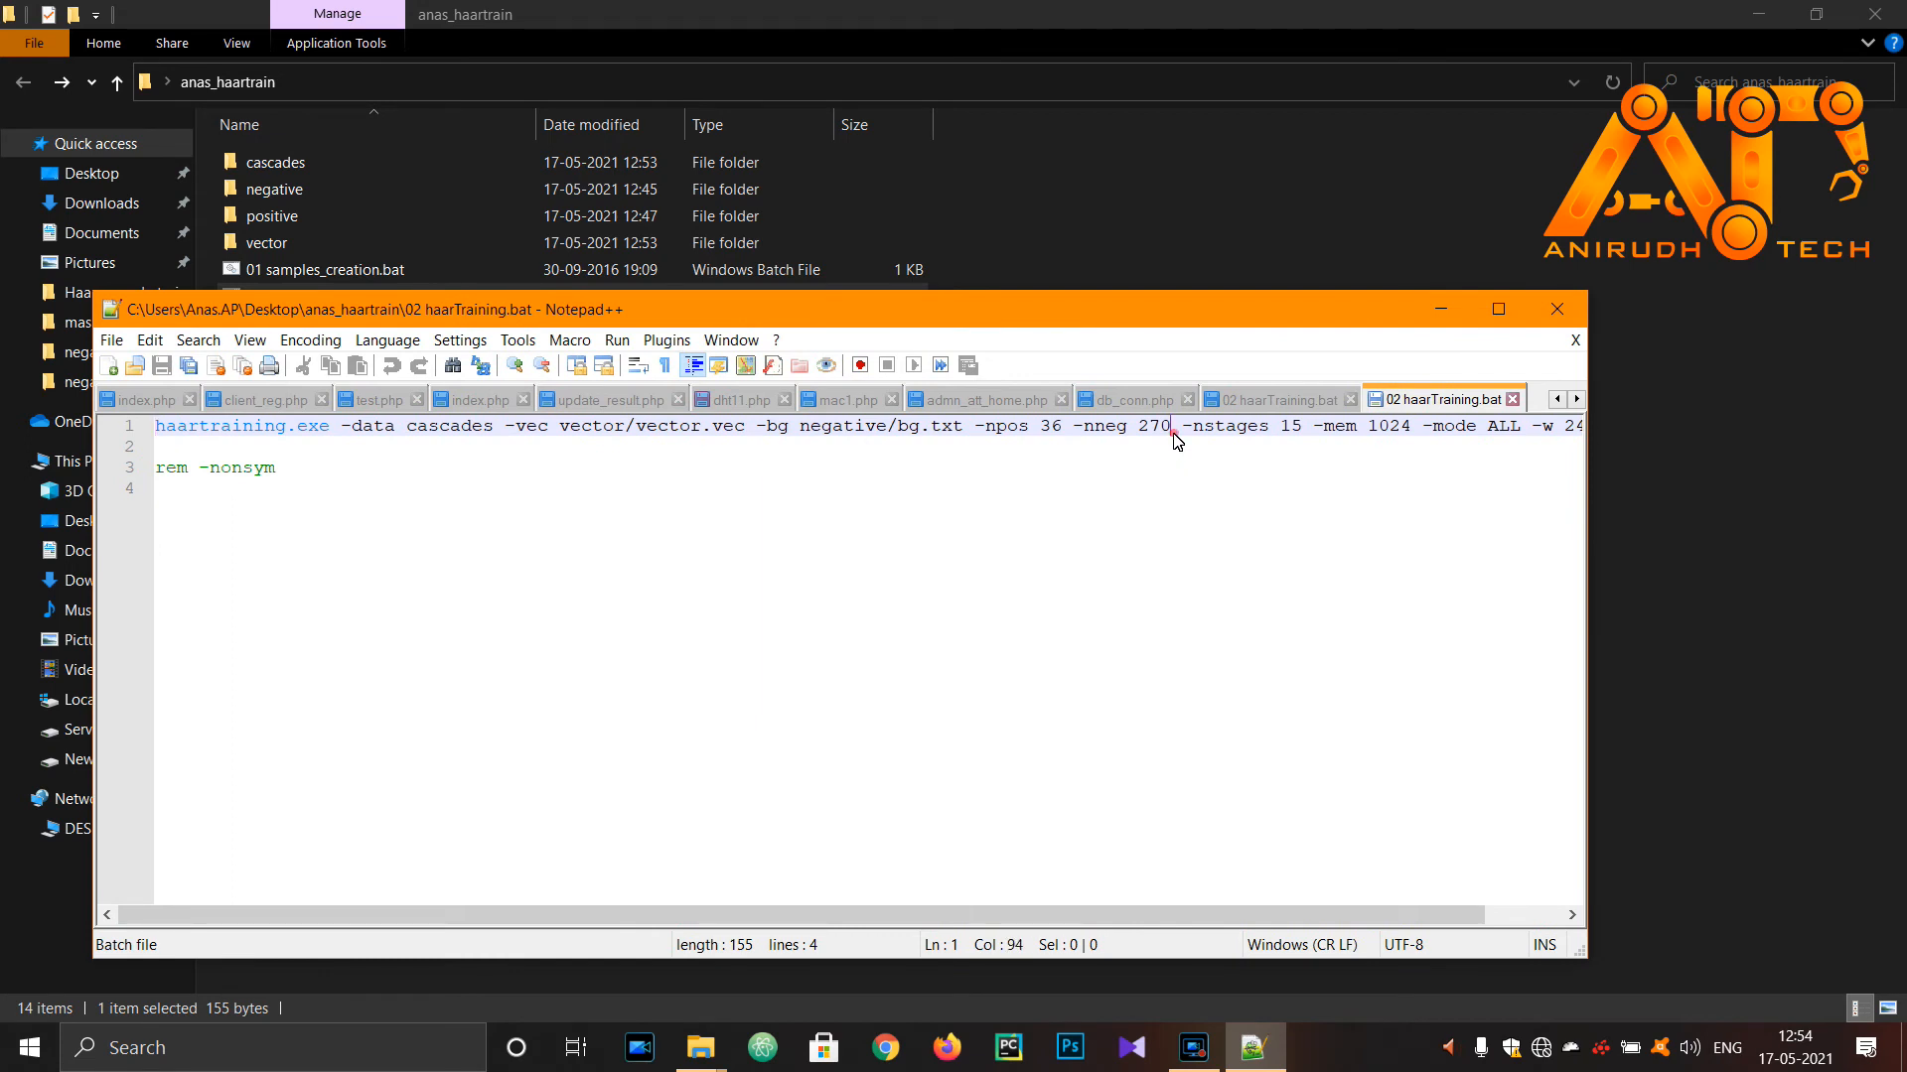
click(1324, 427)
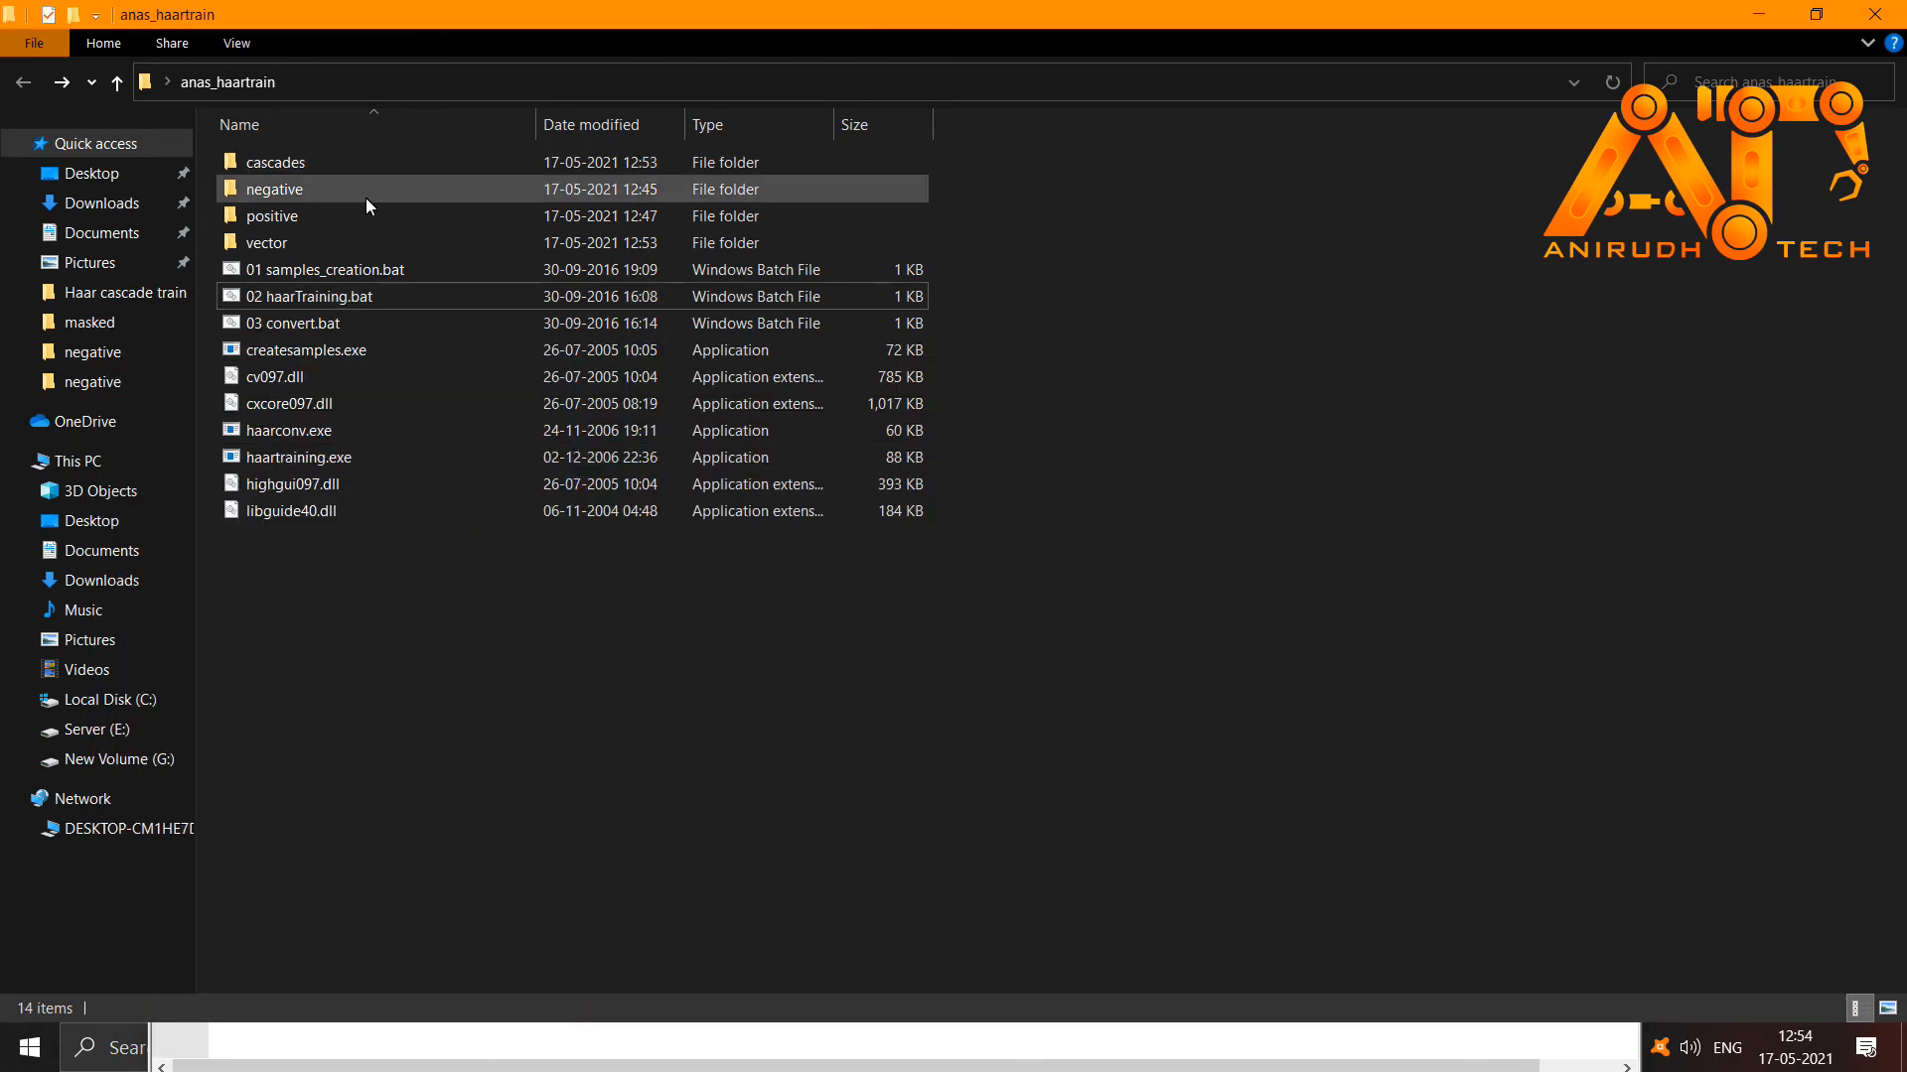
double_click(272, 188)
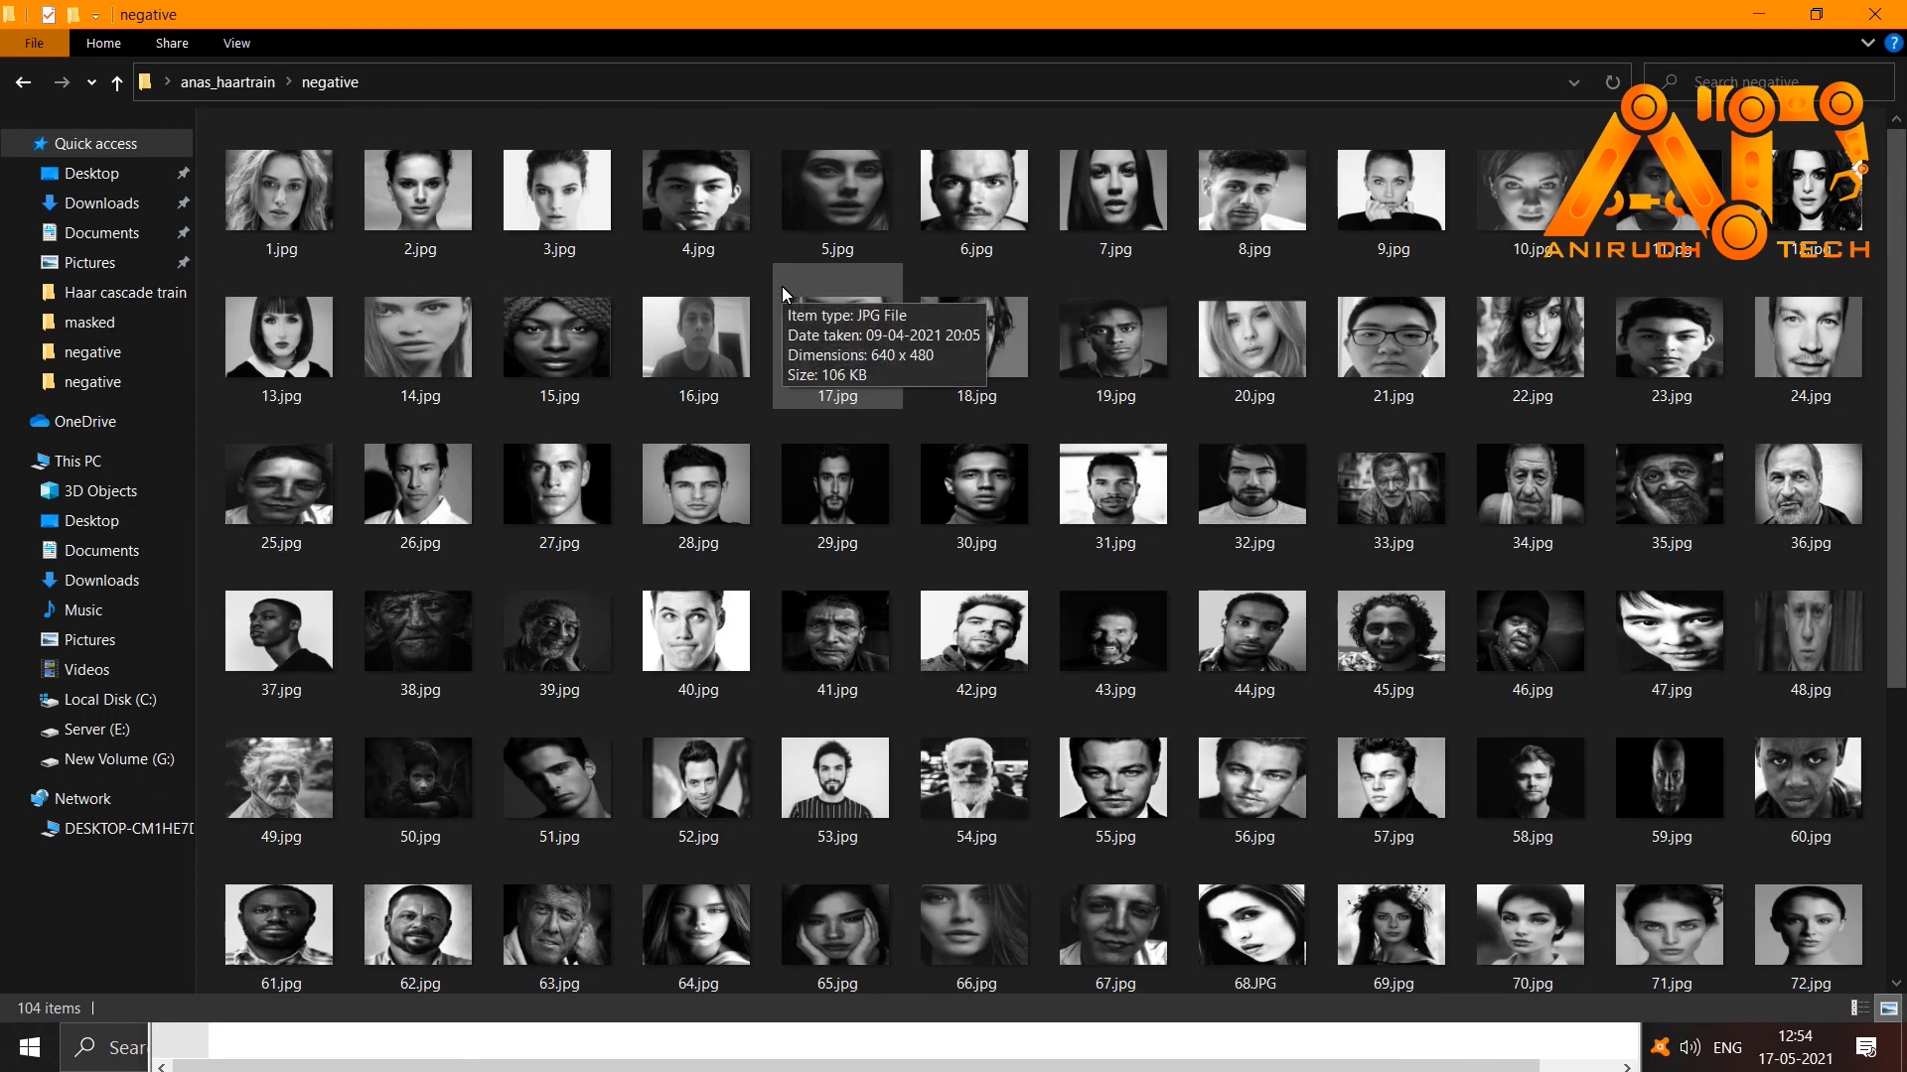
key(ctrl+a)
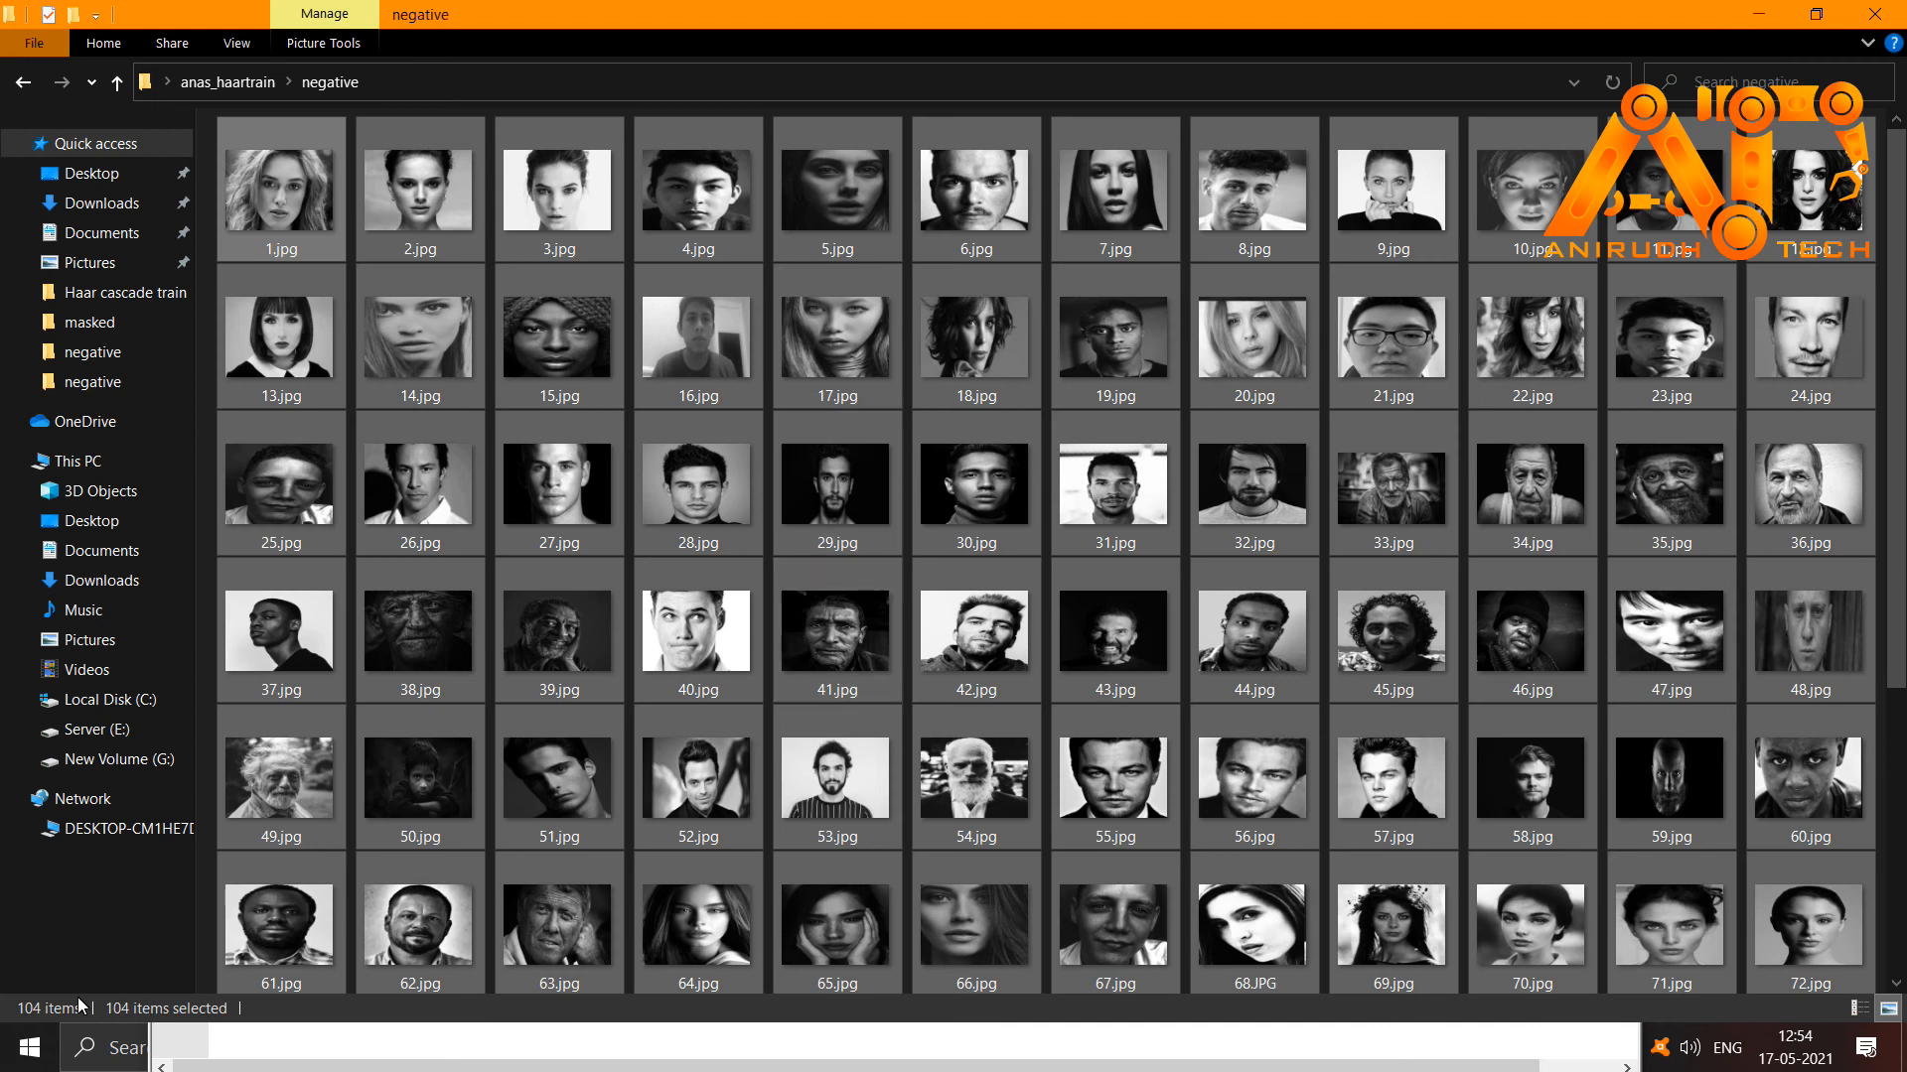
scroll(down, 3)
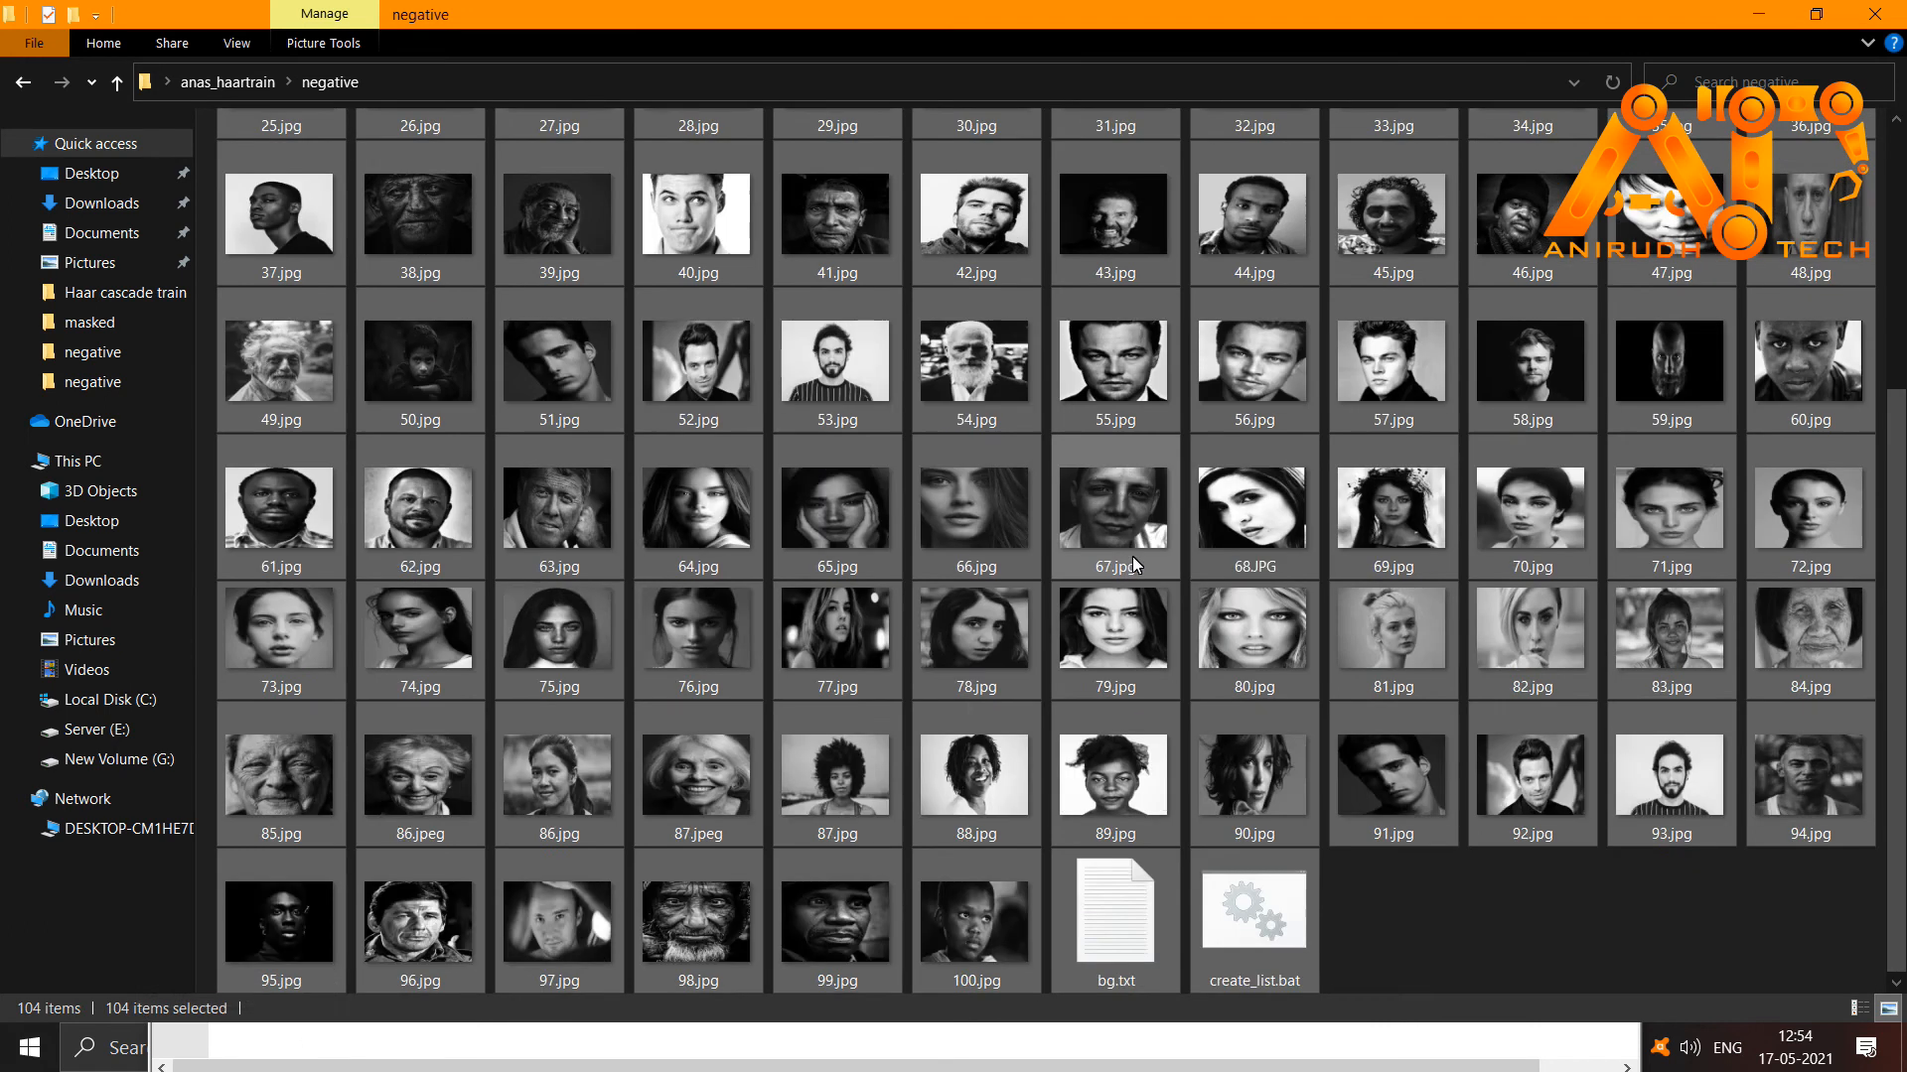
mouse_move(938, 715)
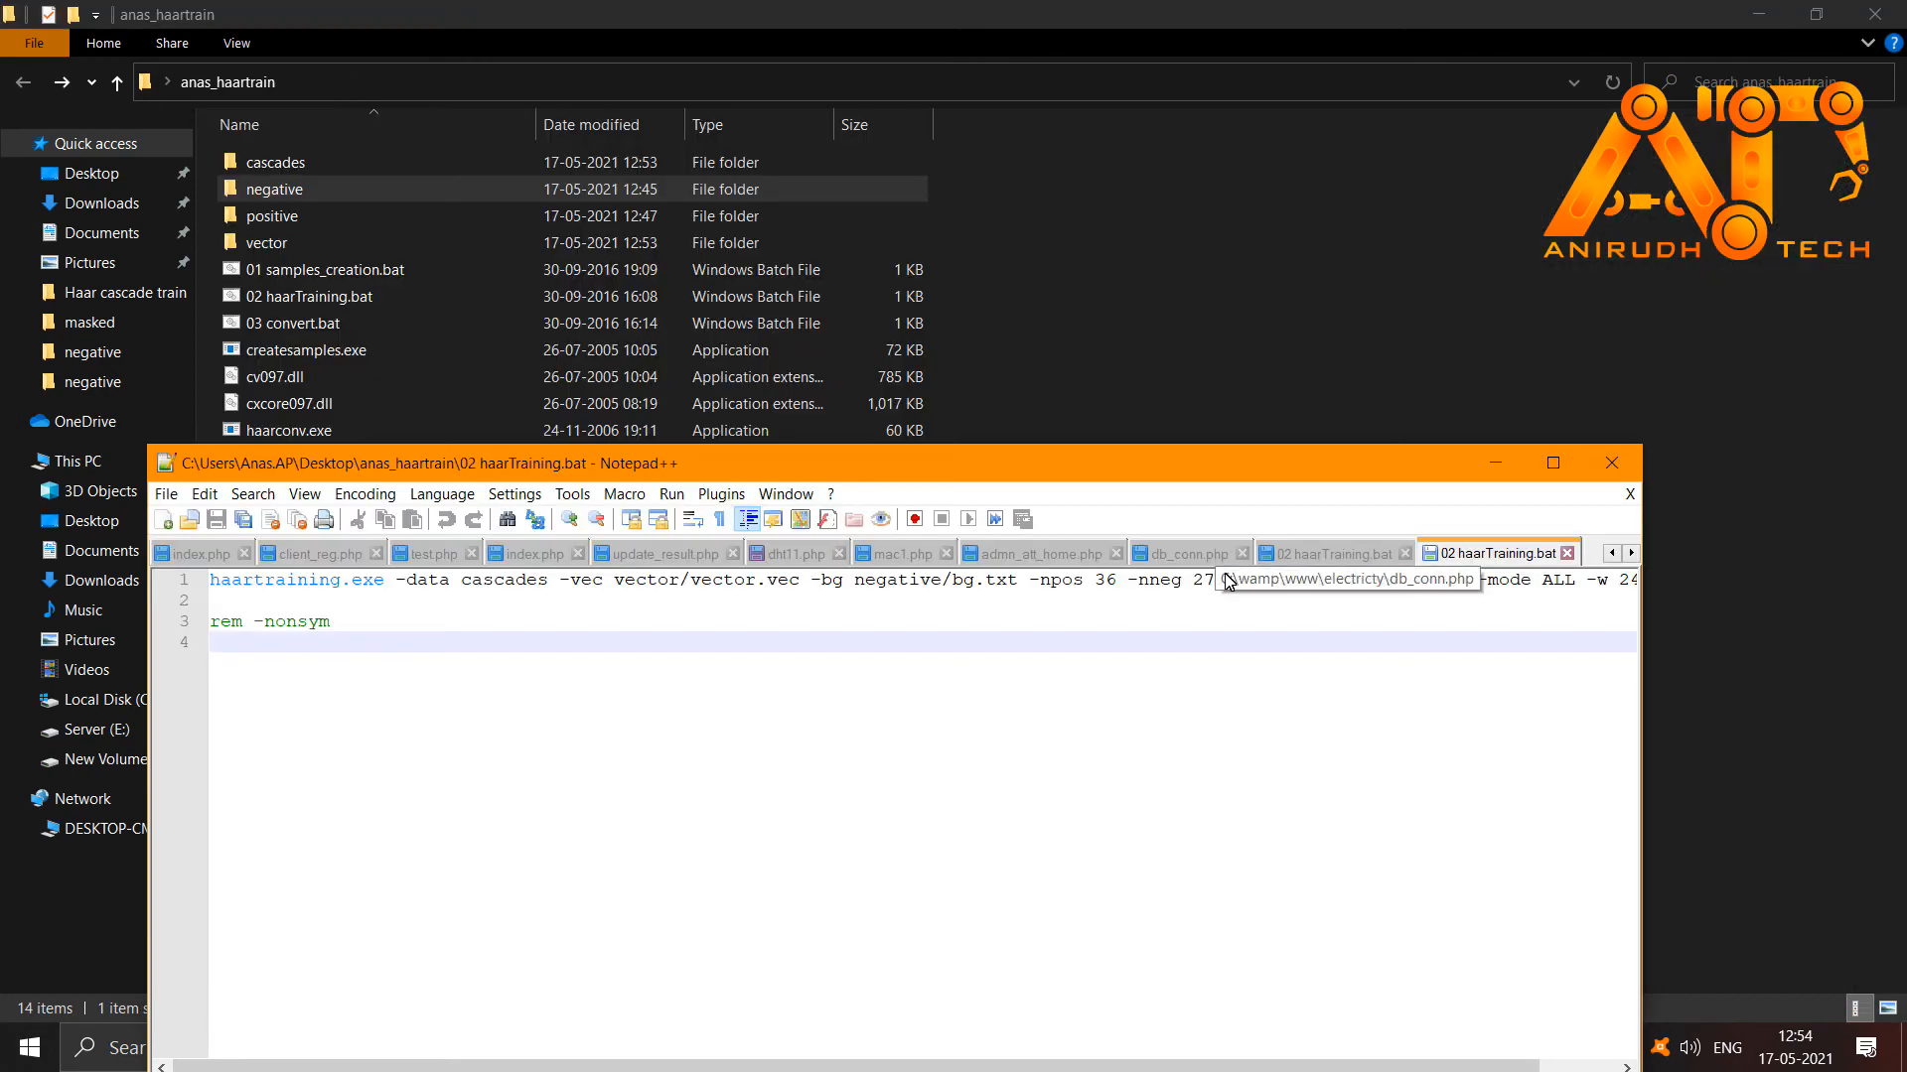
Change -nneg from 270 to 102 and review the positive rawdata images for -npos
click(1553, 464)
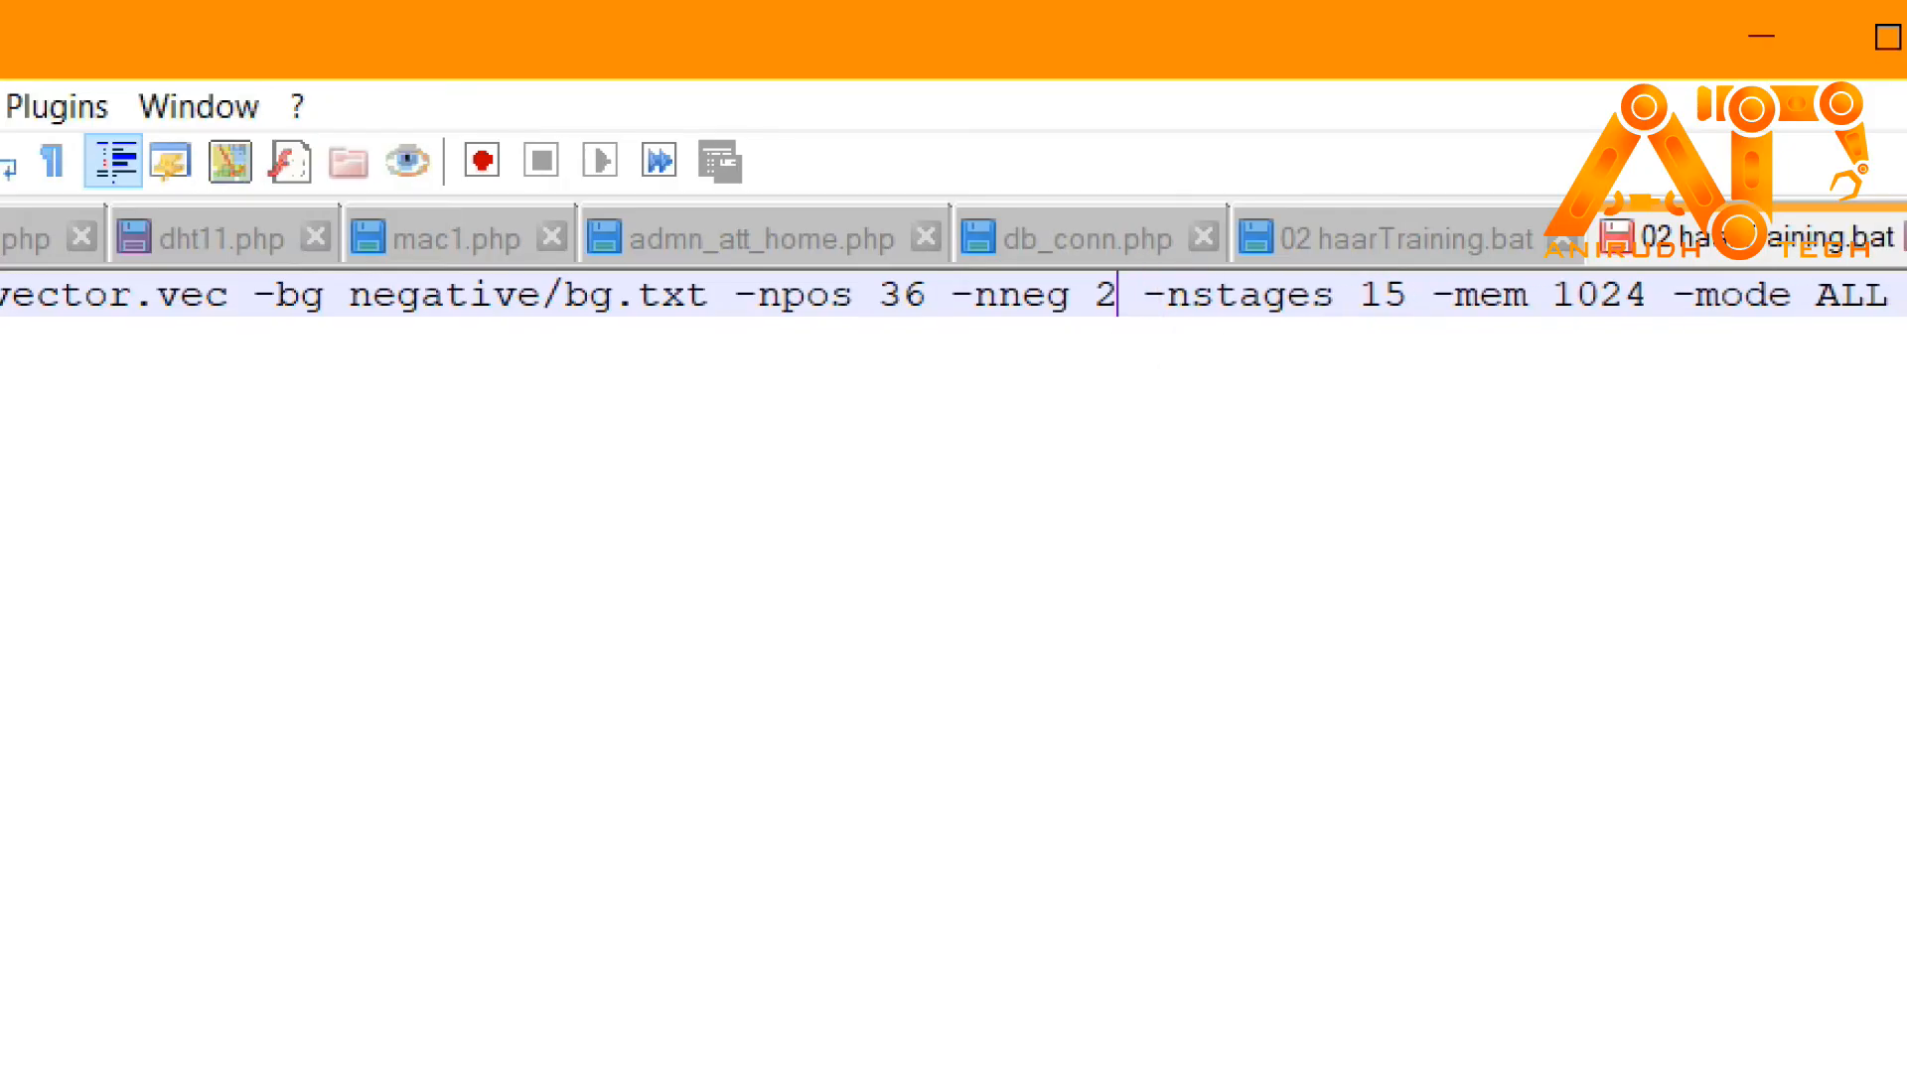
text(10)
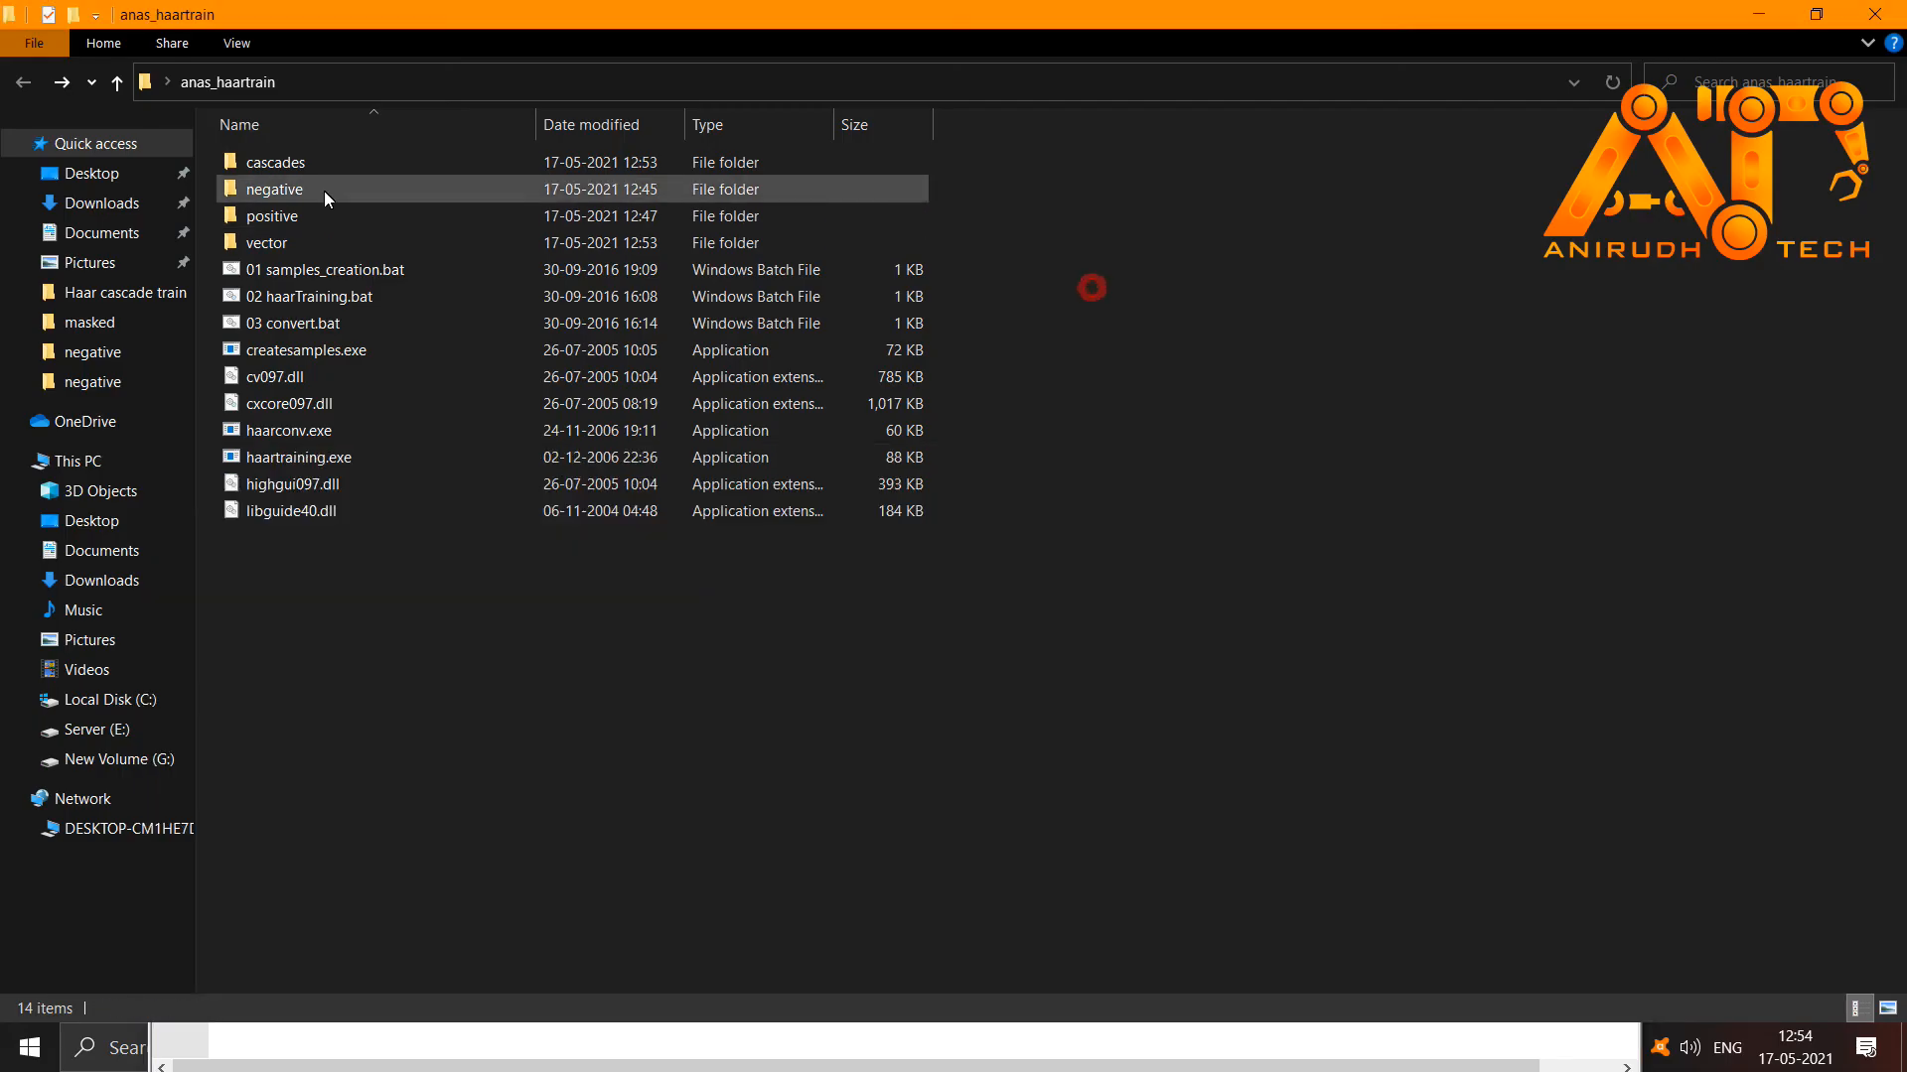
double_click(272, 215)
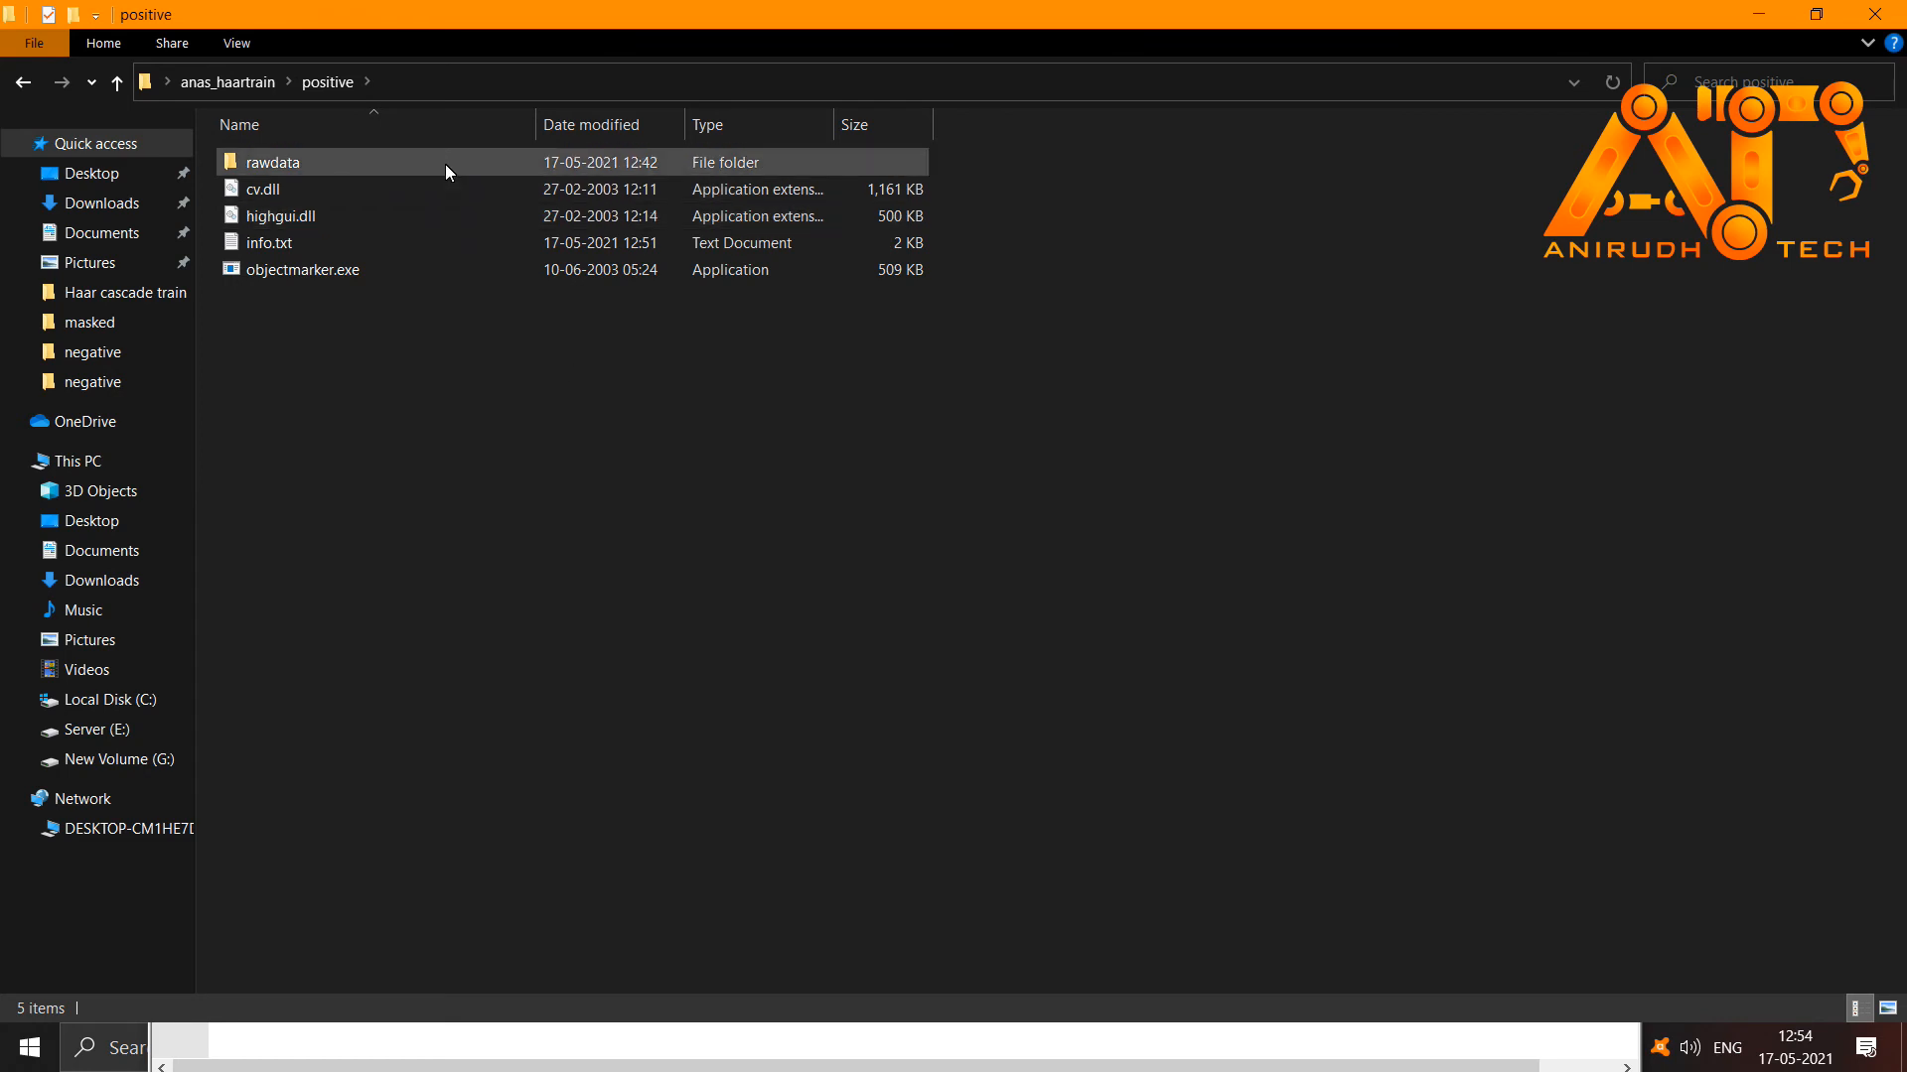
double_click(271, 162)
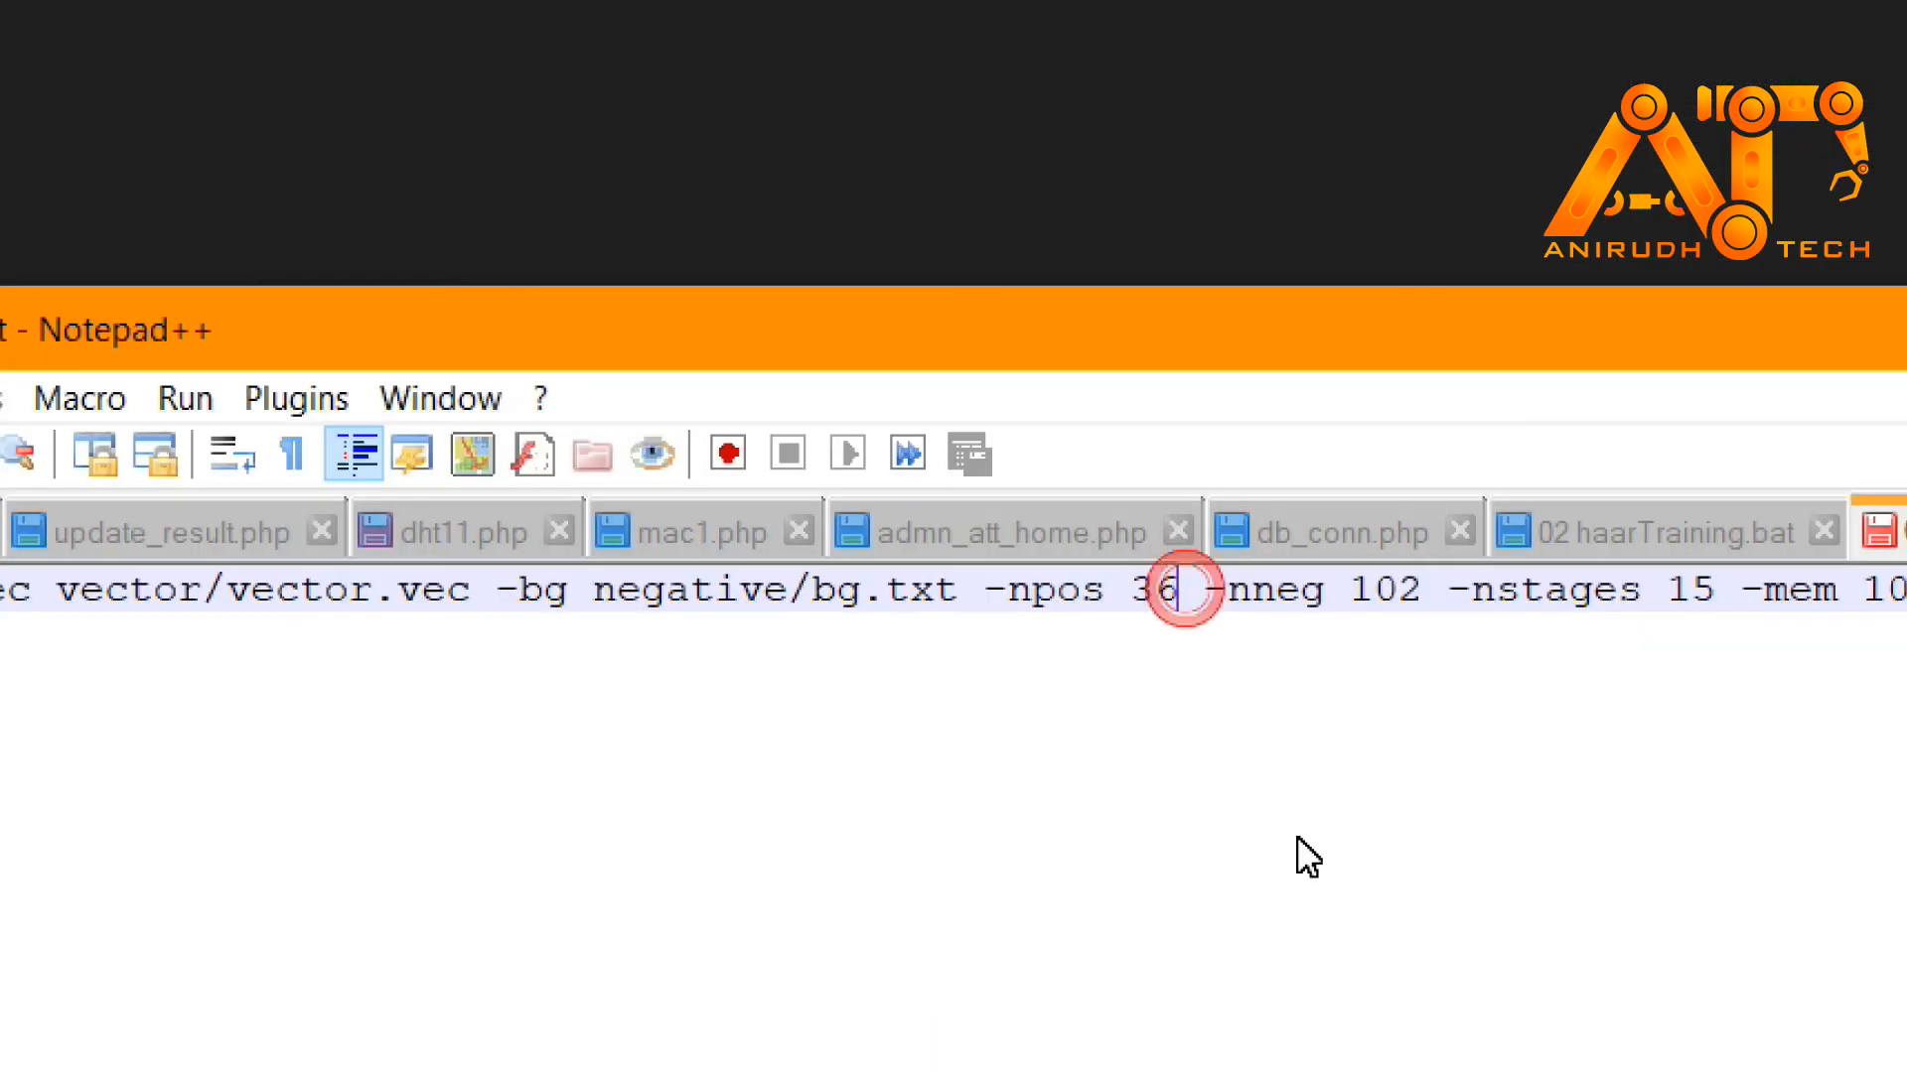
text(44)
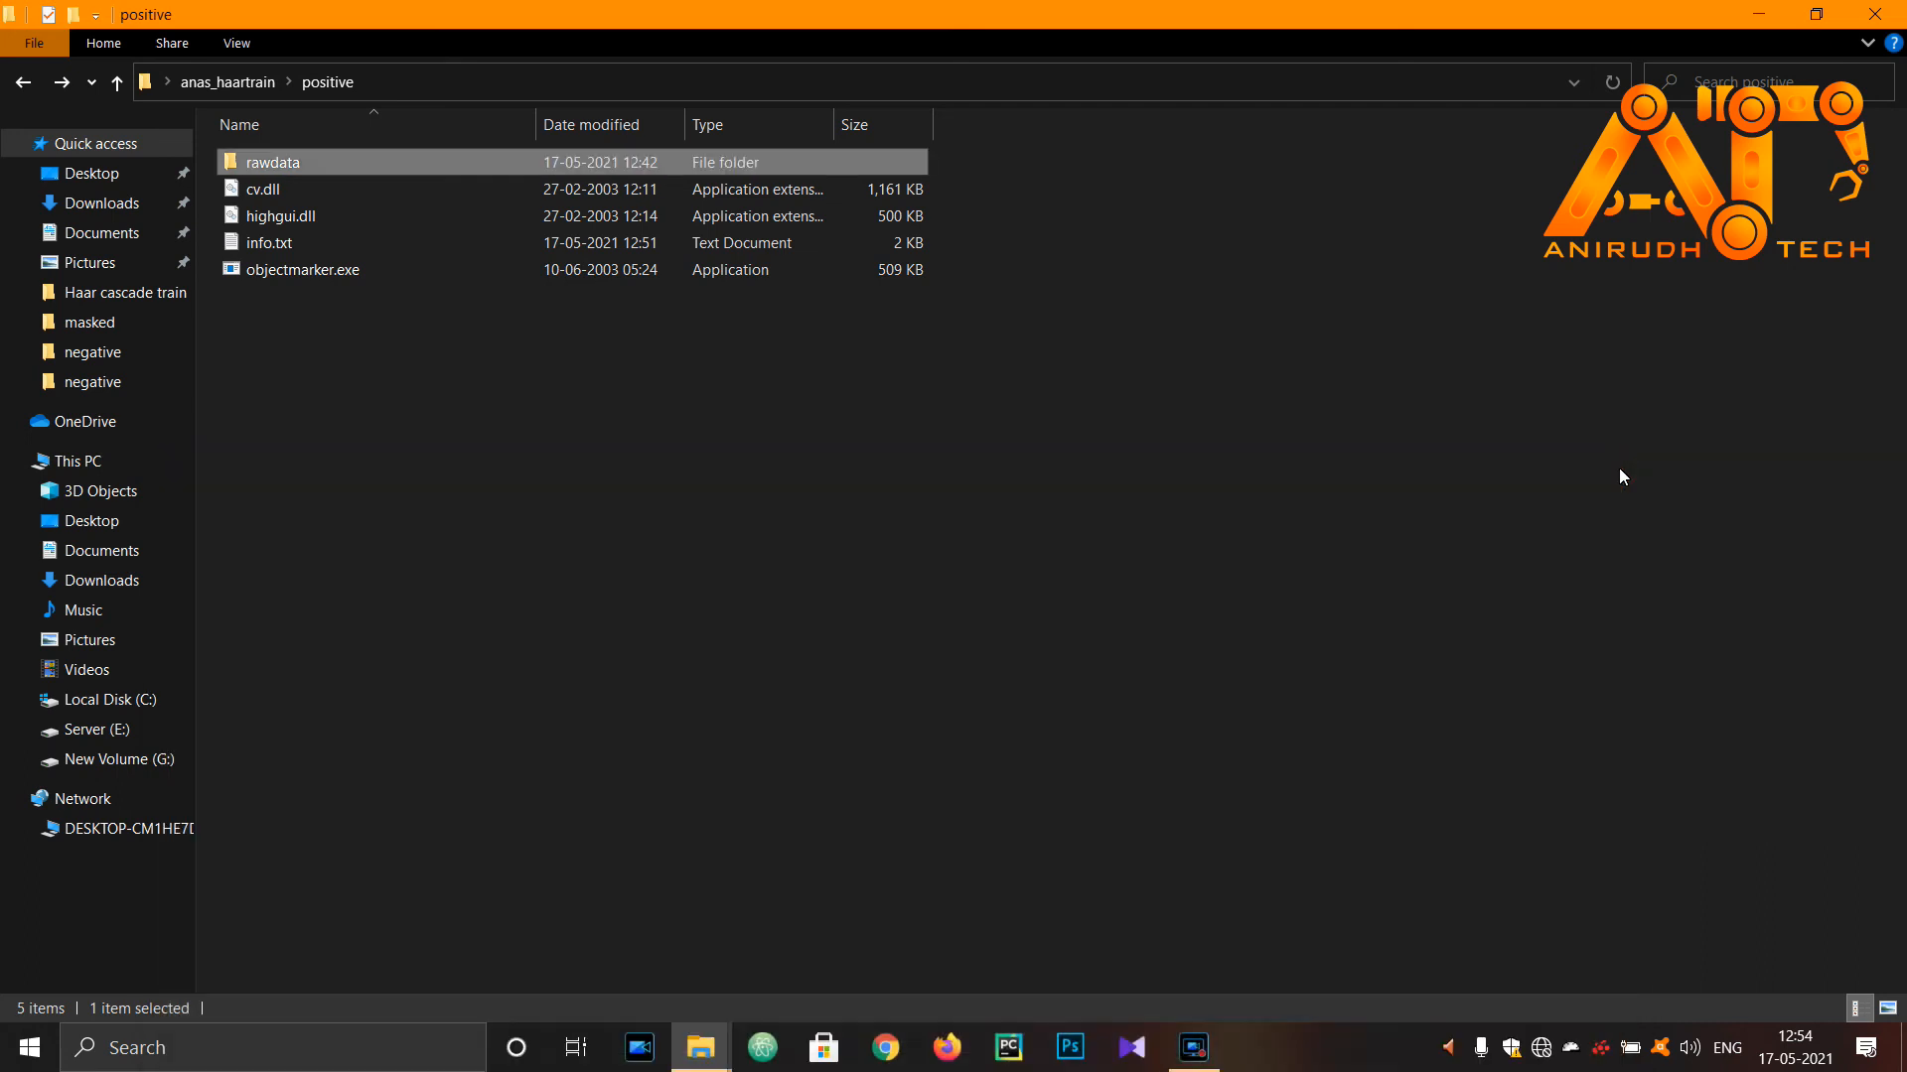
Launch 02 haarTraining.bat, let training reach stage 13, then close the console
click(117, 81)
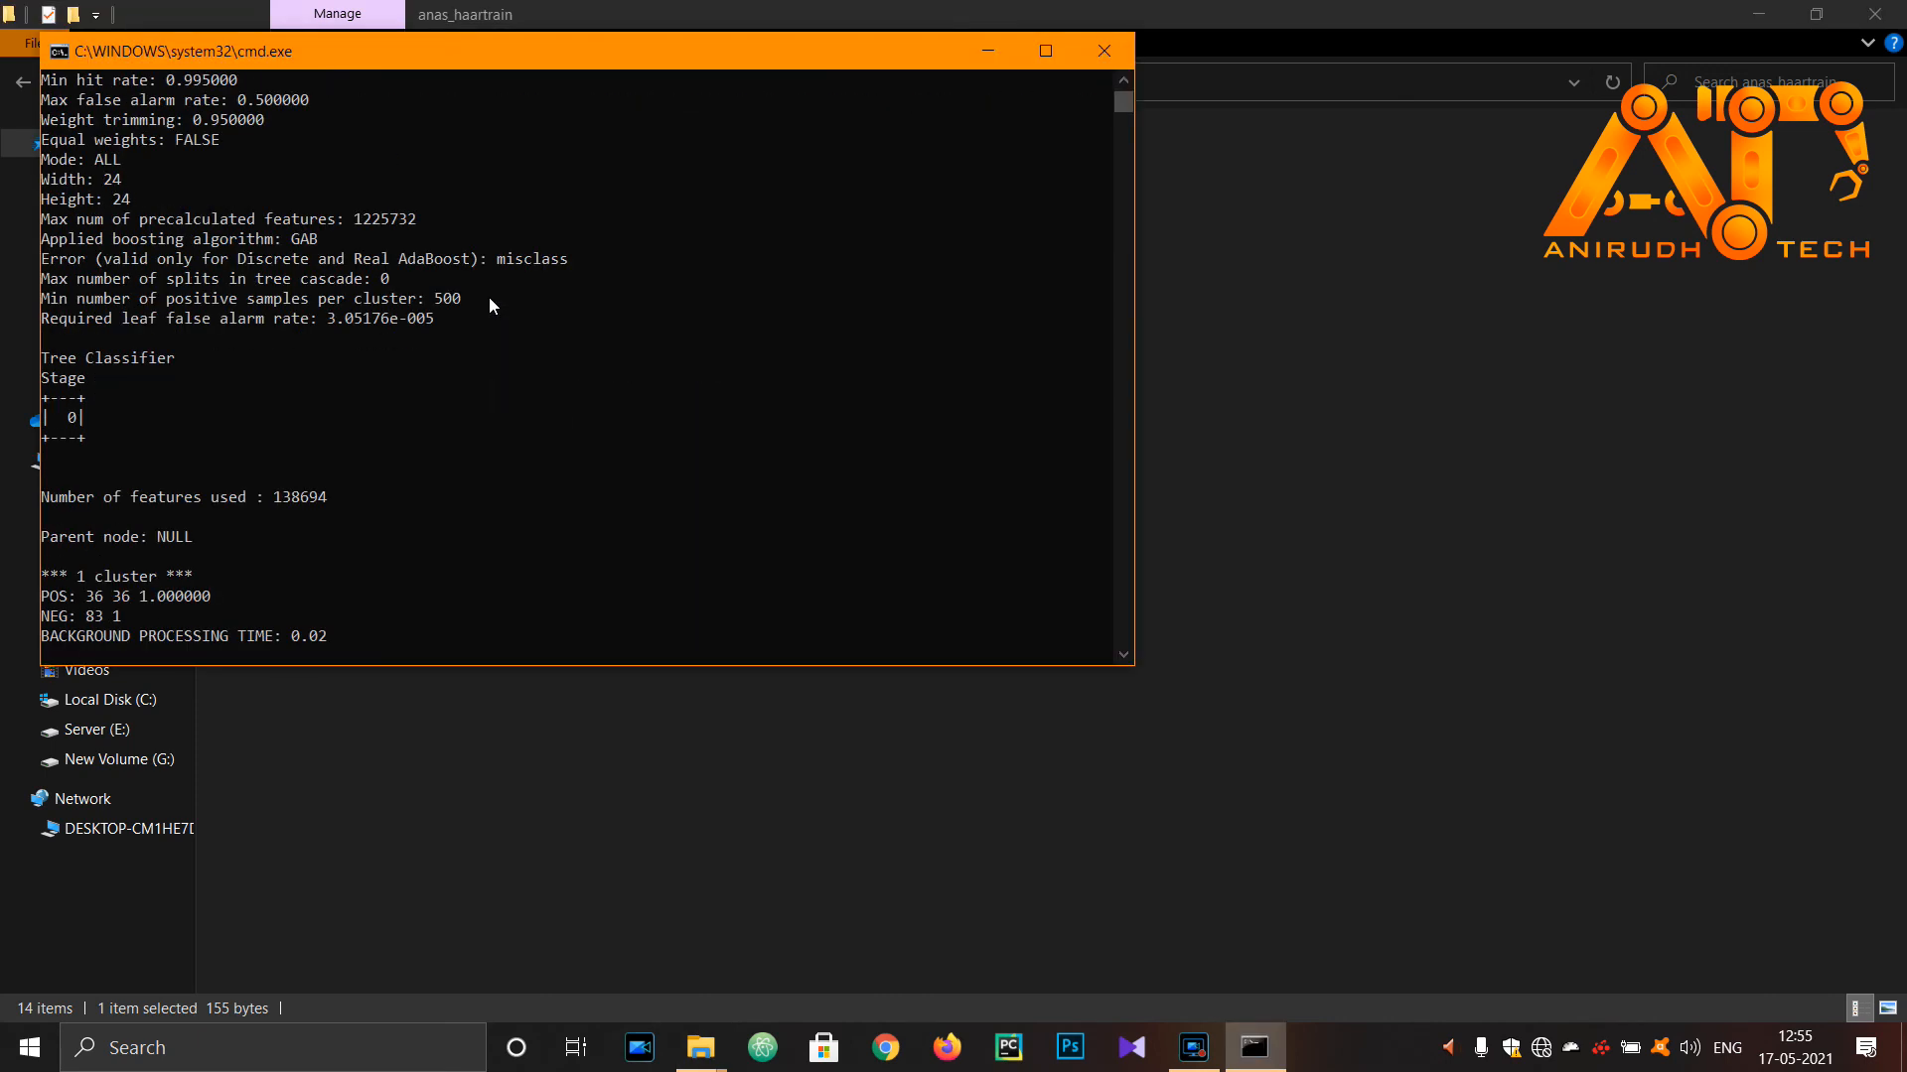
mouse_move(342, 69)
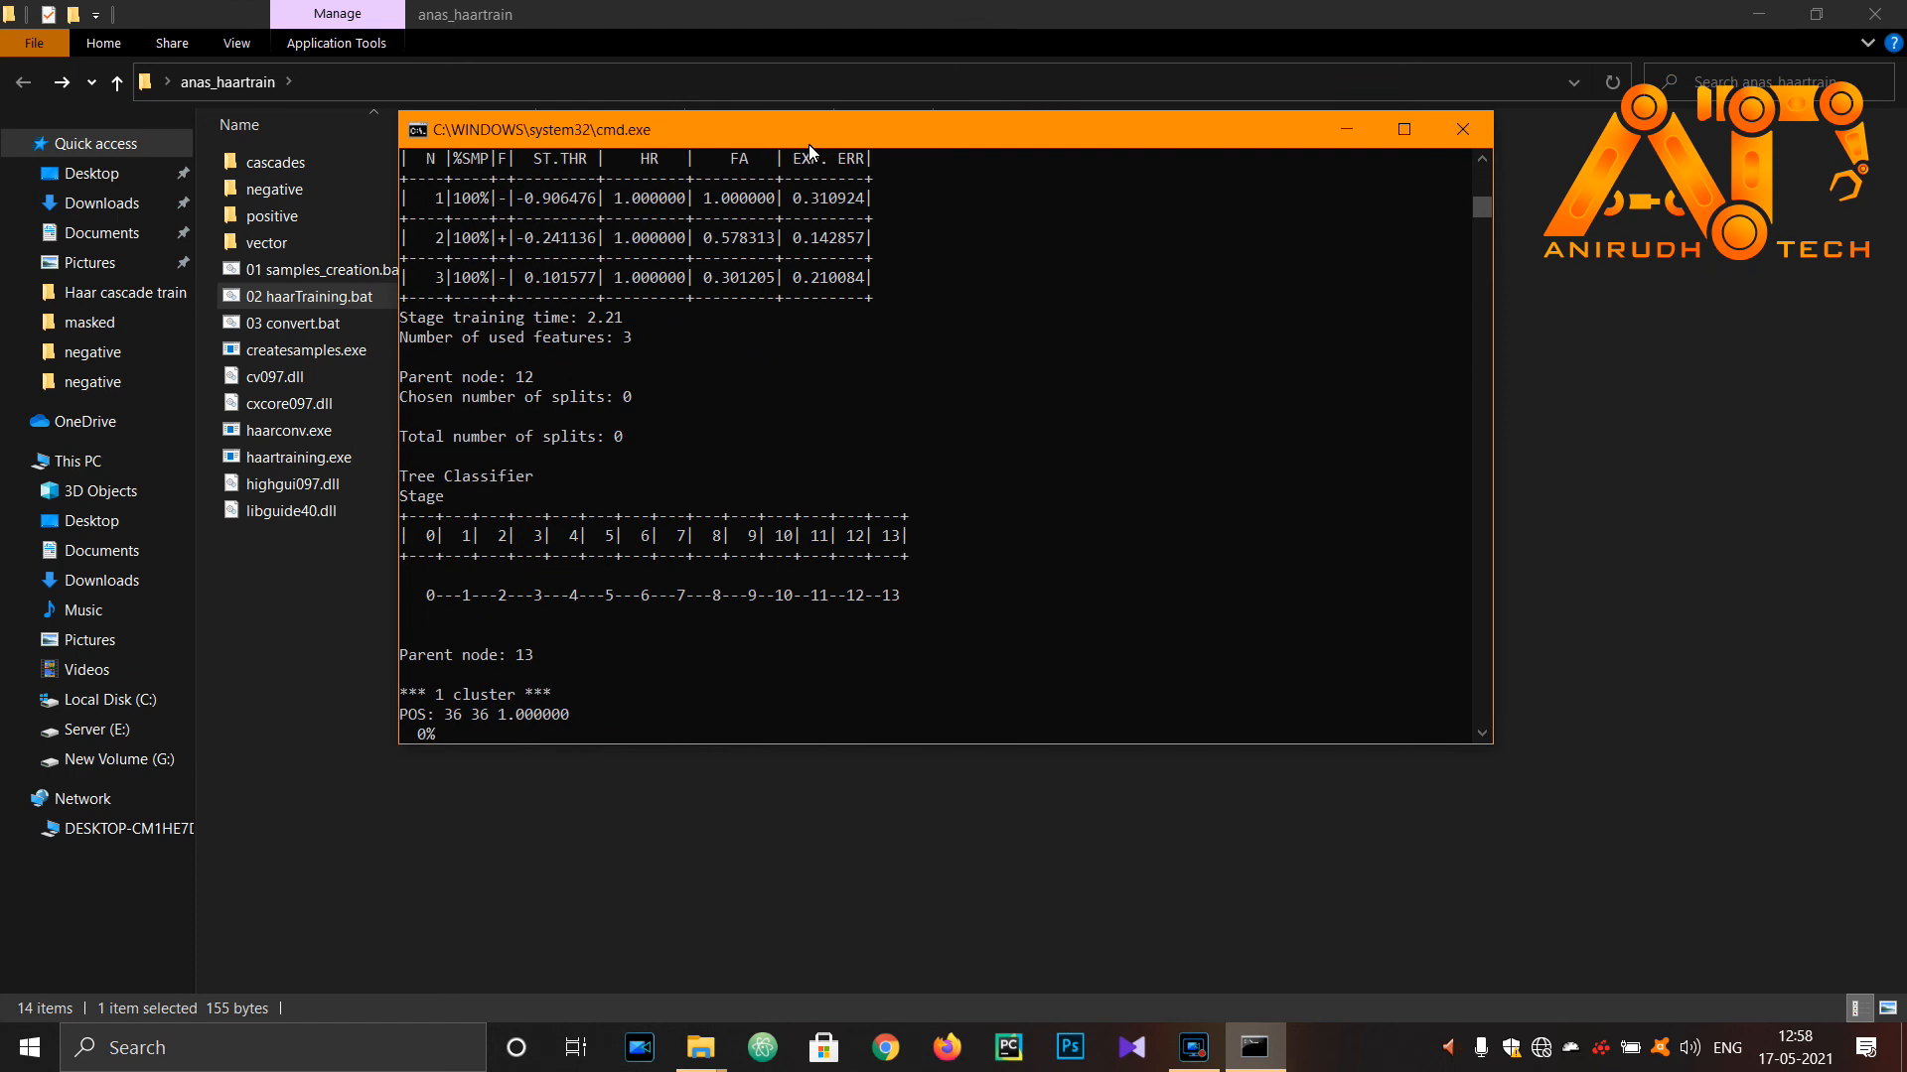
click(1458, 129)
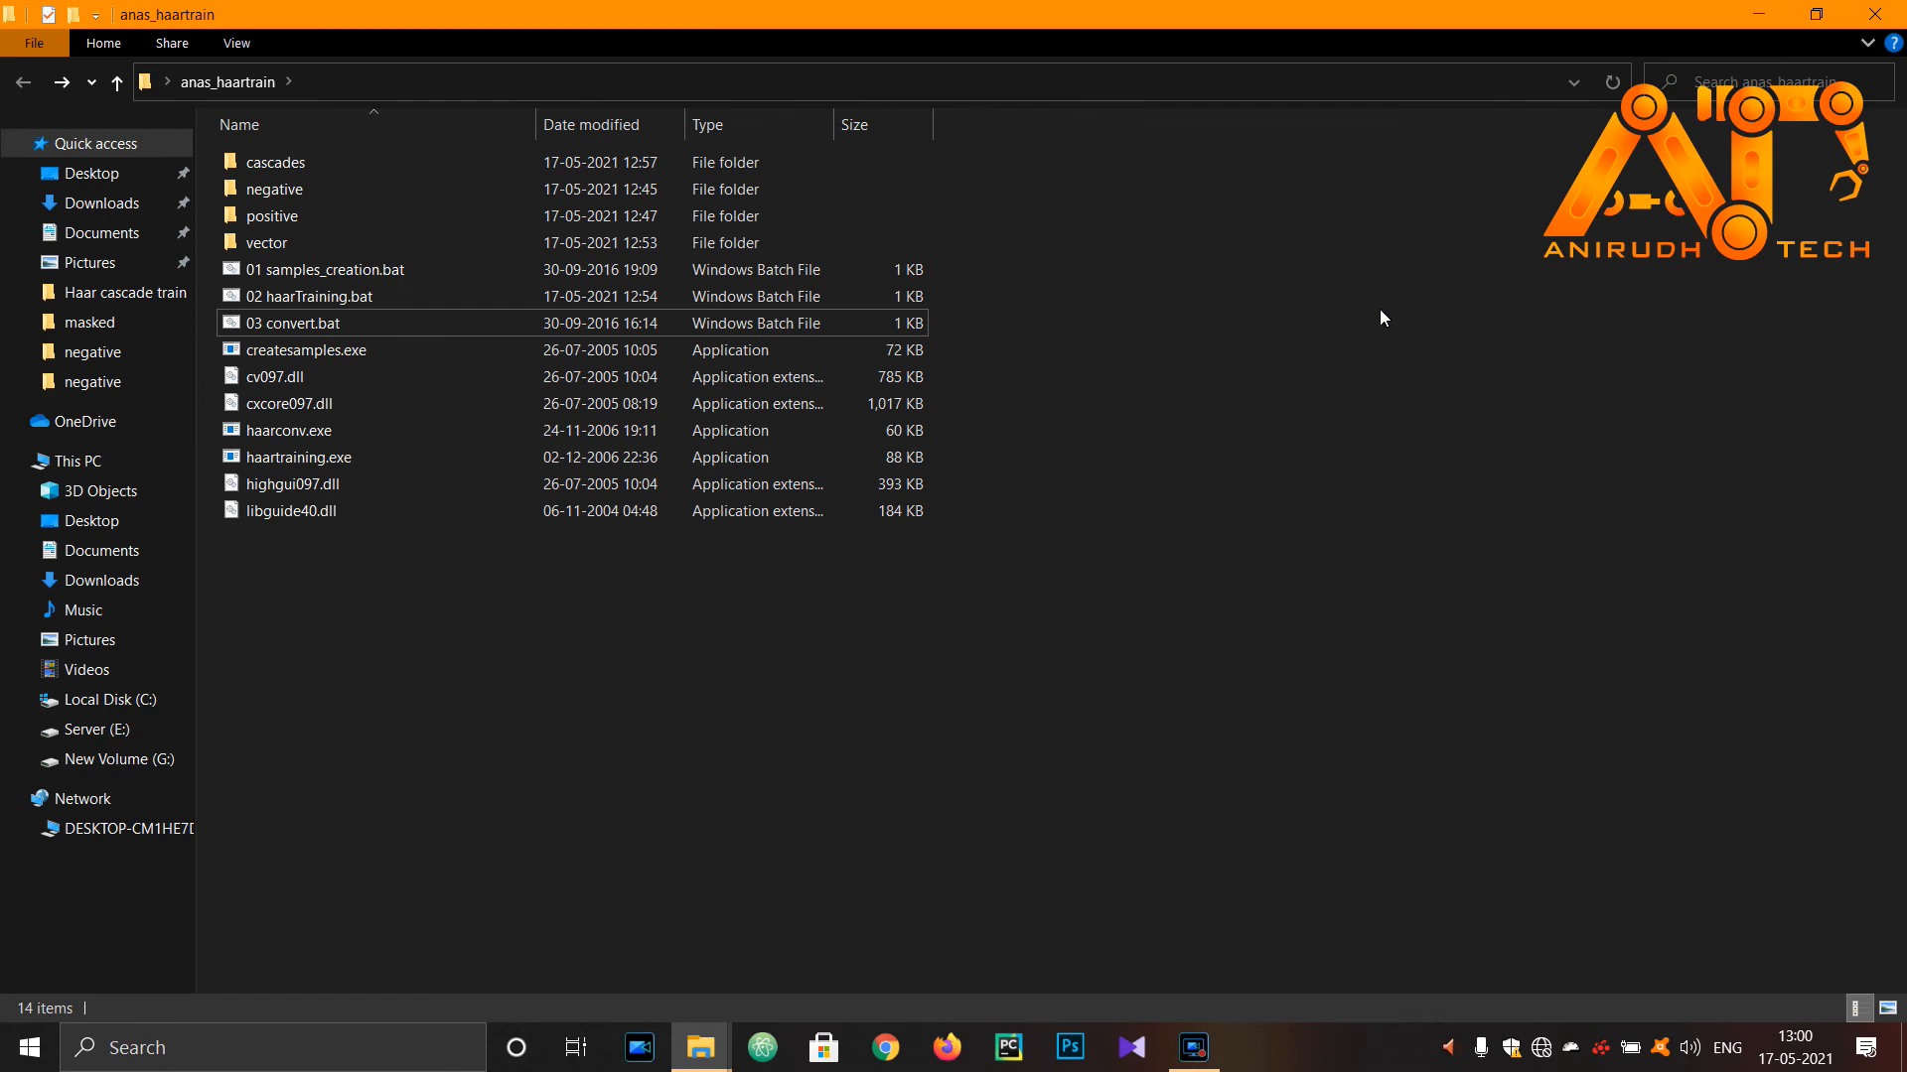
mouse_move(386, 335)
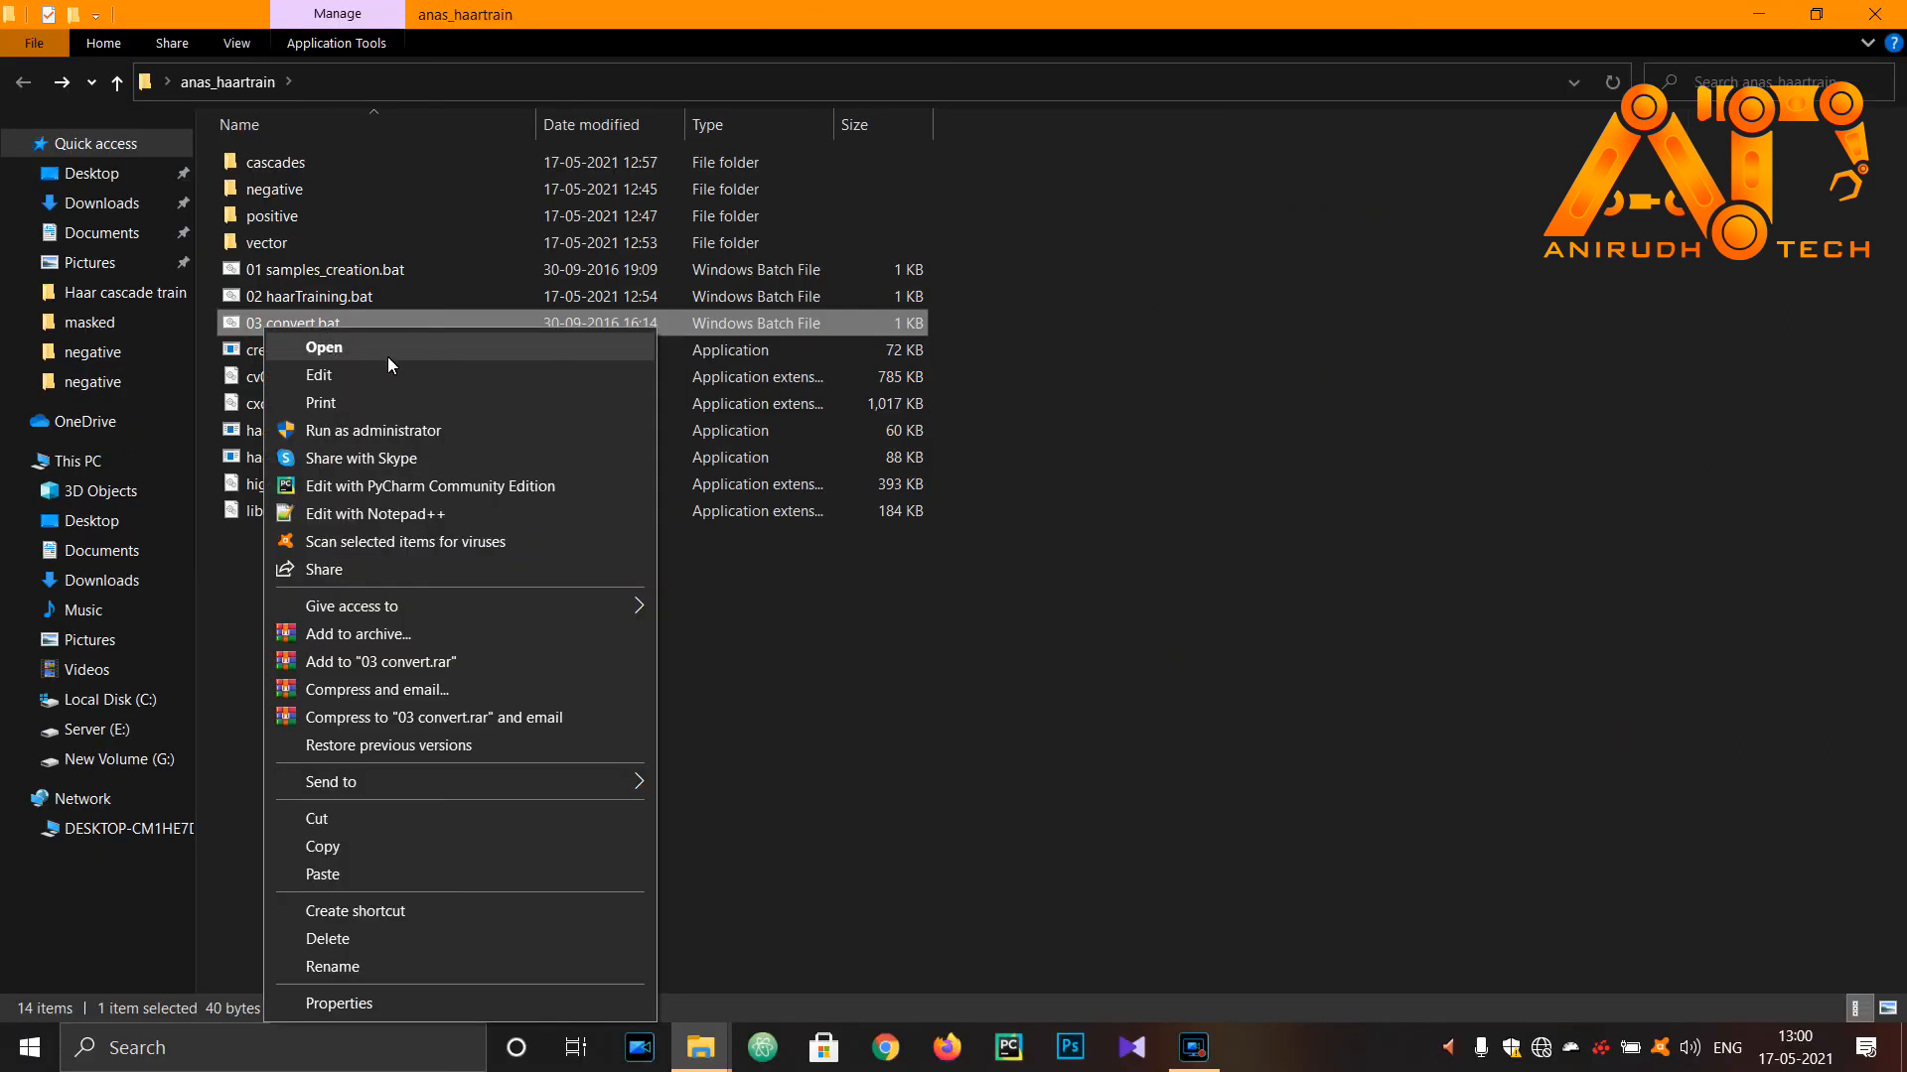
Run 03 convert.bat, close its window, and select the generated myhaar.xml
click(325, 347)
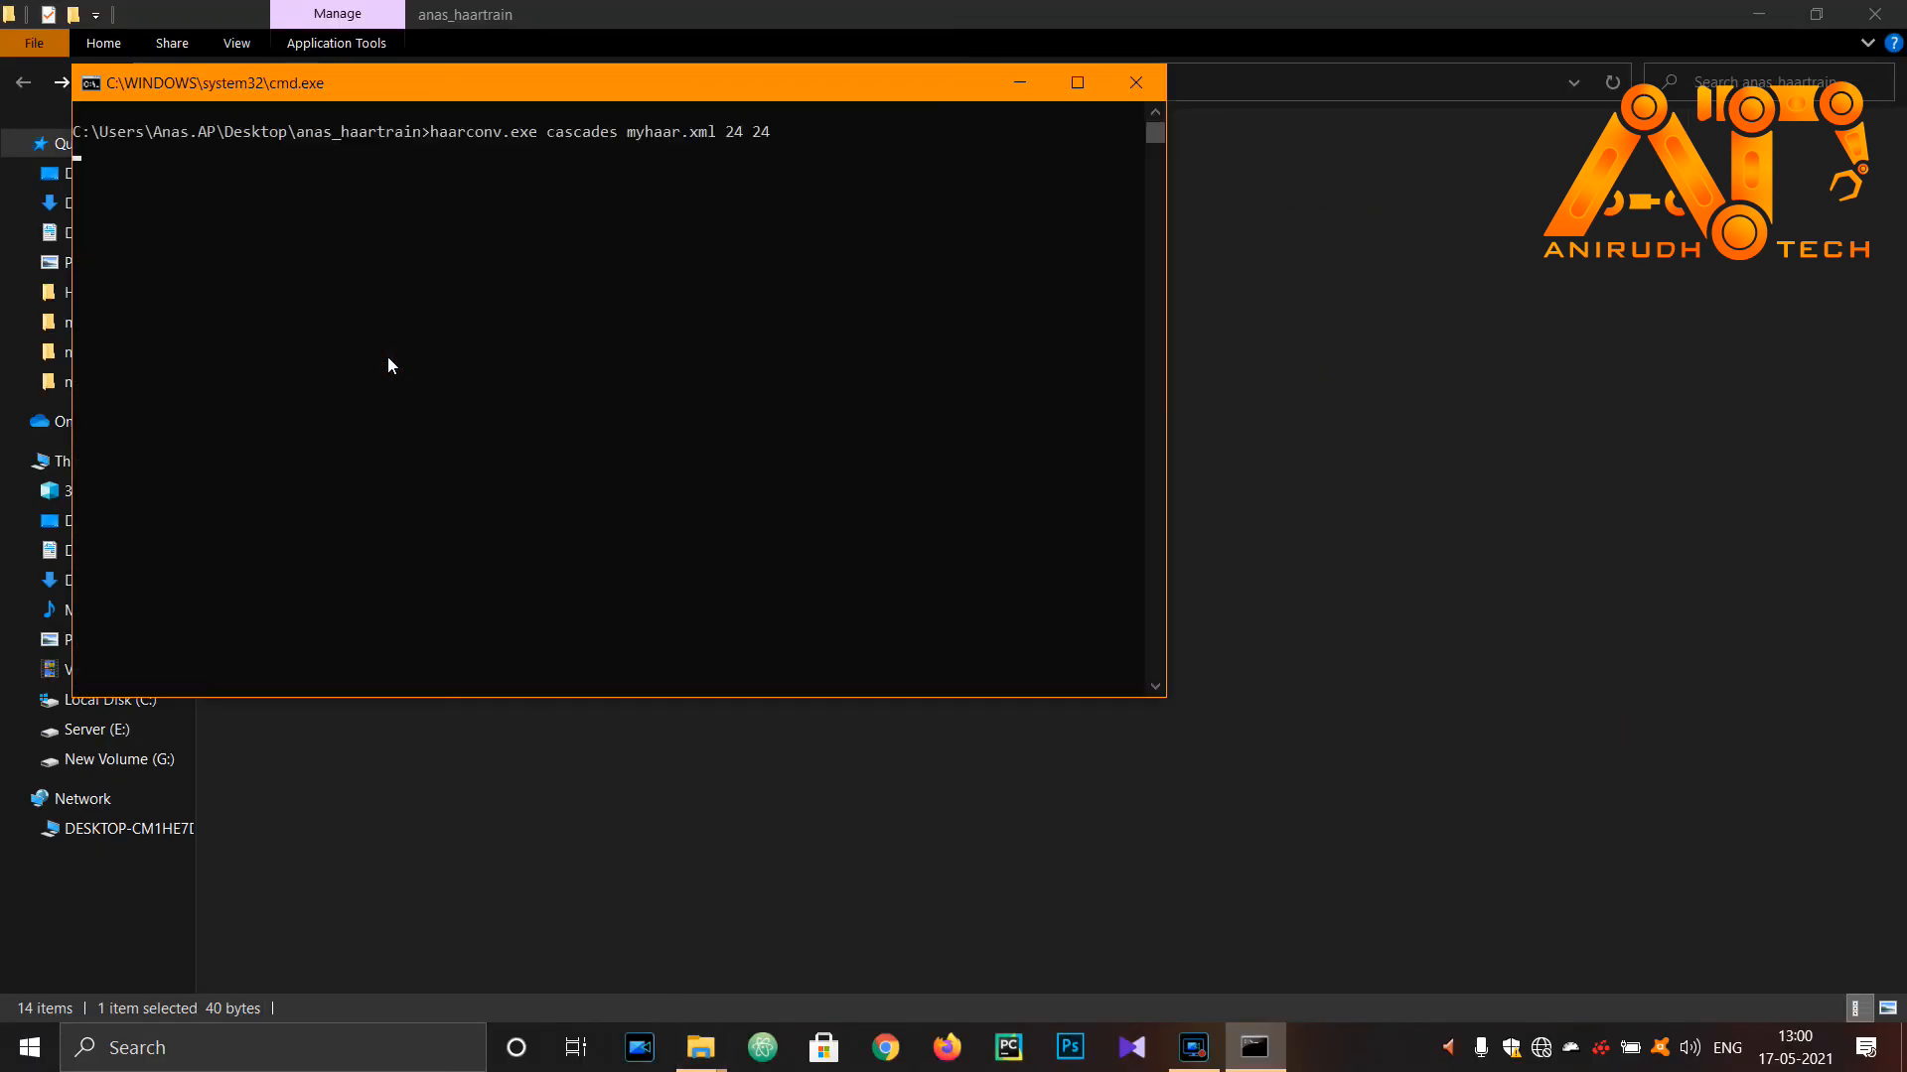
click(1132, 82)
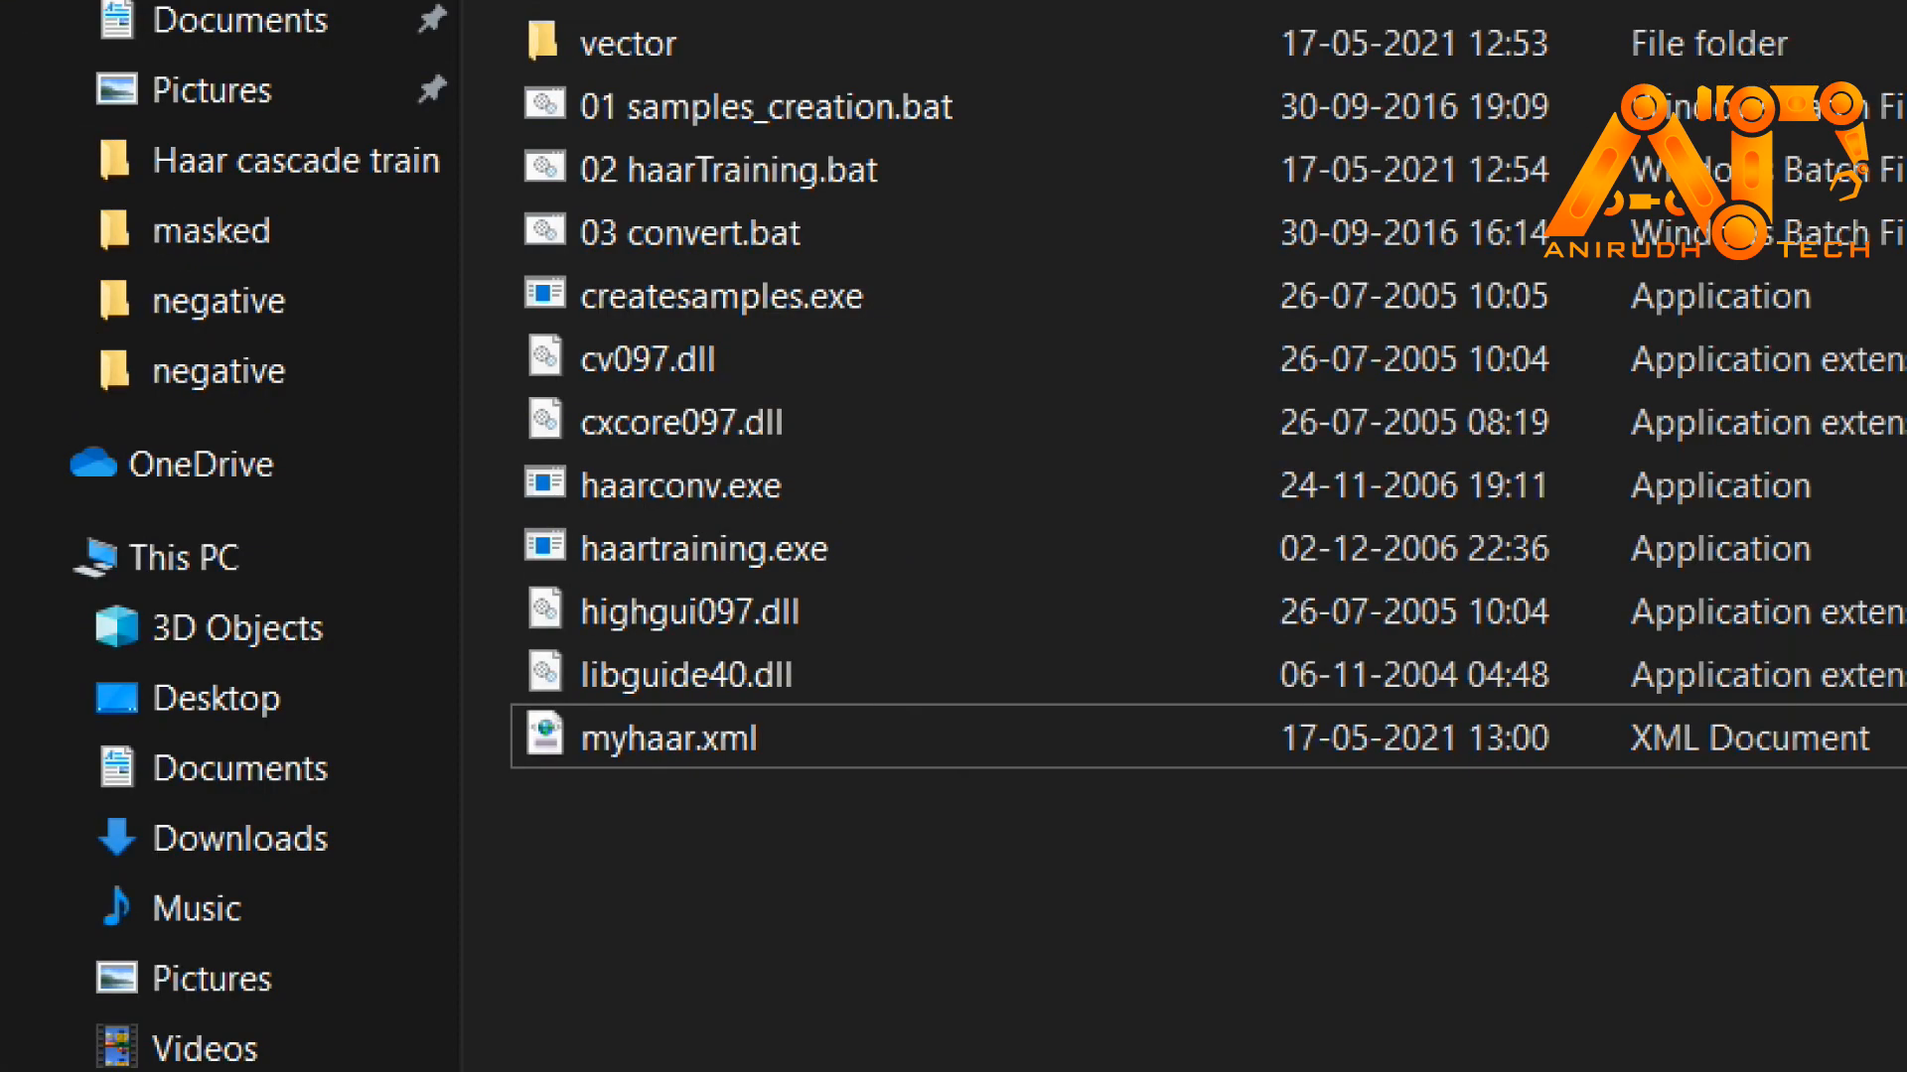
mouse_move(541, 741)
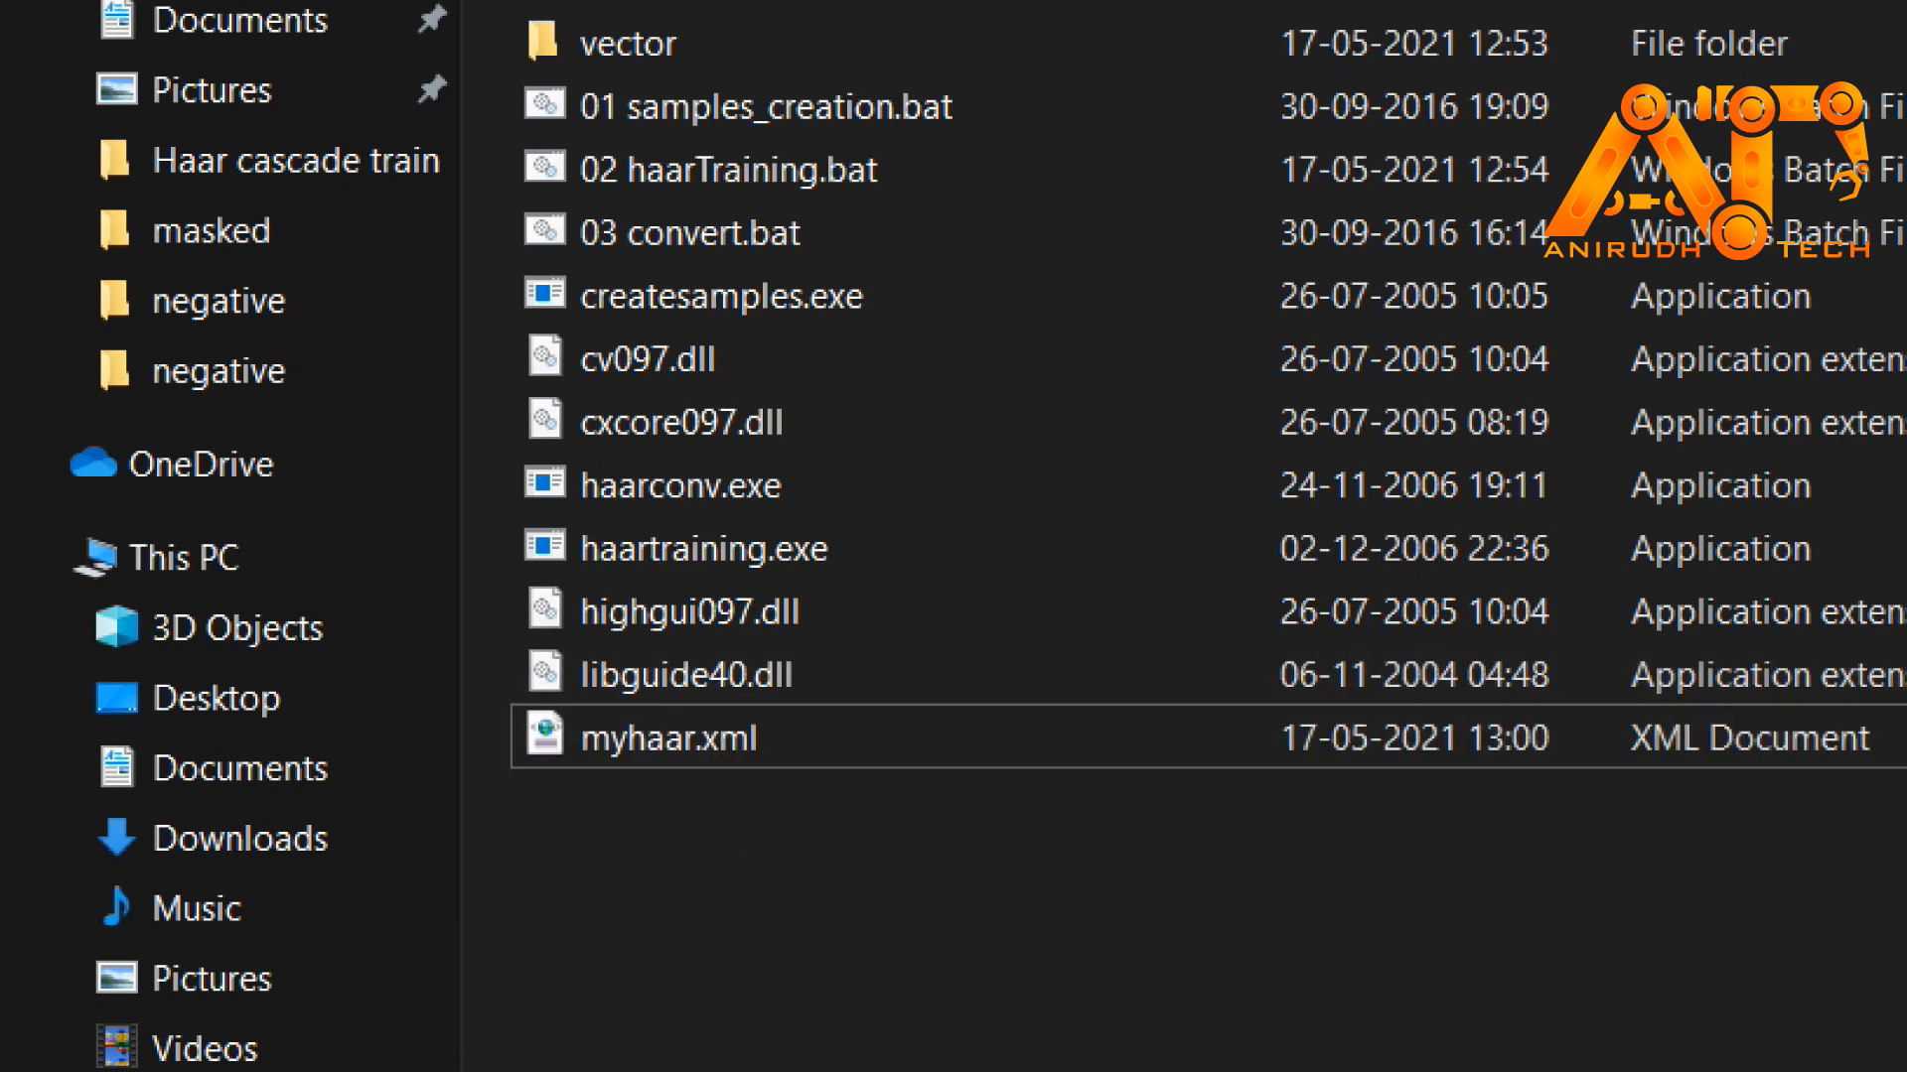
mouse_move(1381, 947)
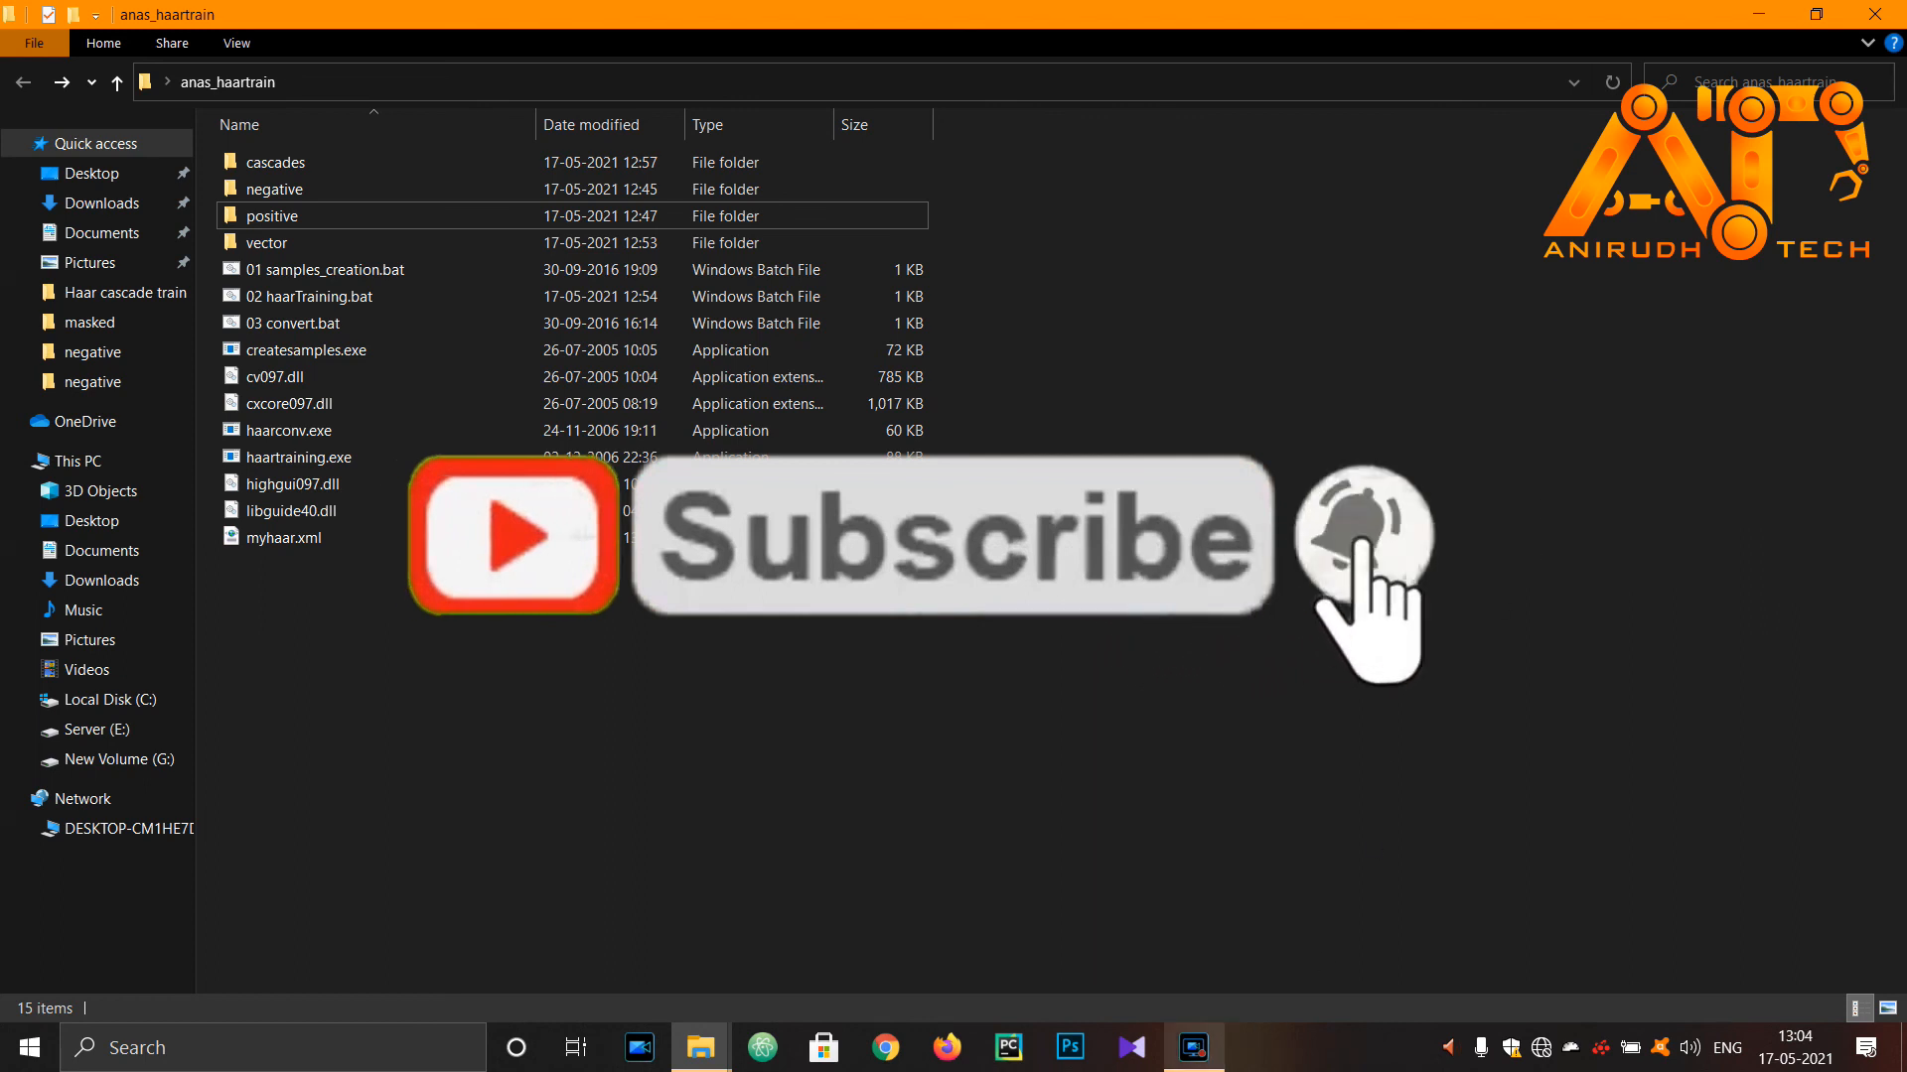
click(282, 537)
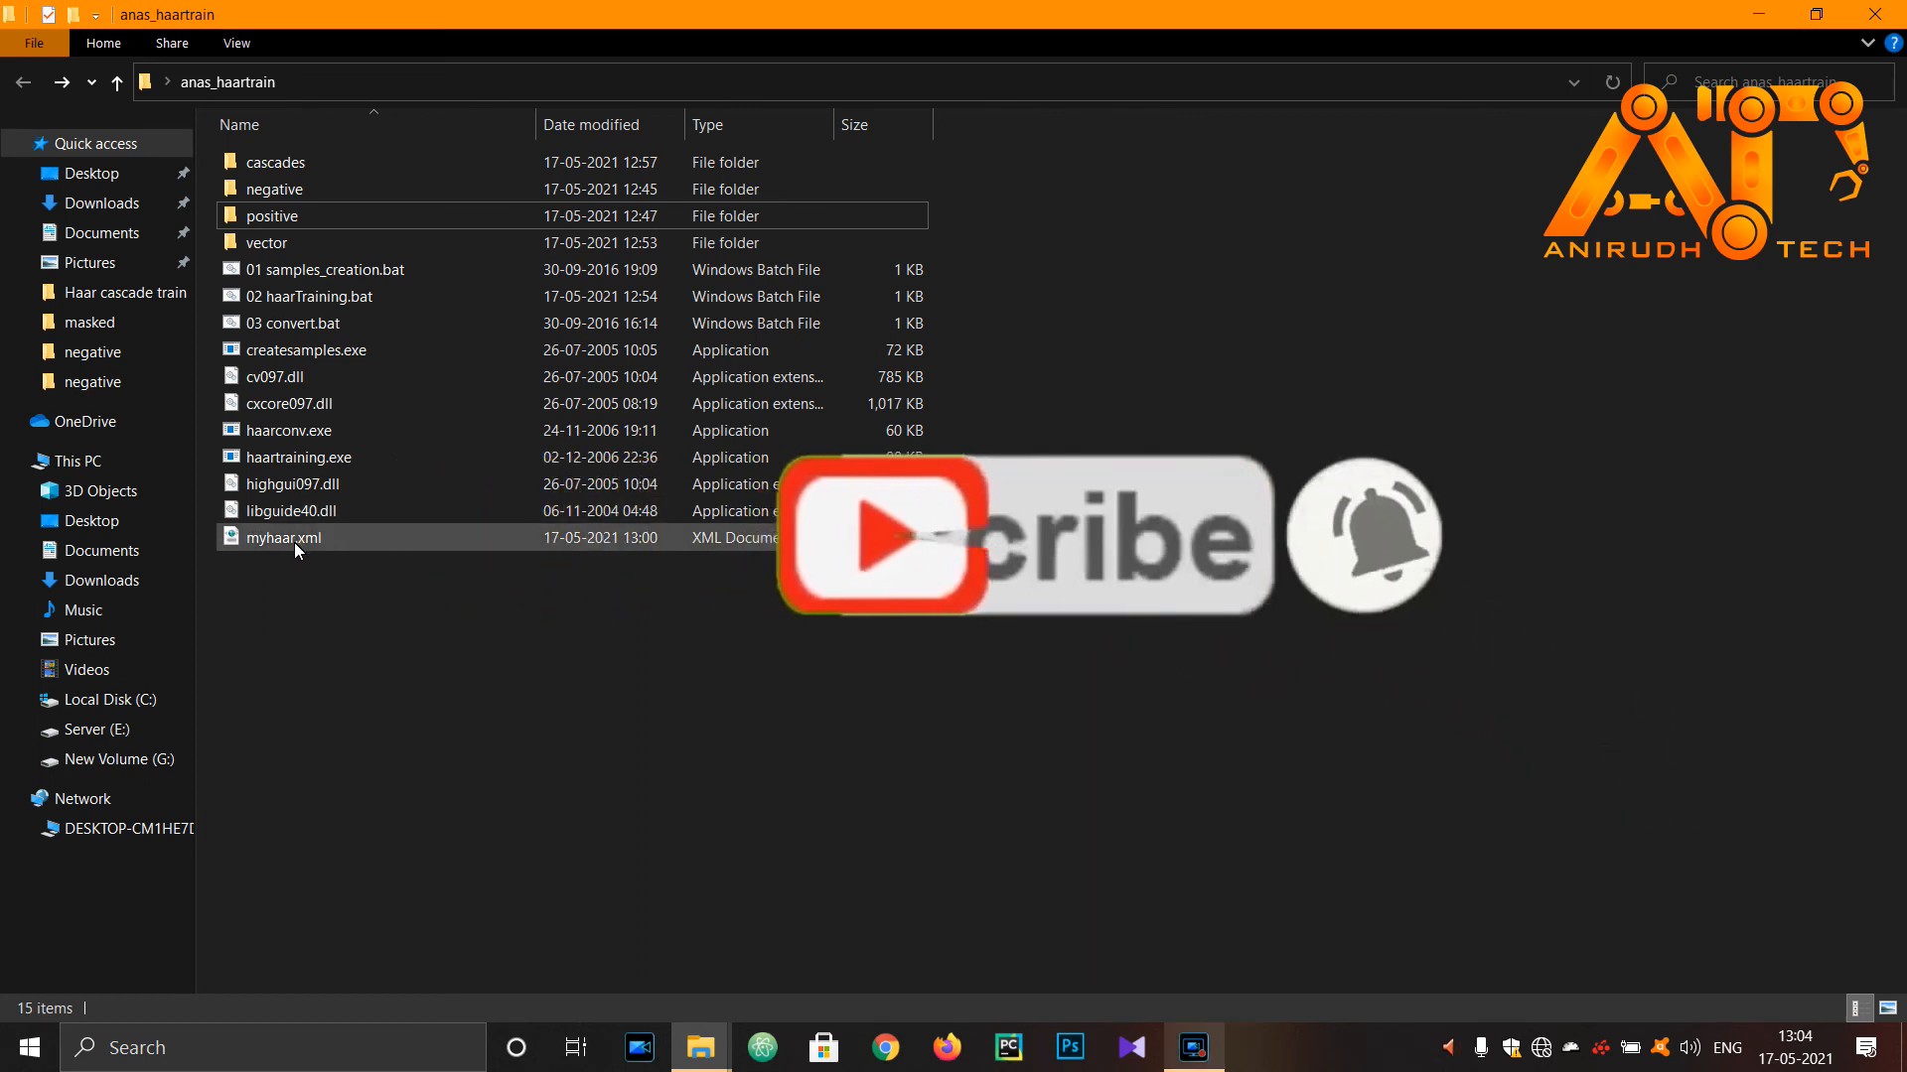